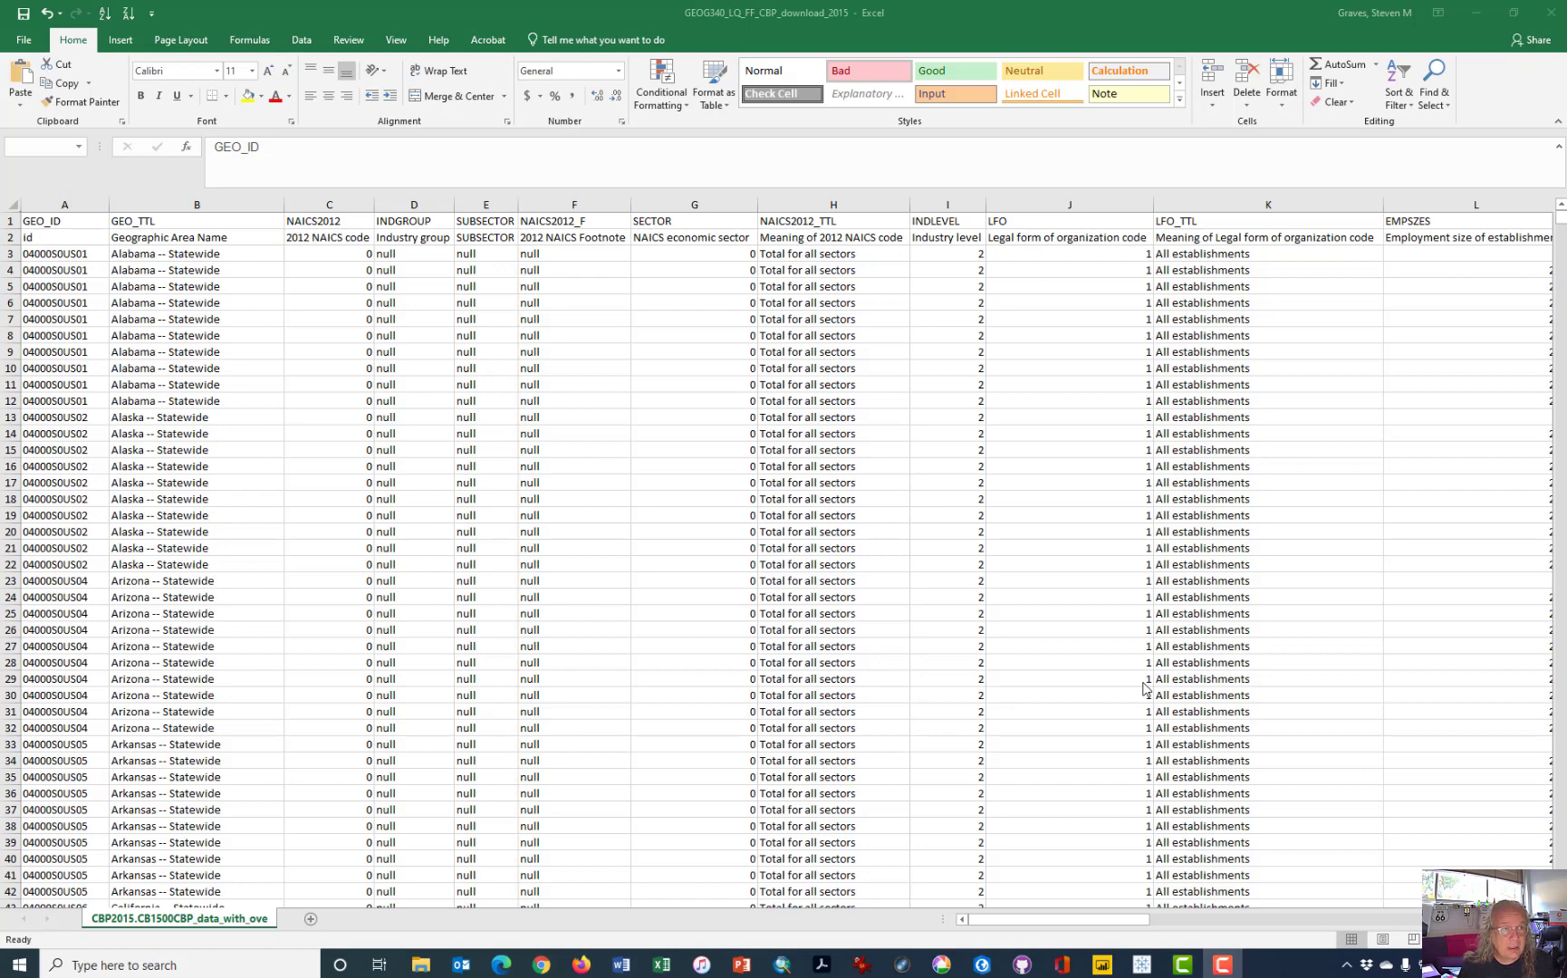
pyautogui.moveTo(266, 411)
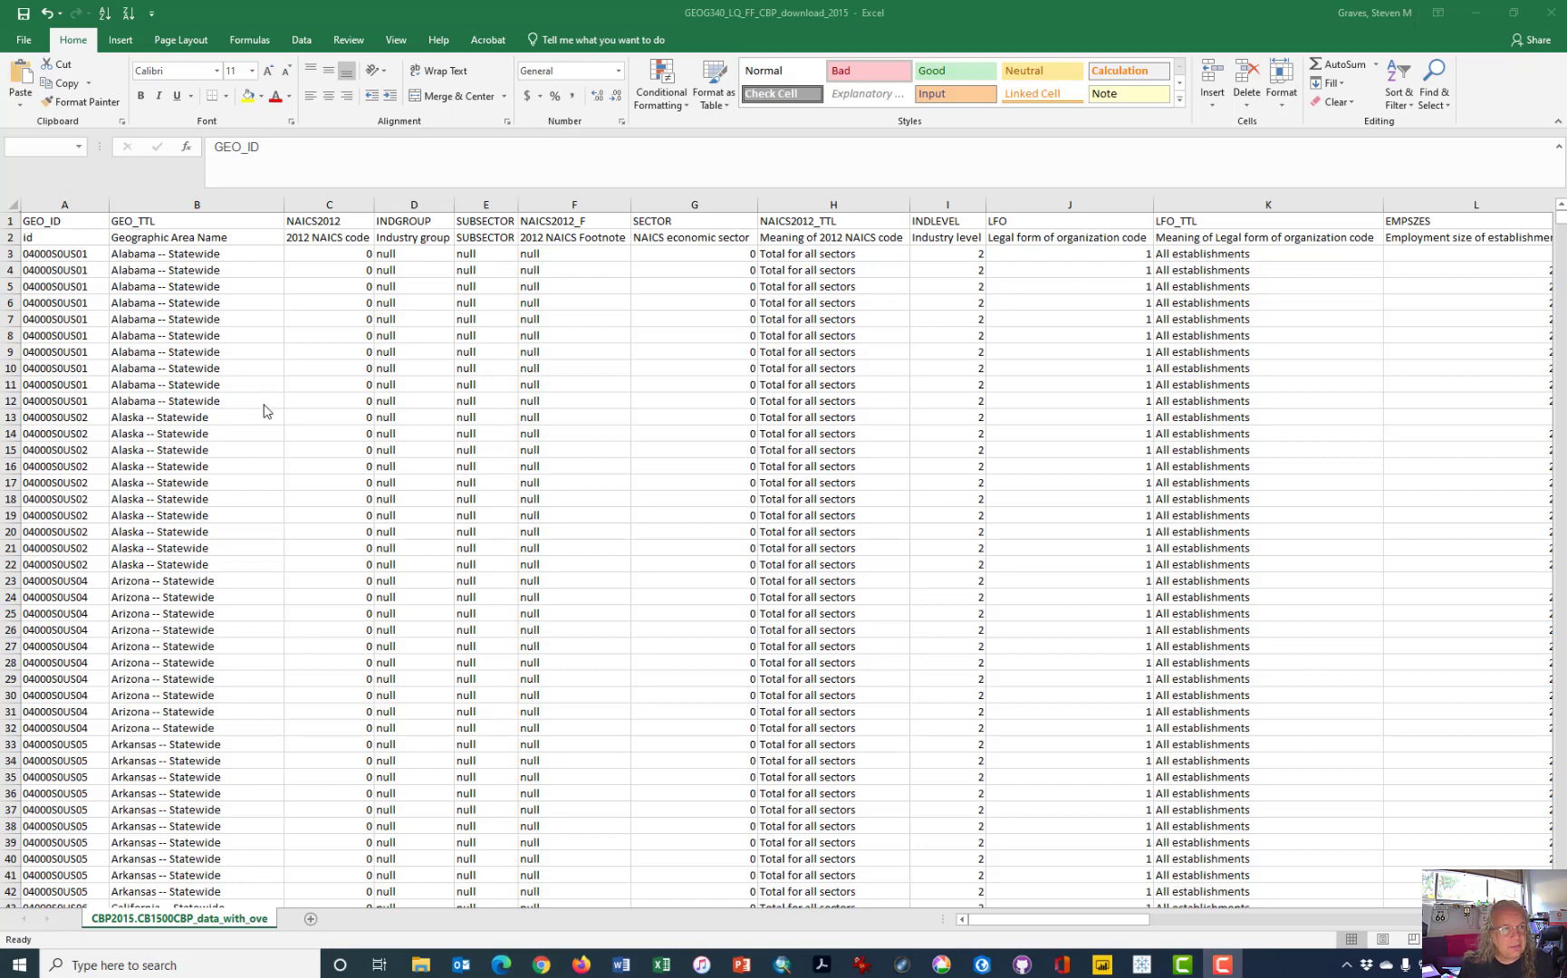
# Review the data down to the last rows and return to the top of the sheet.
pyautogui.click(327, 368)
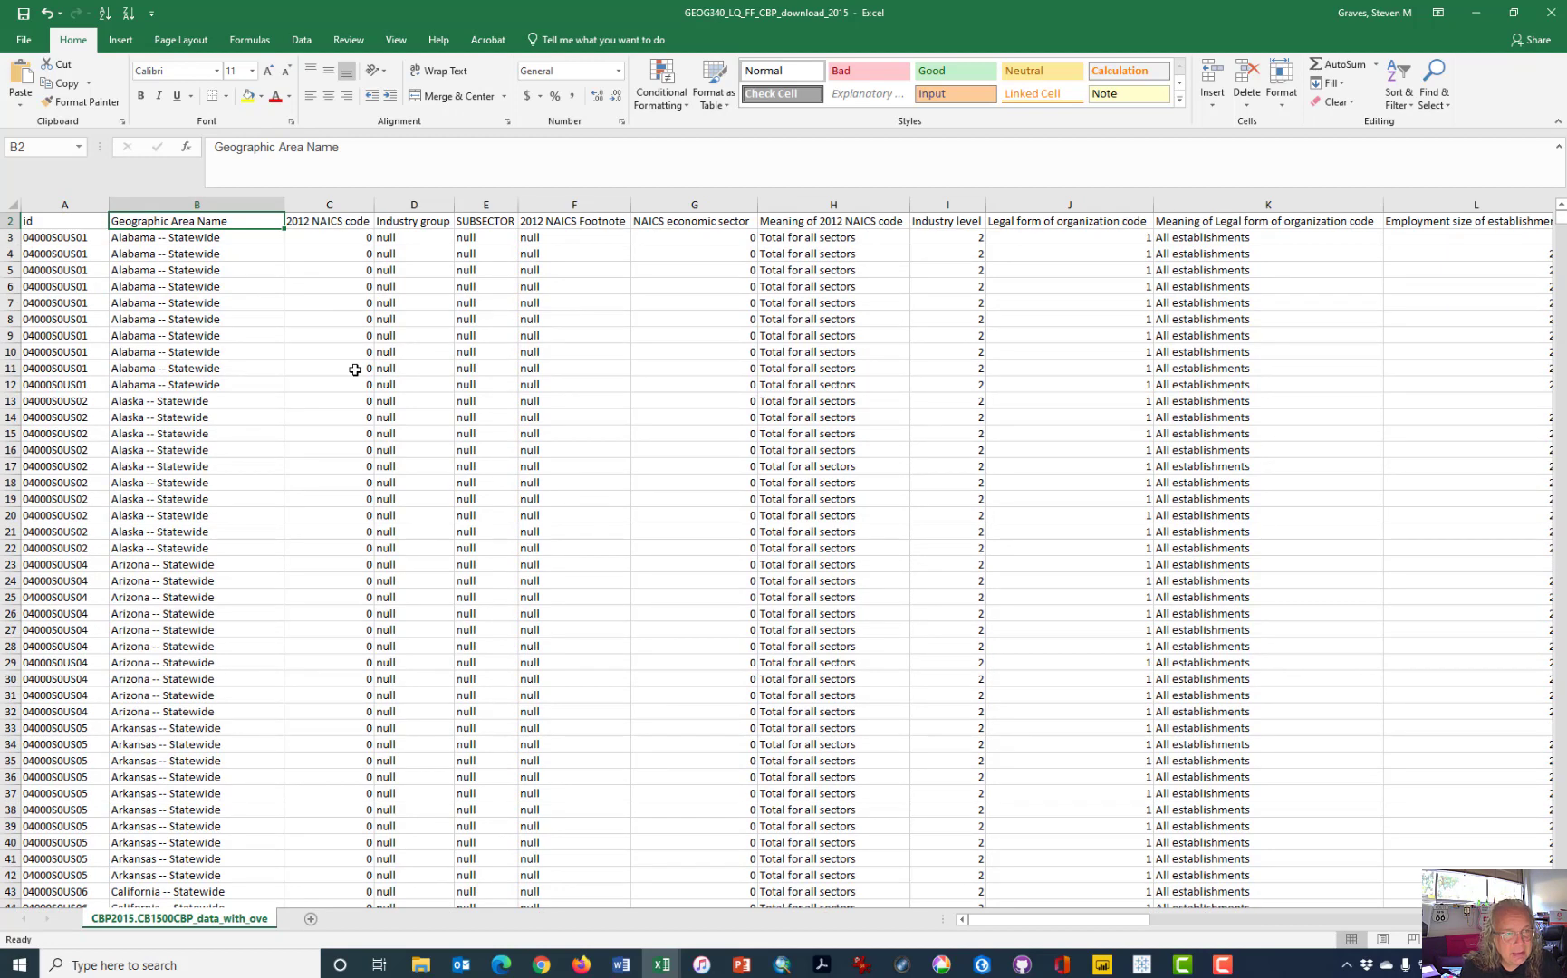
pyautogui.click(196, 238)
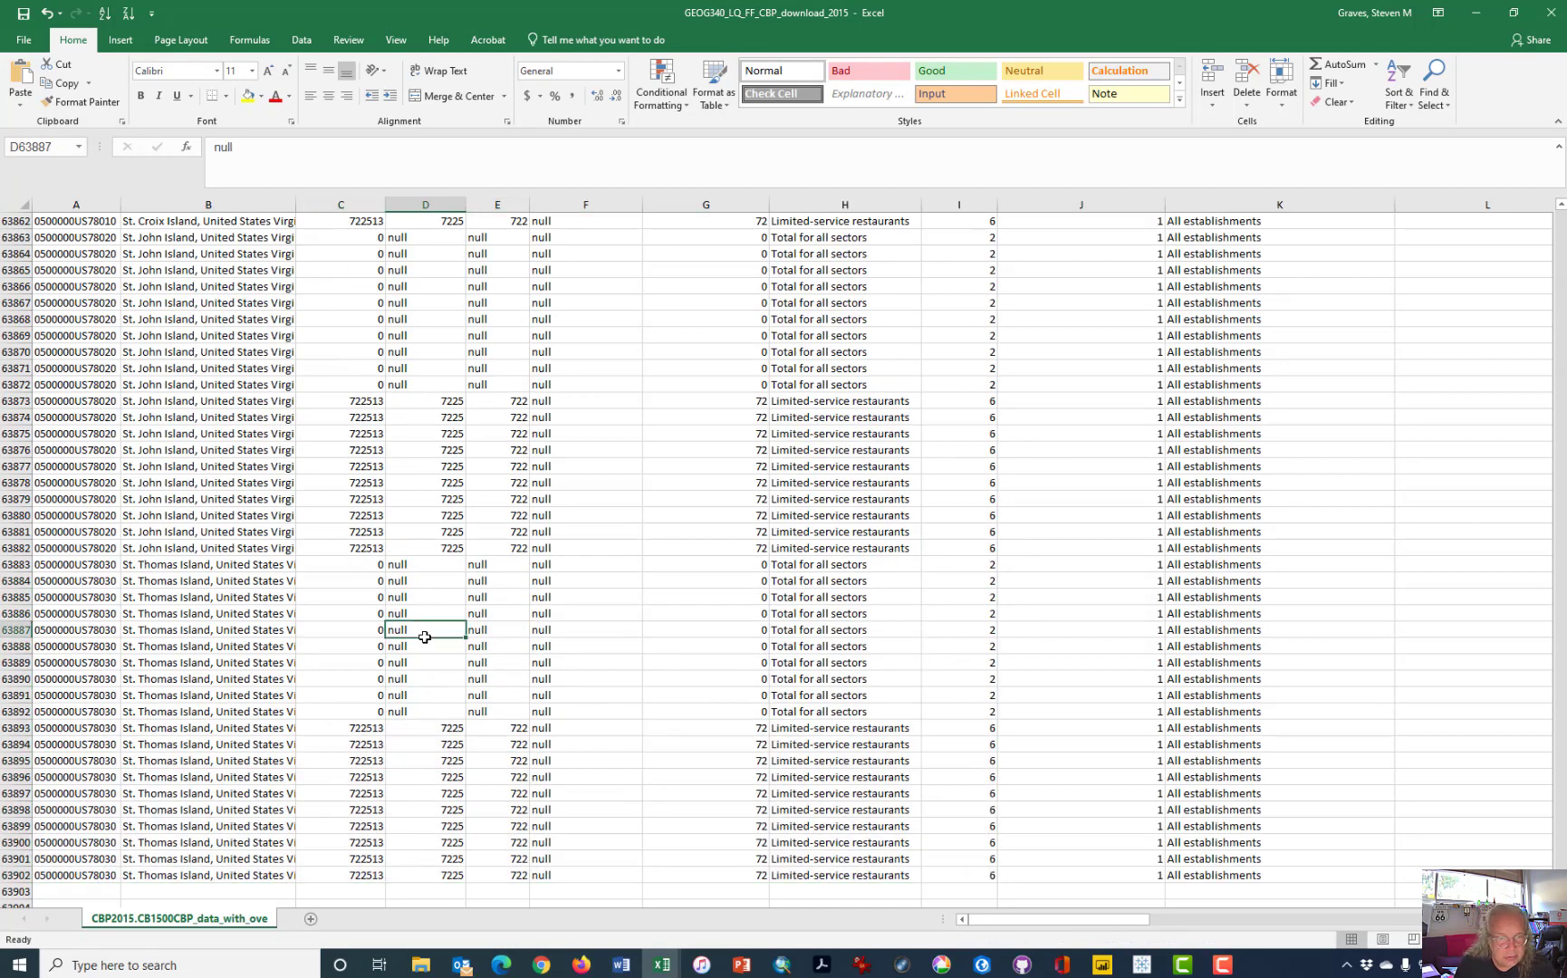
pyautogui.click(74, 565)
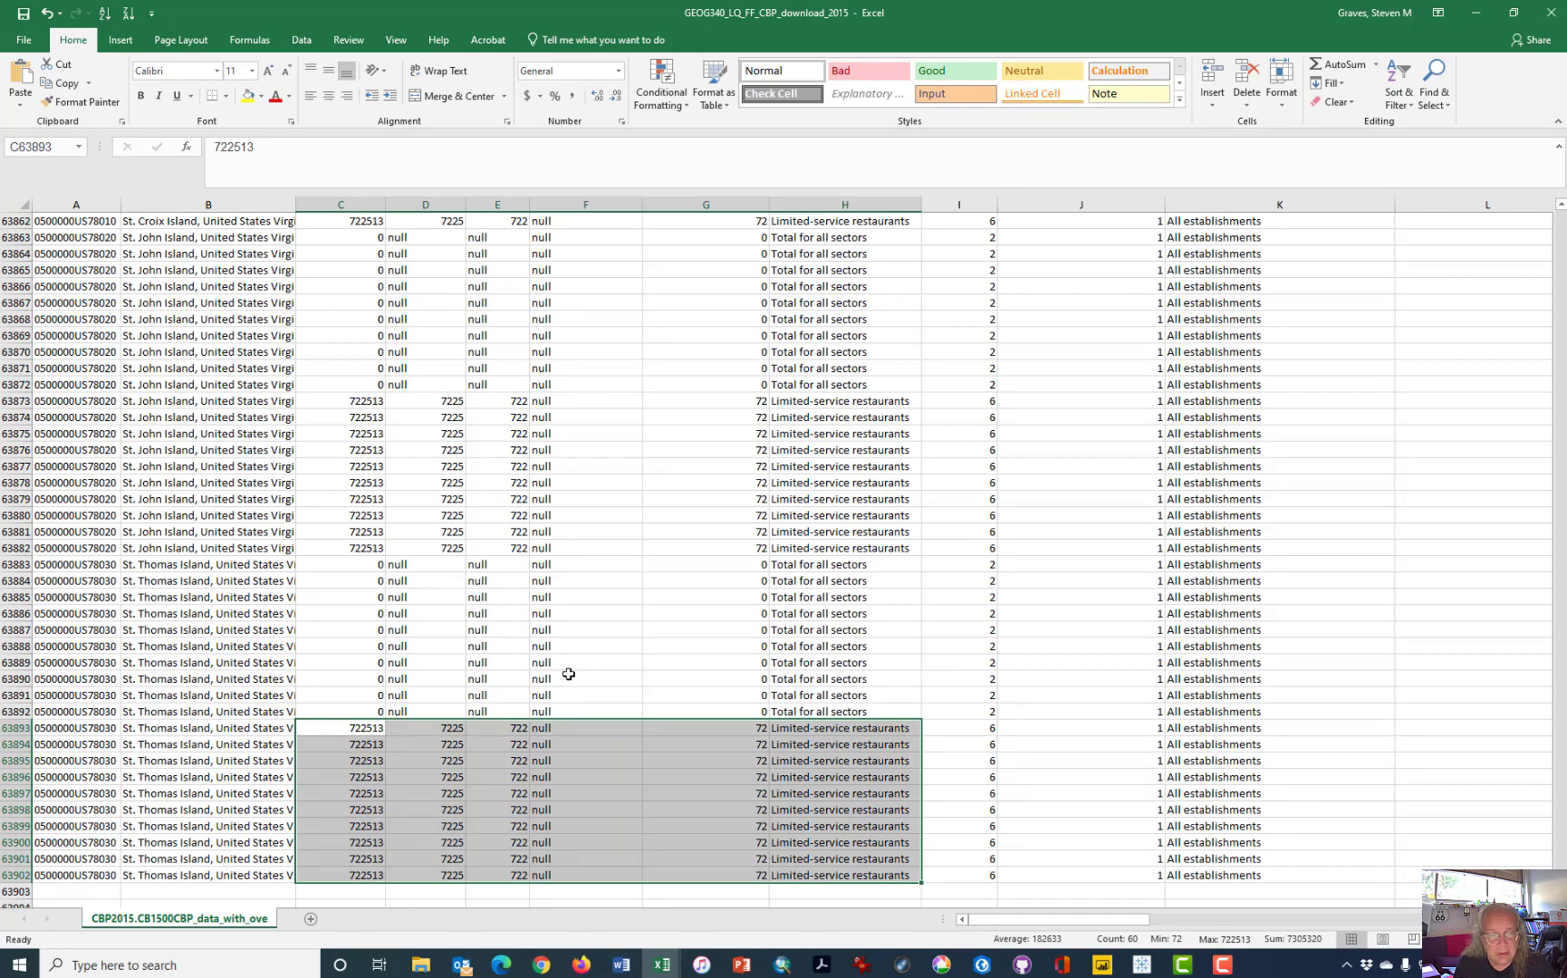
pyautogui.press('ctrl+Home')
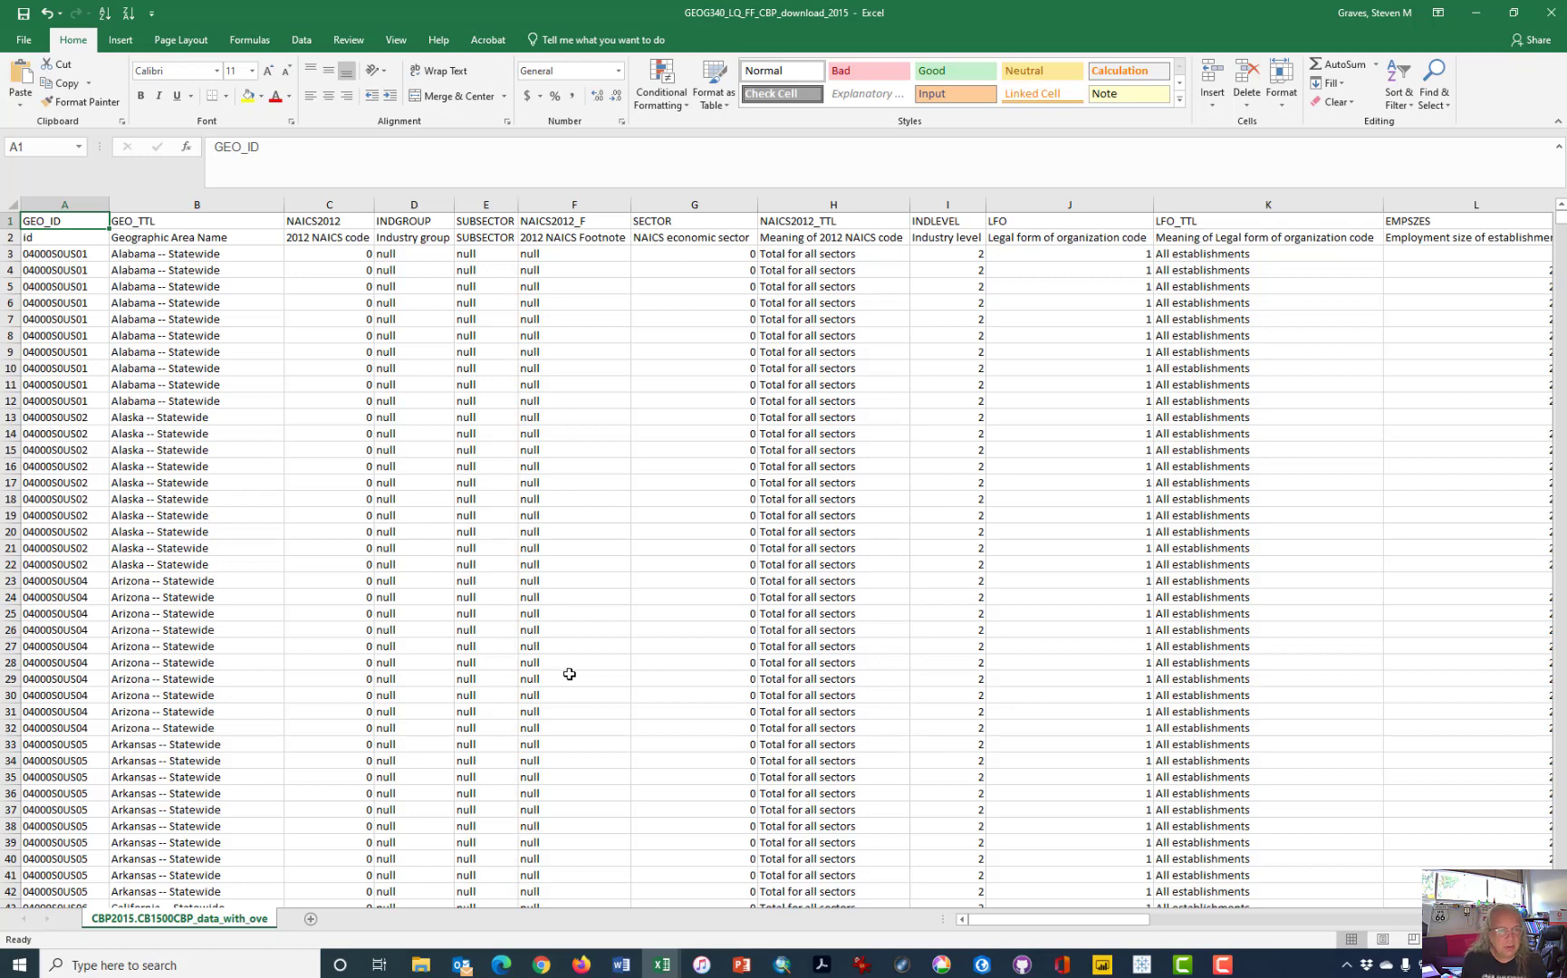
# Delete the descriptive second header row and copy the GEO_TTL column for a new STATE column.
pyautogui.click(64, 237)
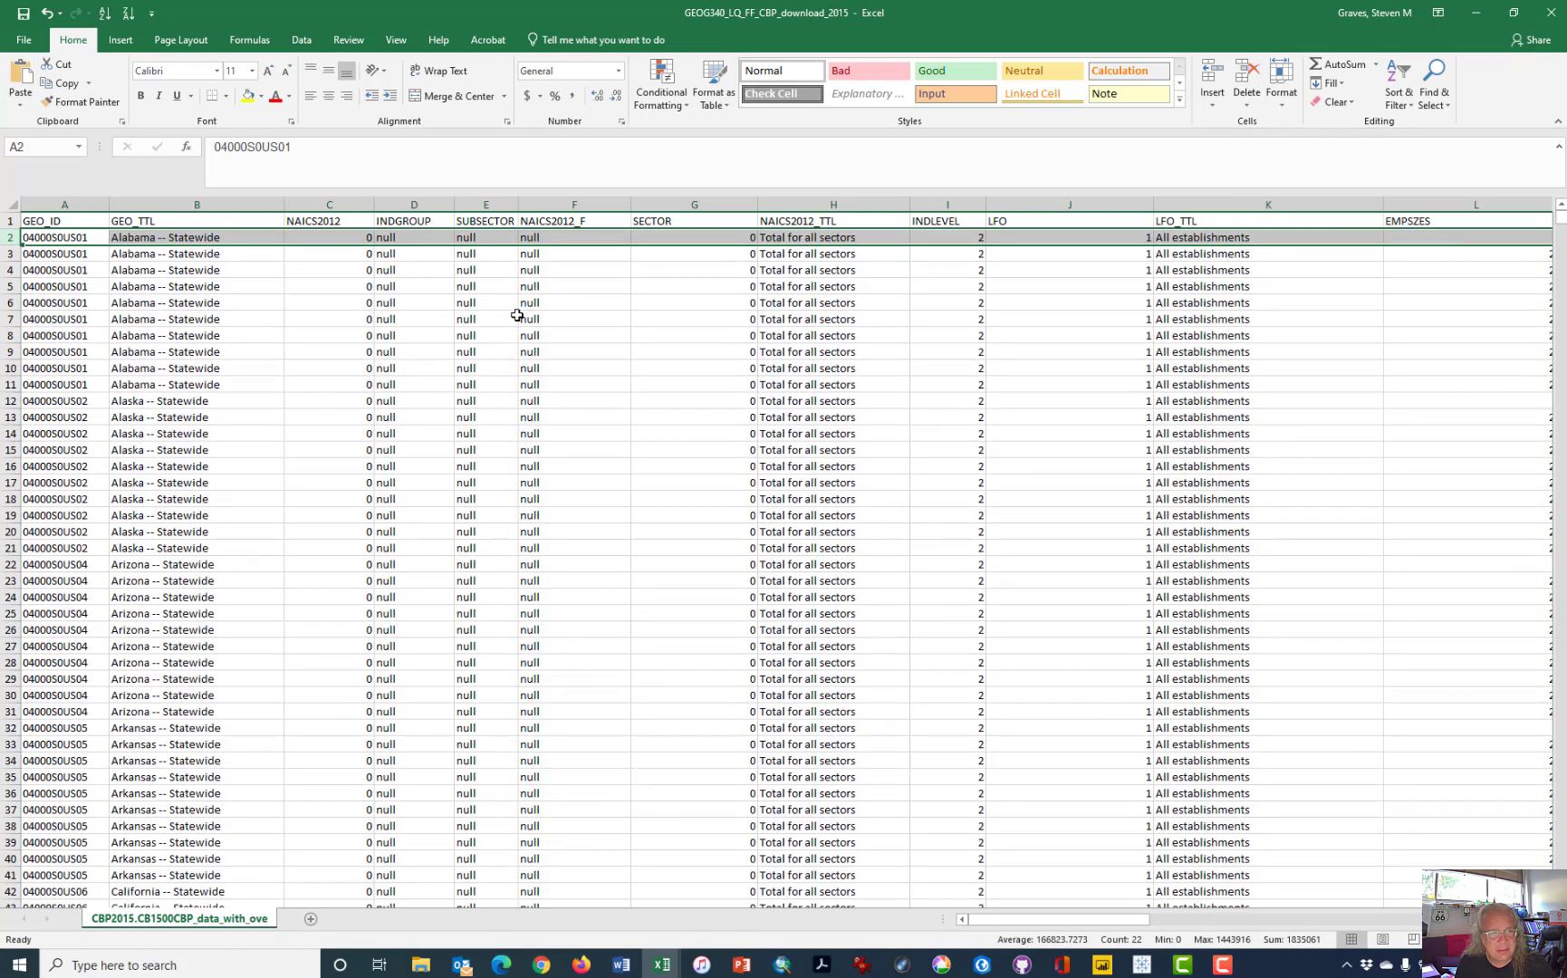
pyautogui.click(485, 318)
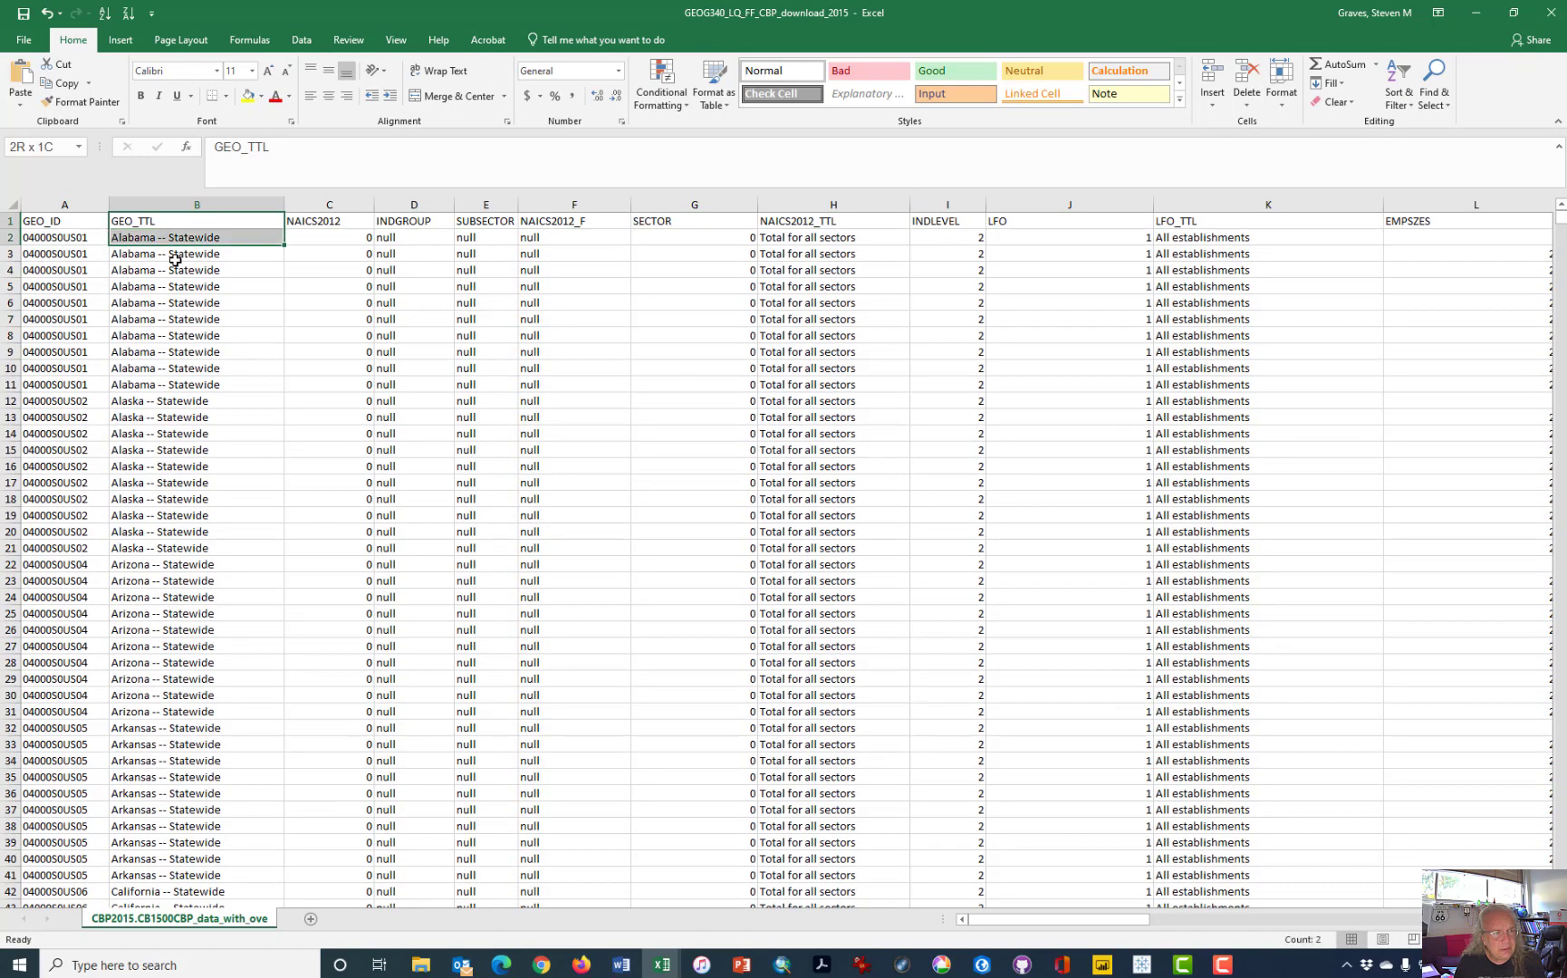
pyautogui.click(195, 221)
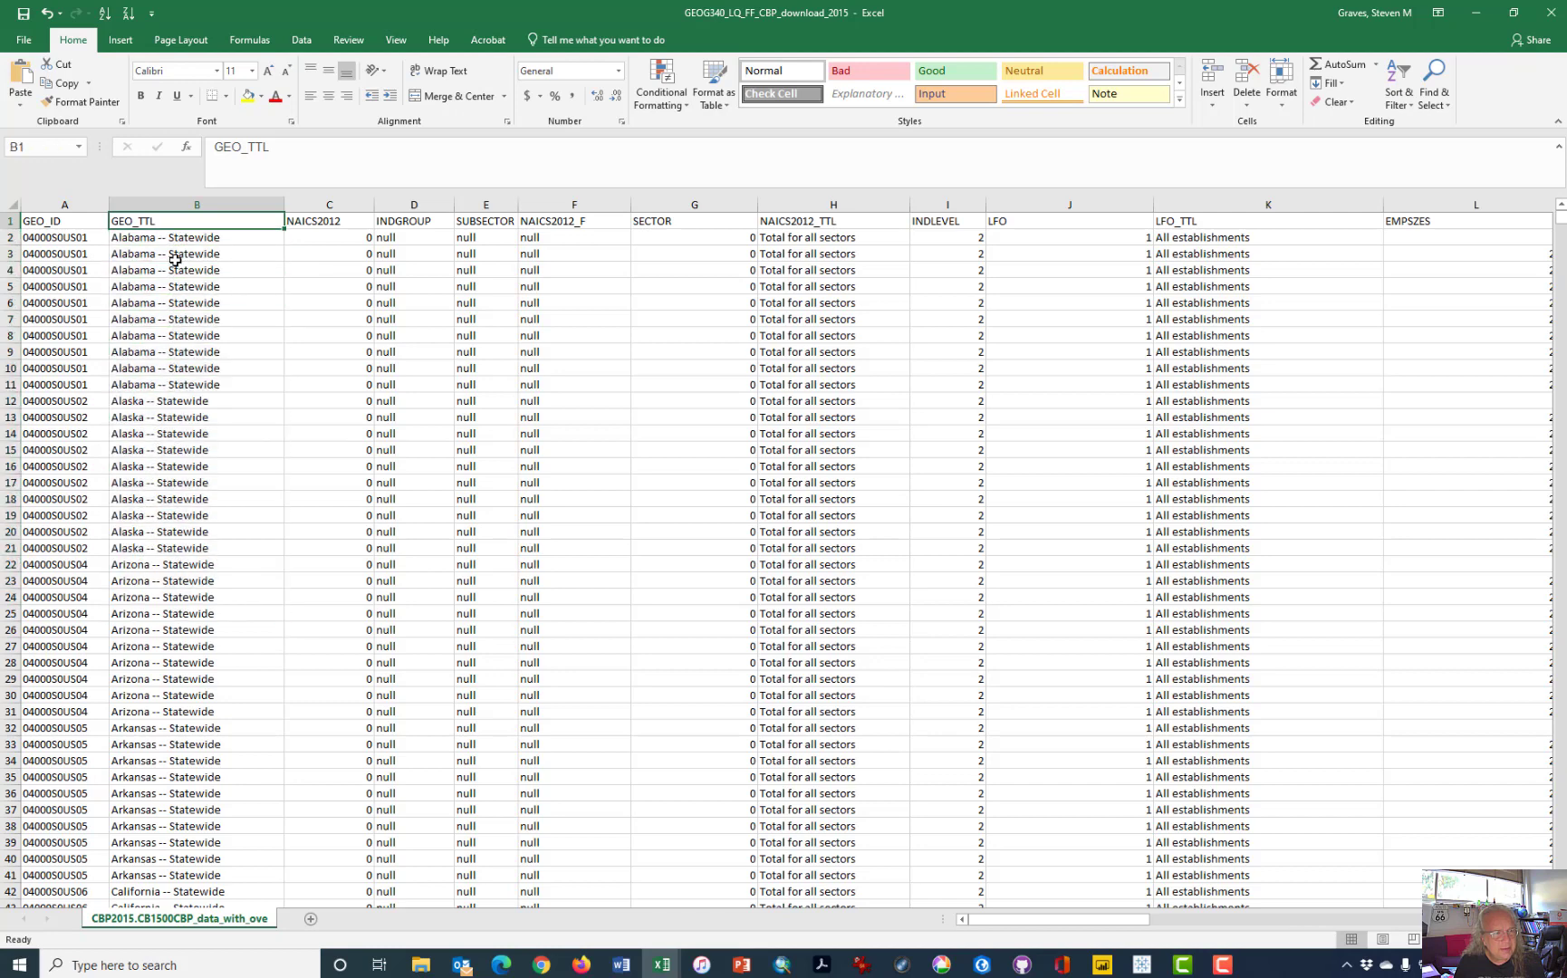
pyautogui.moveTo(196, 237); pyautogui.dragTo(196, 384)
pyautogui.write('STATE')
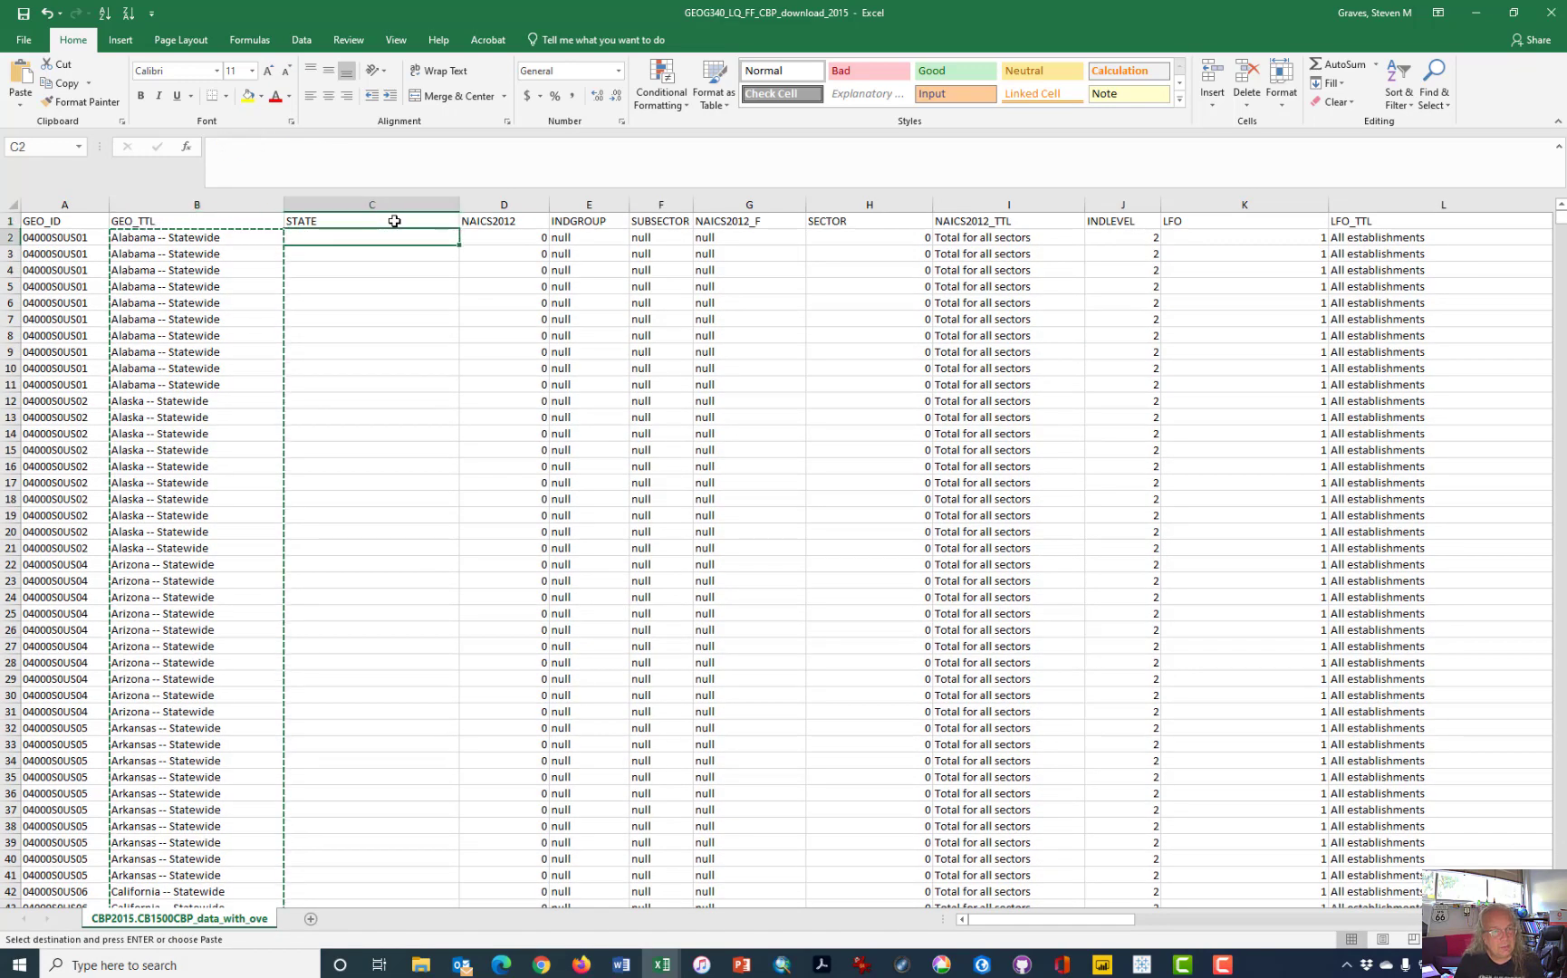
# Paste the area names into STATE and select from the first county row, Autauga County, downward.
pyautogui.press('enter')
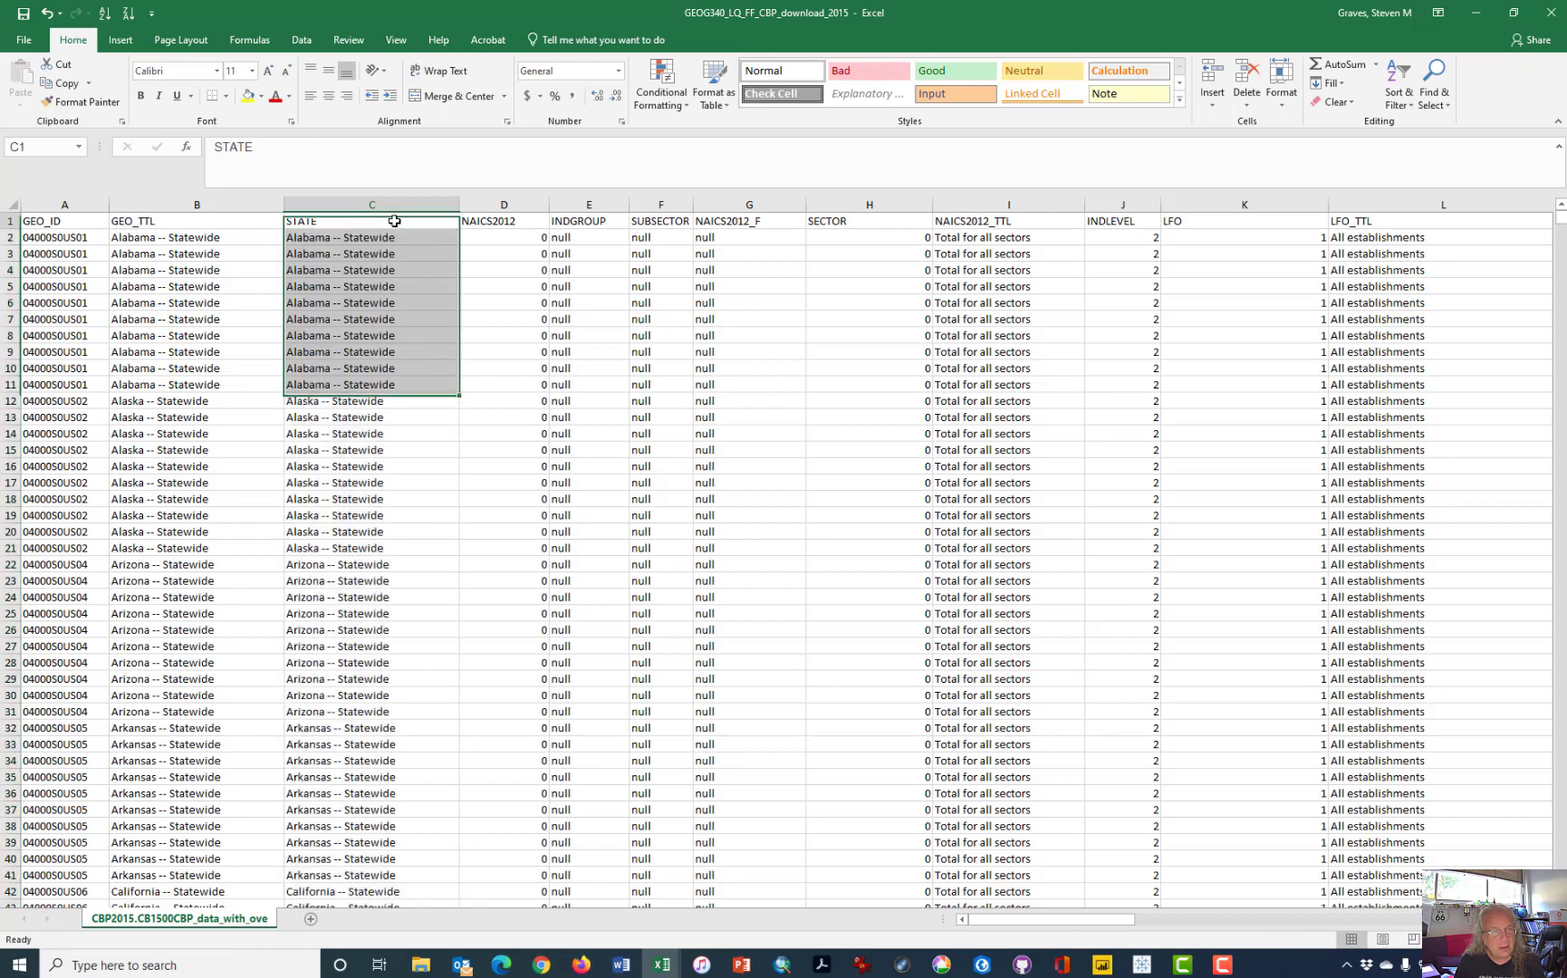
pyautogui.click(371, 237)
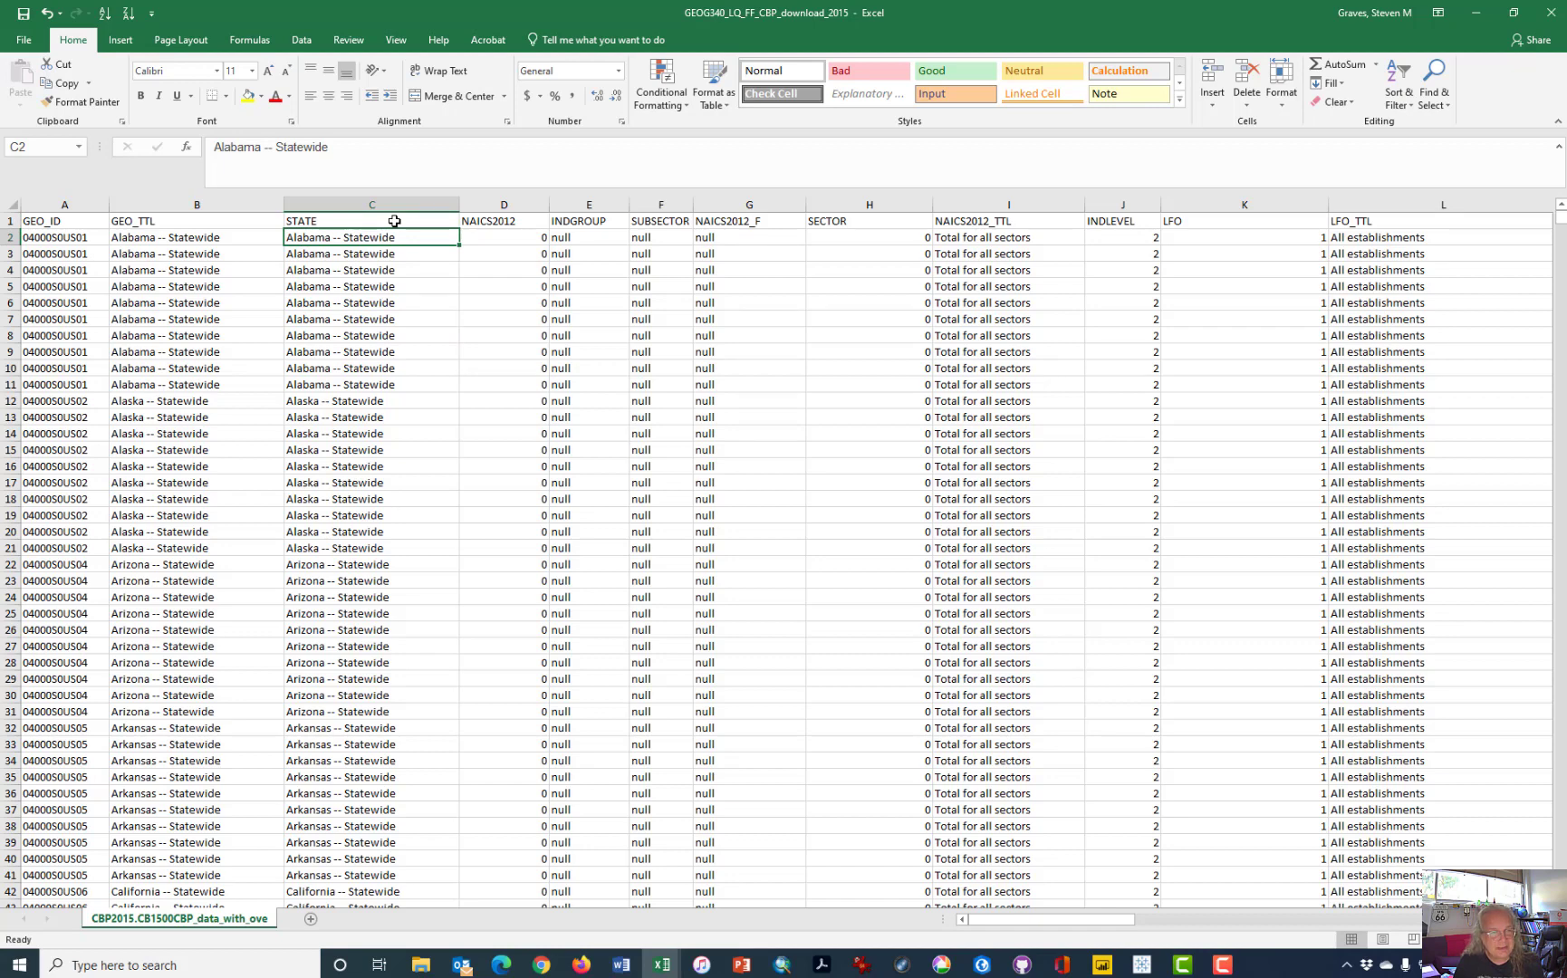
pyautogui.moveTo(413, 234)
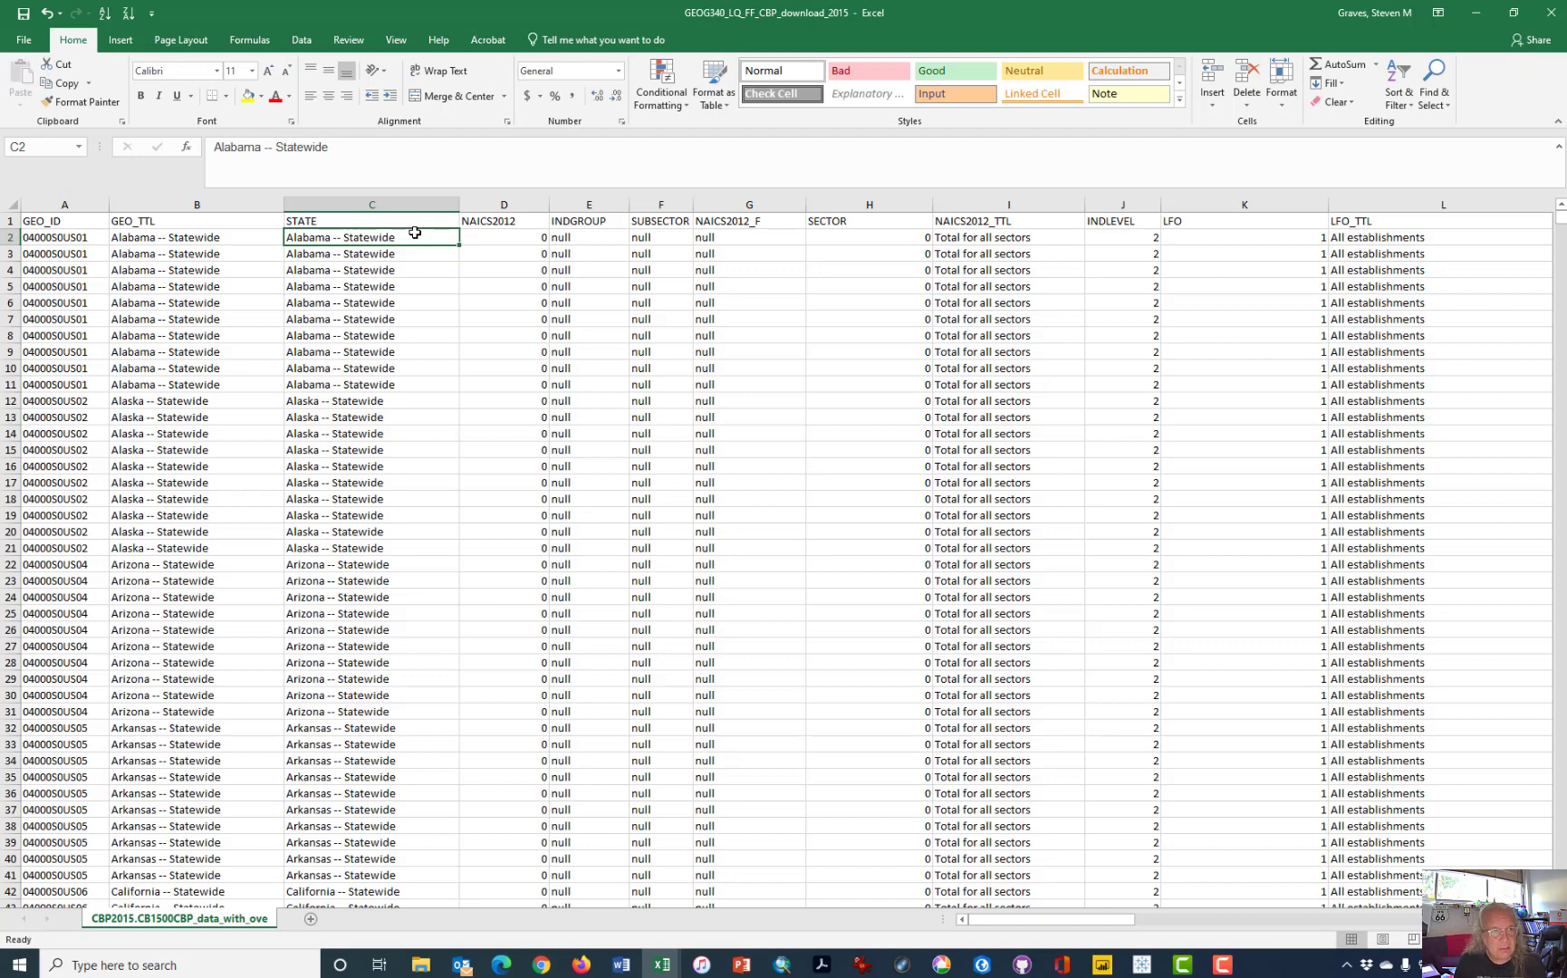
pyautogui.moveTo(353, 333)
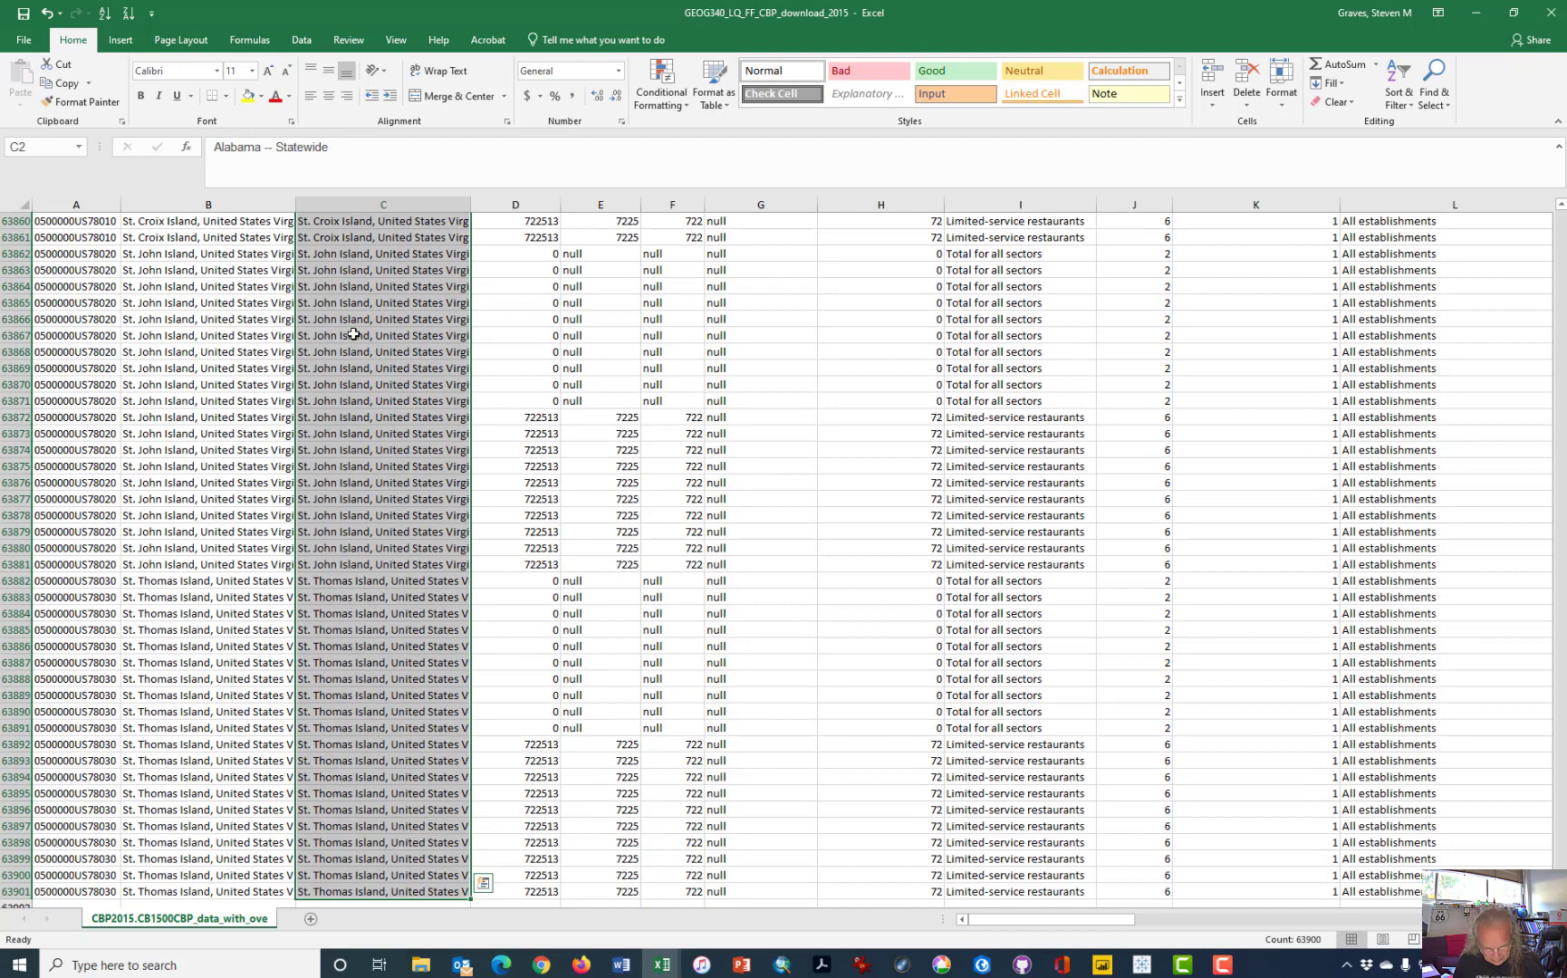
pyautogui.press('ctrl+f')
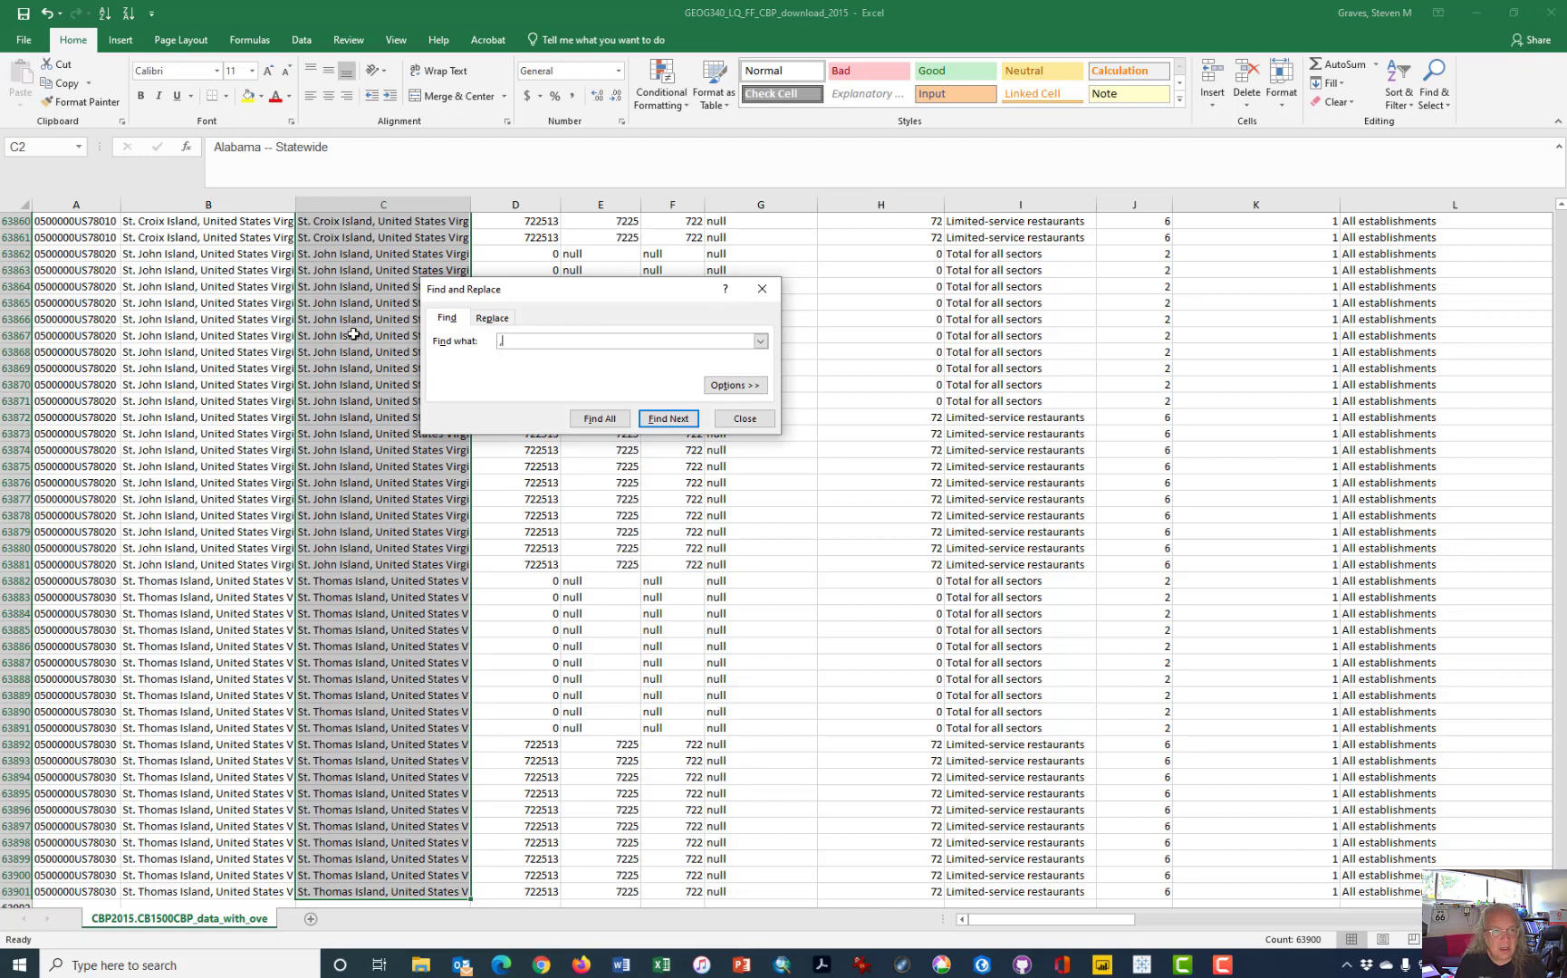
pyautogui.click(666, 419)
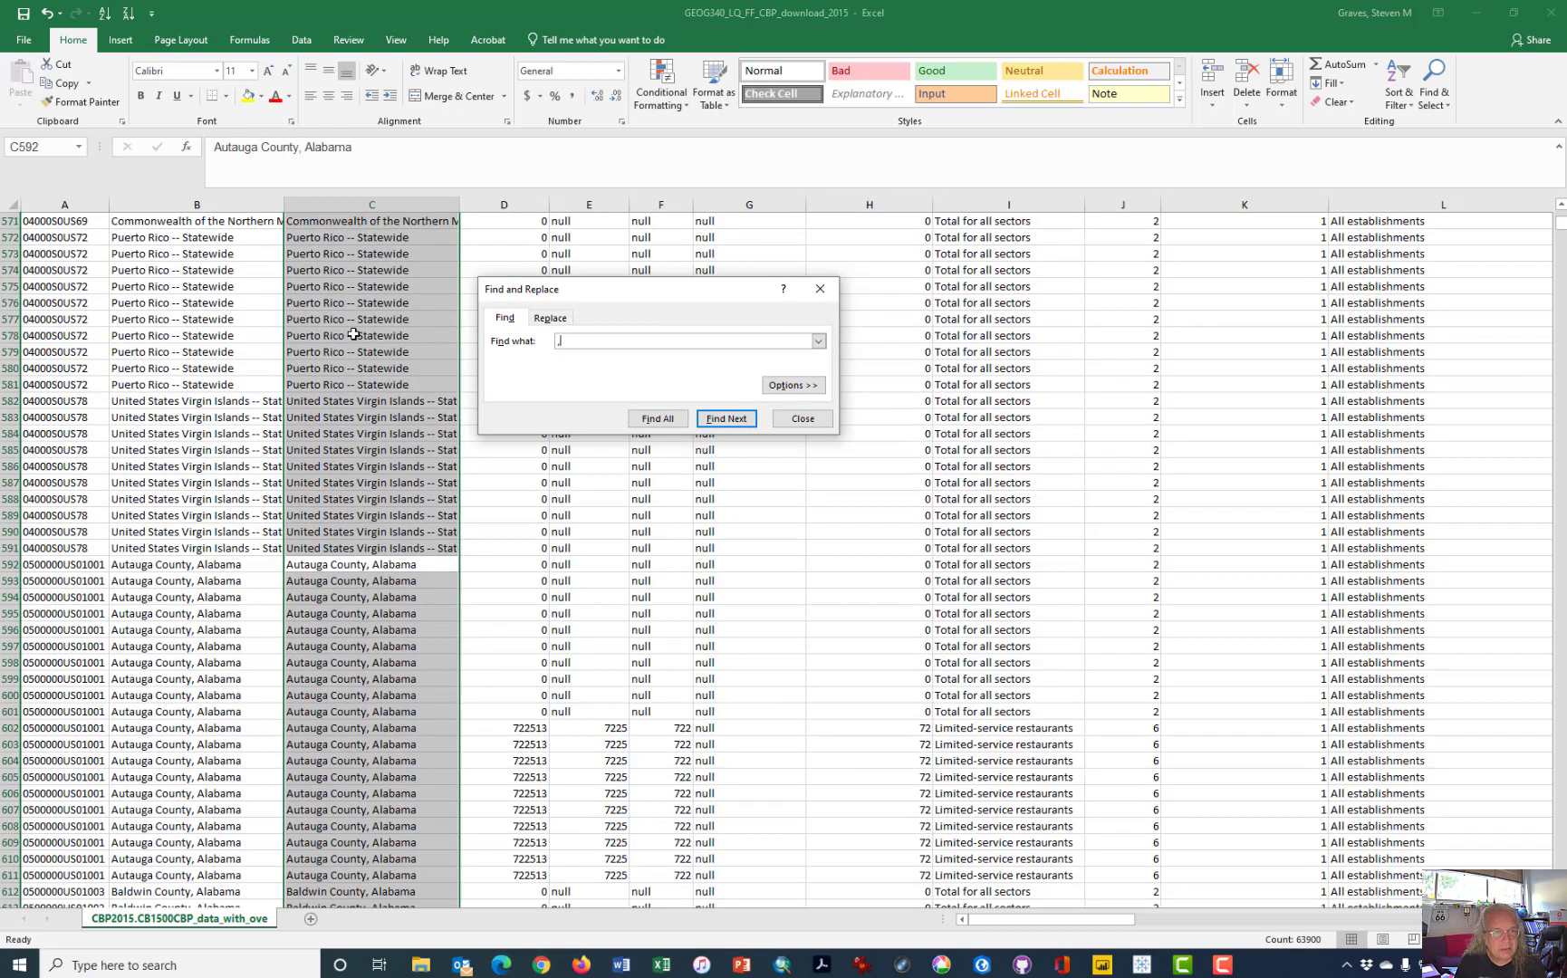
pyautogui.click(800, 419)
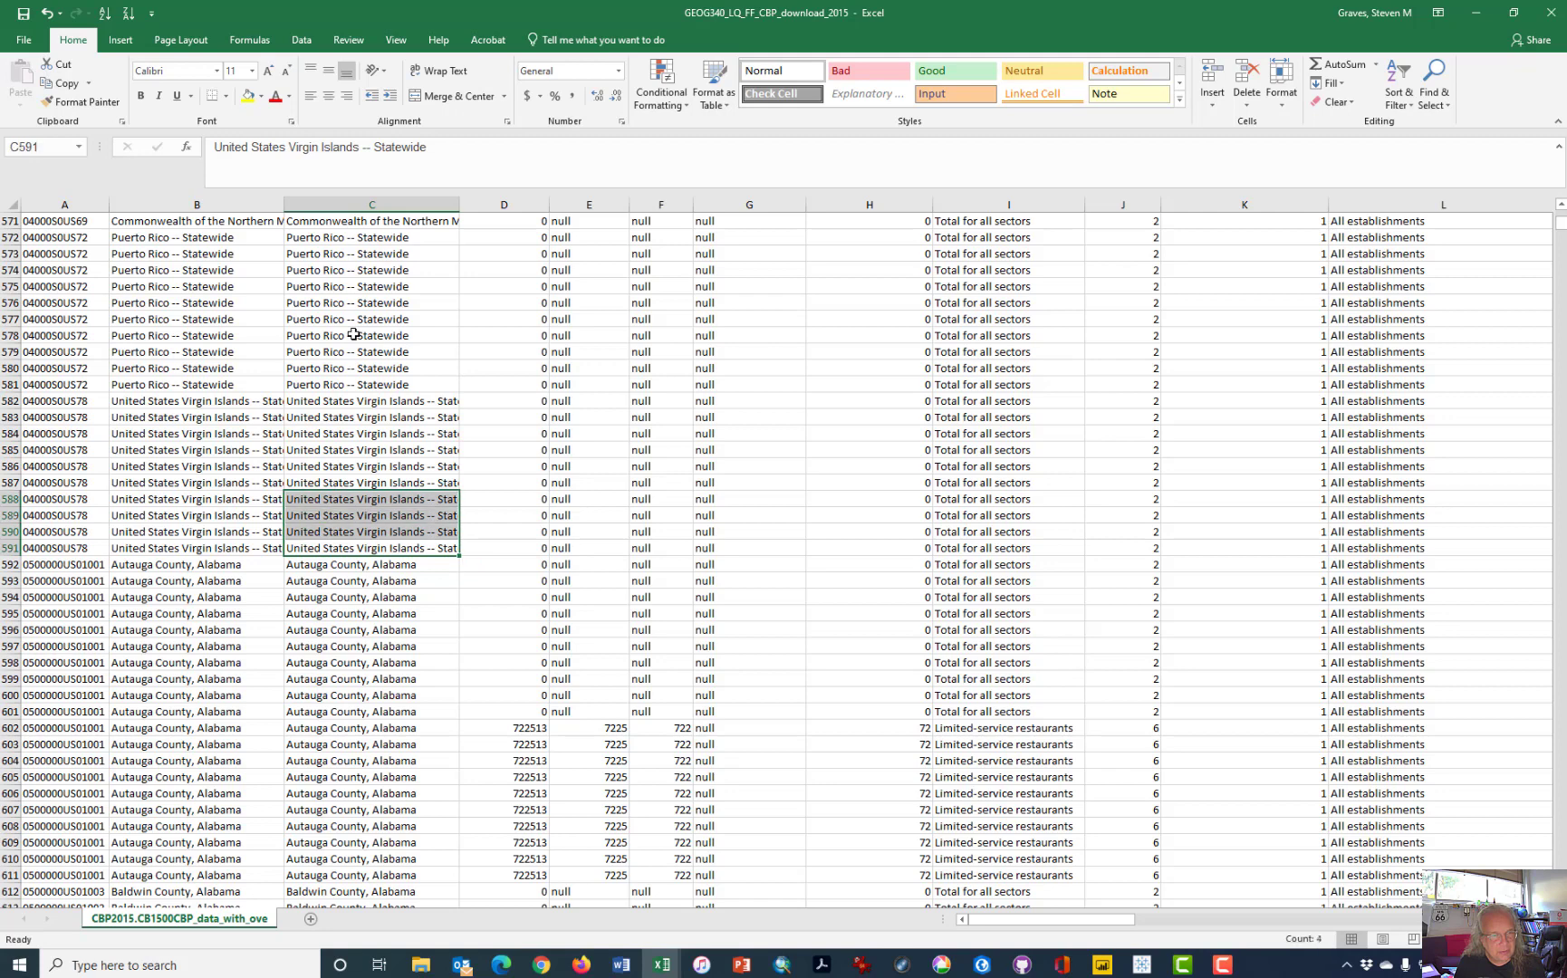
pyautogui.click(371, 564)
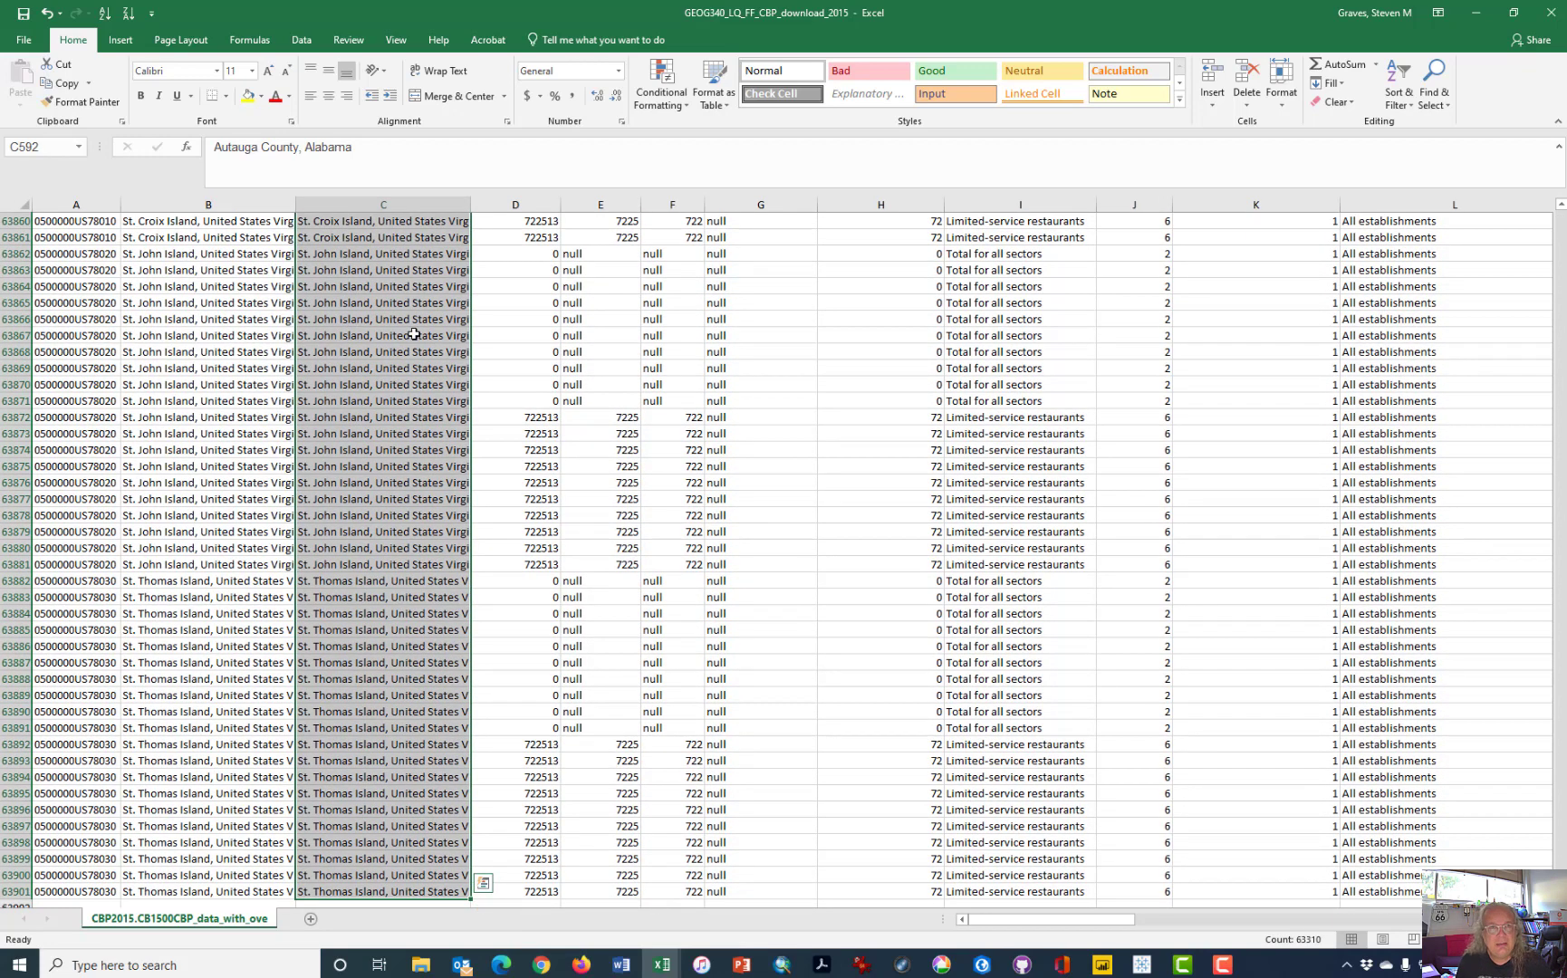
pyautogui.moveTo(301, 40)
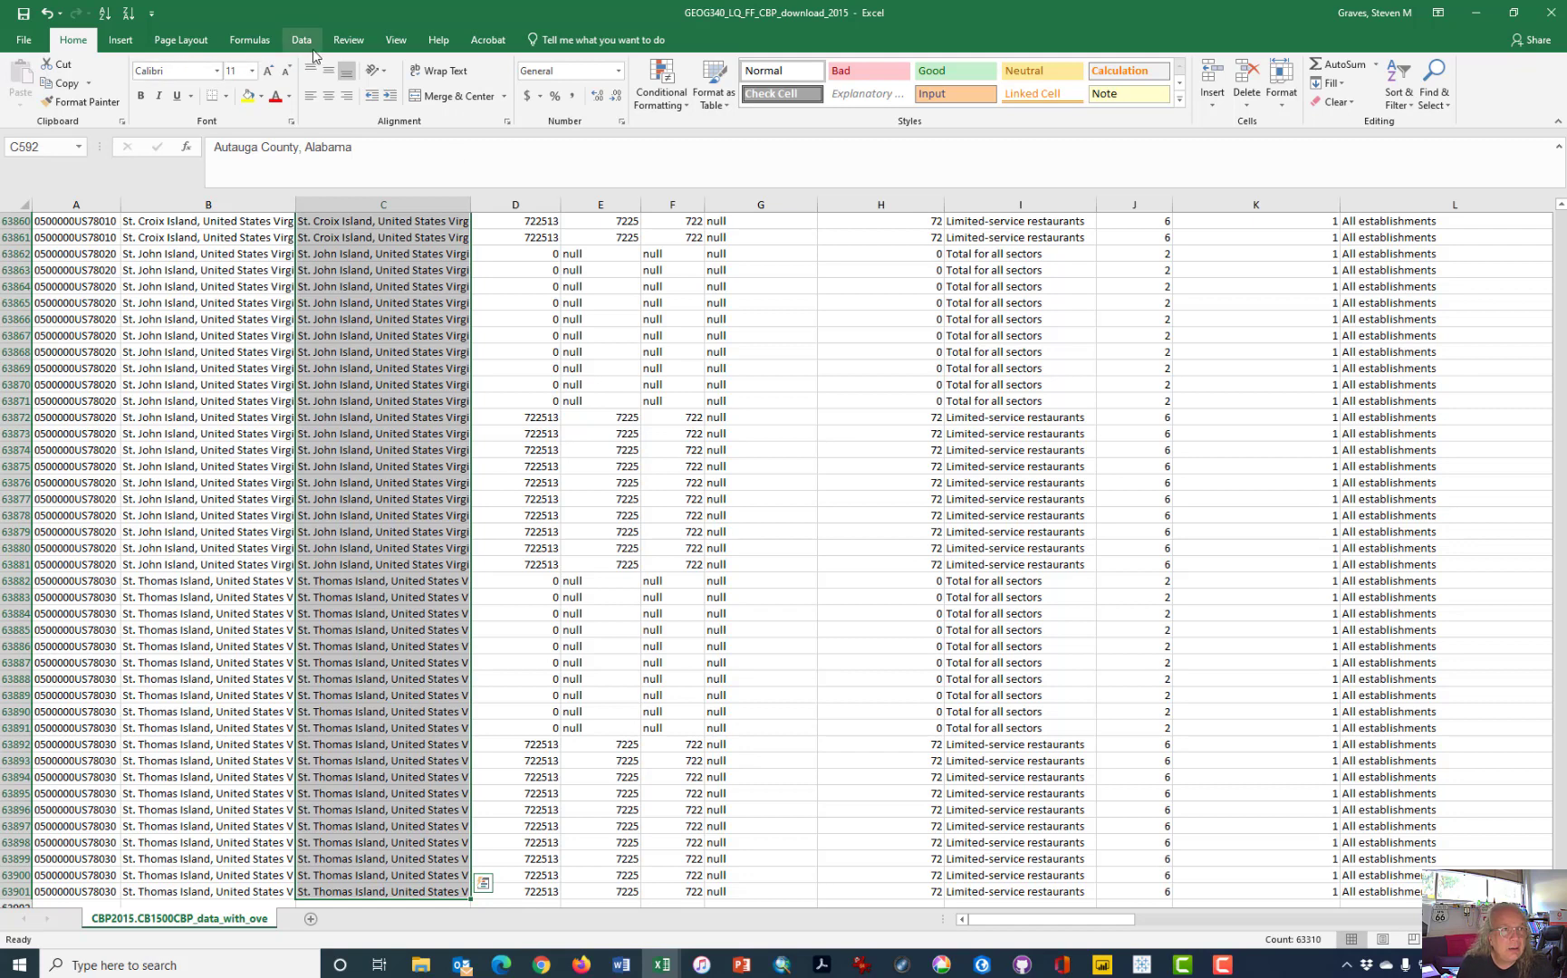
# Start Text to Columns on the selection, splitting at commas instead of tabs.
pyautogui.click(301, 40)
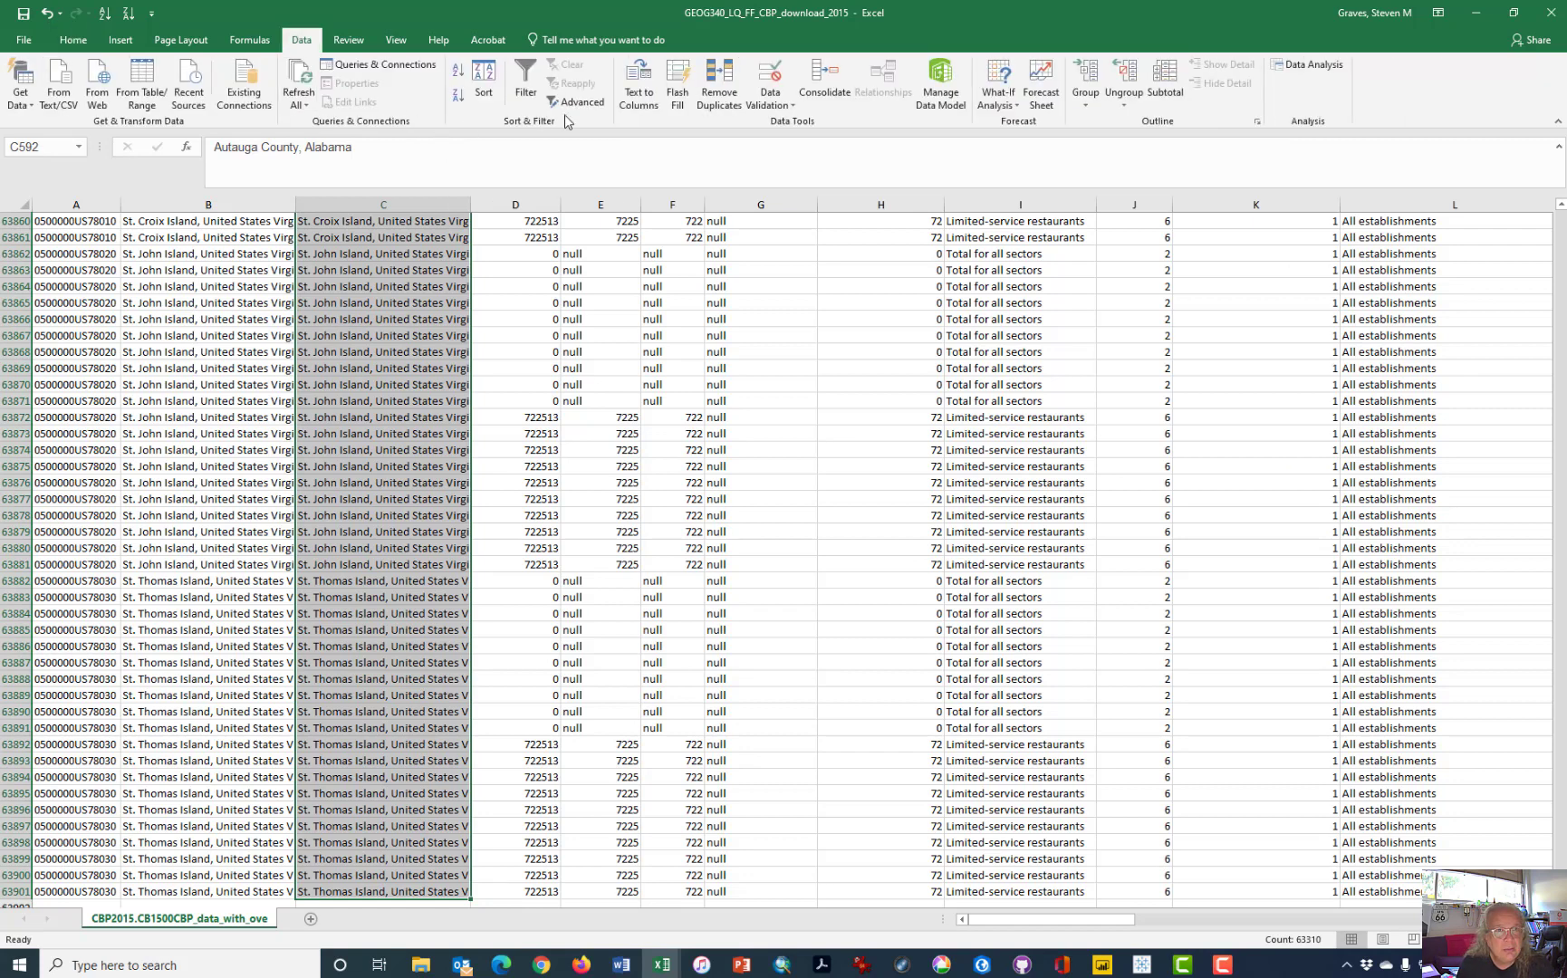
pyautogui.click(637, 83)
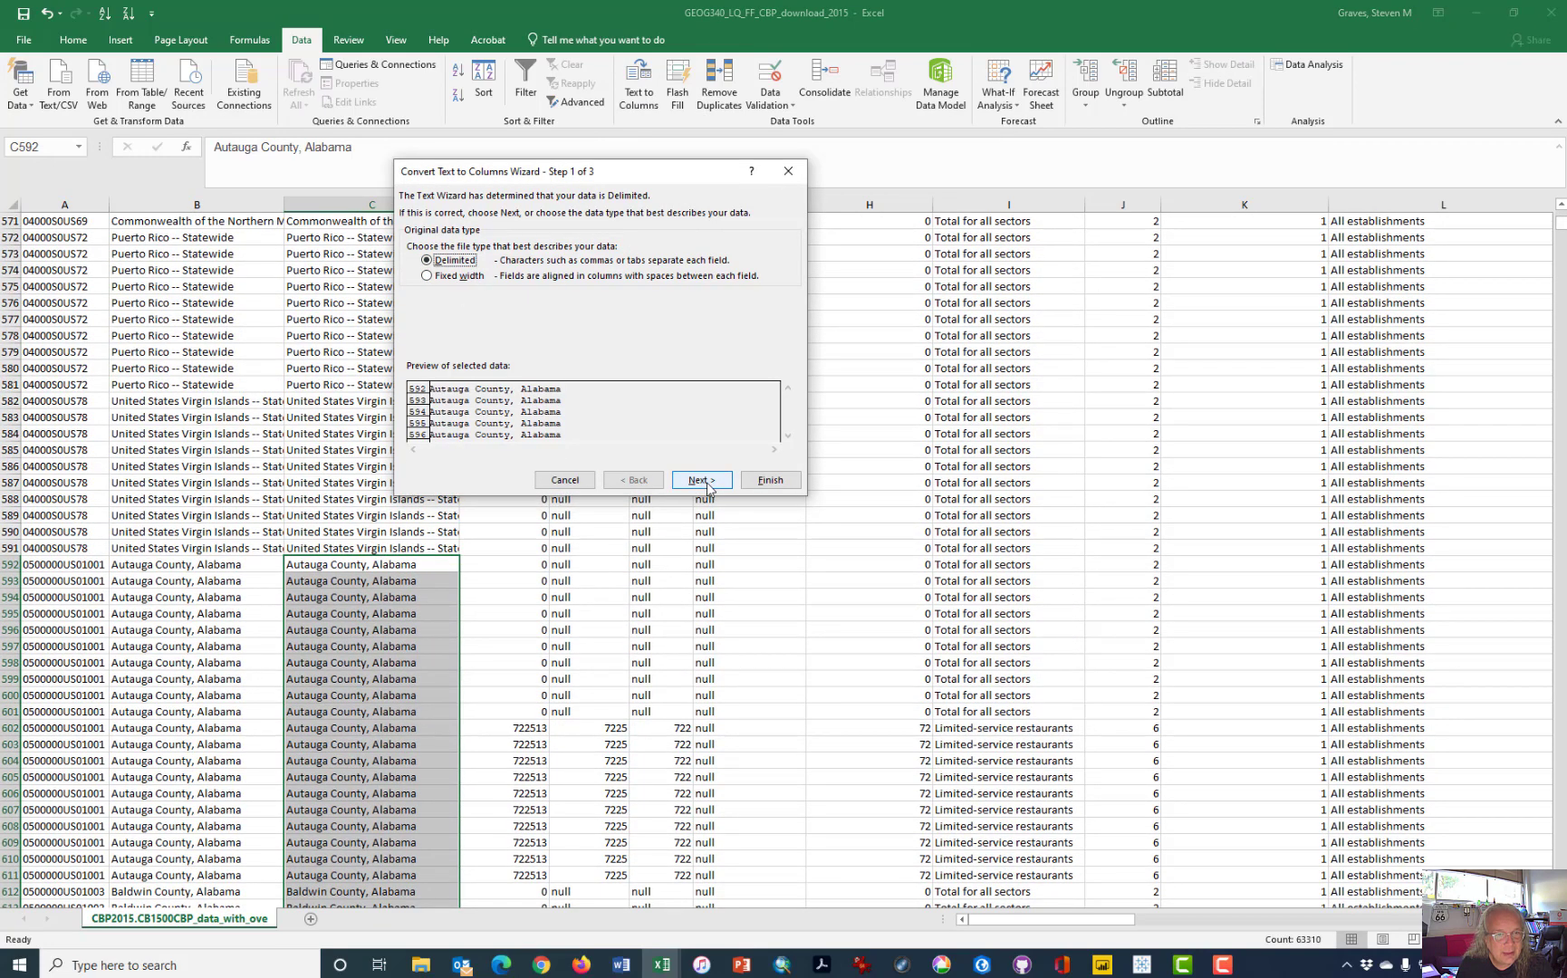
pyautogui.click(699, 480)
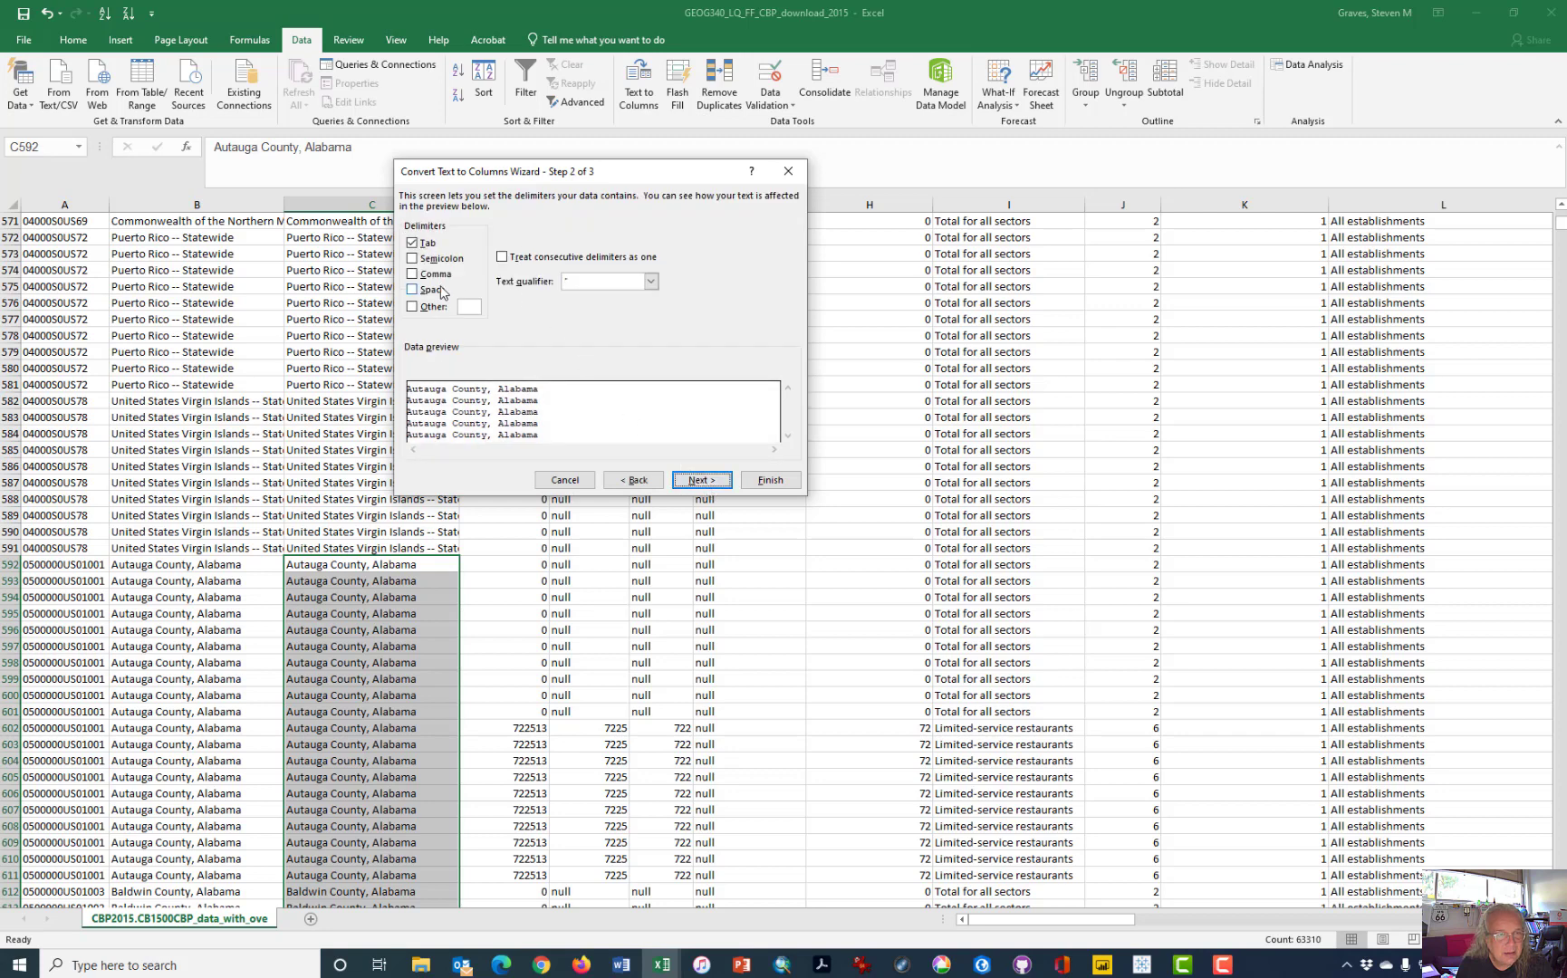
pyautogui.click(413, 242)
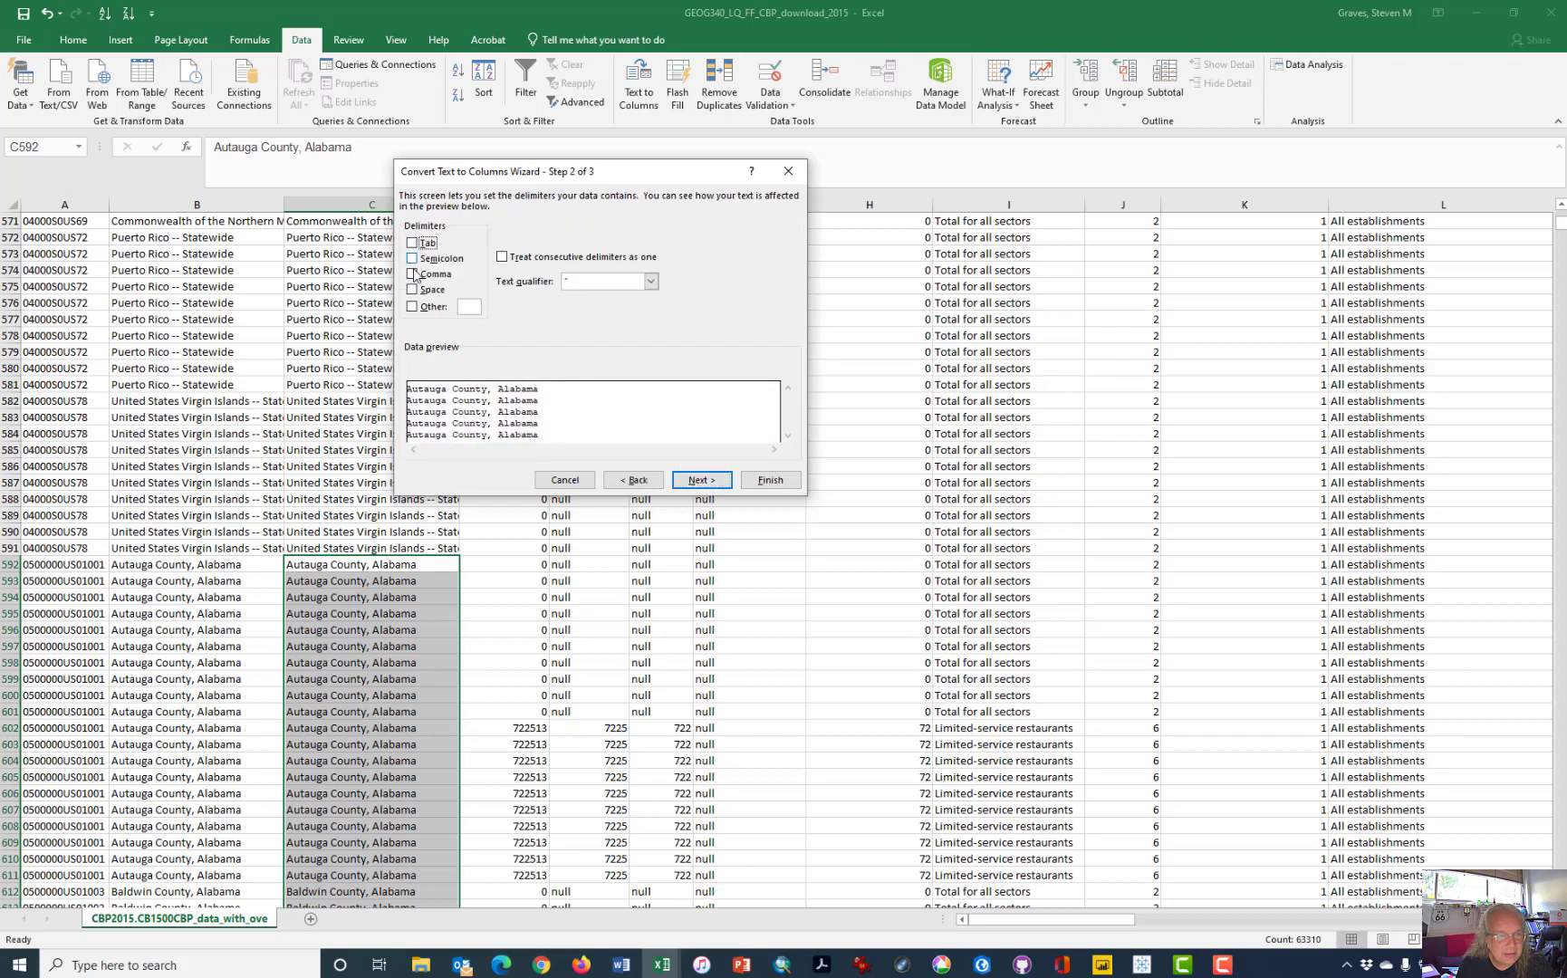
pyautogui.click(411, 273)
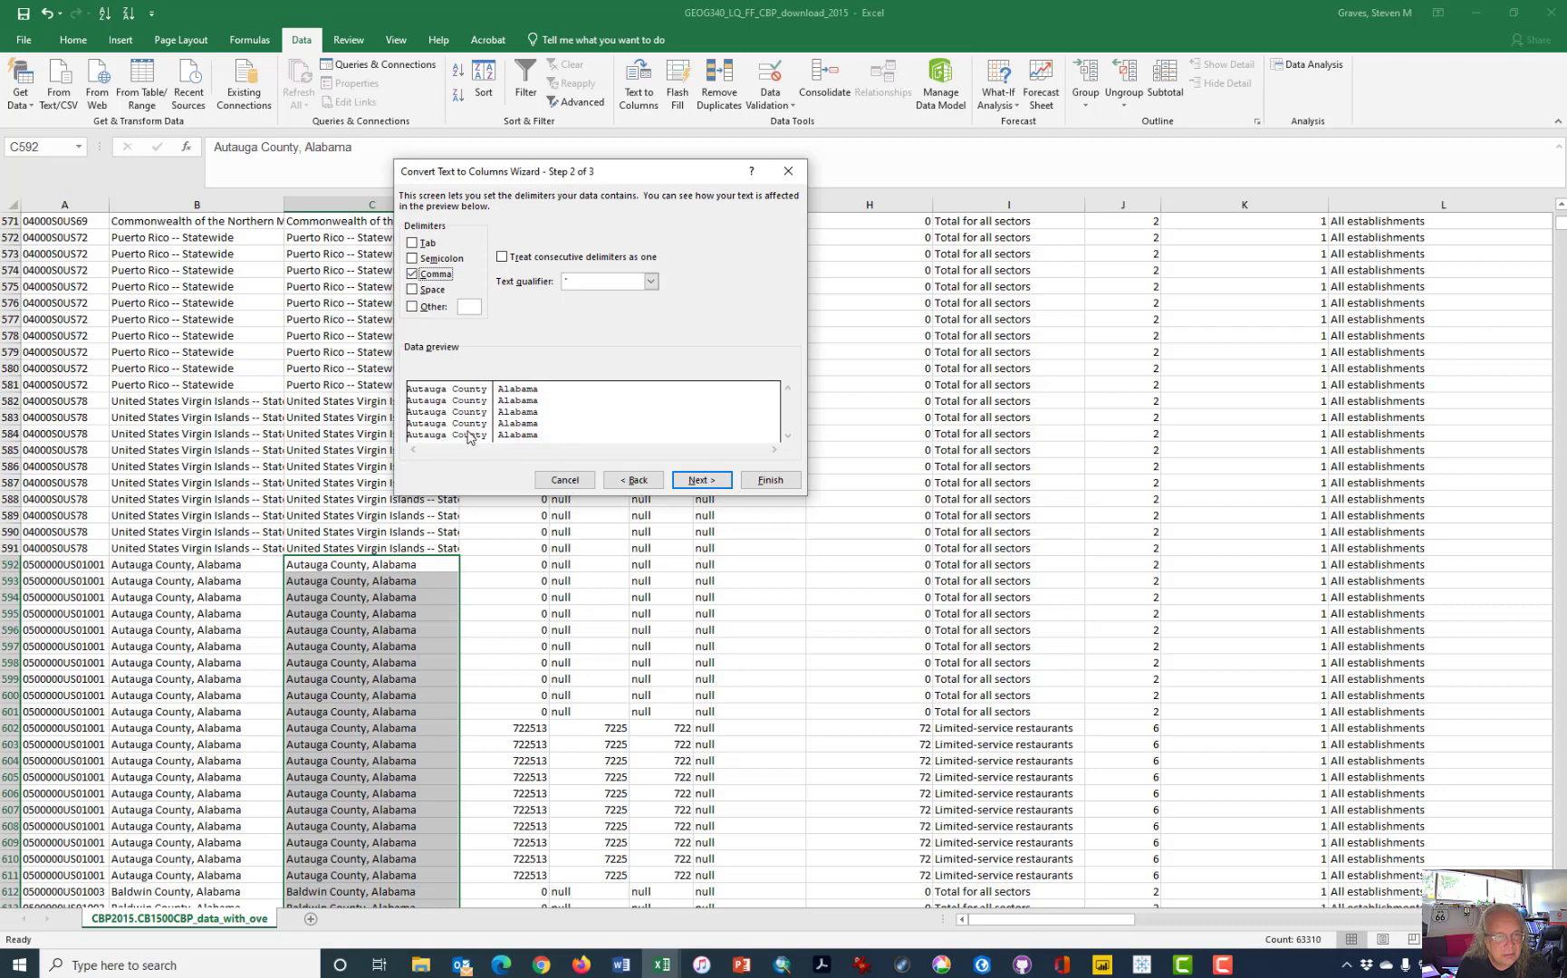
pyautogui.moveTo(424, 509)
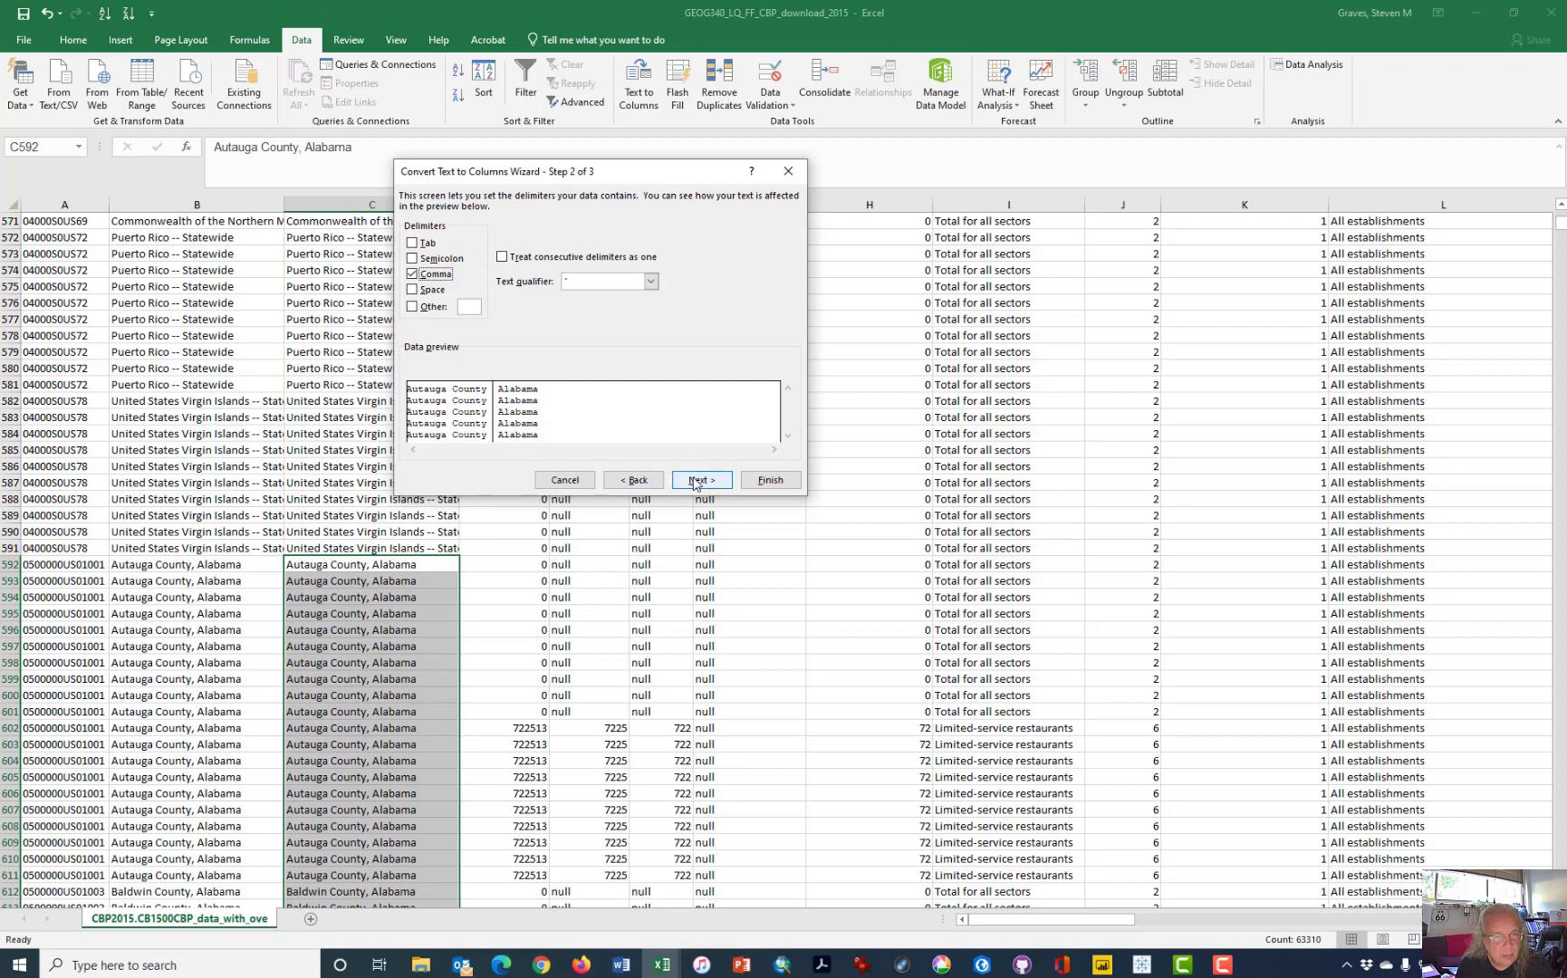
pyautogui.moveTo(697, 487)
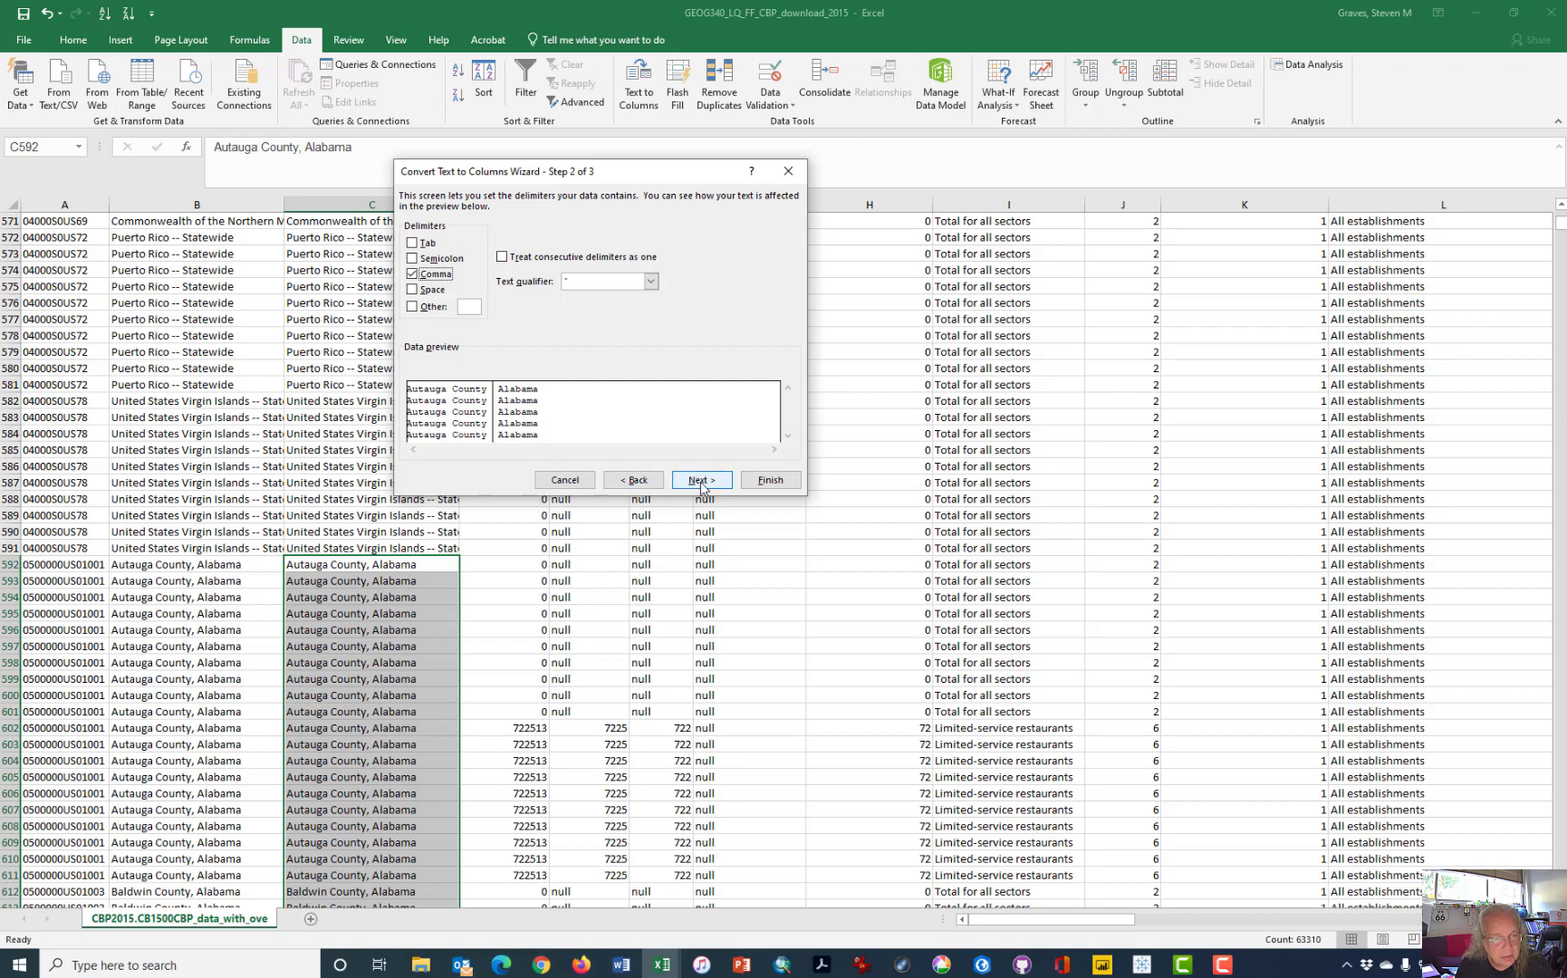
# Skip the county part, keep the state part as General text, and finish the split.
pyautogui.click(701, 480)
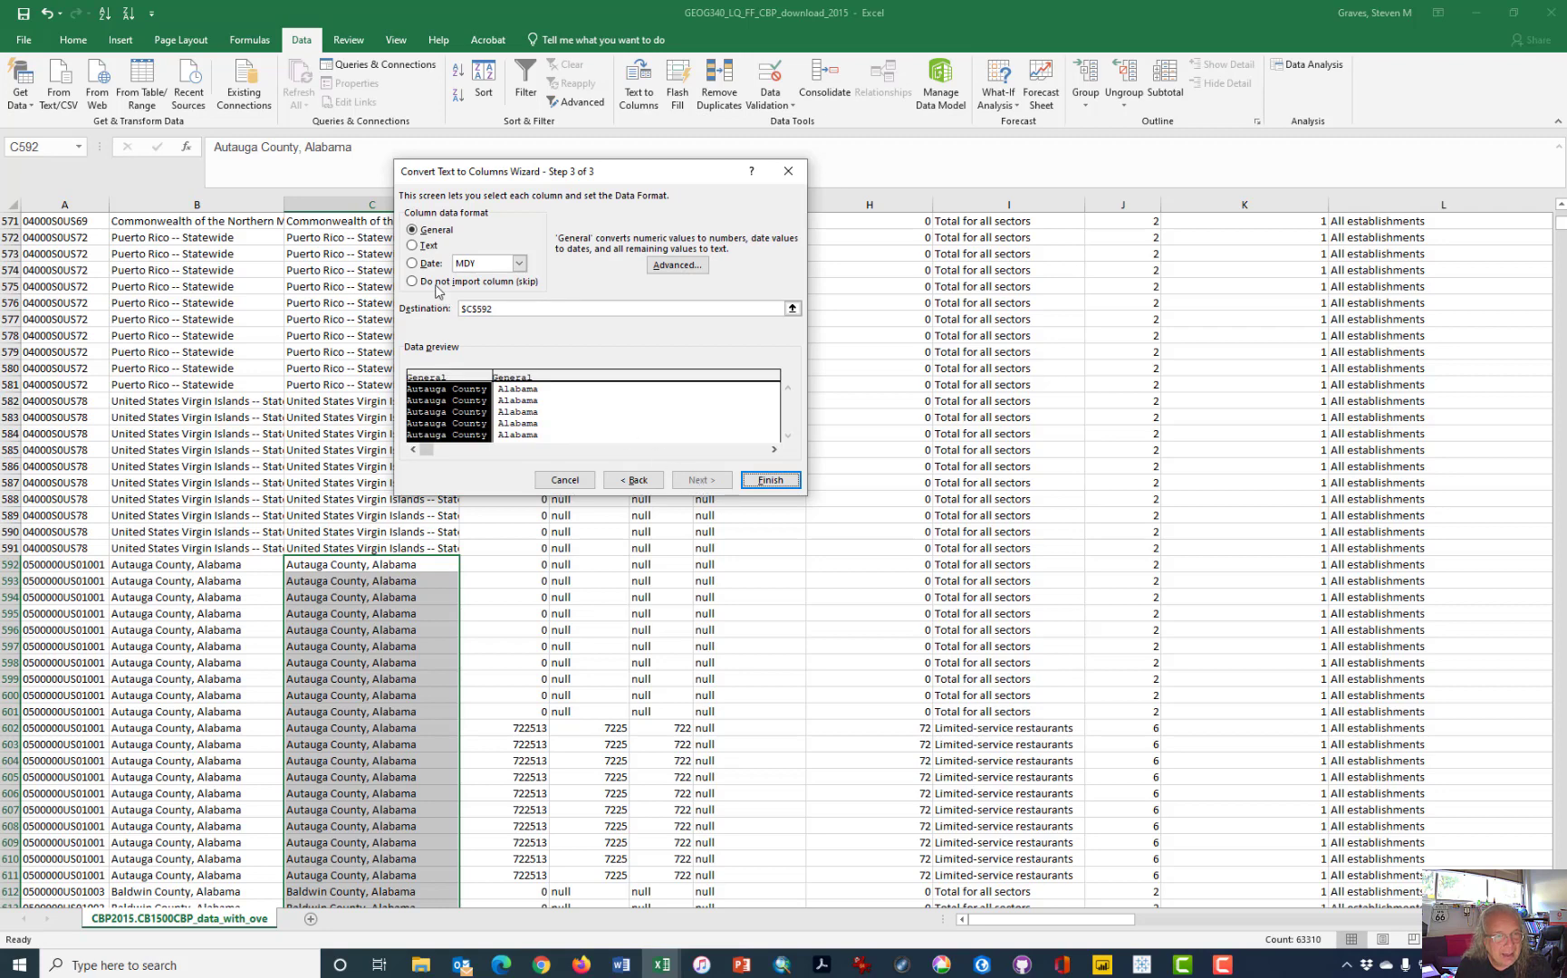
pyautogui.moveTo(458, 378)
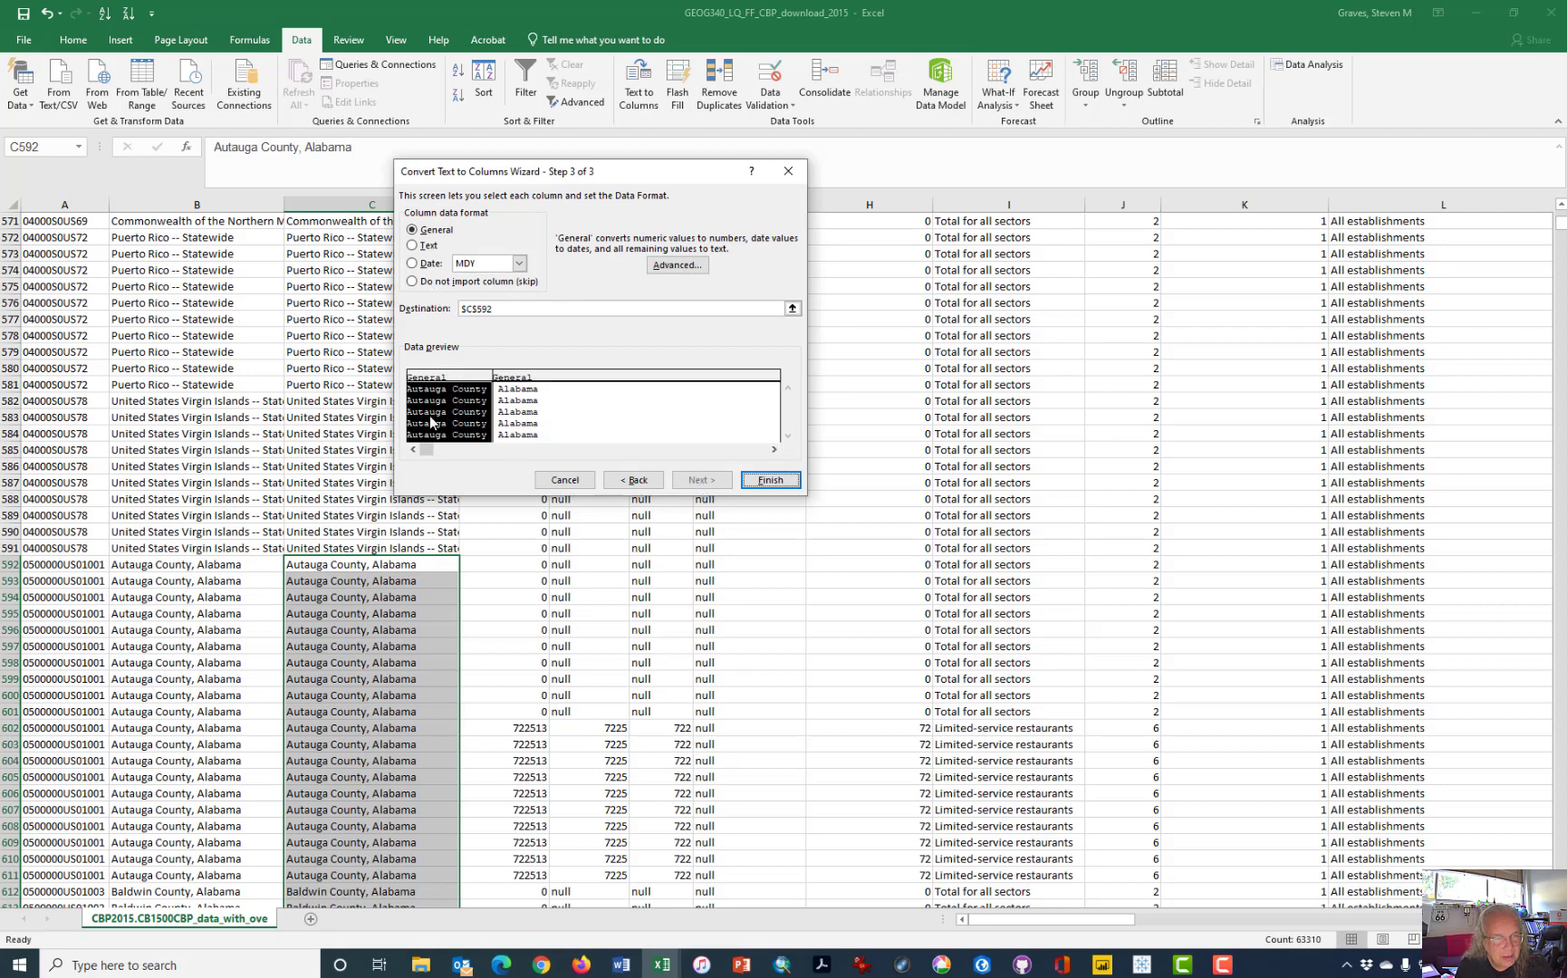
pyautogui.click(411, 282)
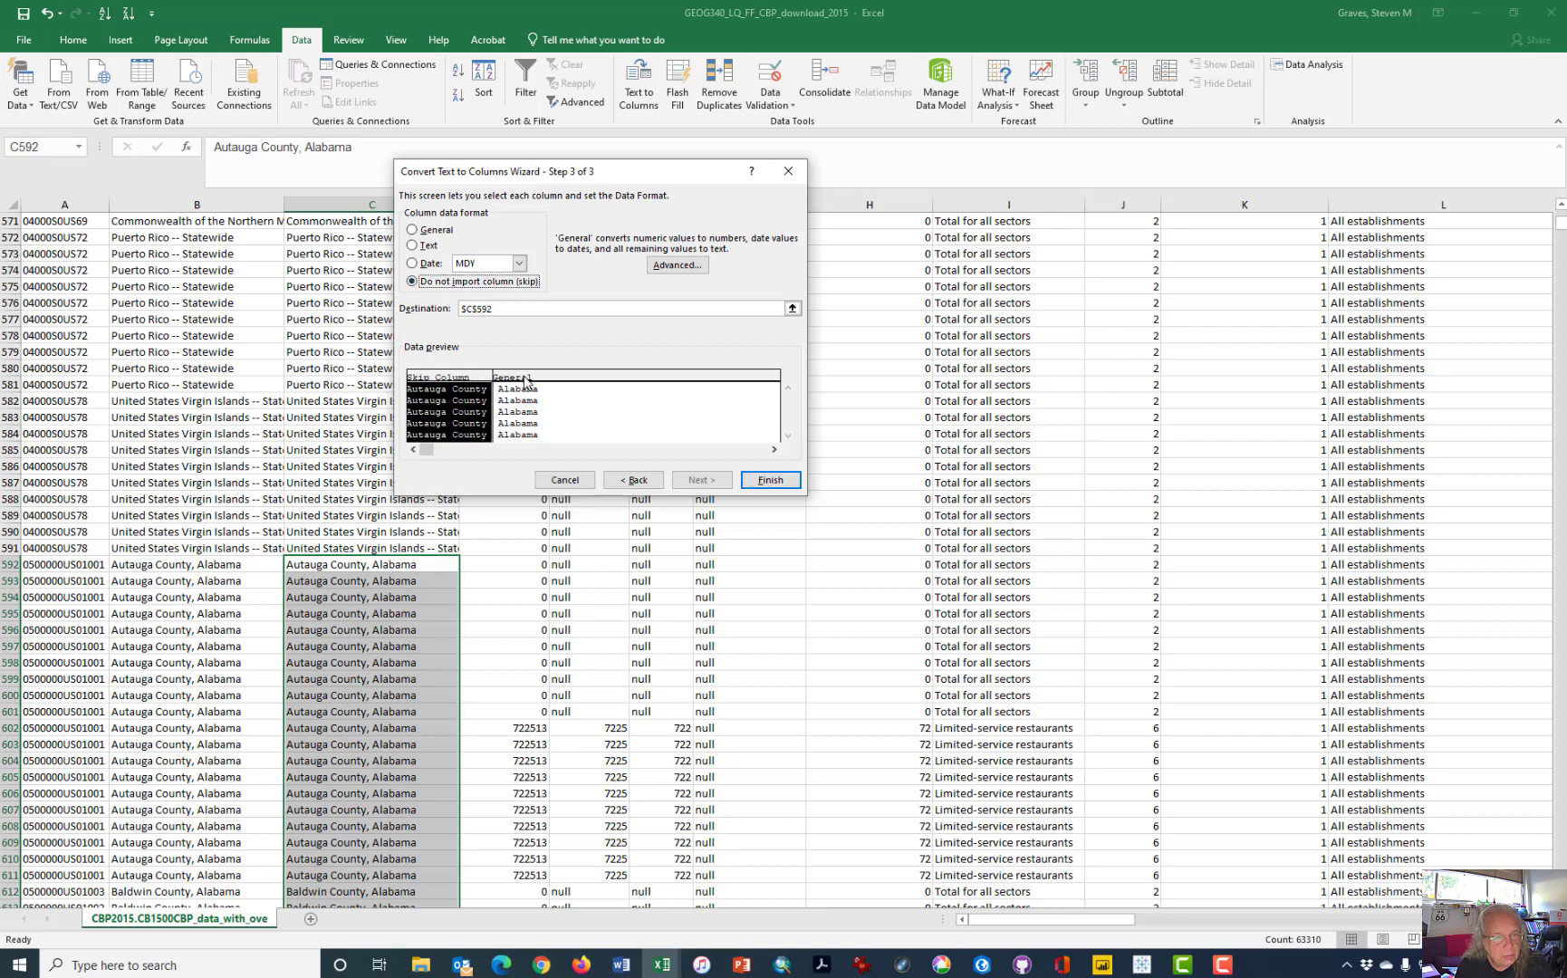
pyautogui.click(411, 230)
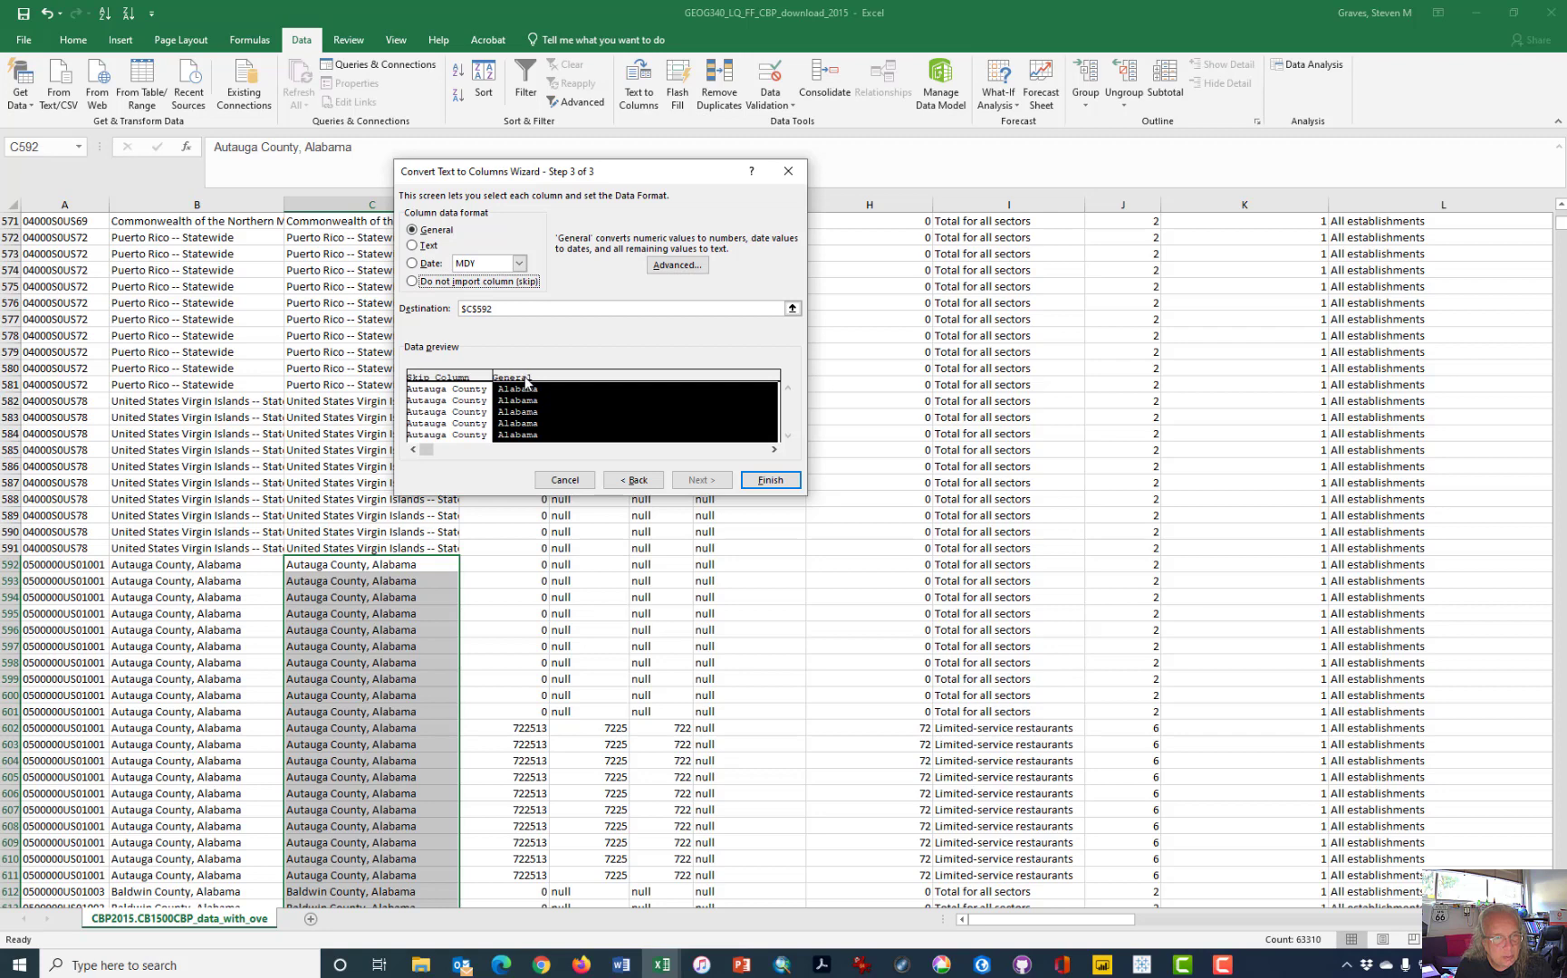
pyautogui.moveTo(518, 447)
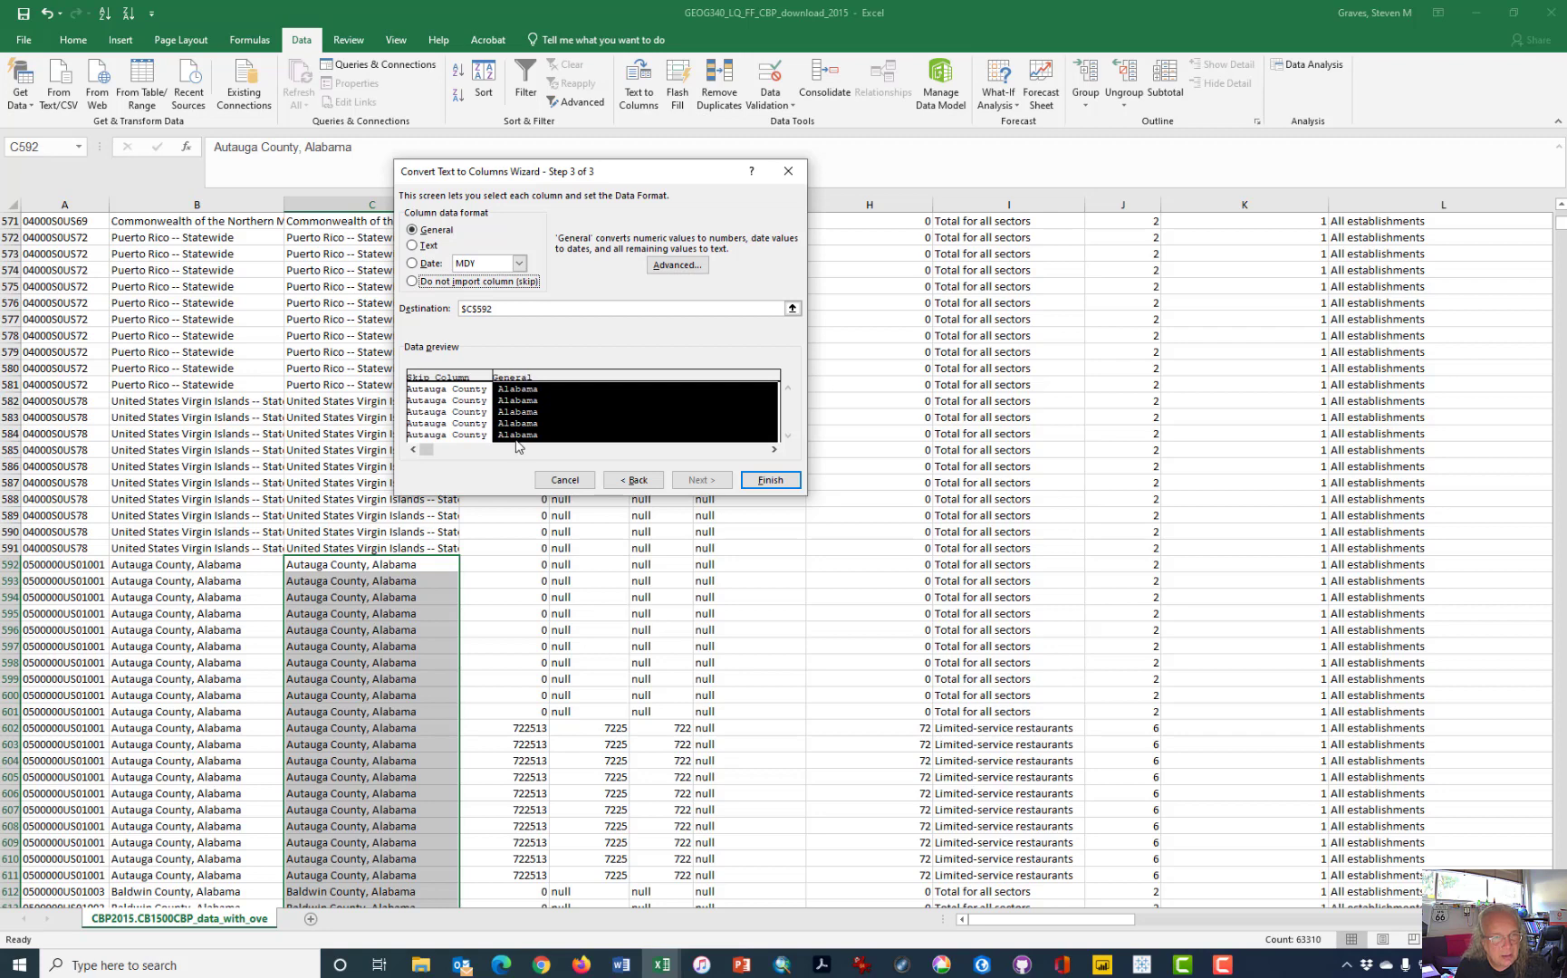
pyautogui.moveTo(557, 458)
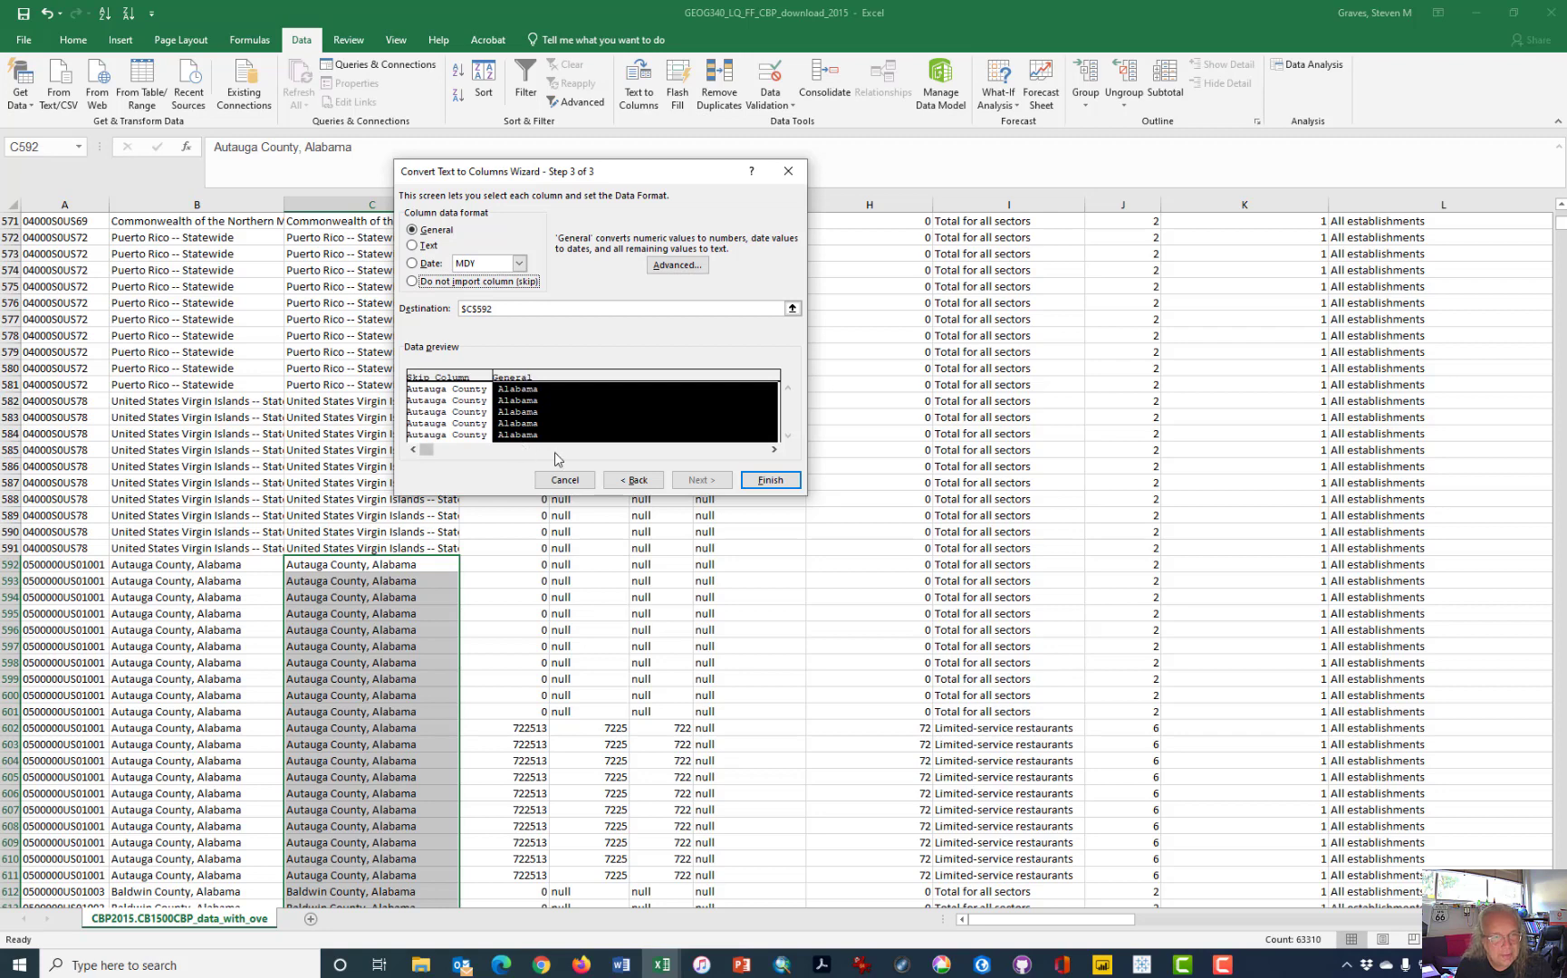
pyautogui.click(768, 479)
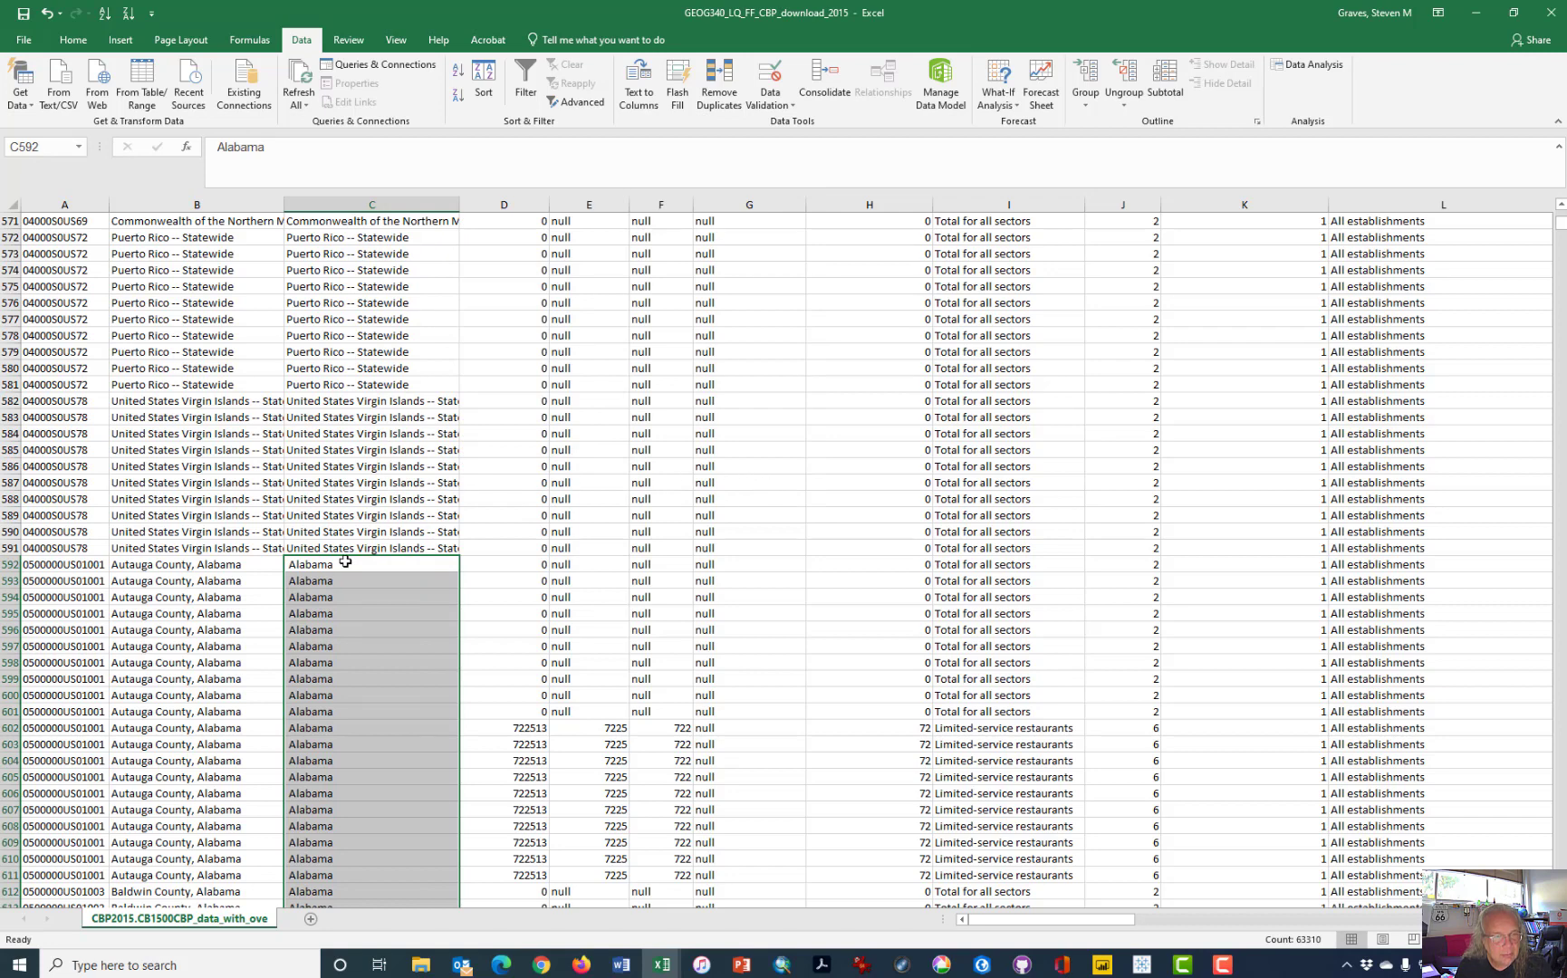
# Replace '-- Statewide' with nothing across C2:C591, removing all 590 suffixes.
pyautogui.click(371, 547)
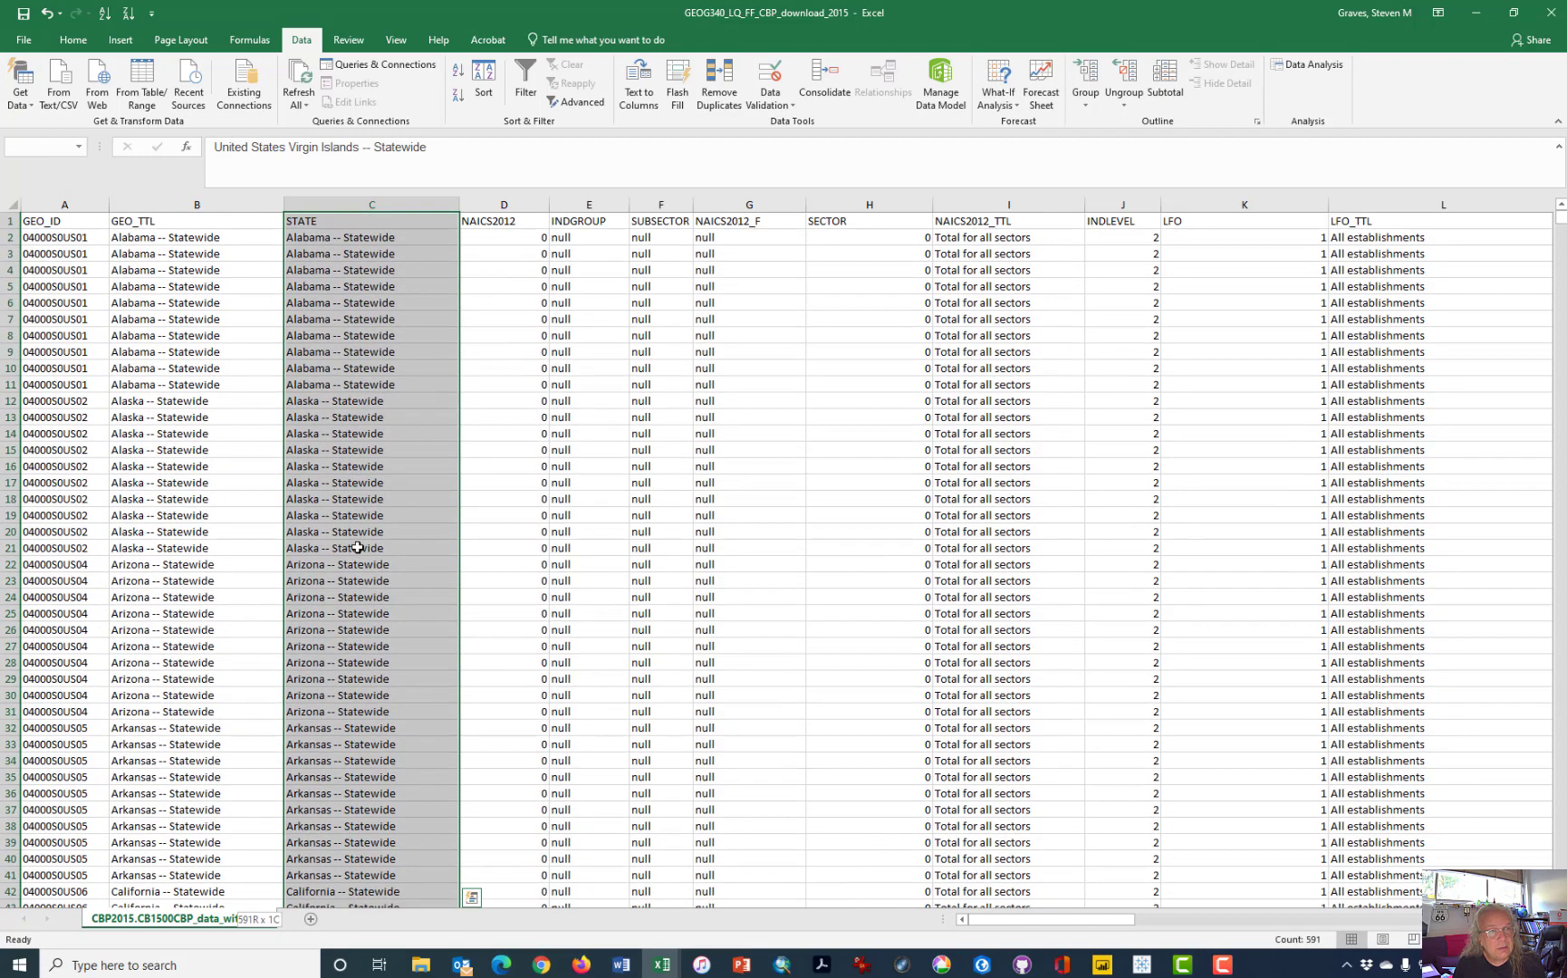
pyautogui.click(371, 221)
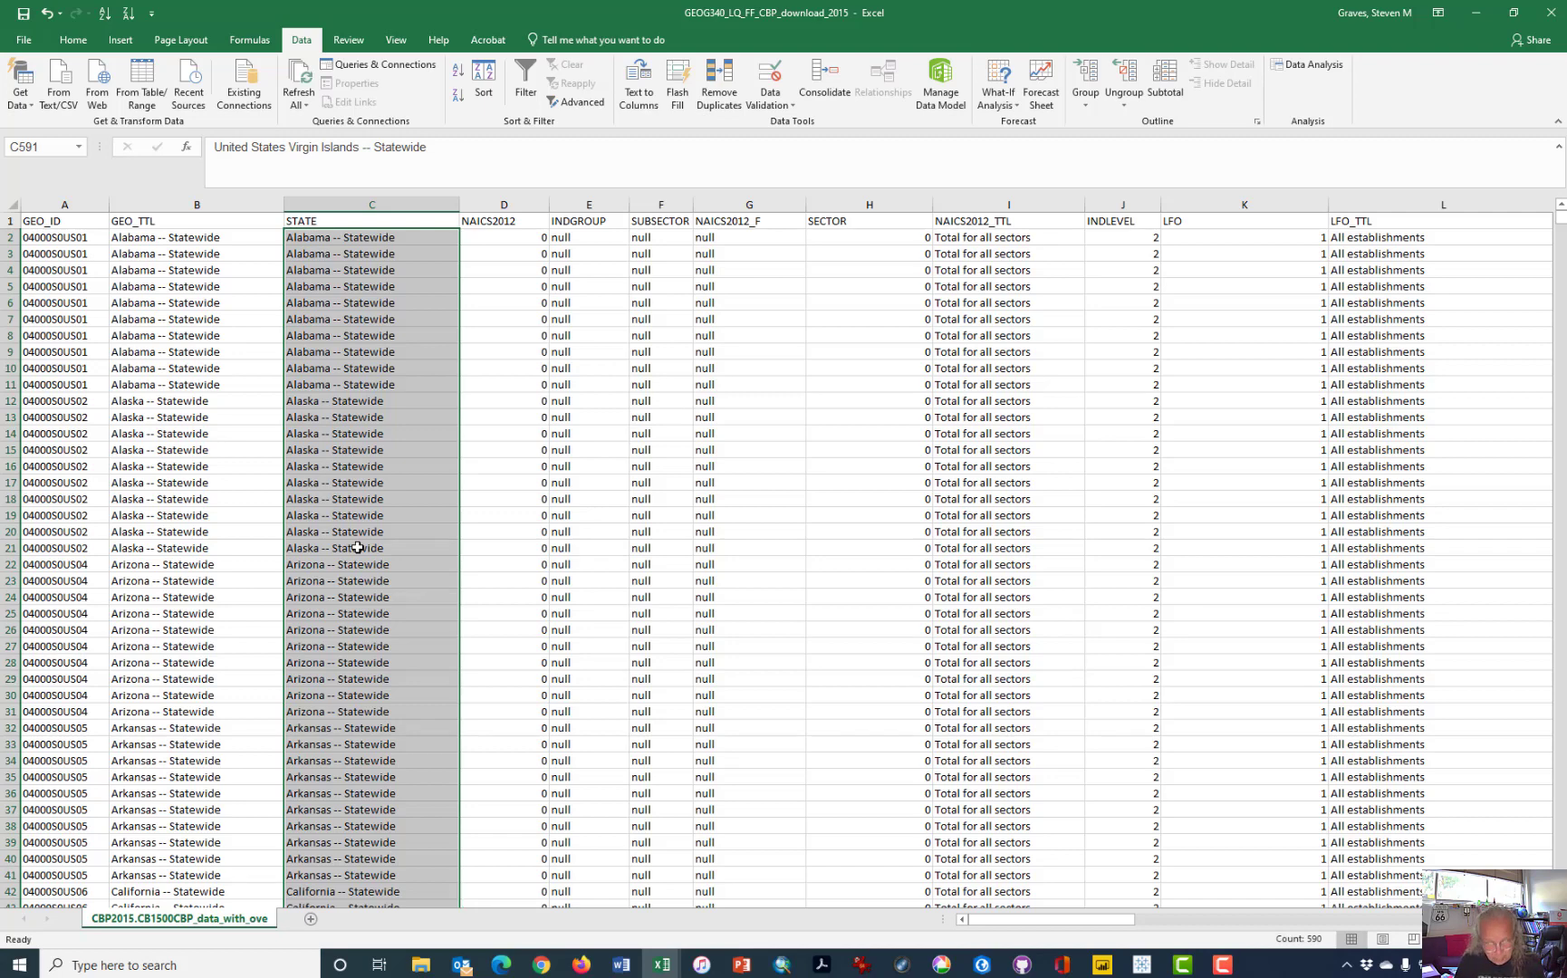
pyautogui.press('ctrl+h')
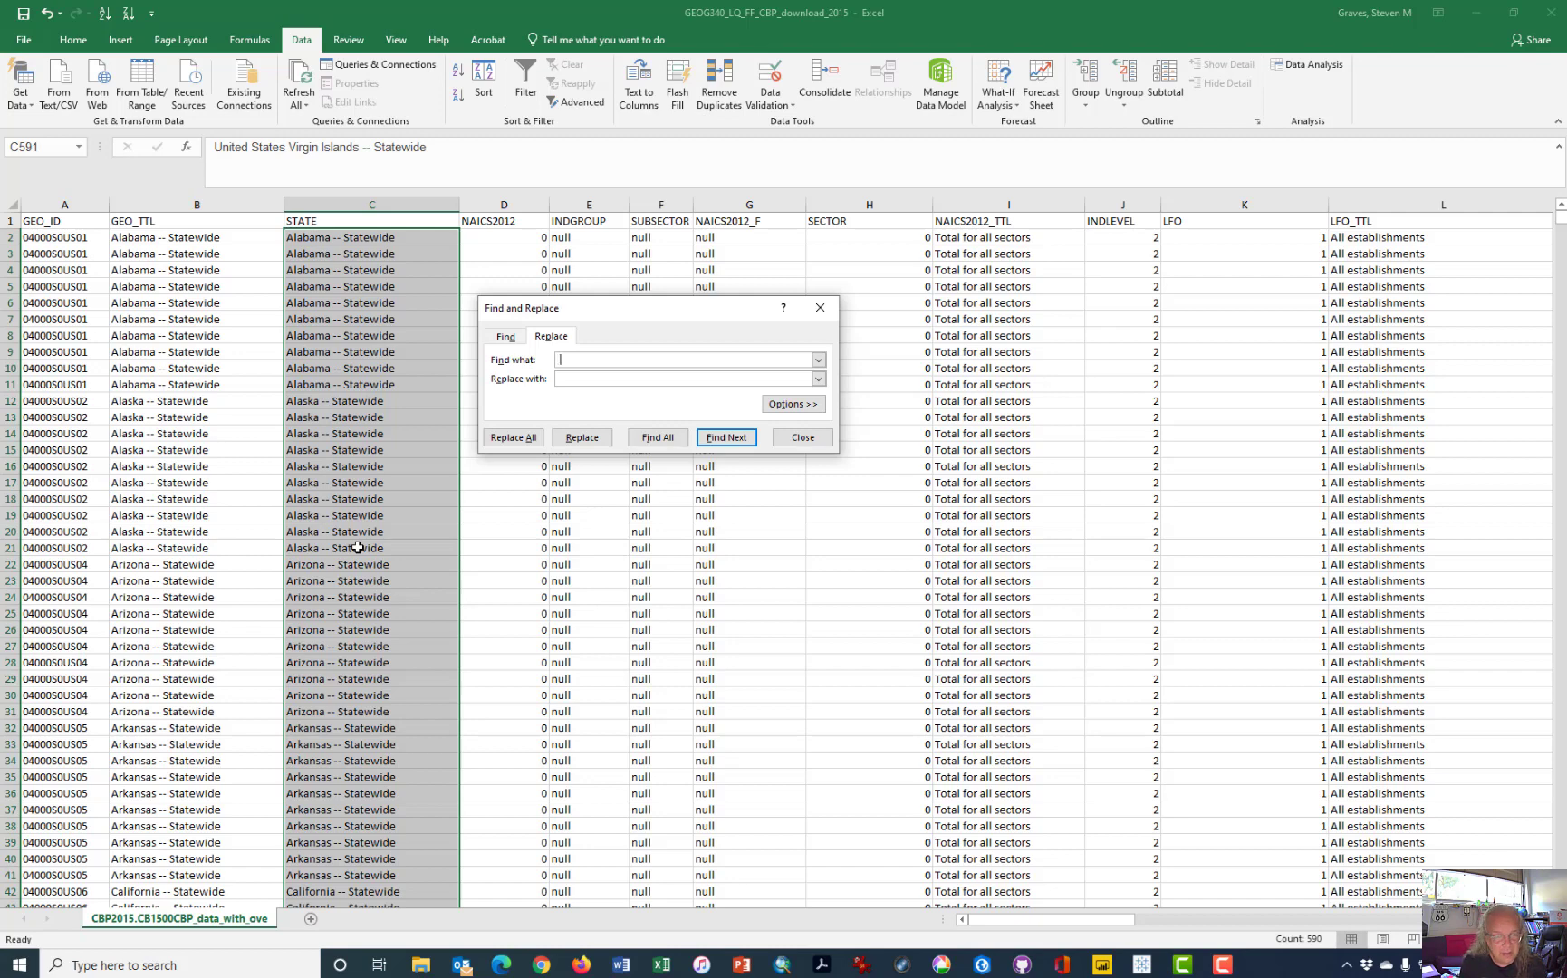
pyautogui.write('-- Statewide')
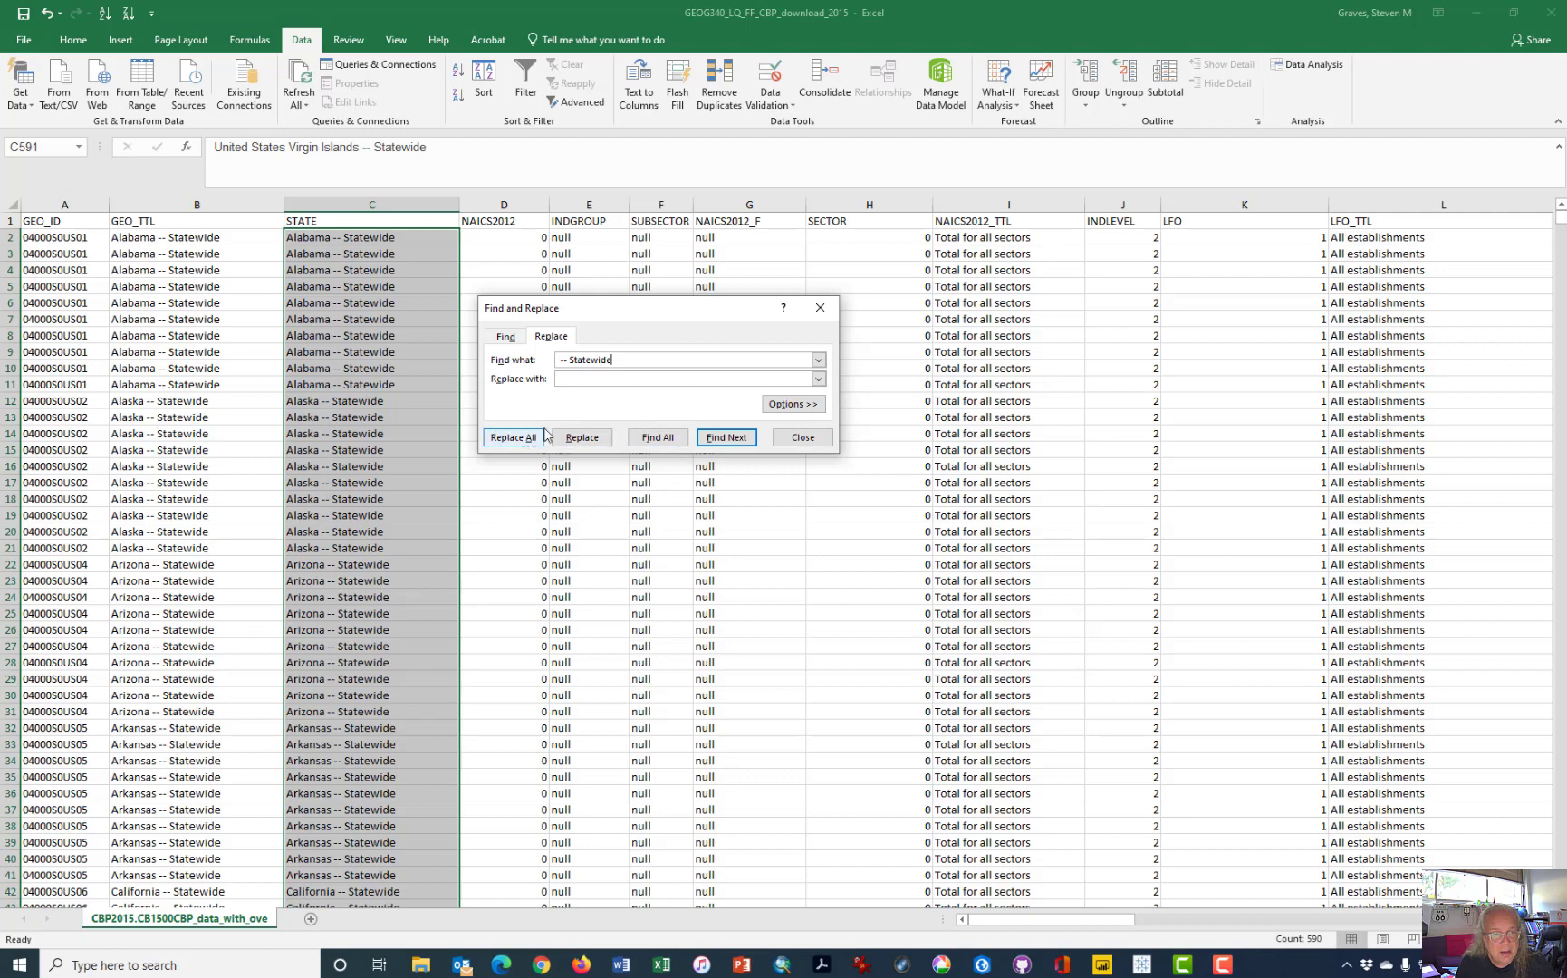
pyautogui.click(513, 437)
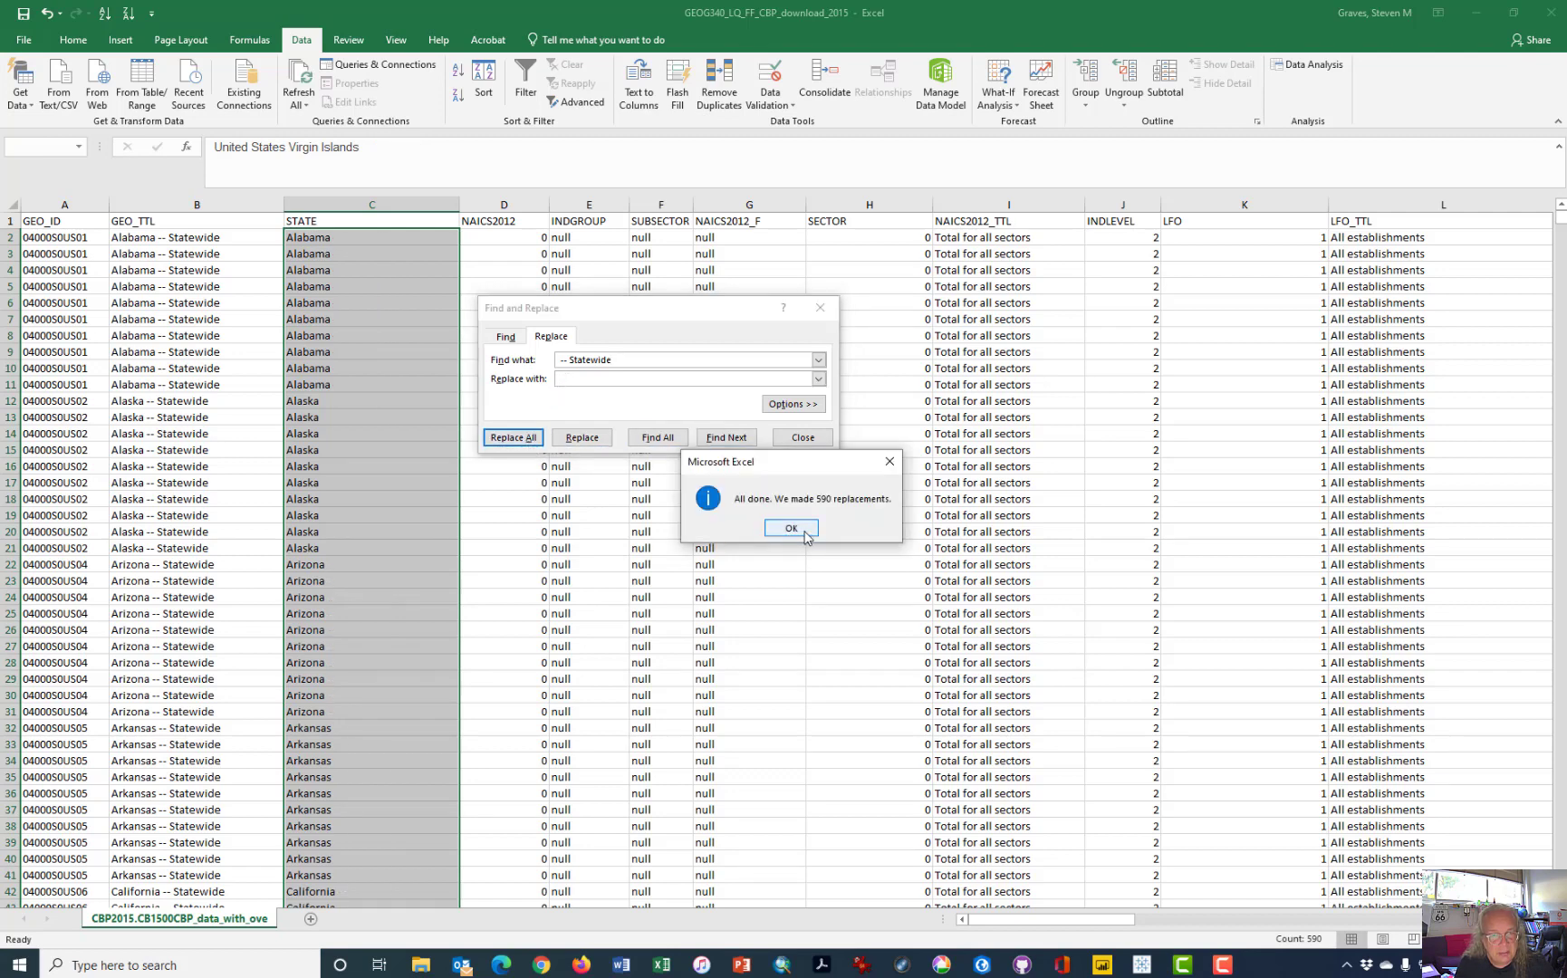
pyautogui.click(789, 527)
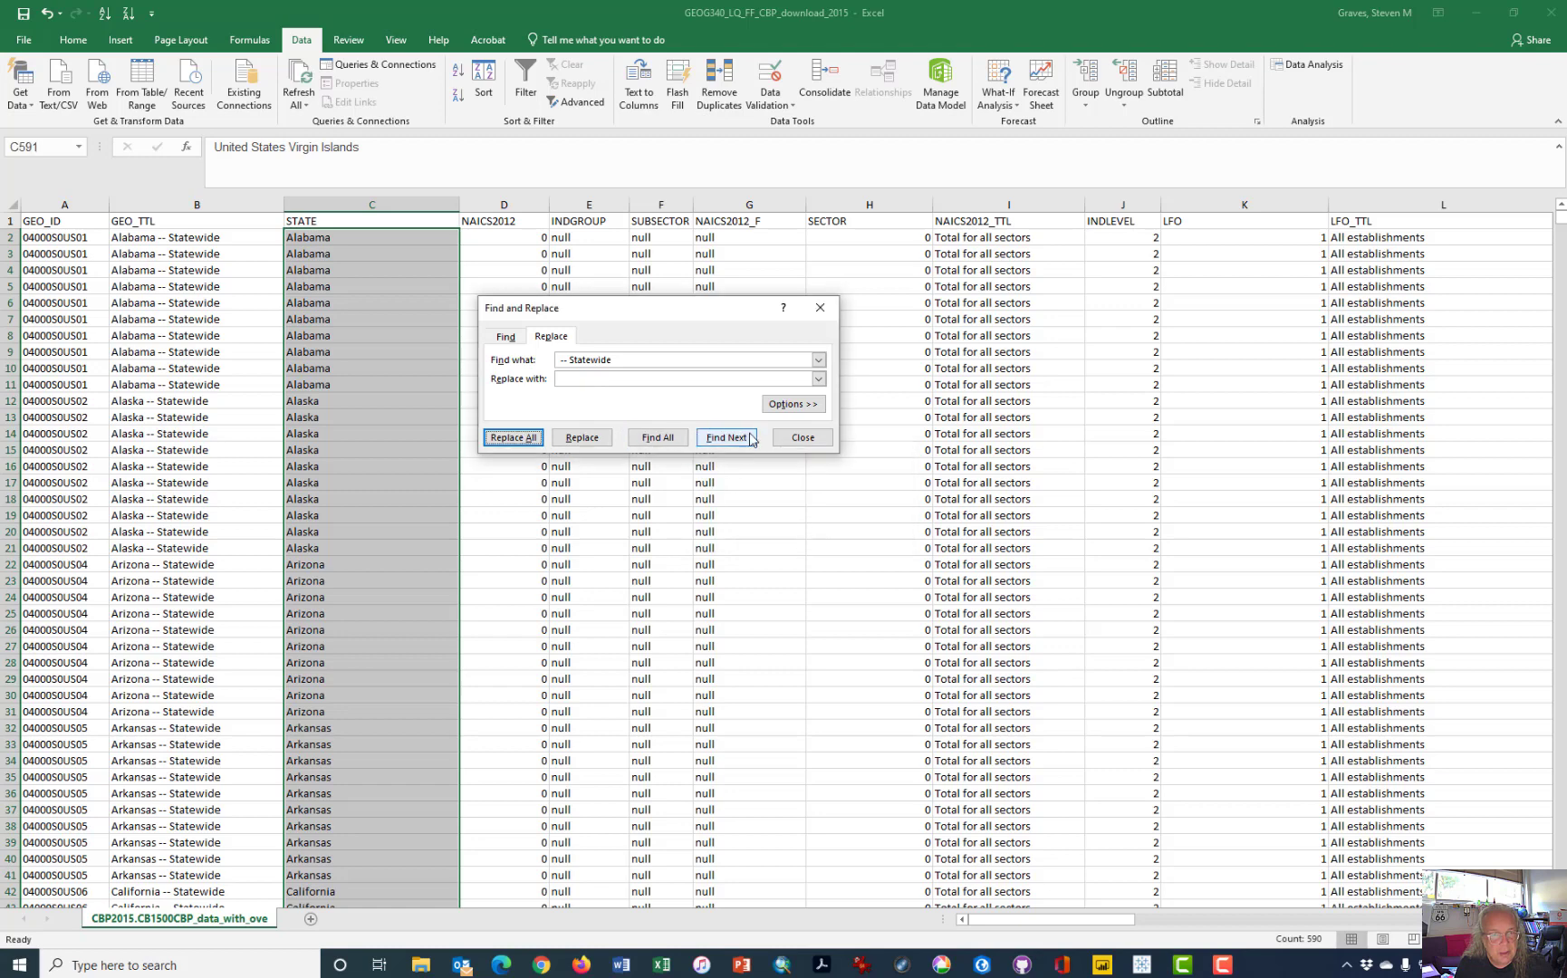
pyautogui.click(800, 436)
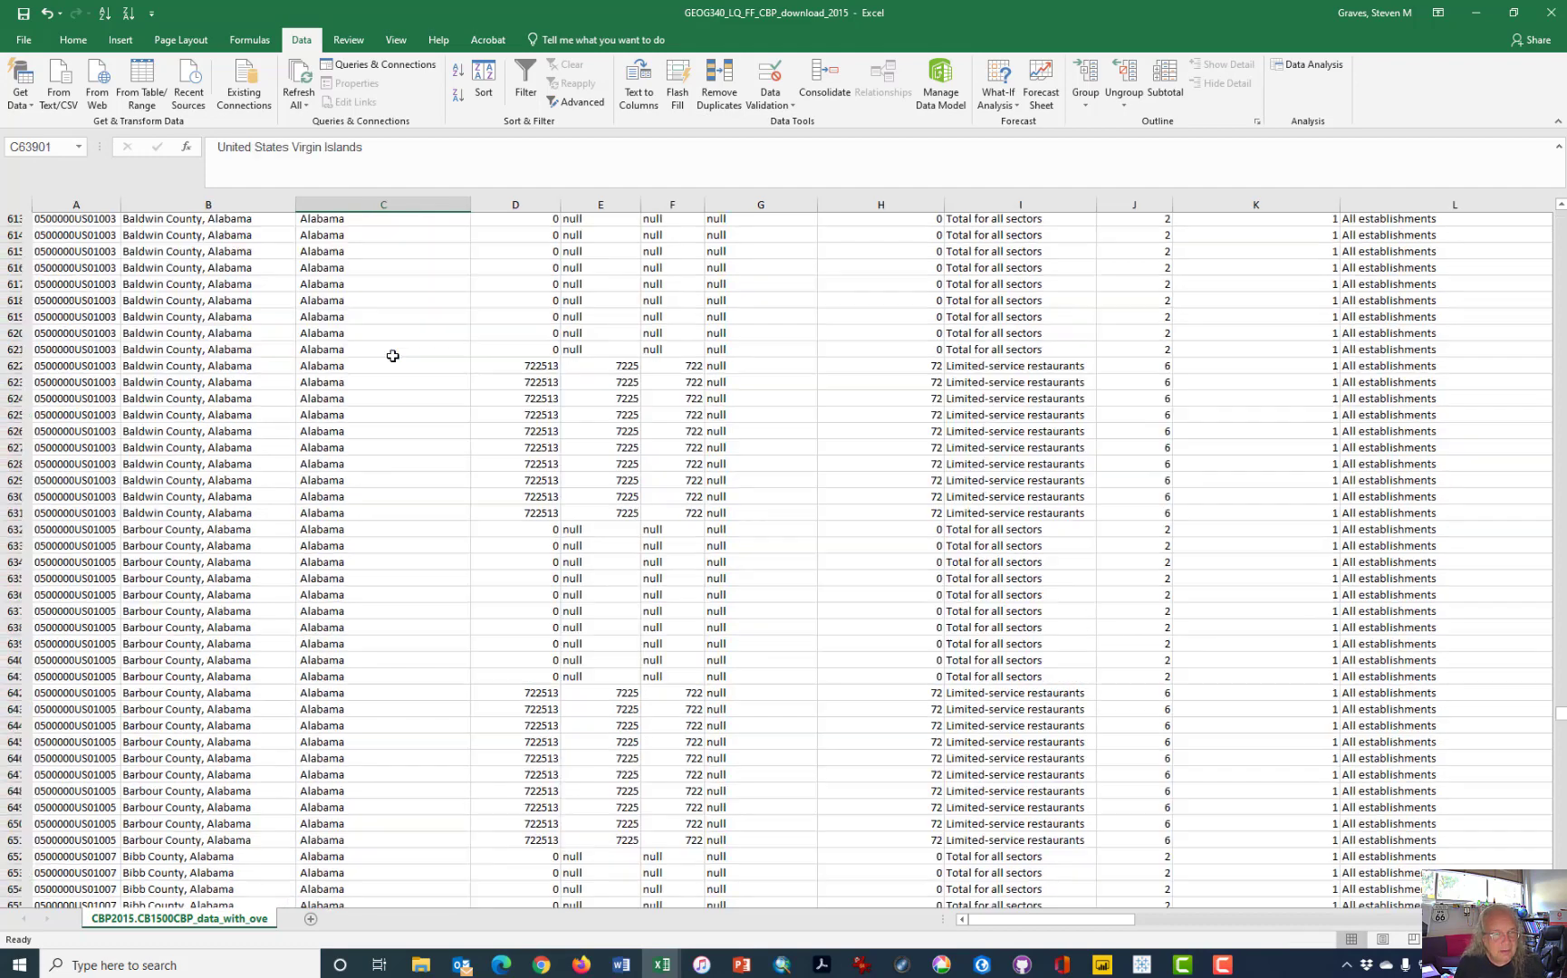
# Insert an empty column D after STATE and head it TRIM.
pyautogui.scroll(-3)
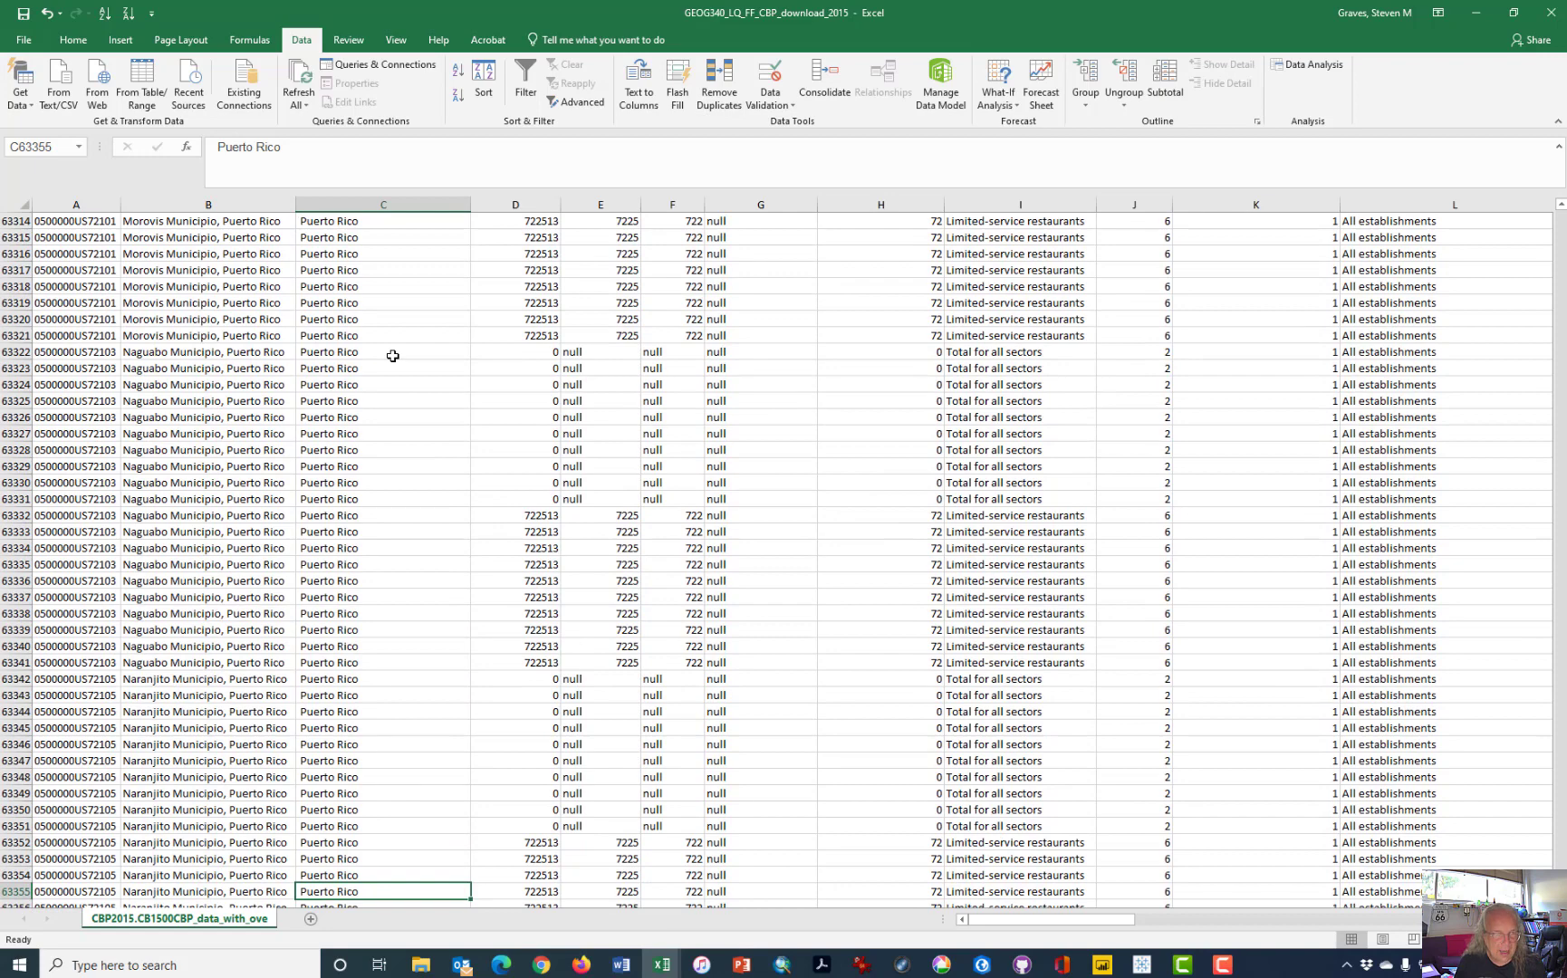
pyautogui.press('ctrl+Home')
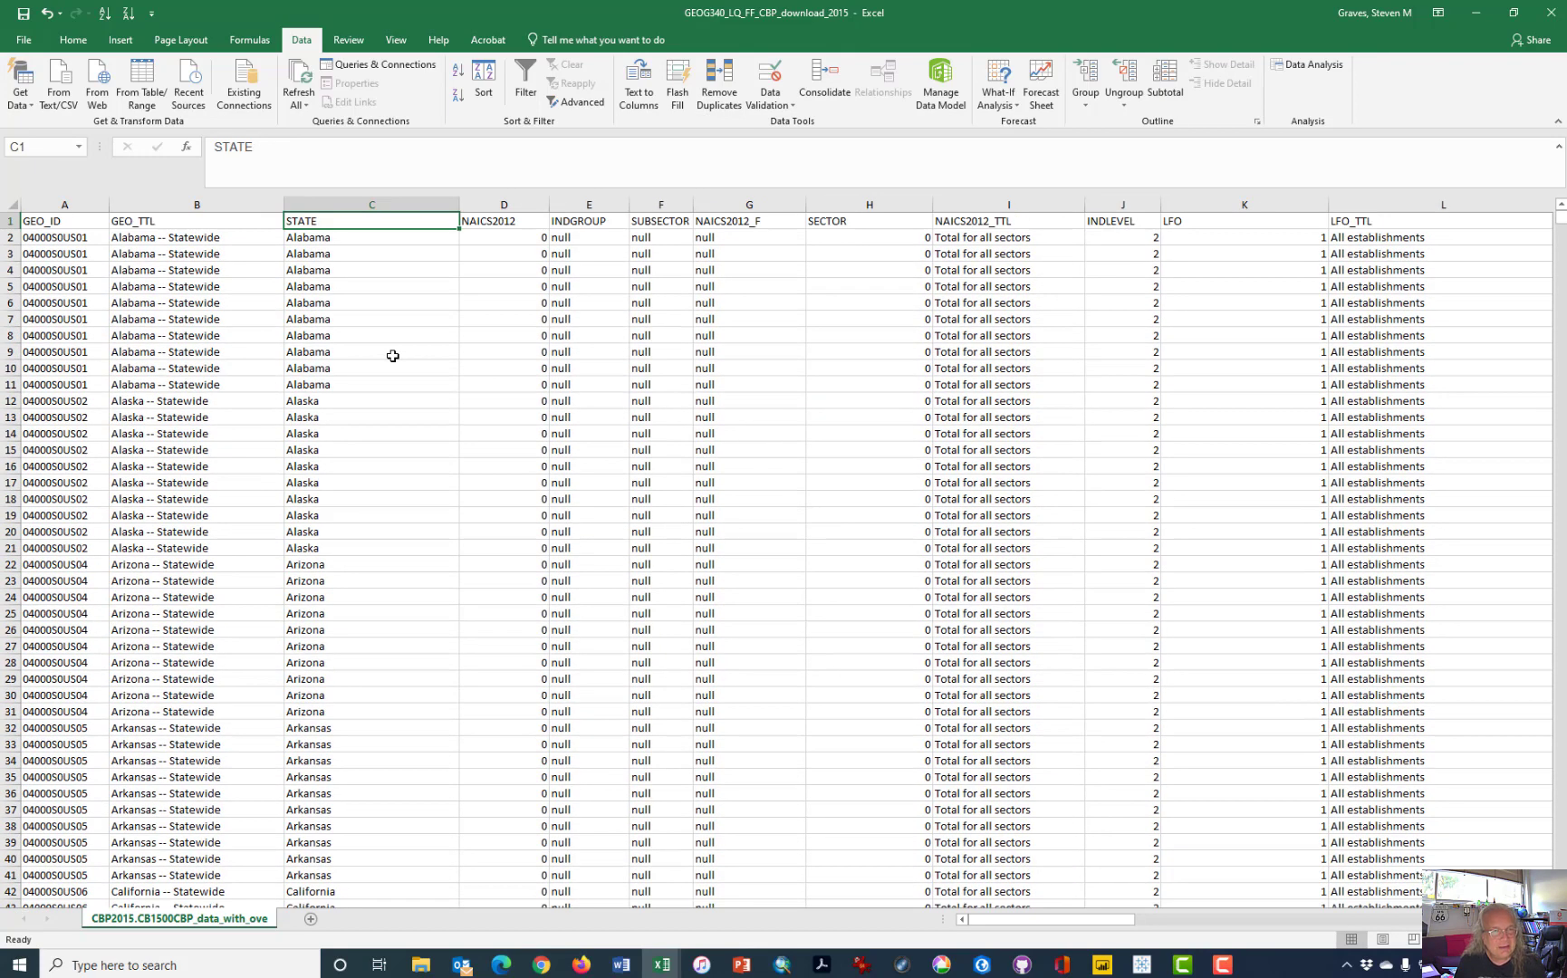
pyautogui.click(372, 237)
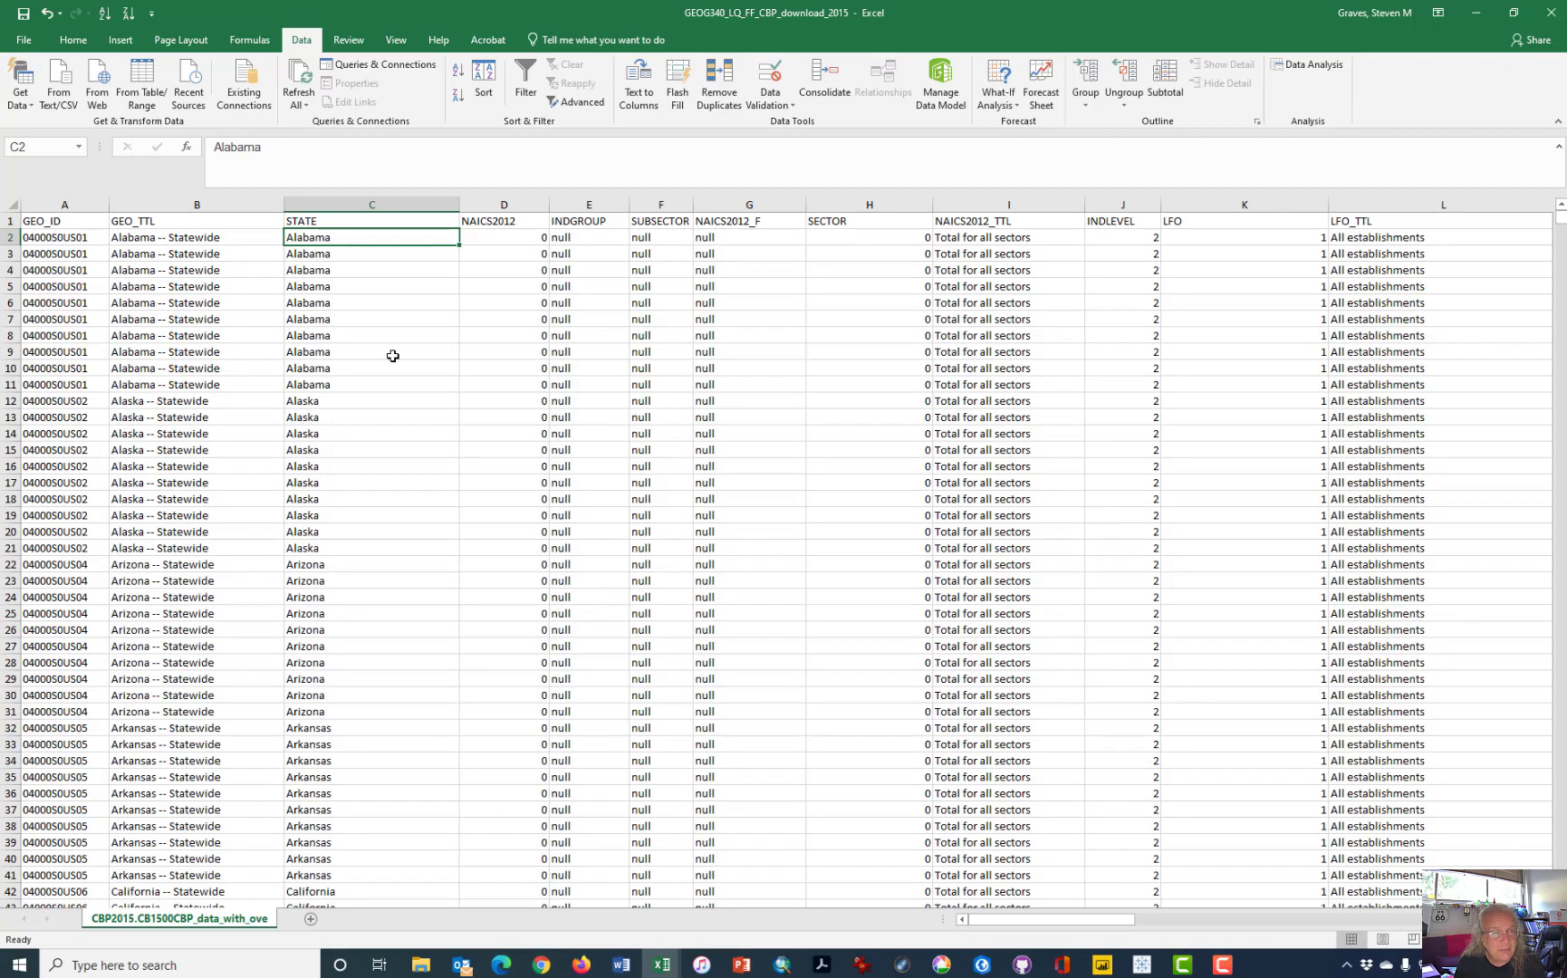
pyautogui.click(371, 253)
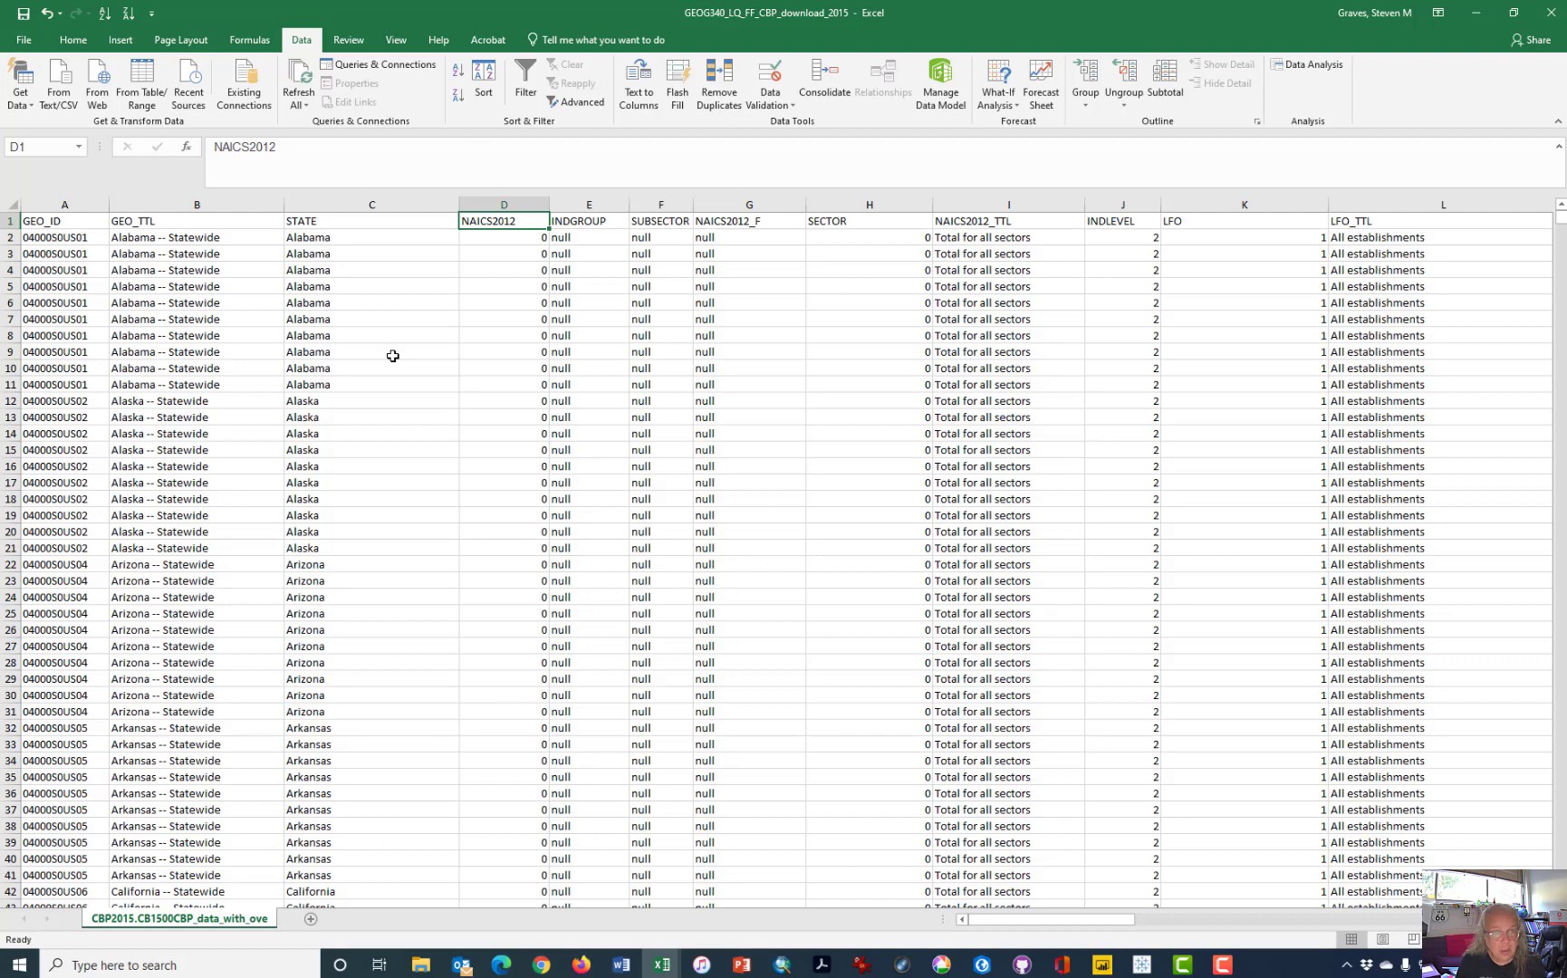
pyautogui.press('alt')
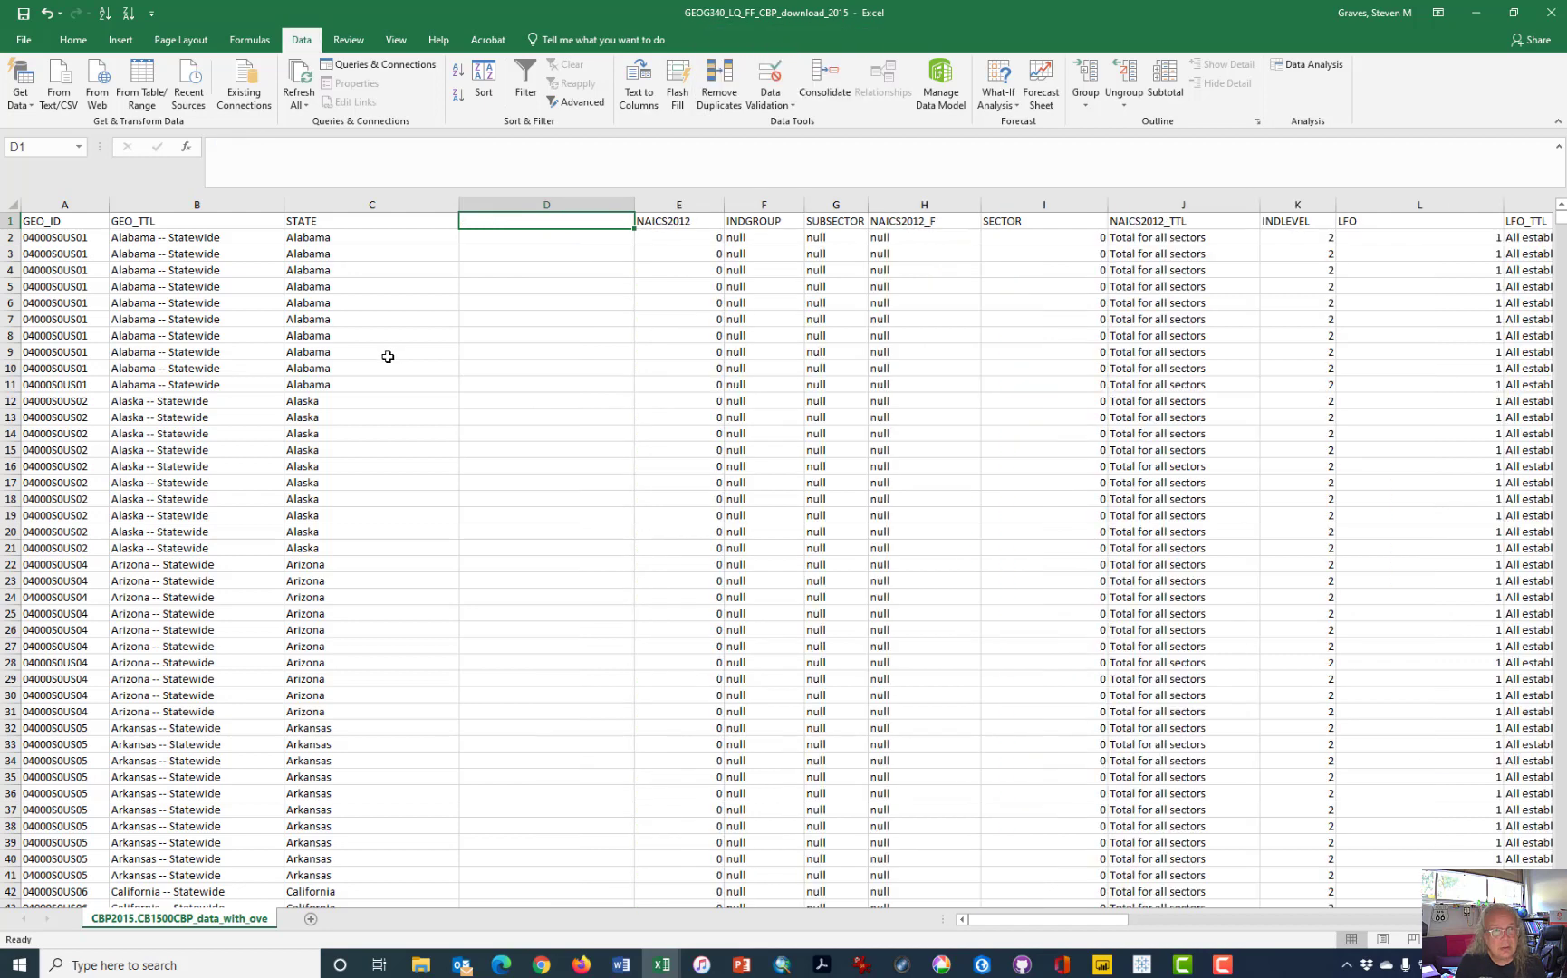
pyautogui.click(73, 39)
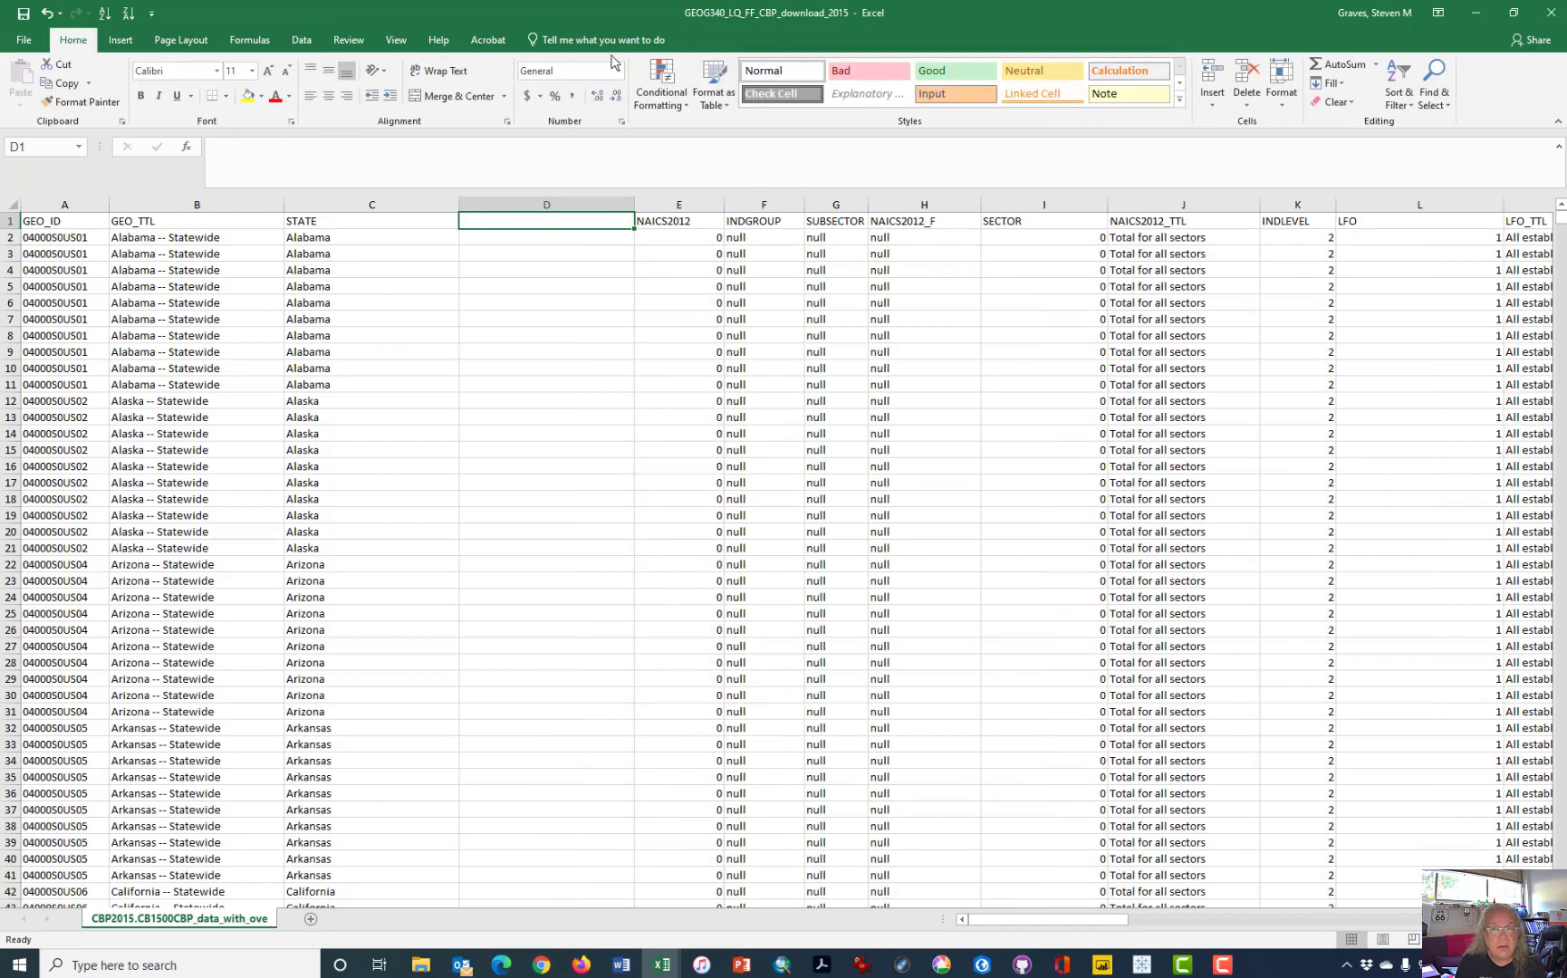
pyautogui.moveTo(532, 231)
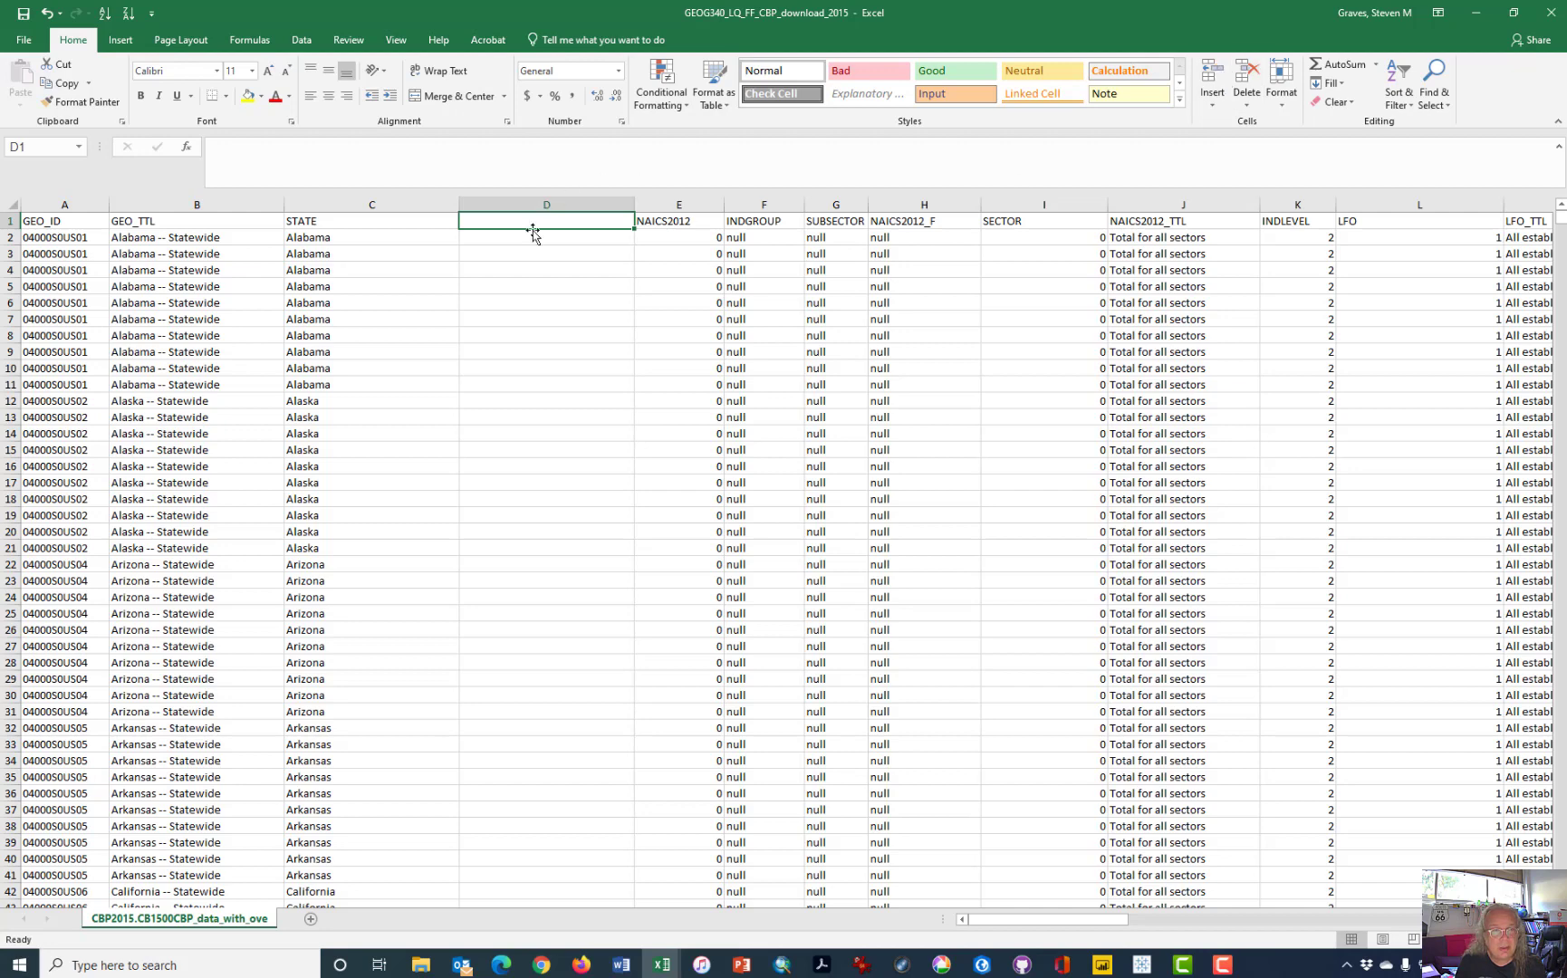
pyautogui.write('TRA')
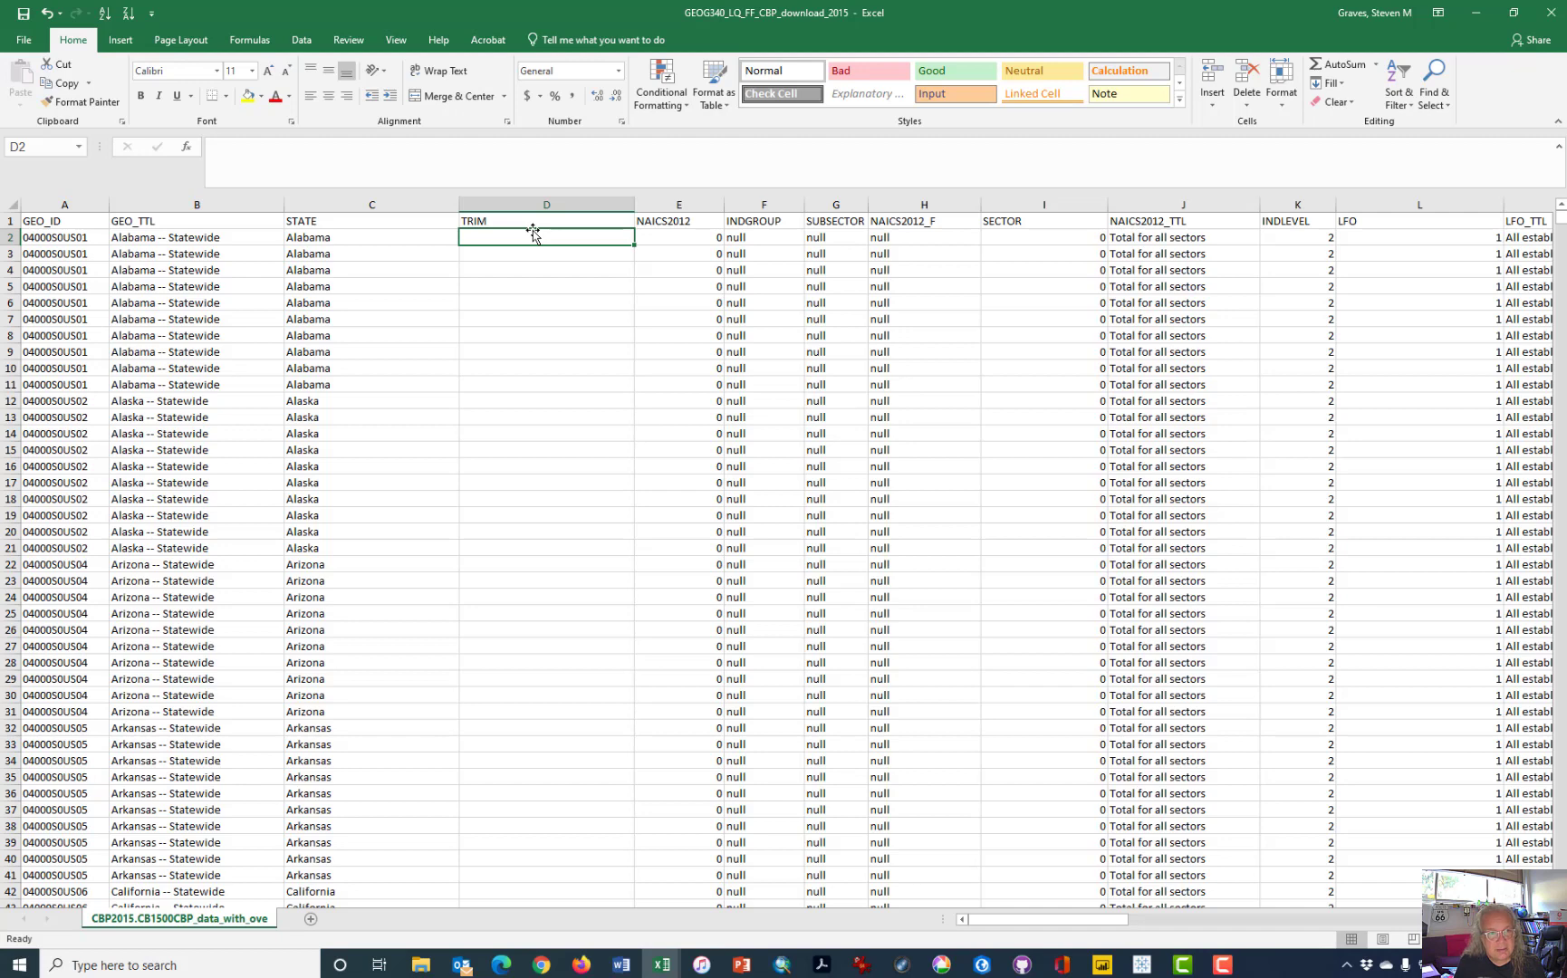
# Enter =TRIM(C2) in D2, fill it down every row, and copy the trimmed names.
pyautogui.write('=trim')
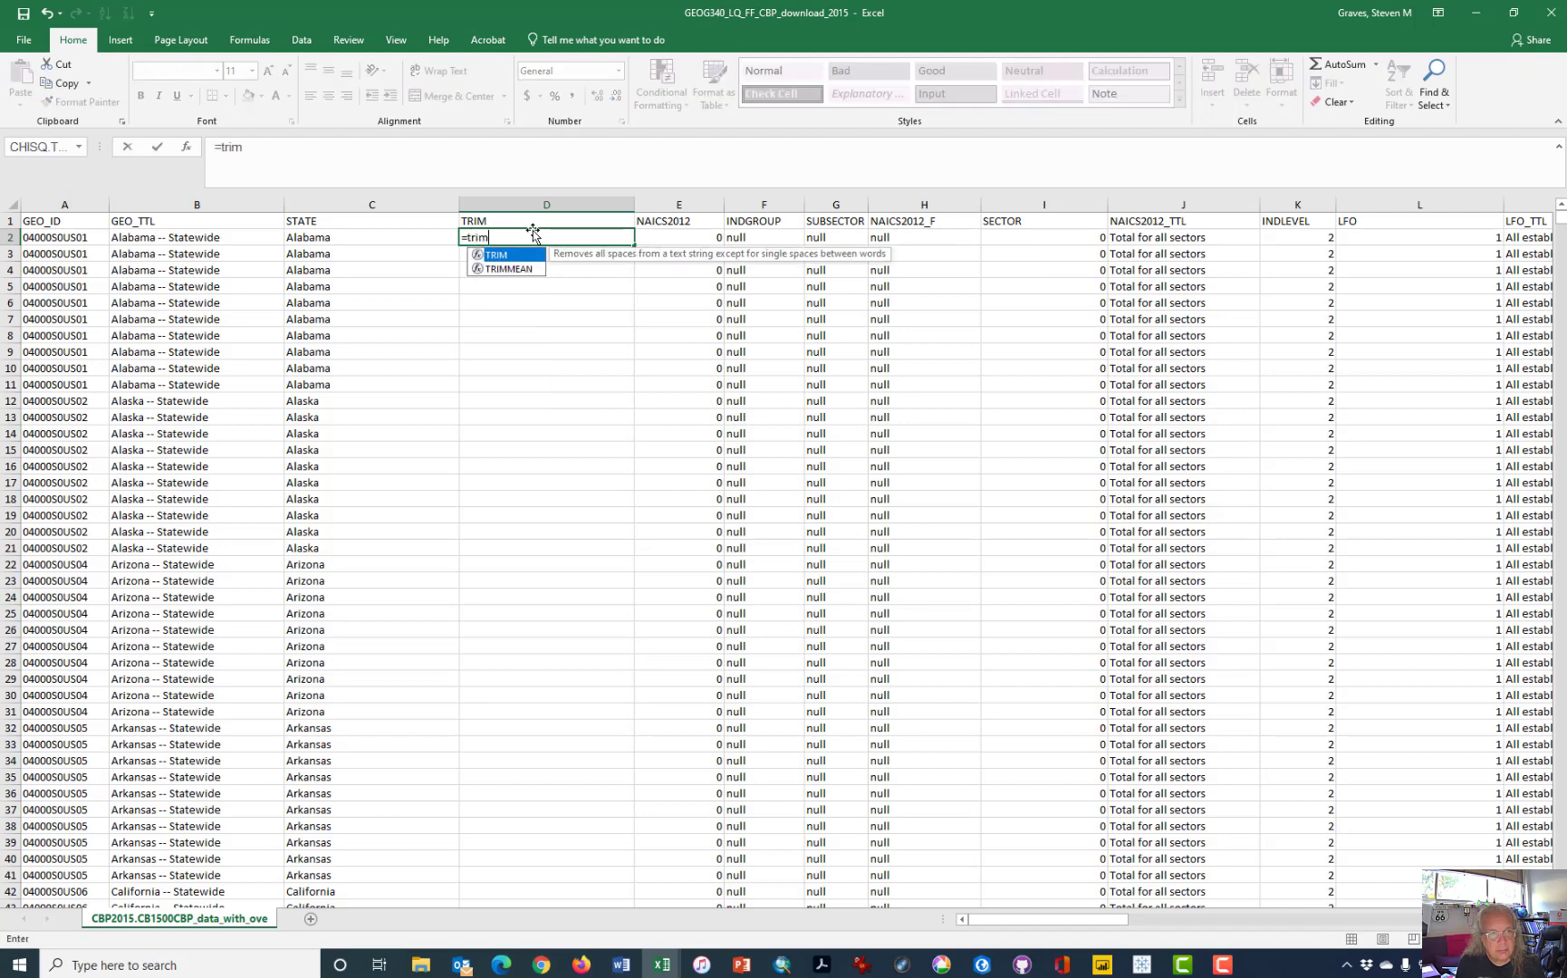
pyautogui.write('(C2')
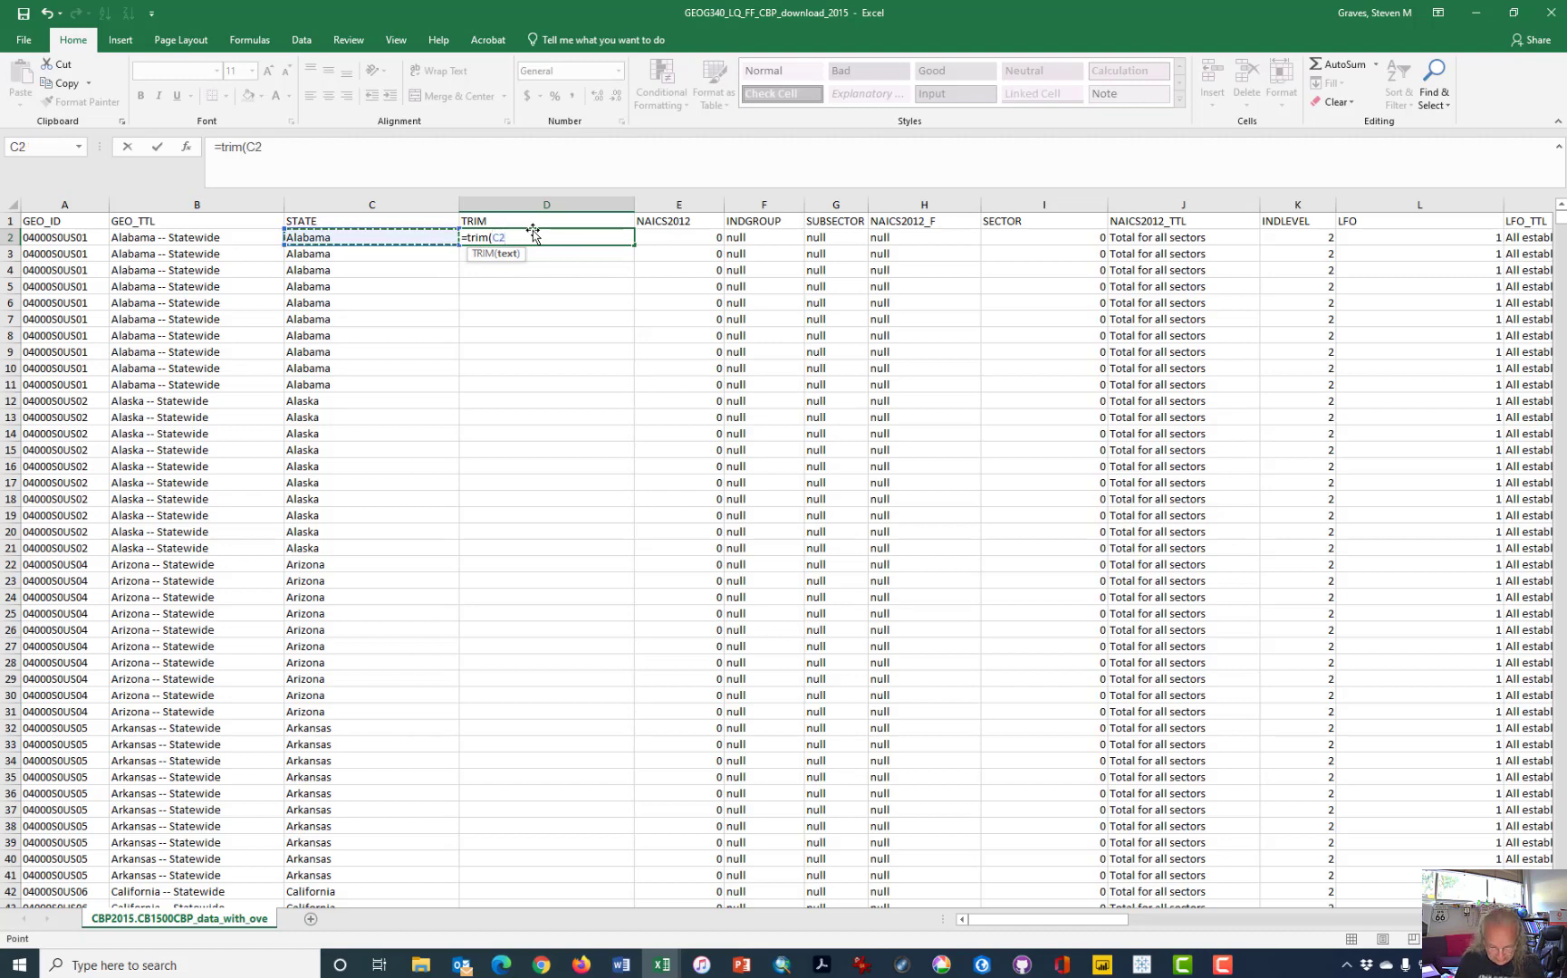
pyautogui.write(')')
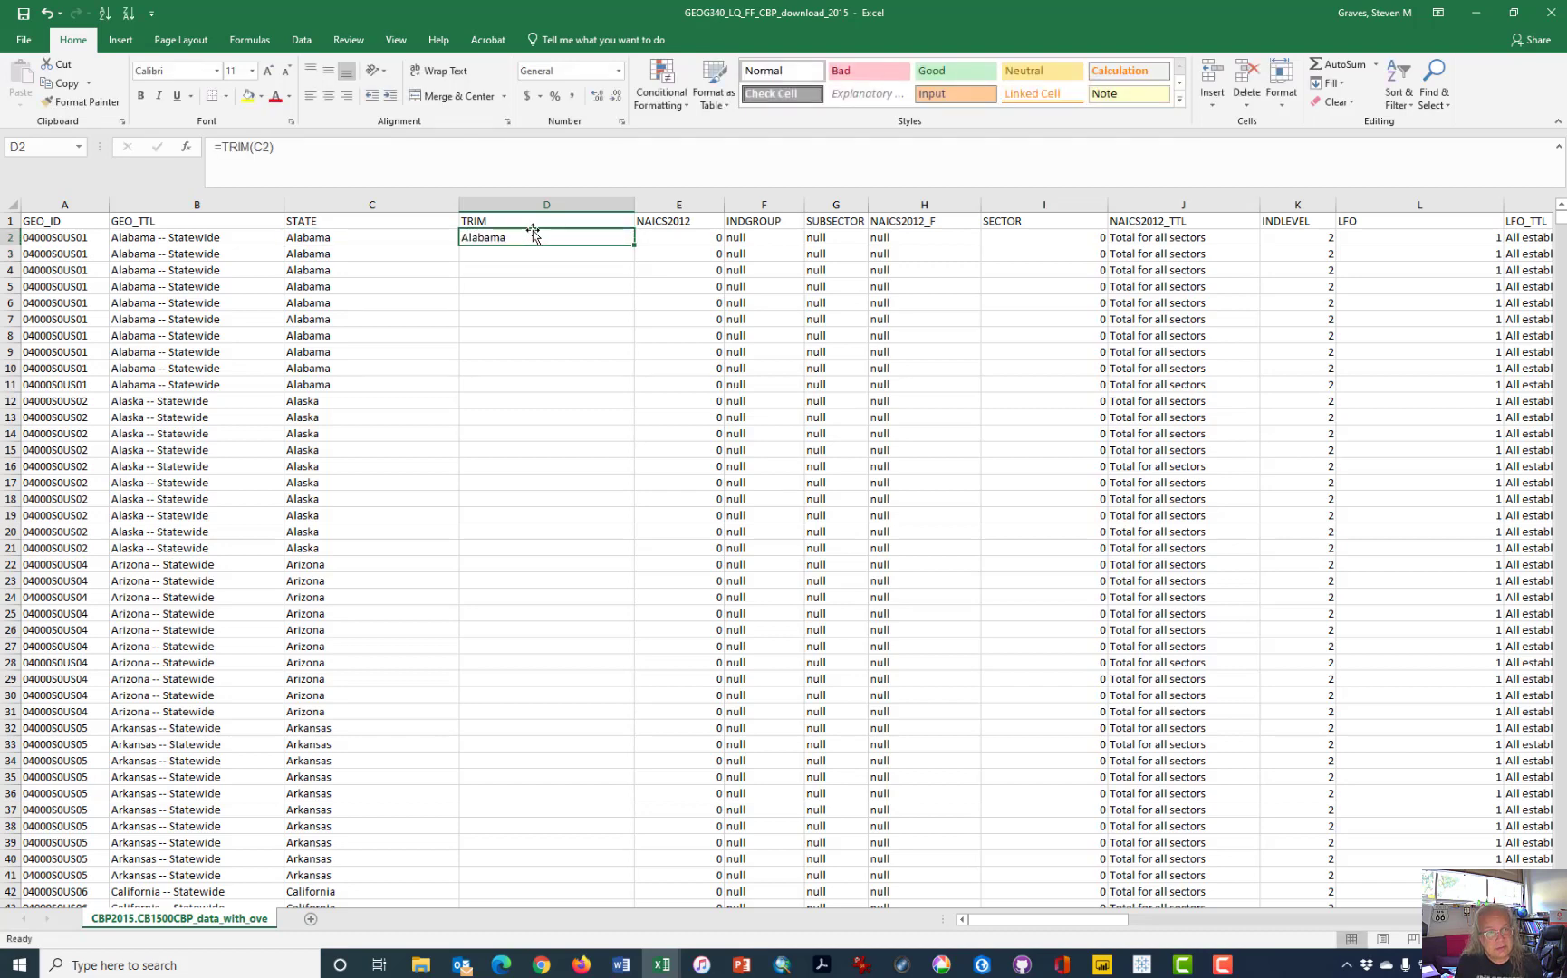
pyautogui.click(371, 237)
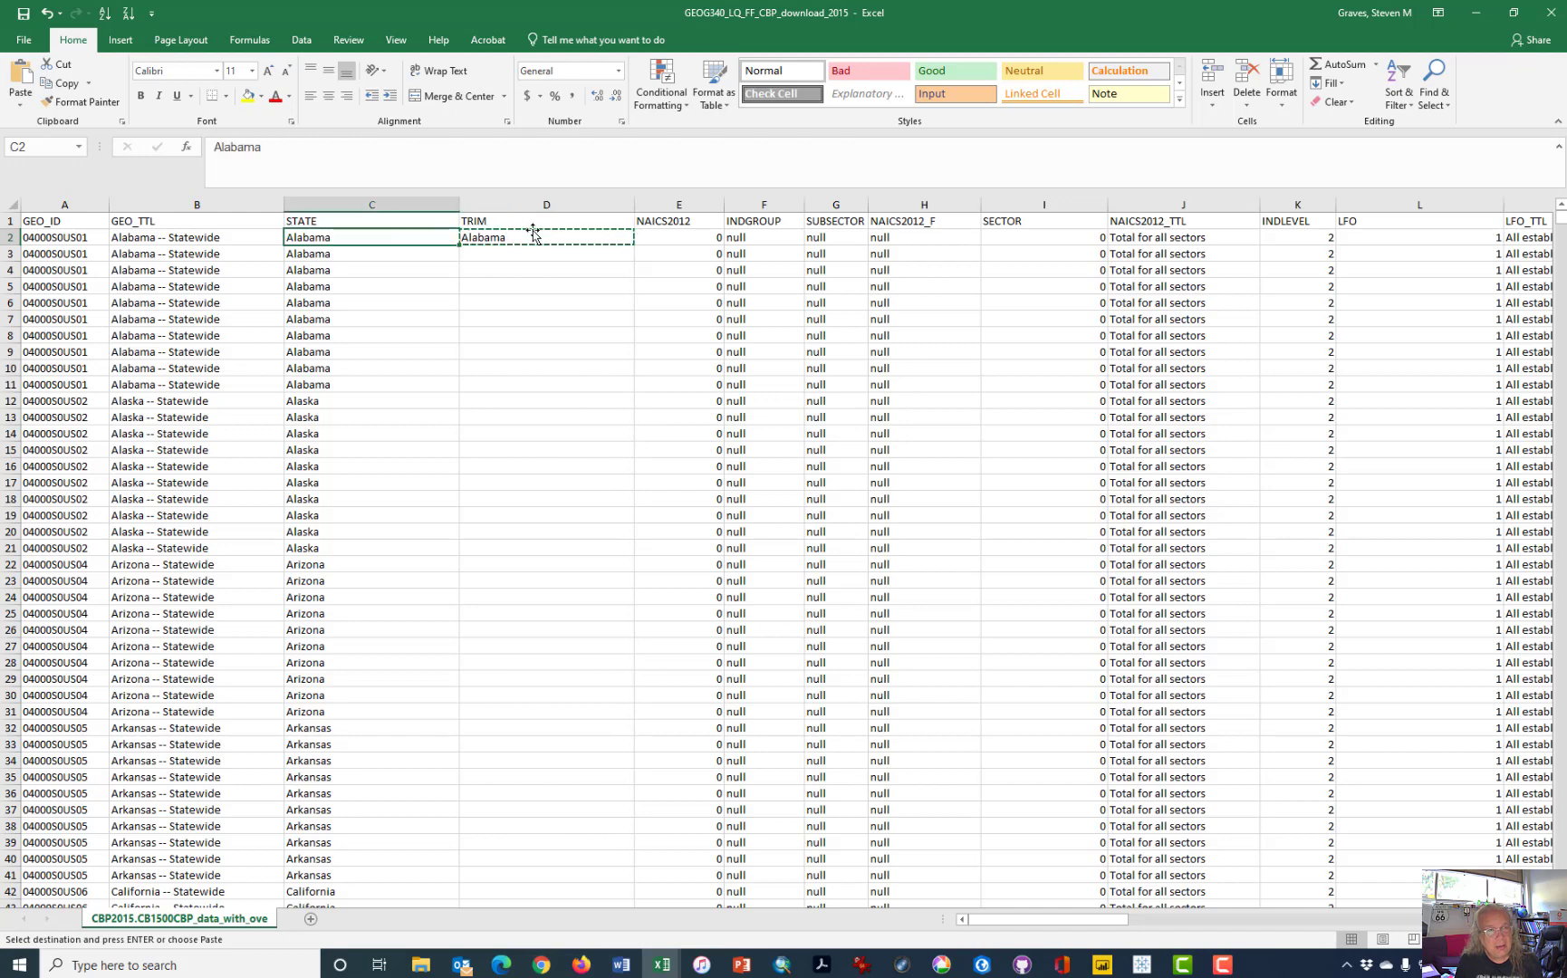
pyautogui.click(547, 237)
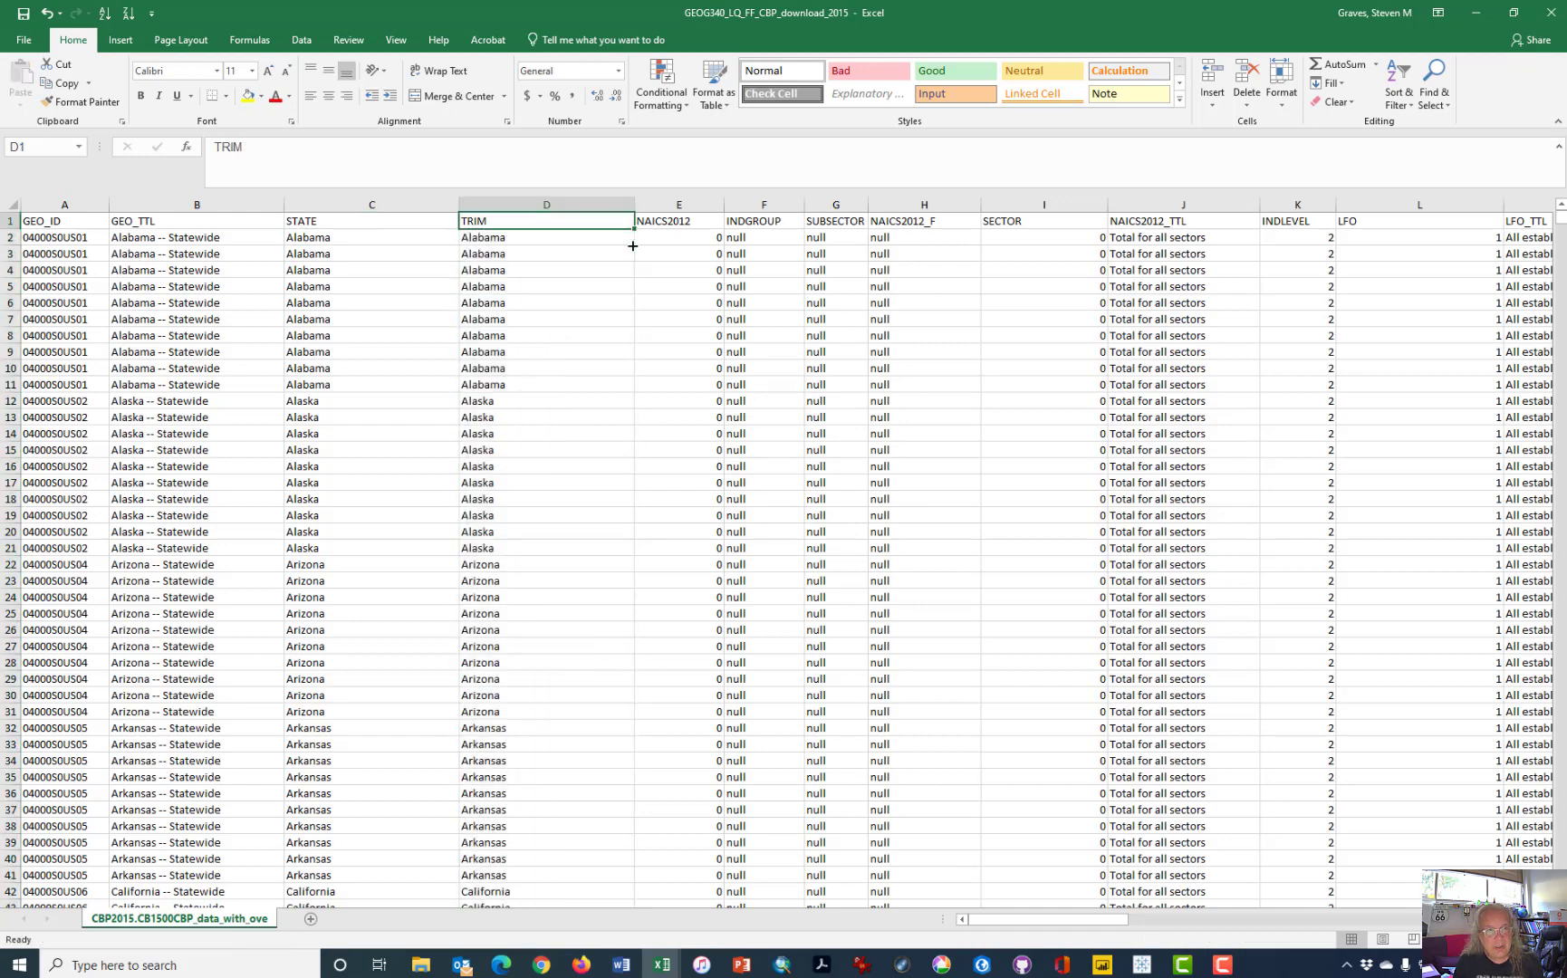
pyautogui.click(545, 237)
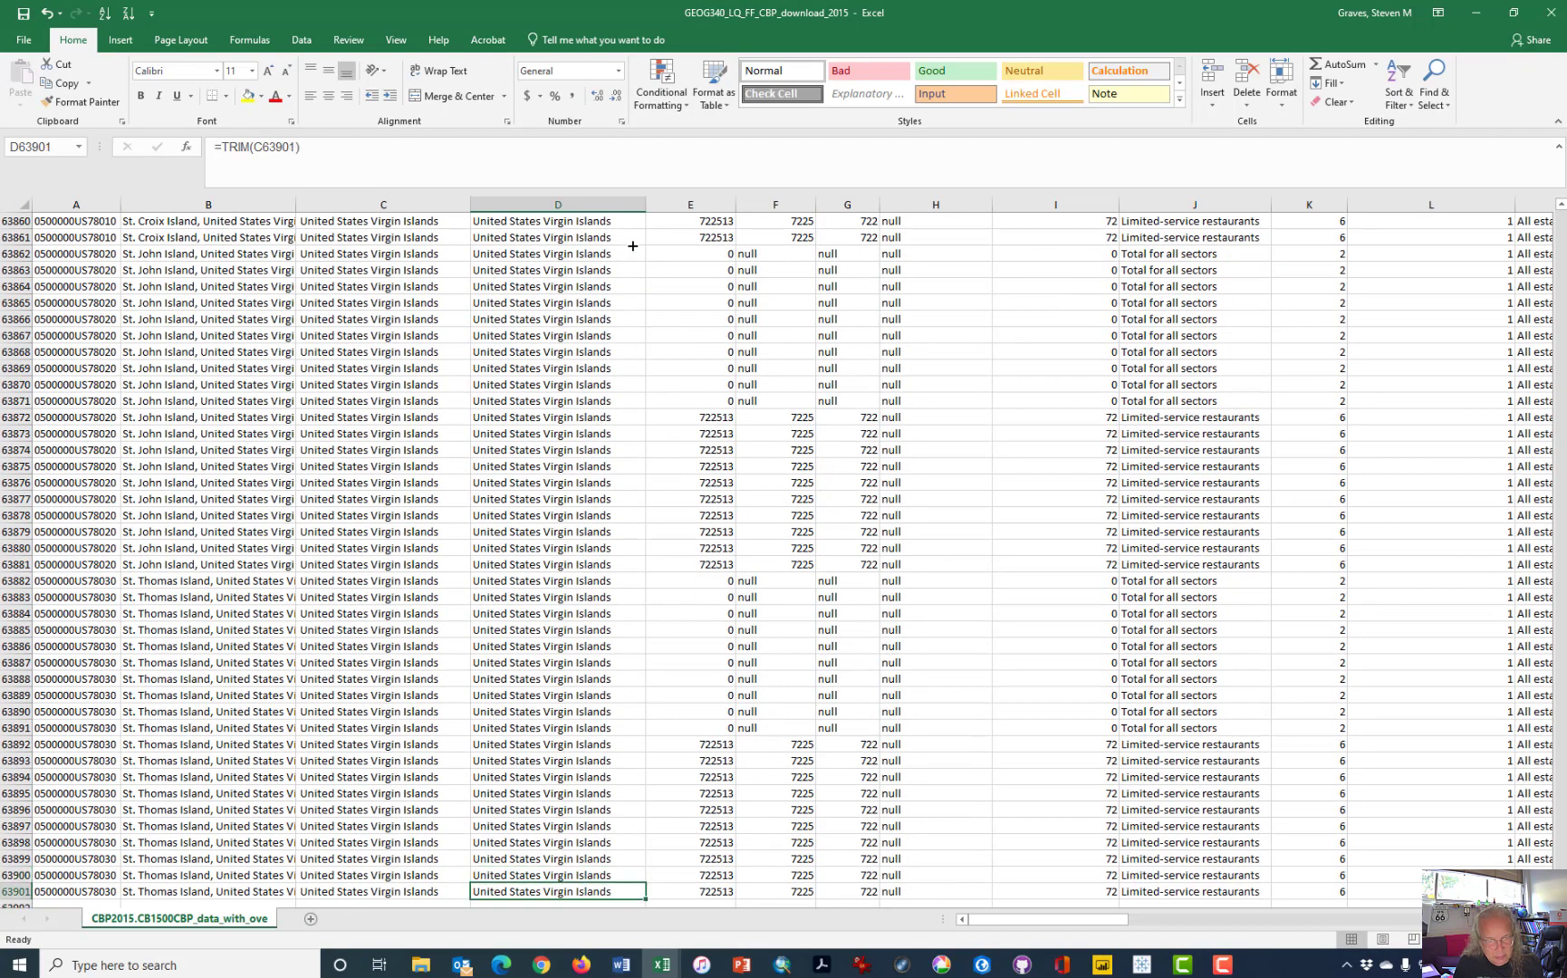
pyautogui.press('ctrl+Home')
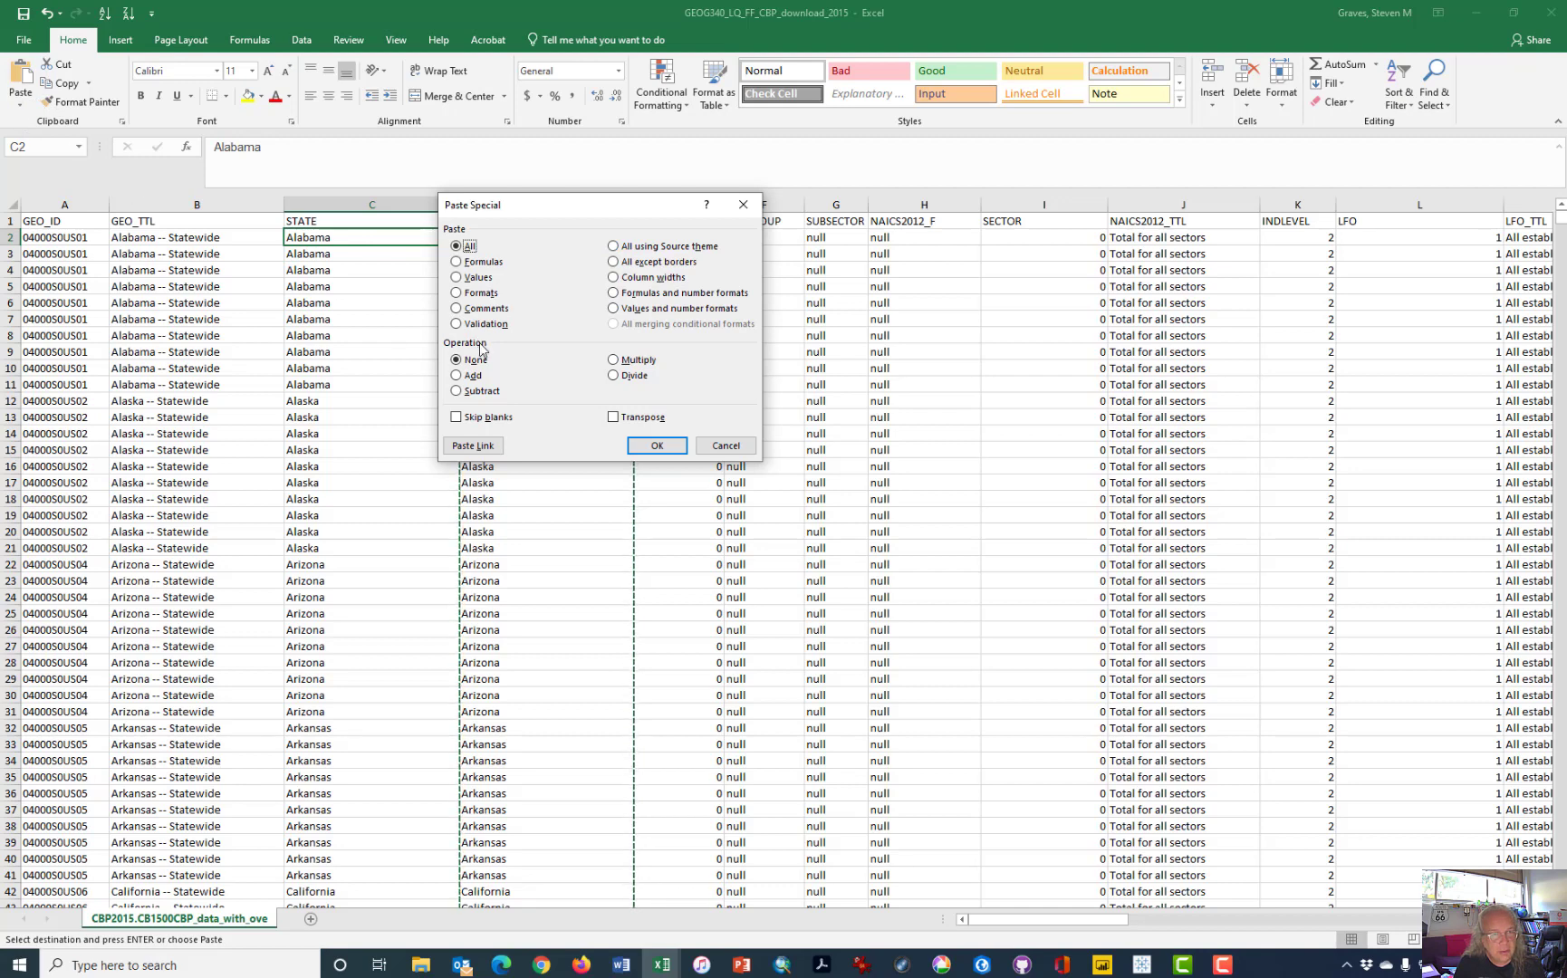
# Paste the trimmed names as values over STATE and delete the TRIM helper column.
pyautogui.click(459, 277)
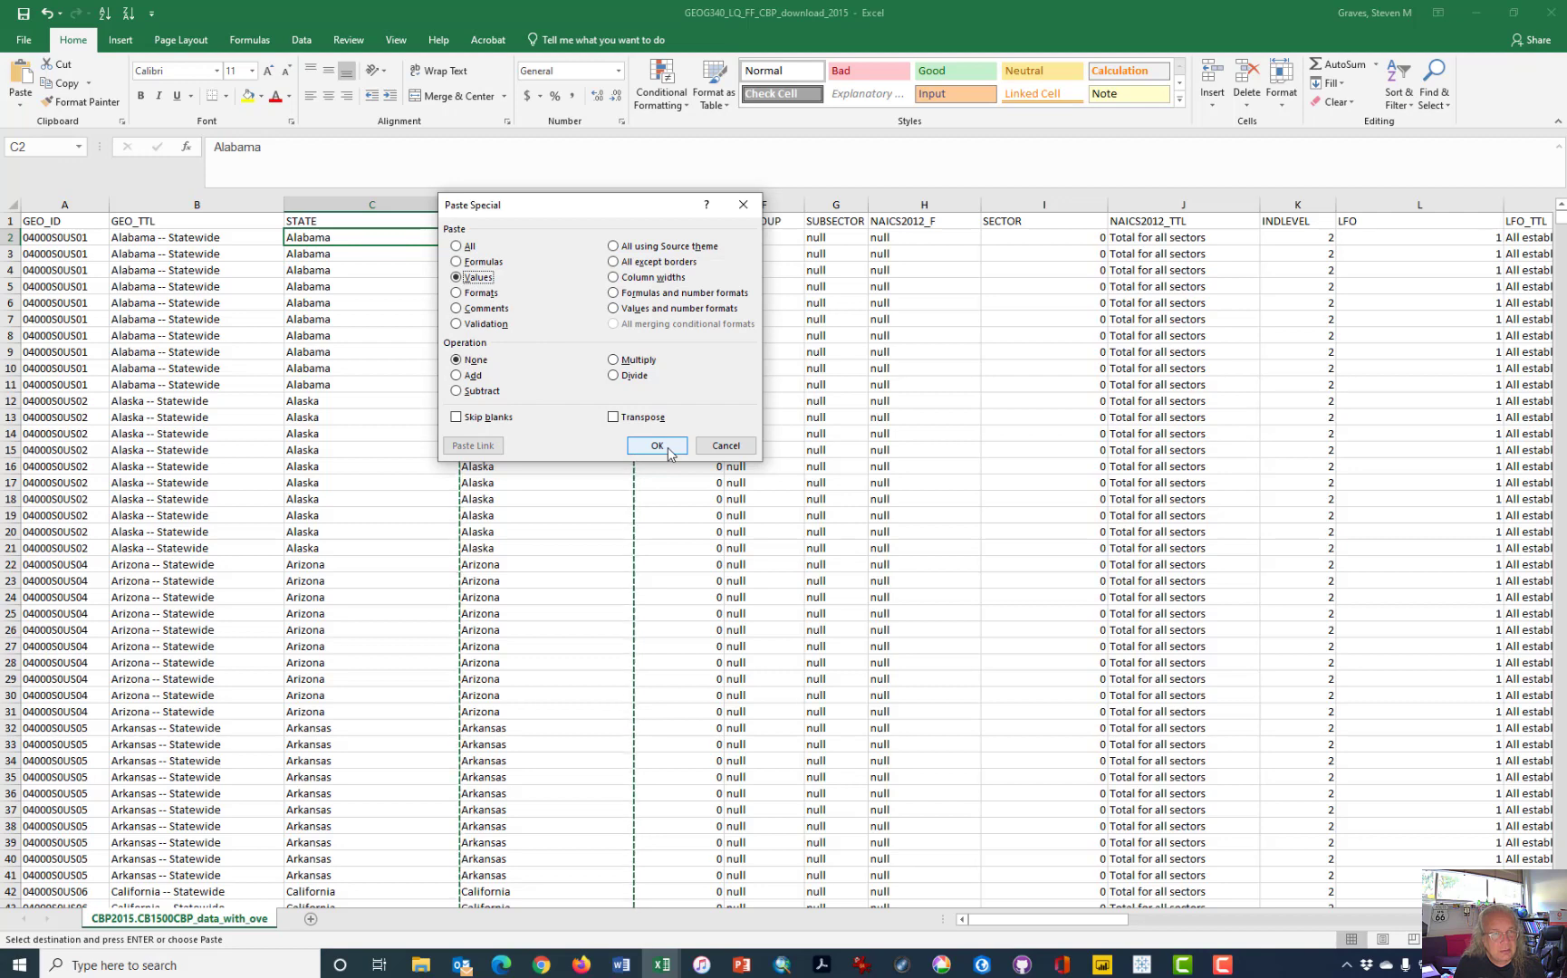
pyautogui.click(655, 445)
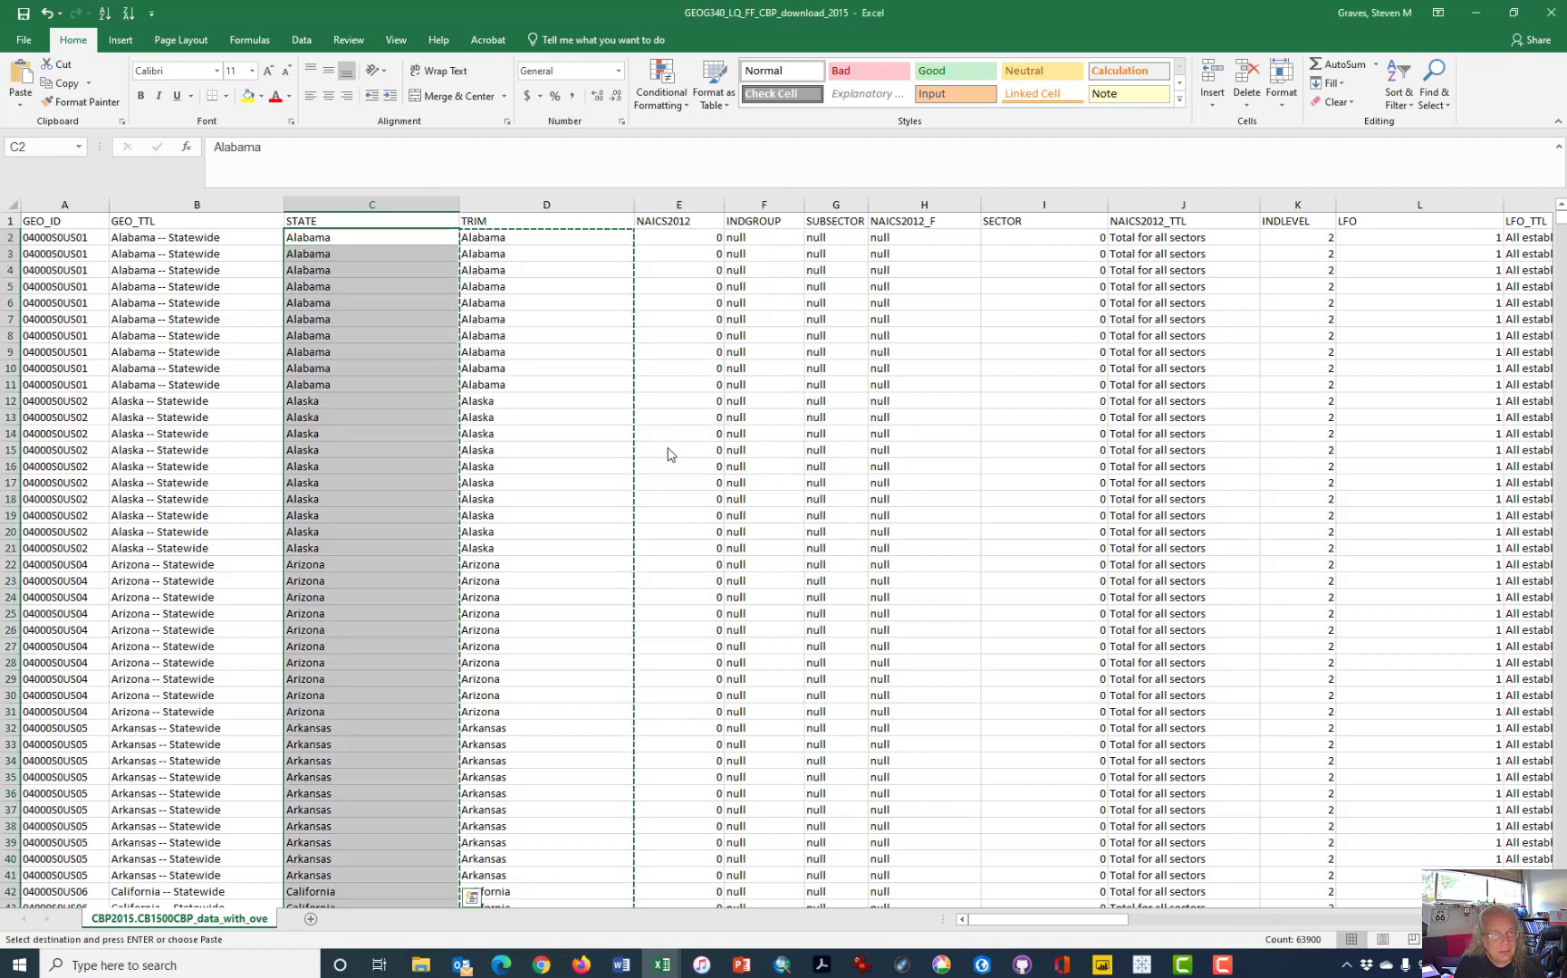
pyautogui.click(545, 221)
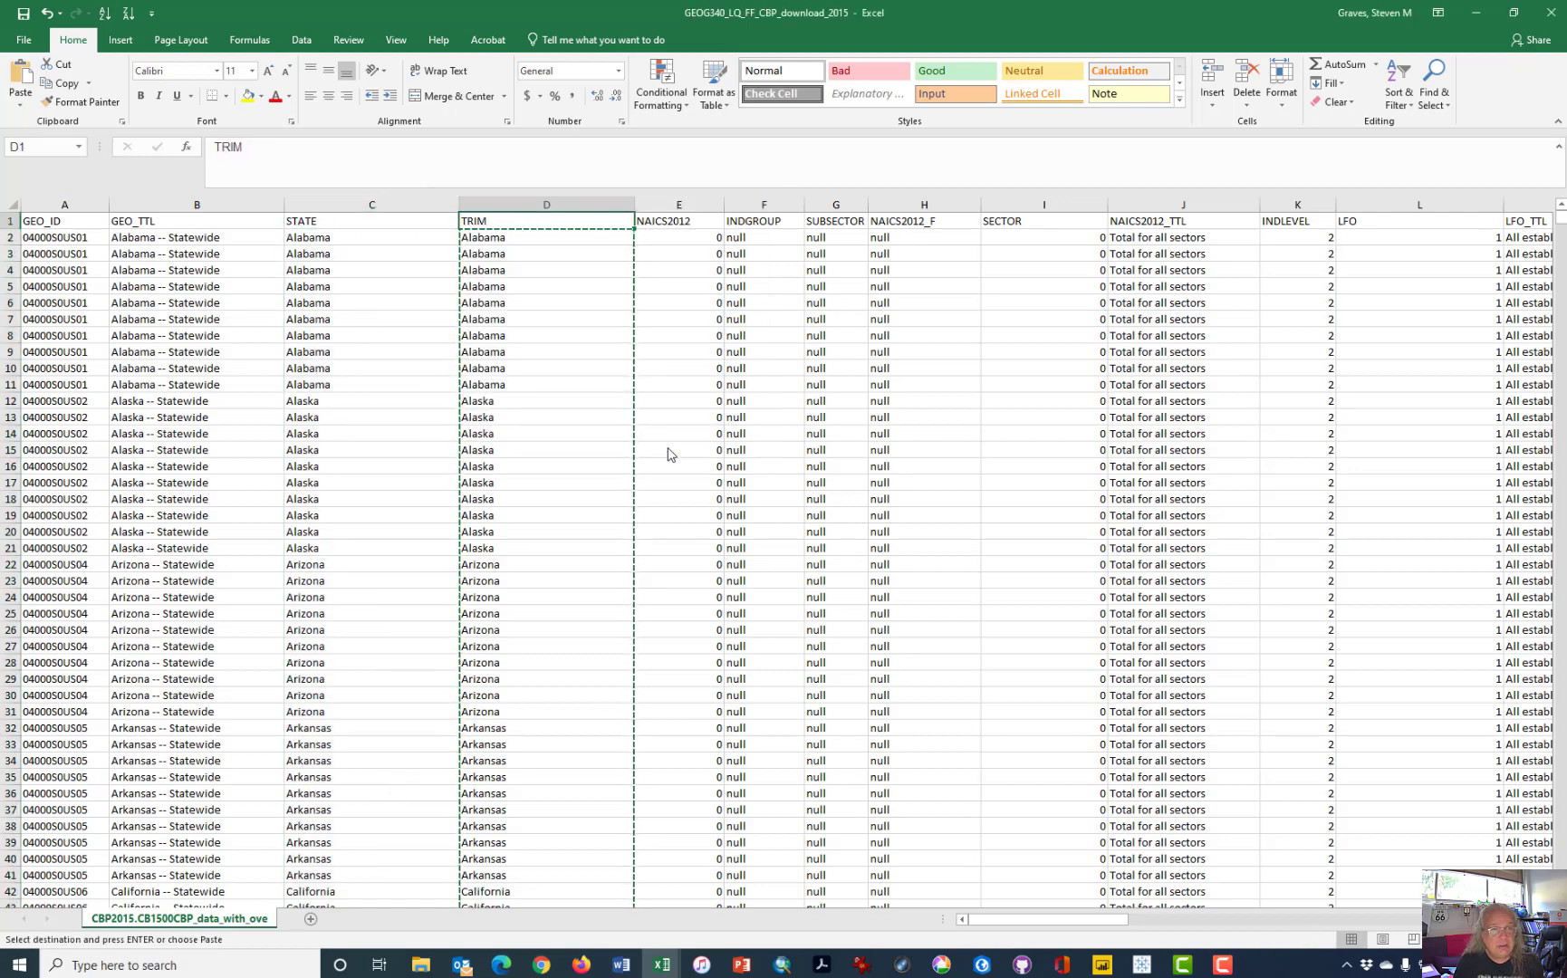
pyautogui.click(545, 204)
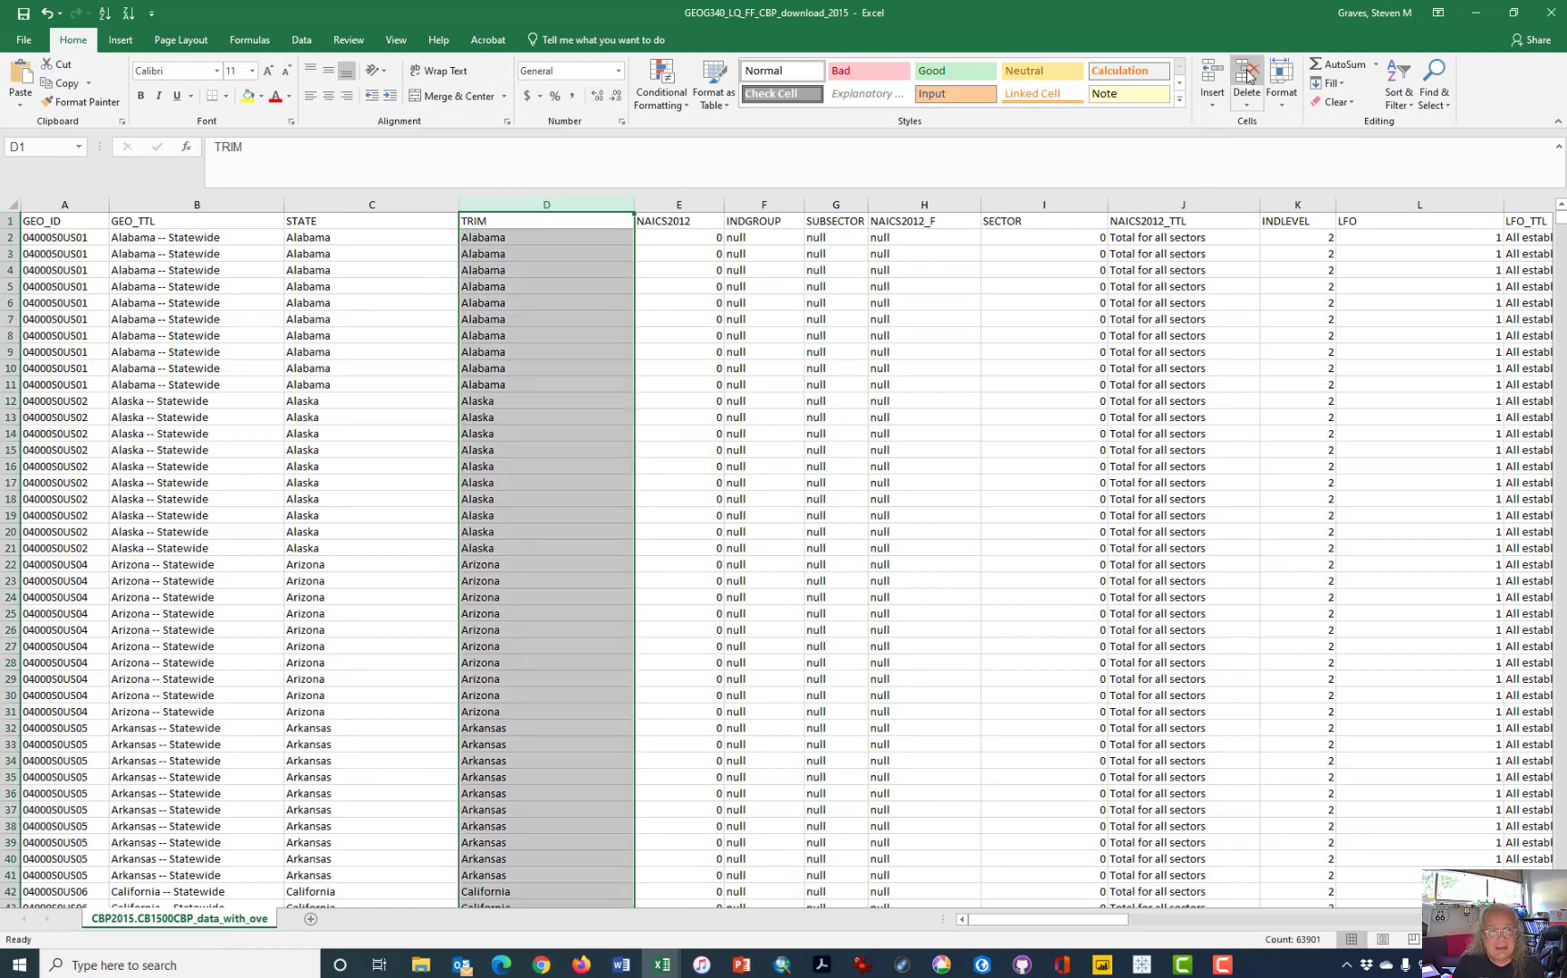
pyautogui.click(1245, 76)
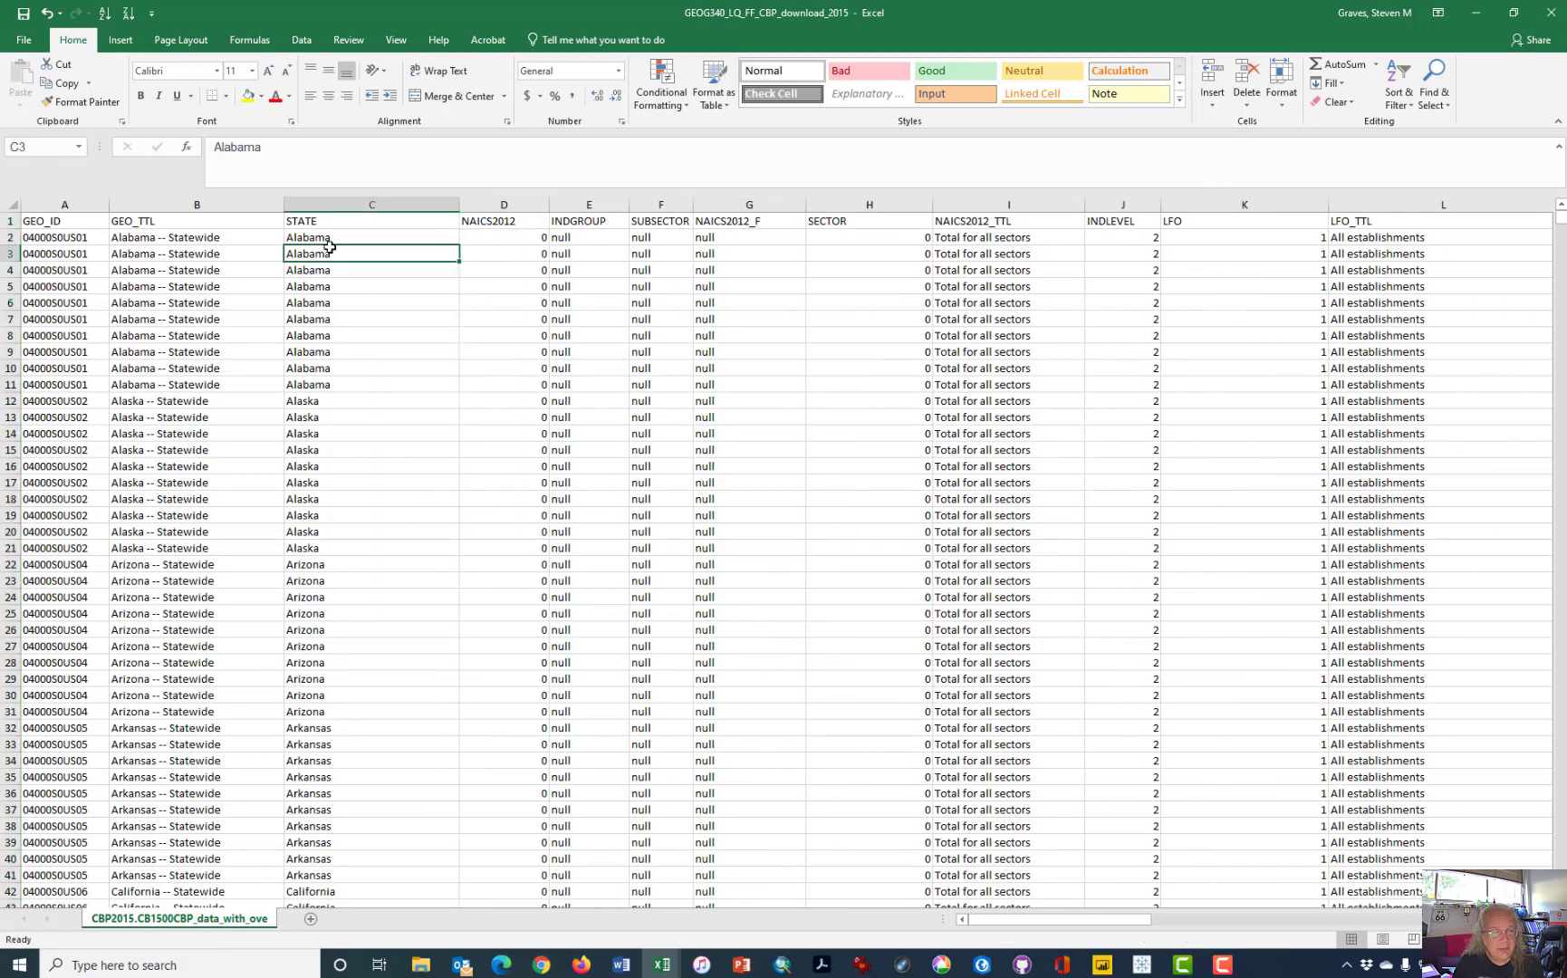
pyautogui.scroll(-3)
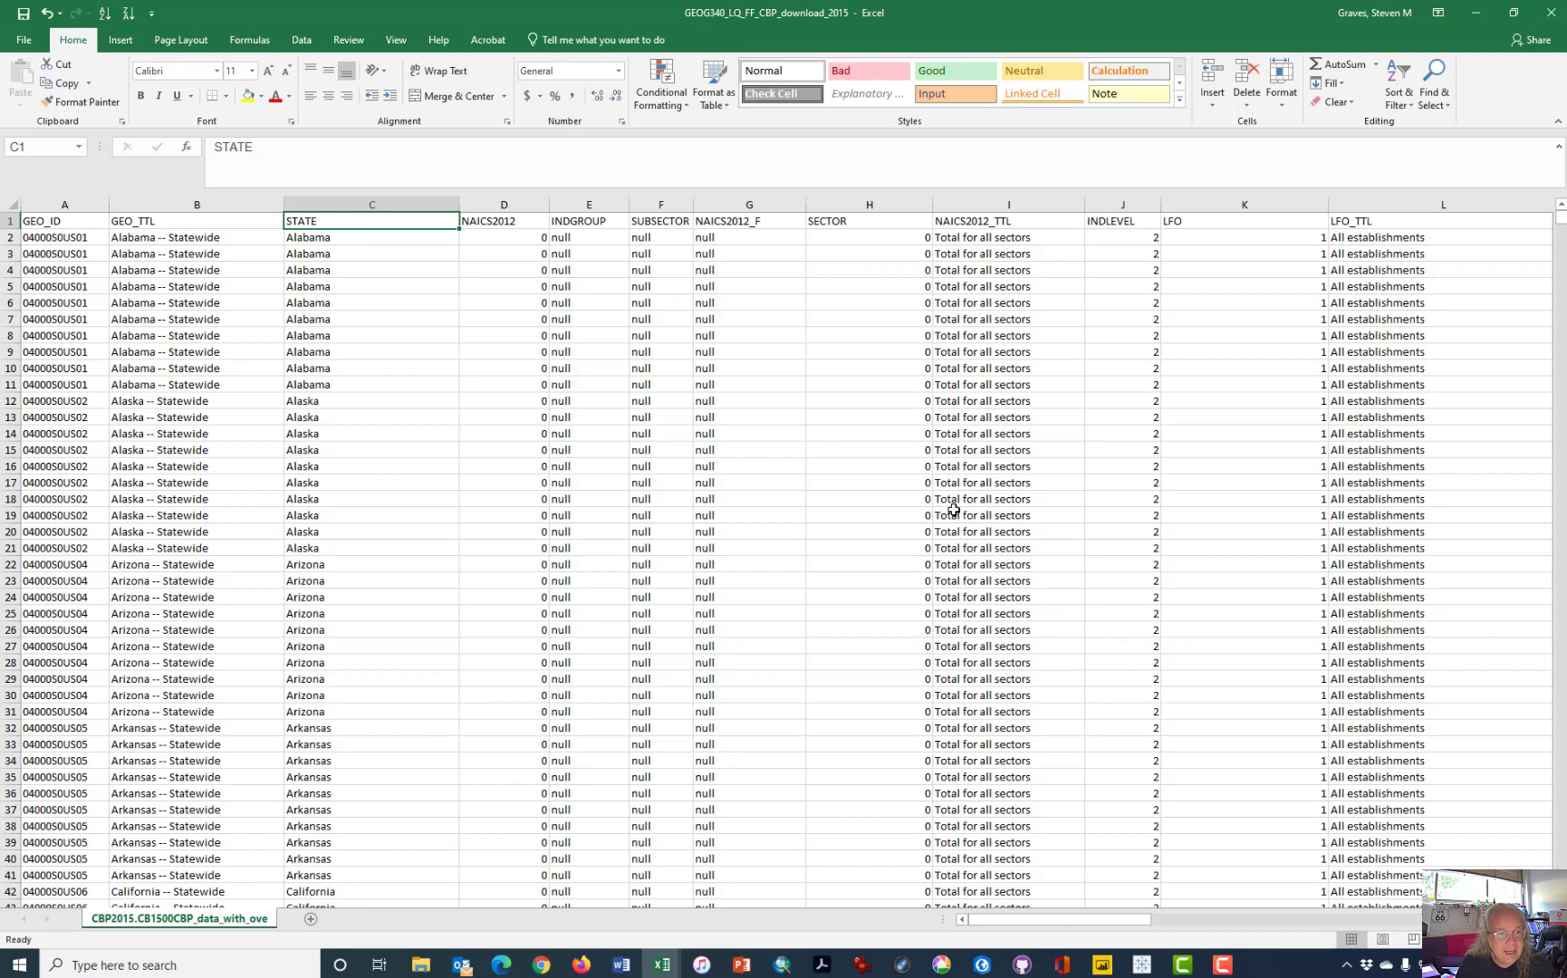
pyautogui.moveTo(766, 382)
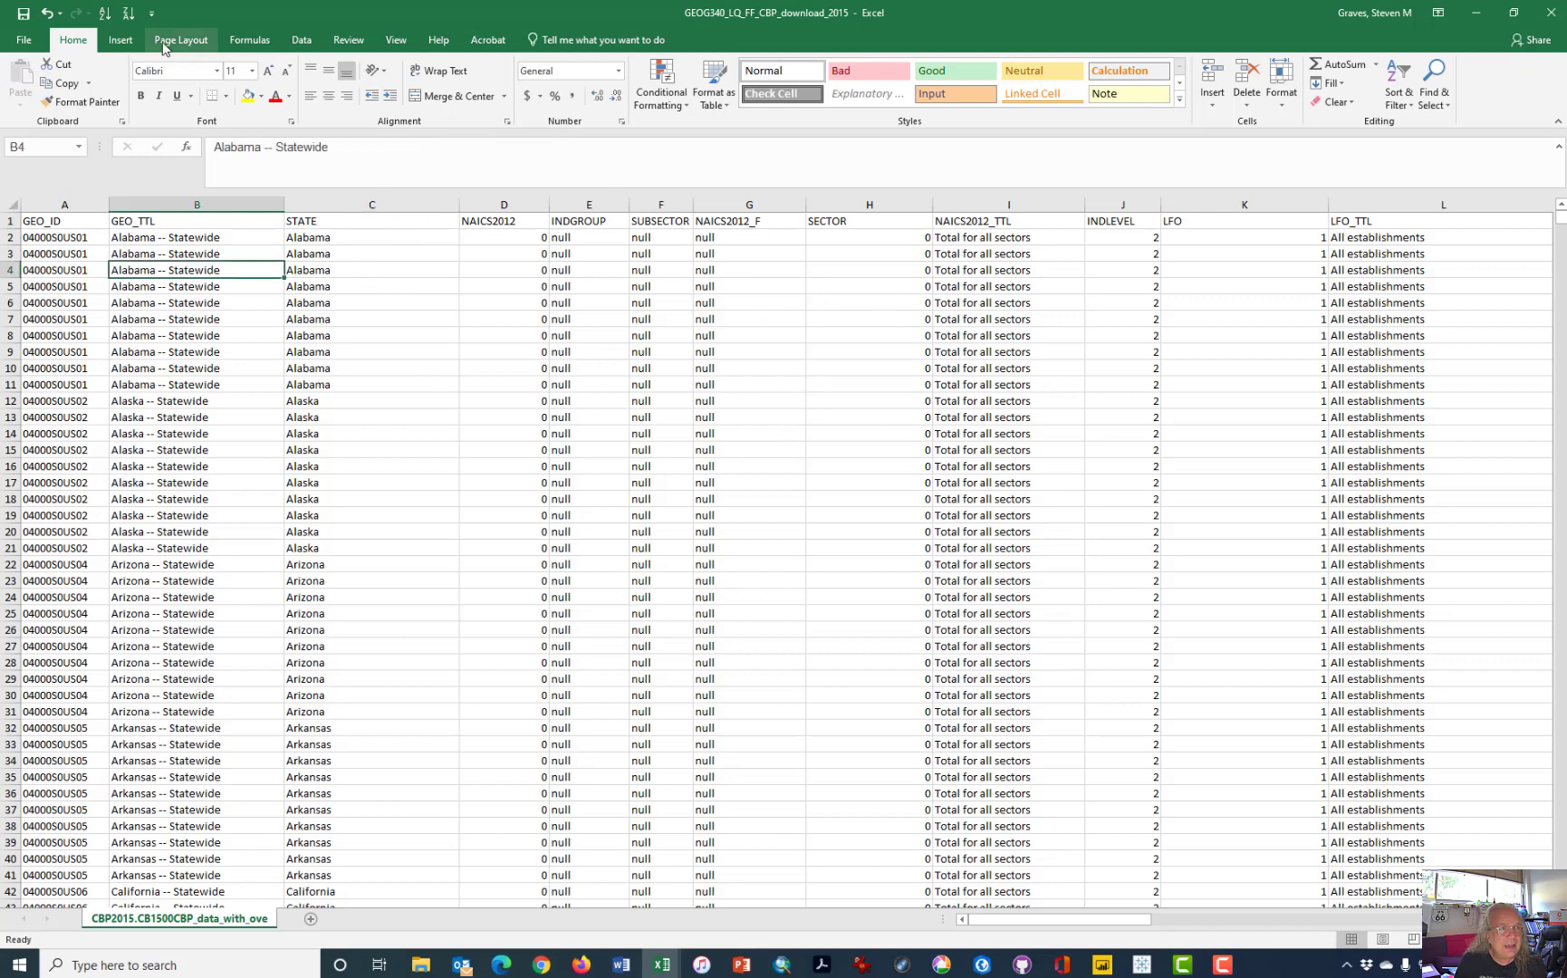
# Create a PivotTable of the data on a new sheet and rename that sheet PIVOT.
pyautogui.click(22, 80)
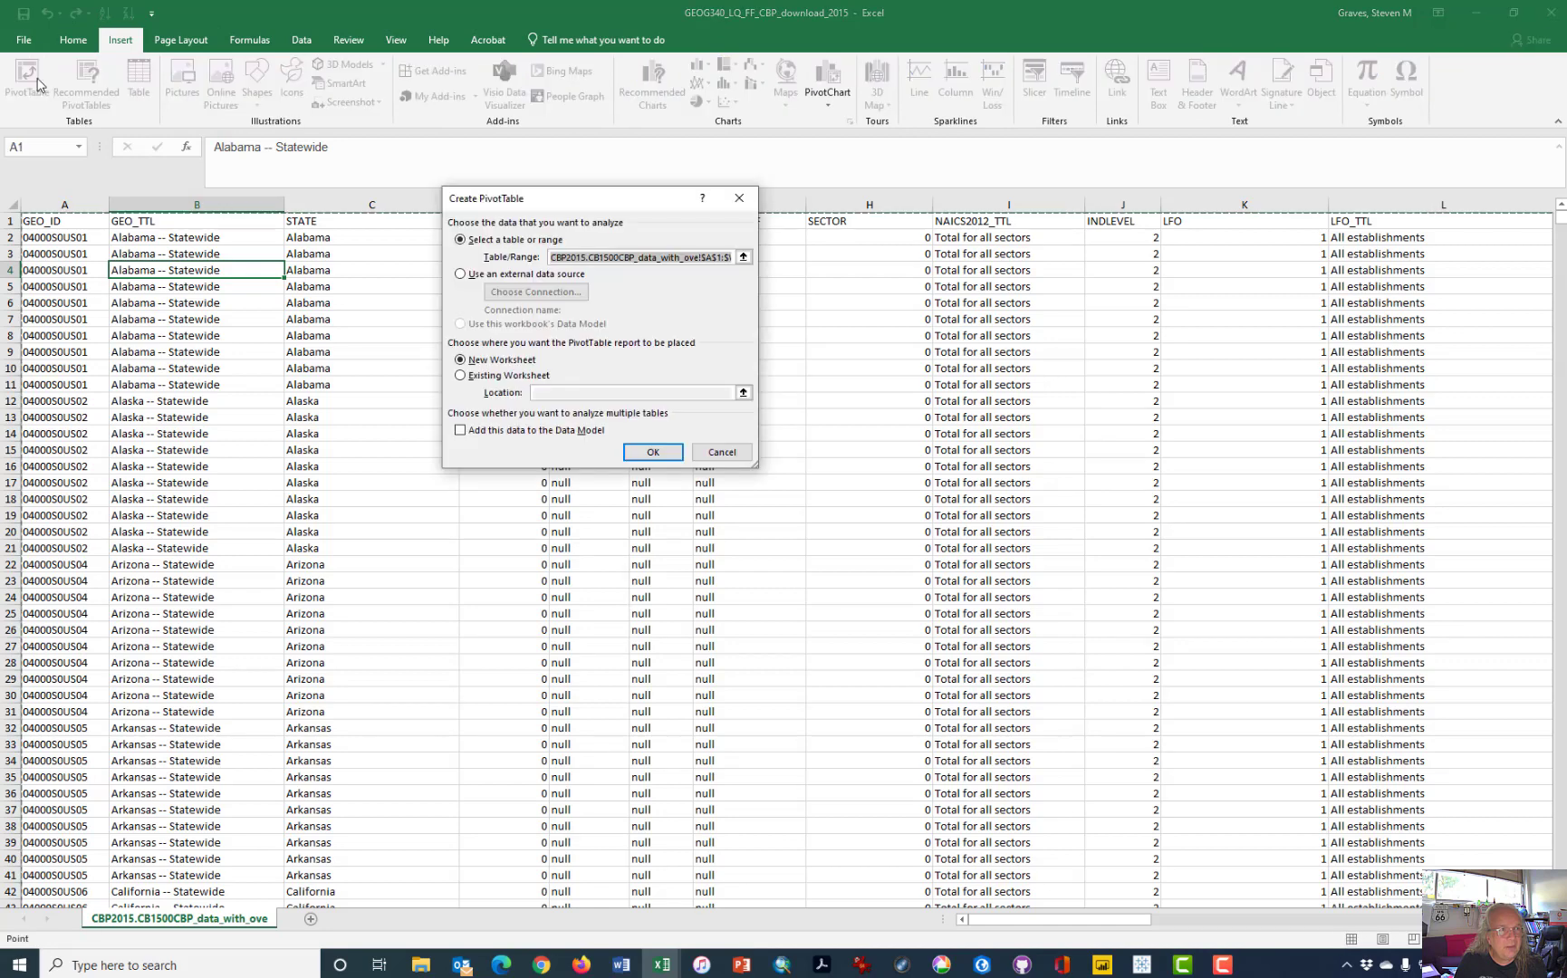
pyautogui.click(652, 451)
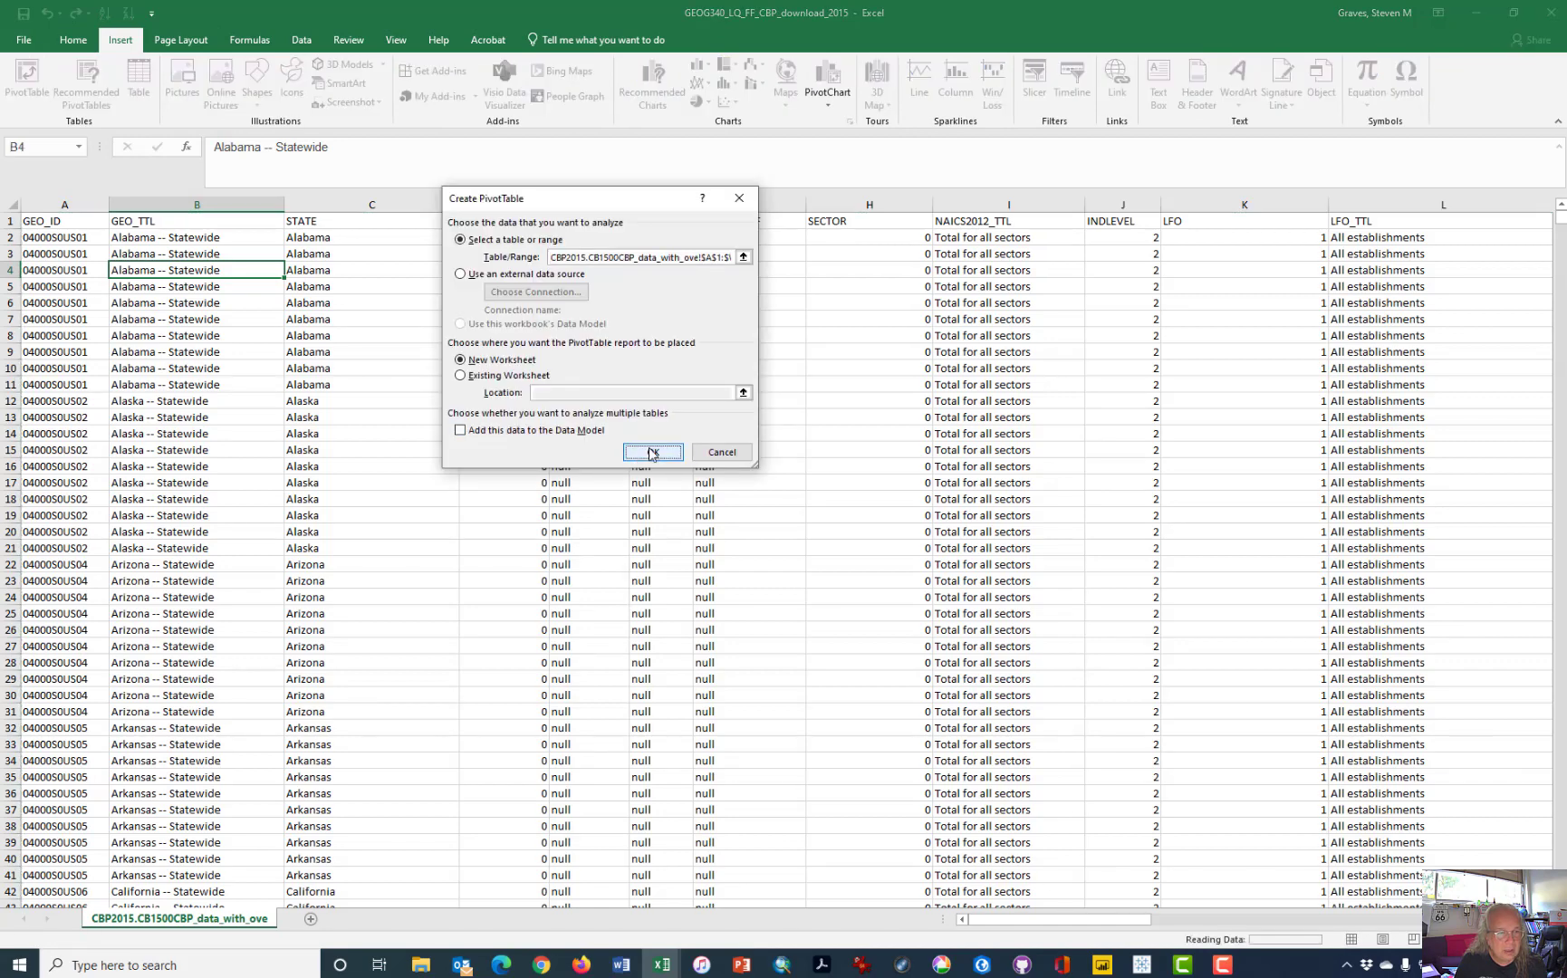
pyautogui.click(652, 451)
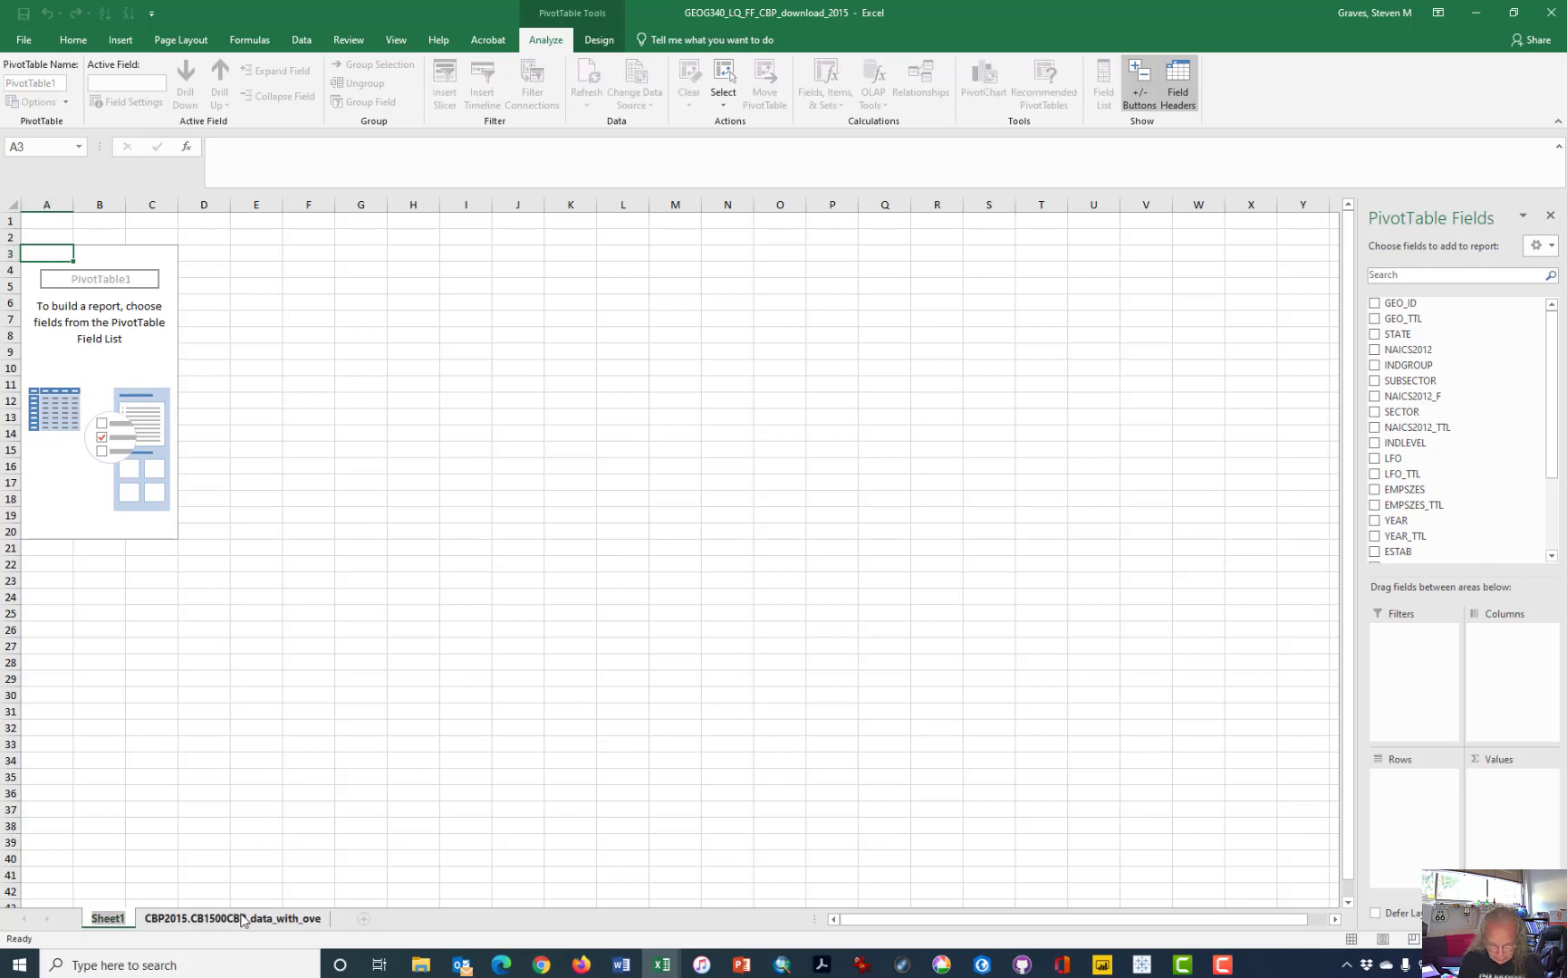
pyautogui.doubleClick(107, 918)
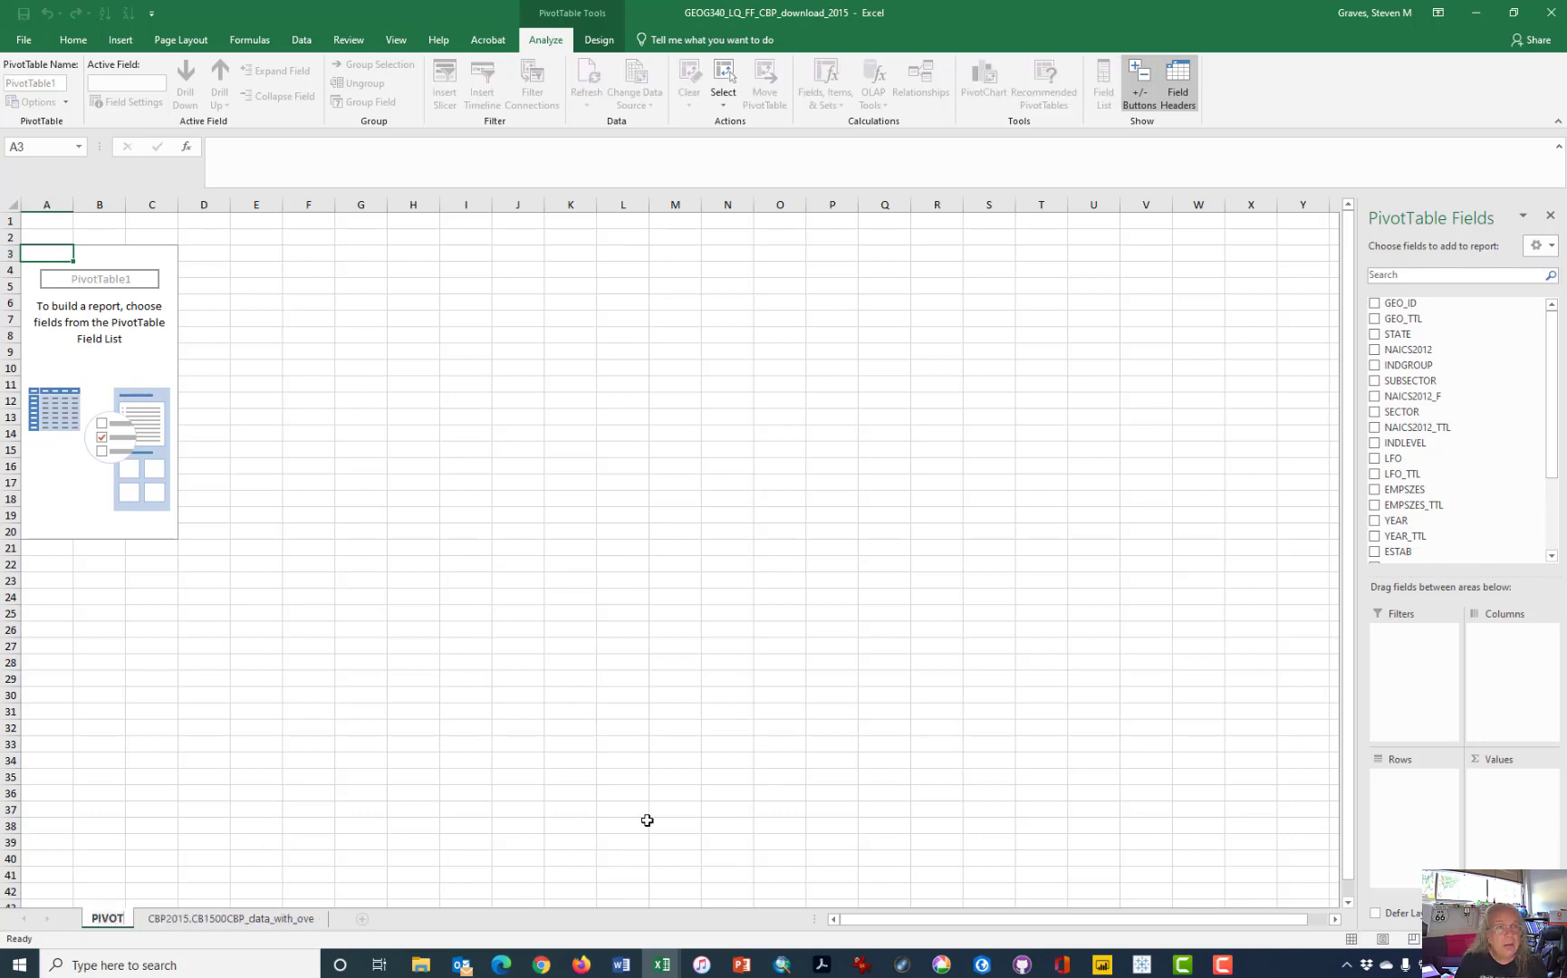
pyautogui.click(623, 826)
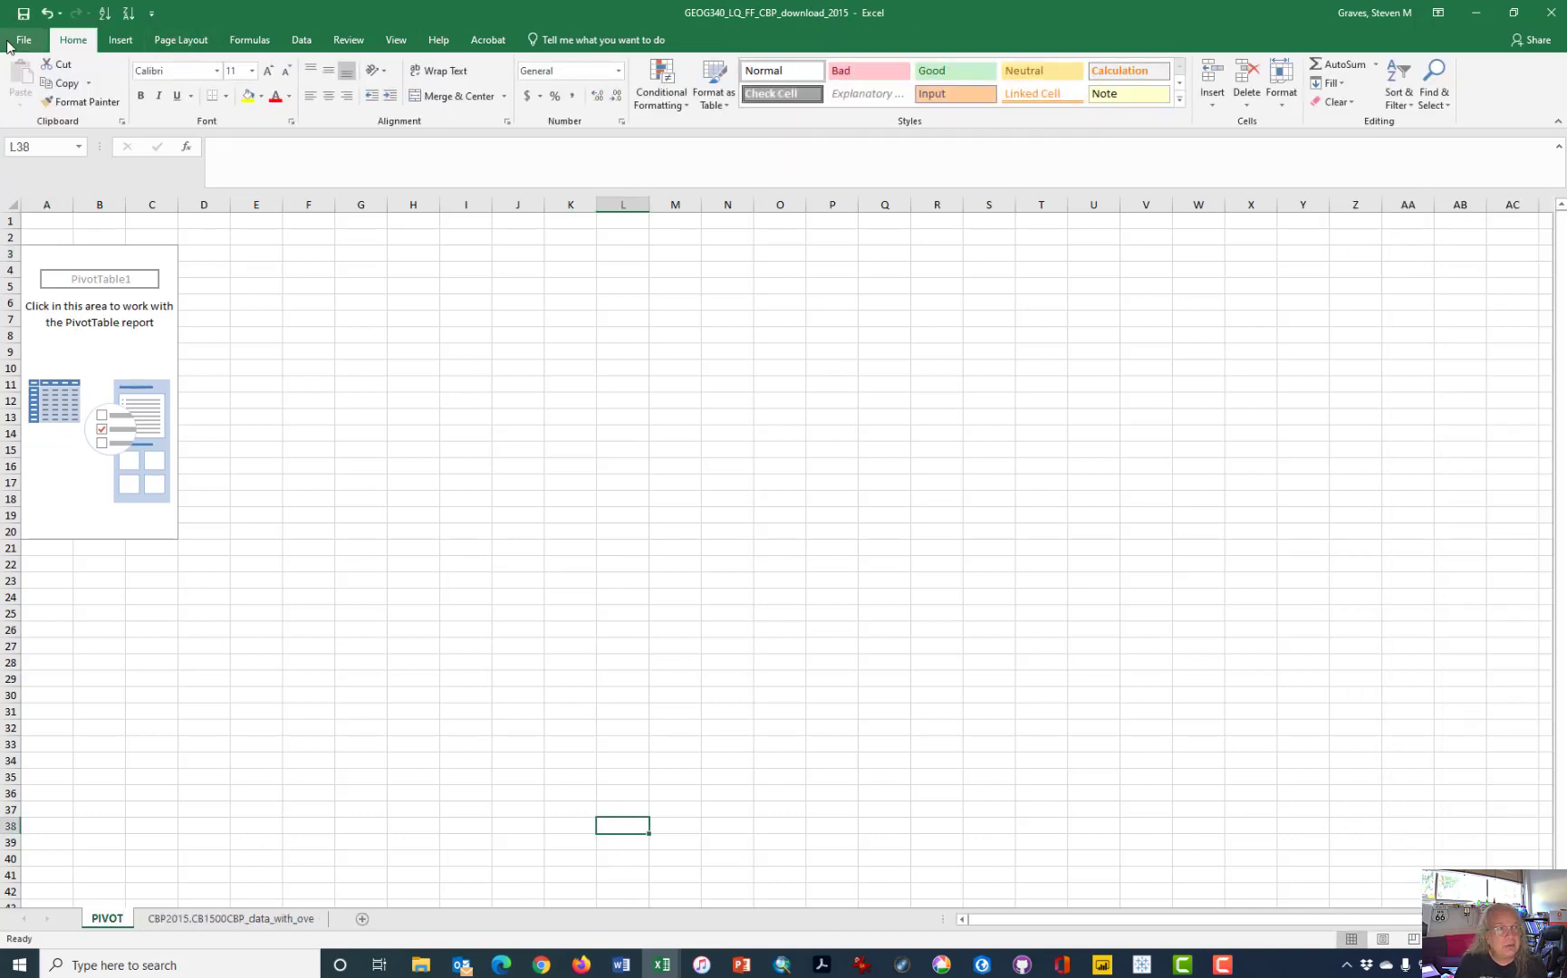
# Save the workbook as a new copy via Save As.
pyautogui.click(22, 40)
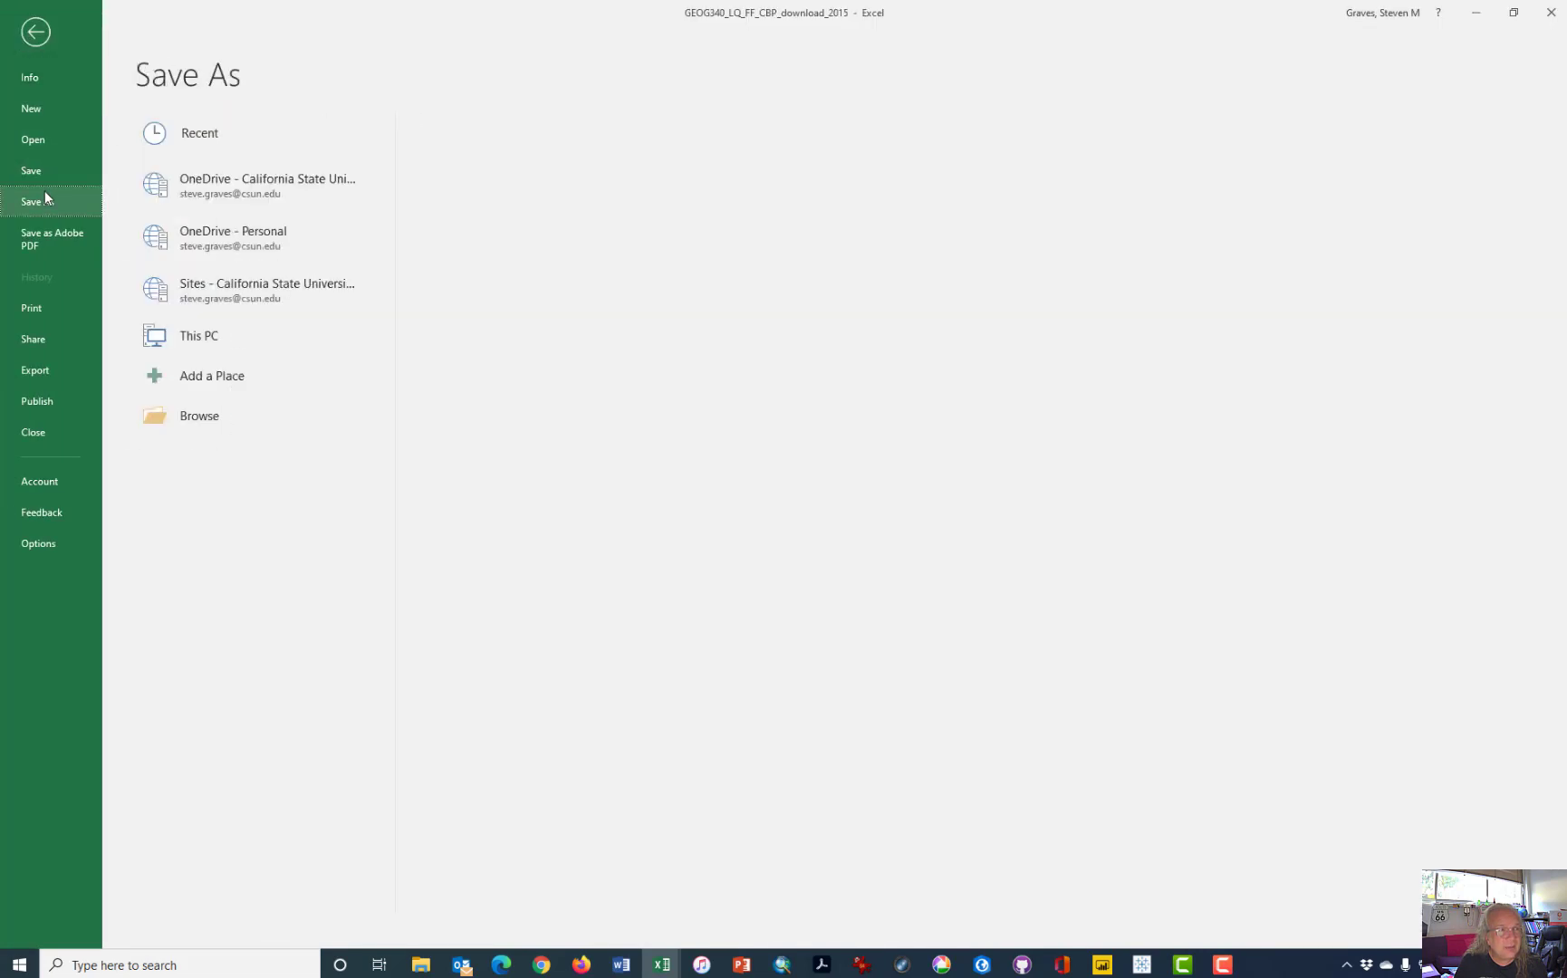
pyautogui.click(265, 185)
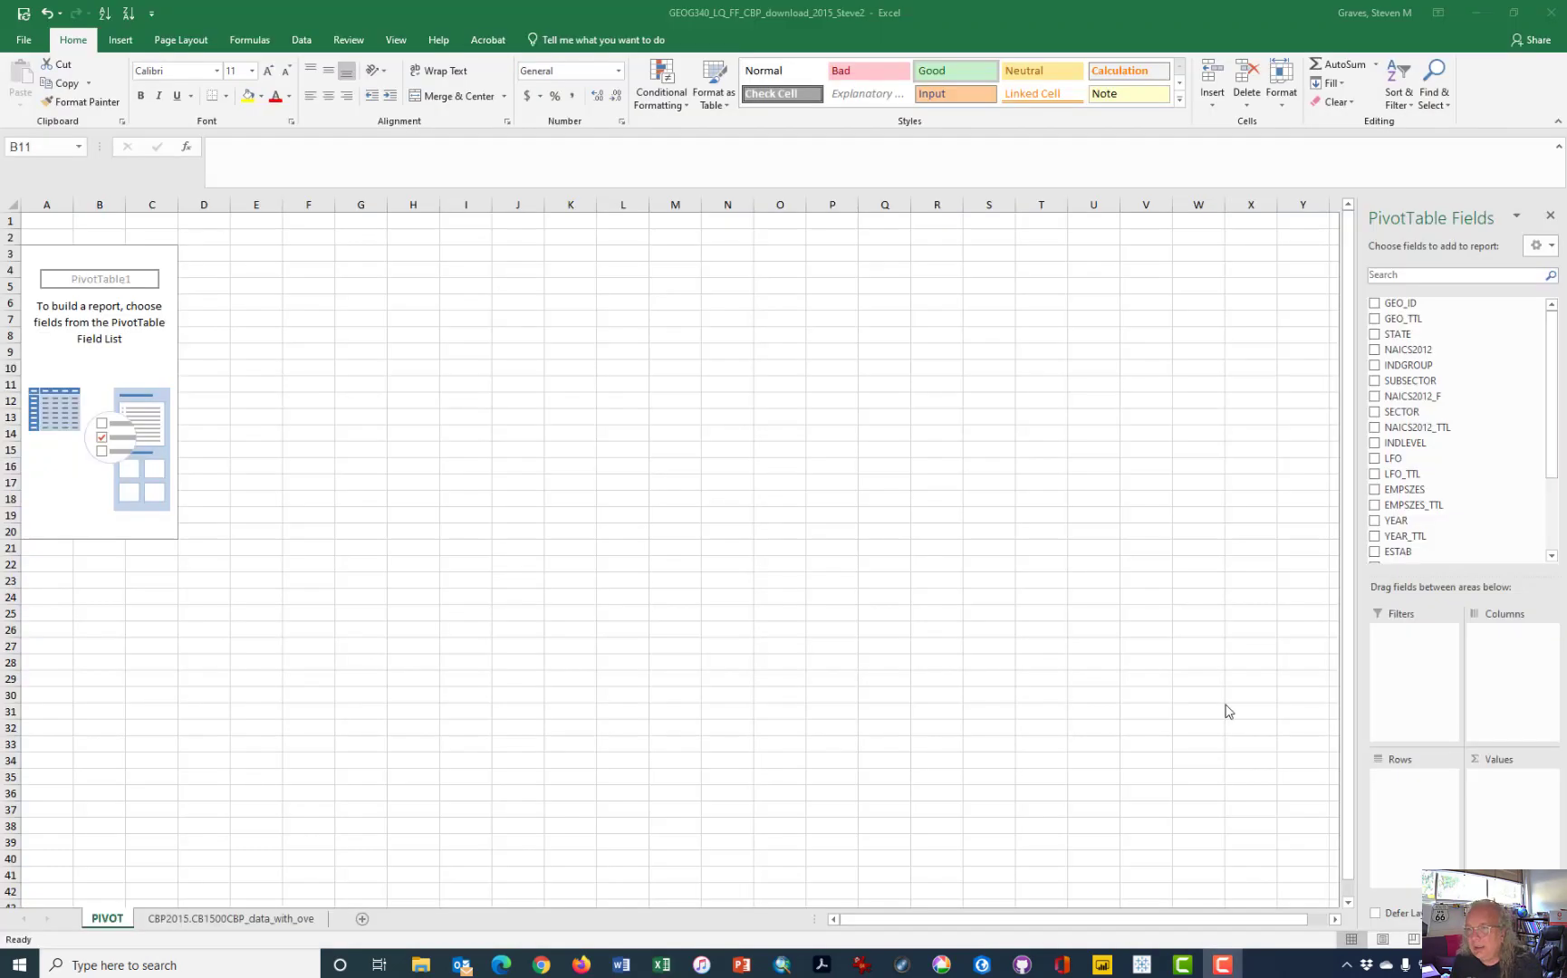
pyautogui.moveTo(481, 460)
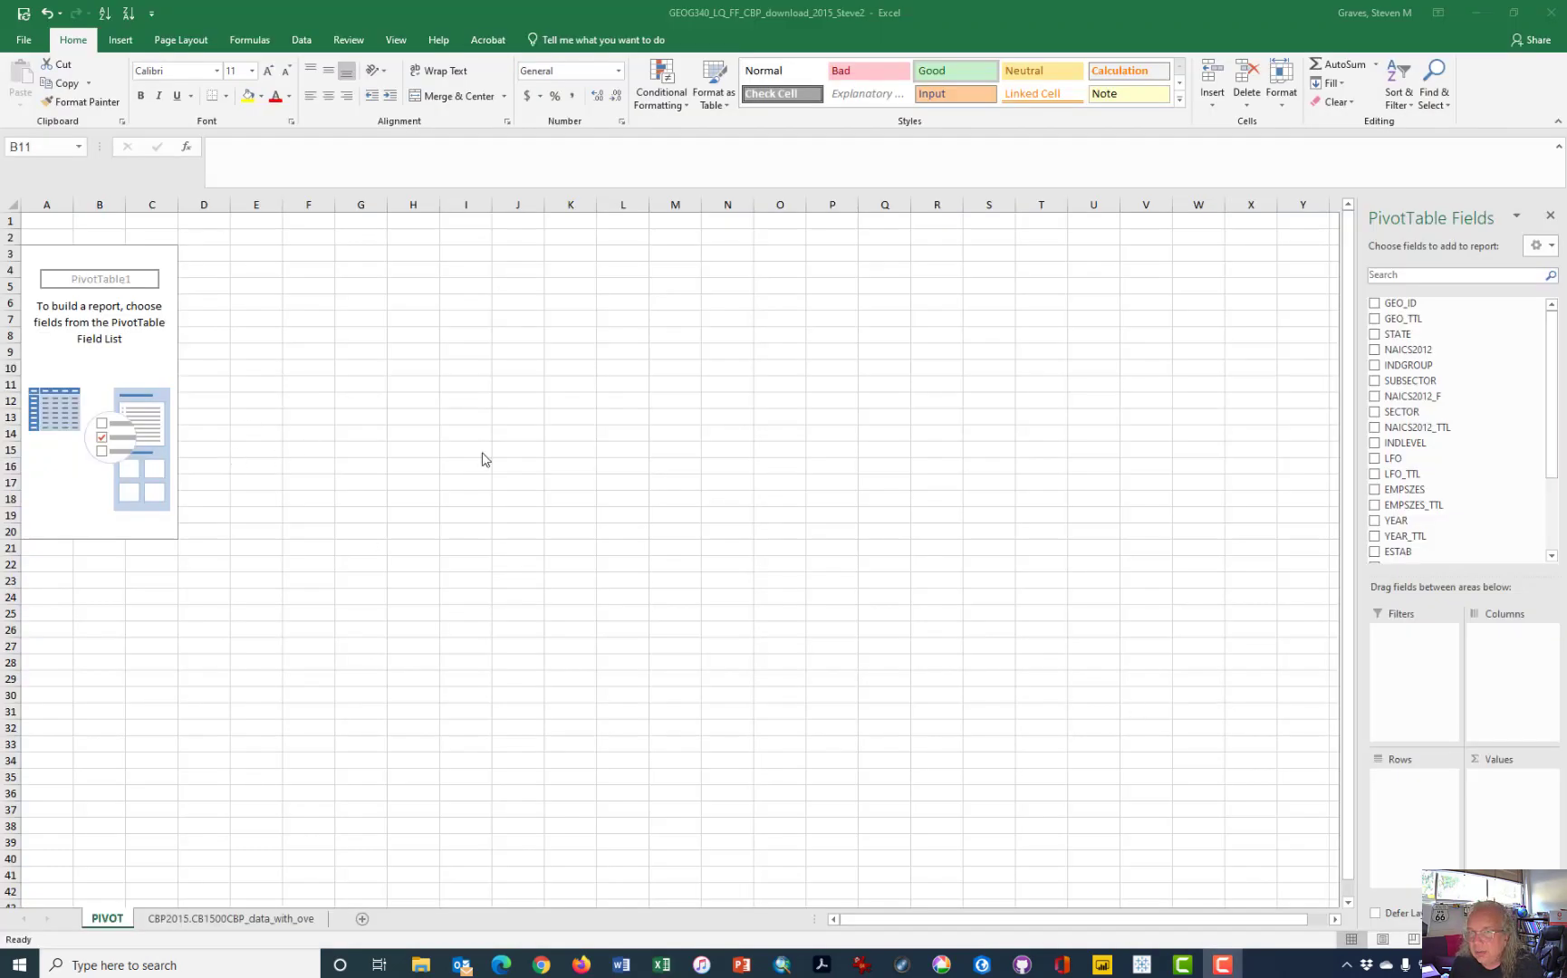
pyautogui.moveTo(1110, 420)
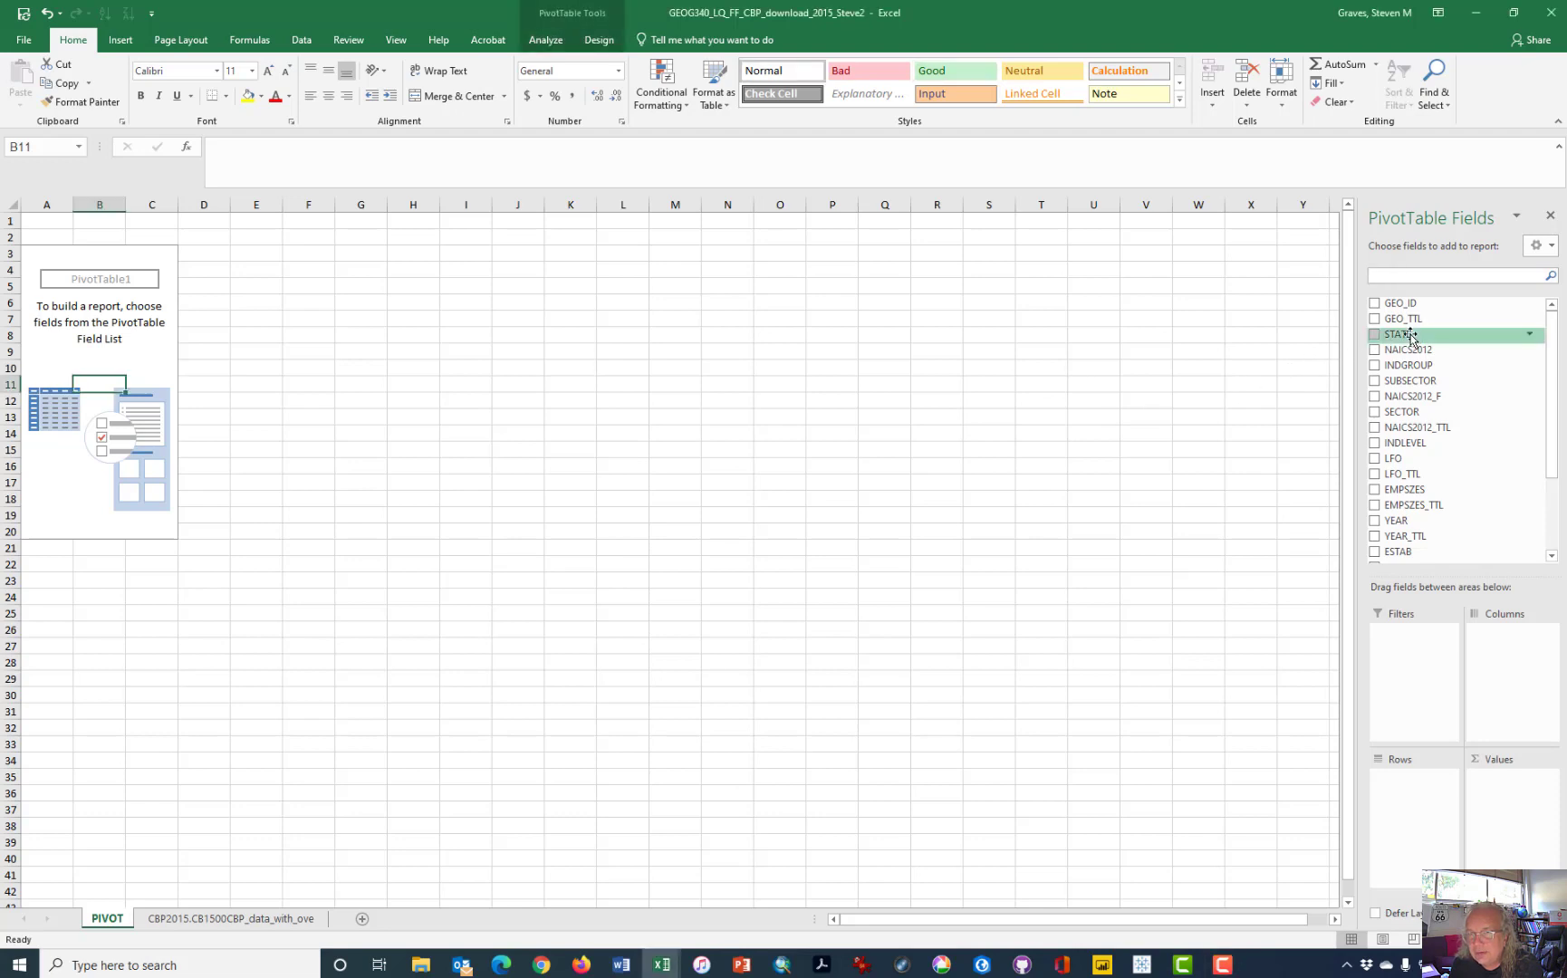
# Make STATE the pivot rows and filter out American Samoa, Guam, Puerto Rico and other territories.
pyautogui.click(1455, 275)
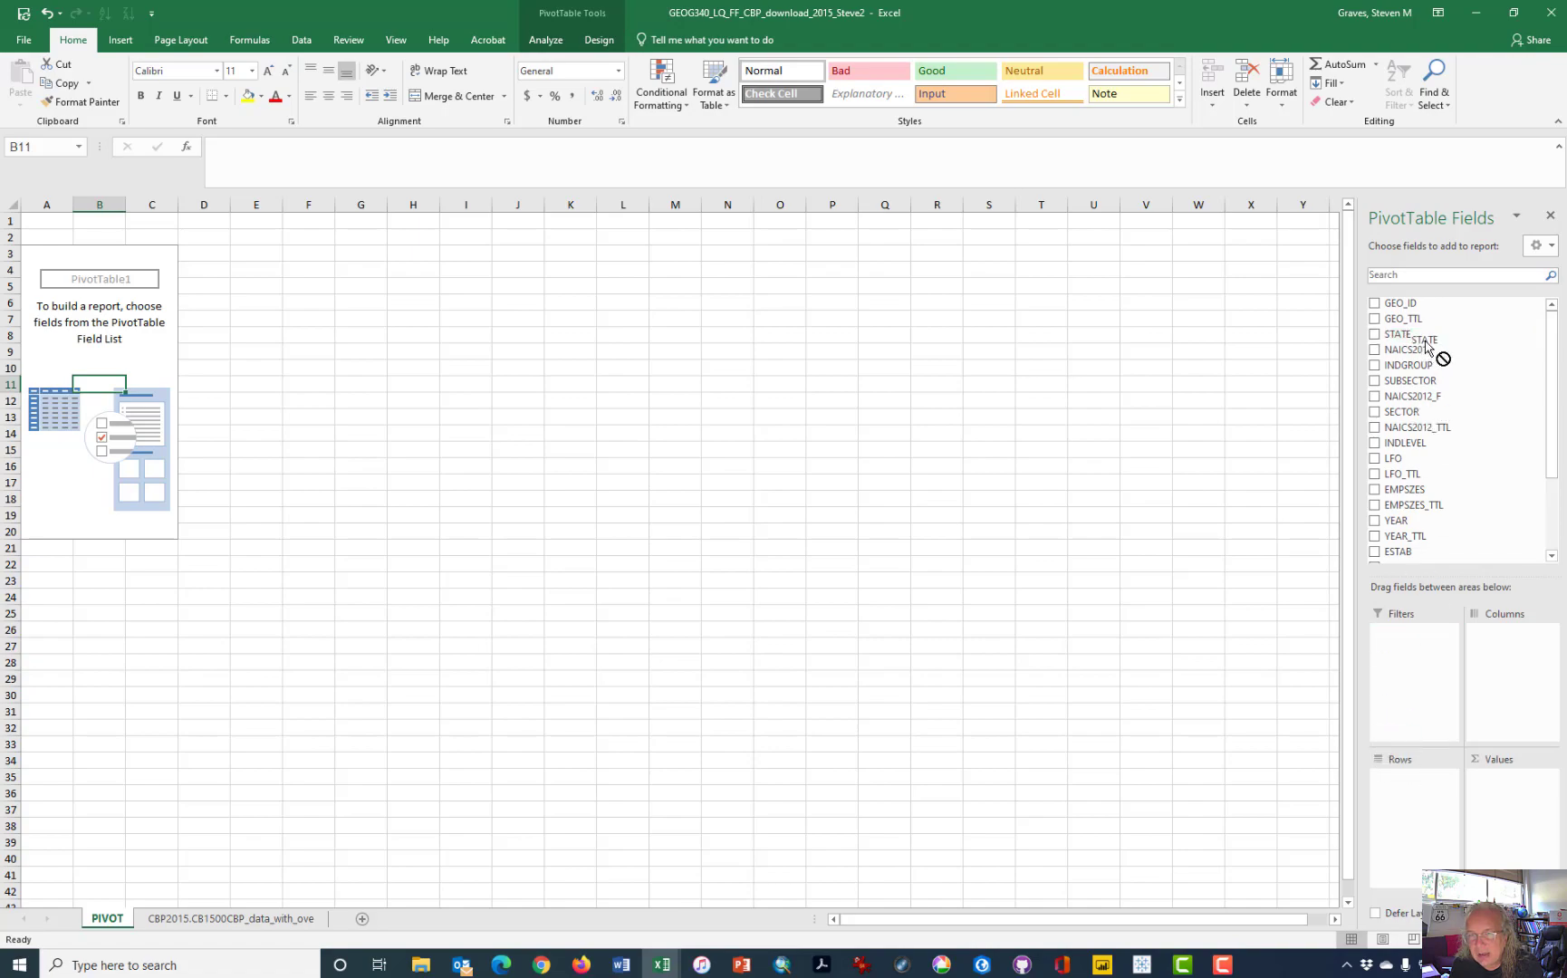
pyautogui.click(1375, 334)
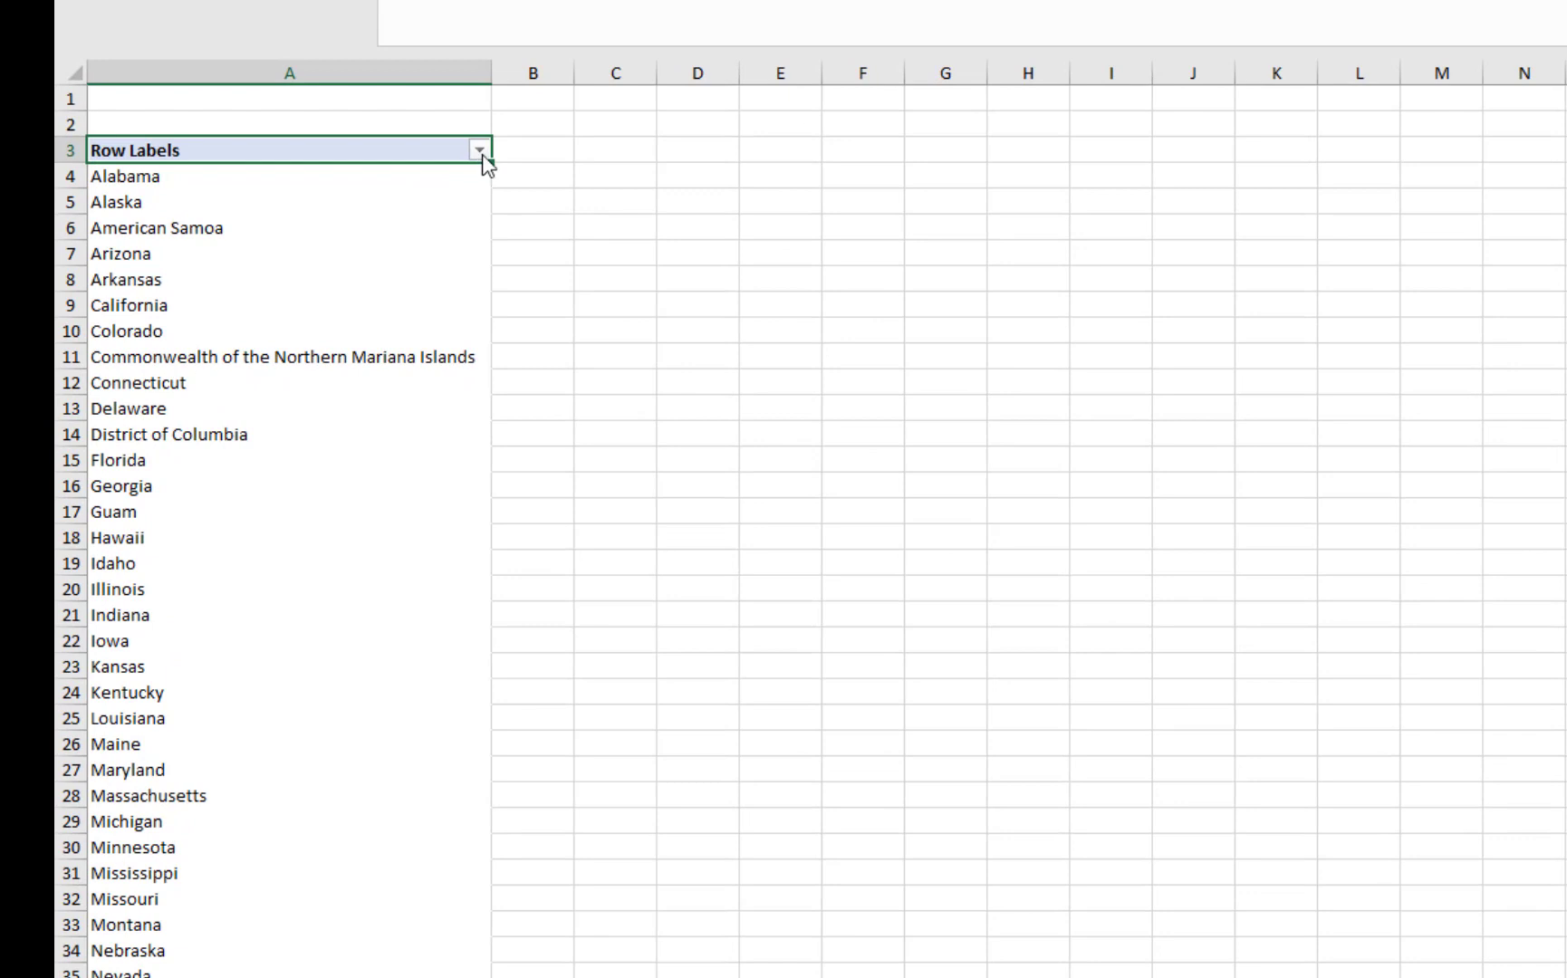
pyautogui.click(478, 150)
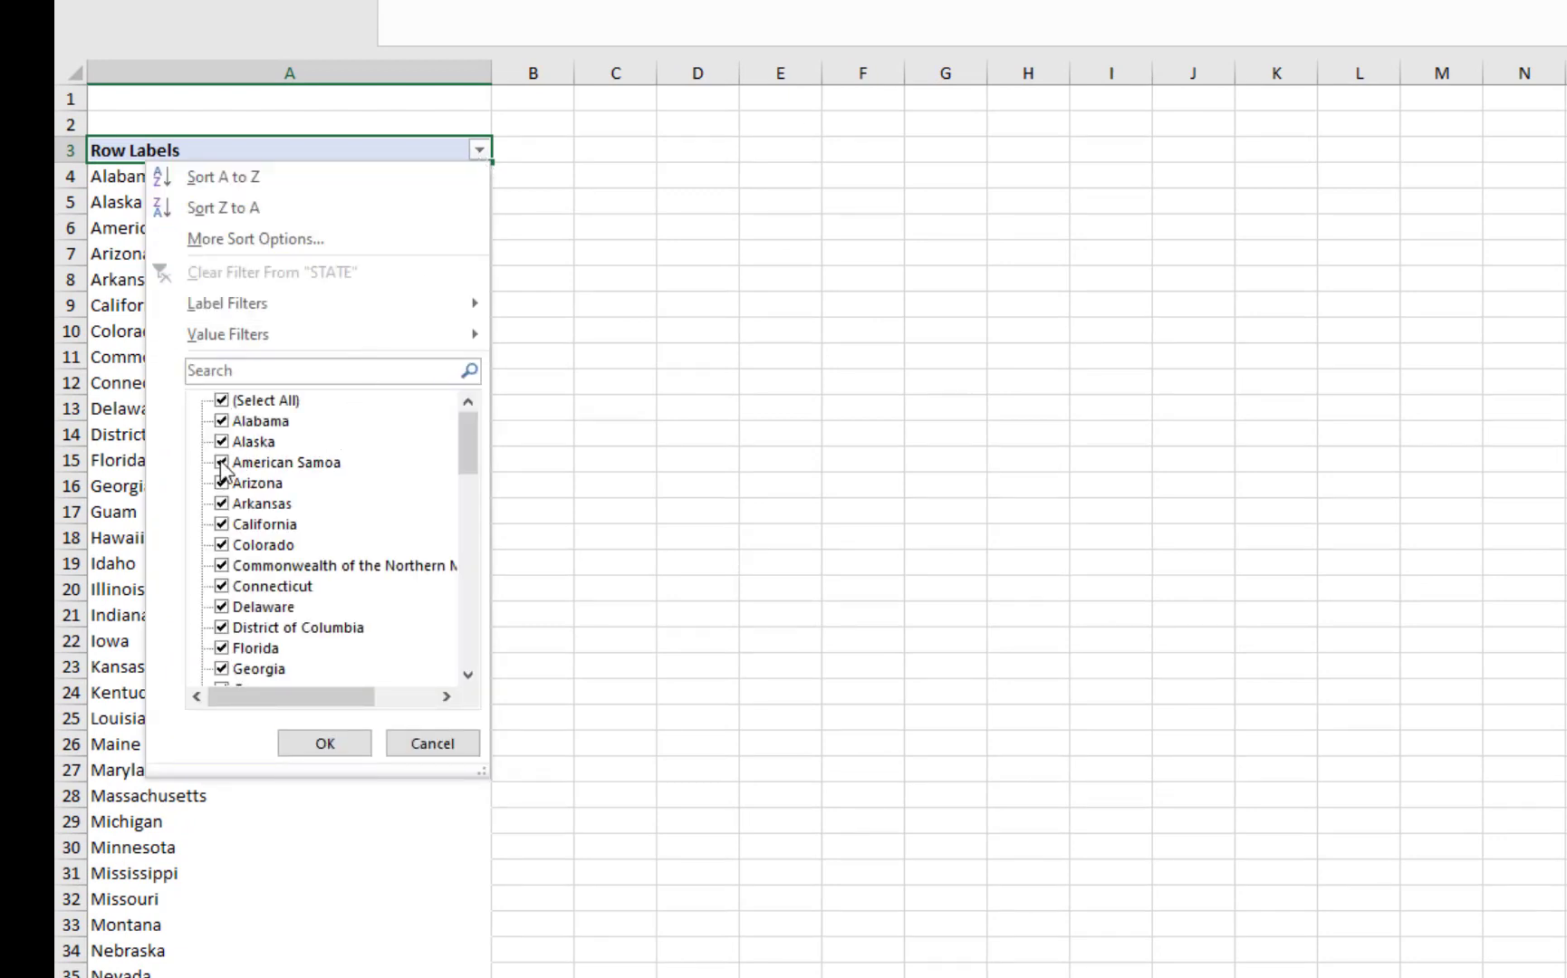
pyautogui.click(286, 462)
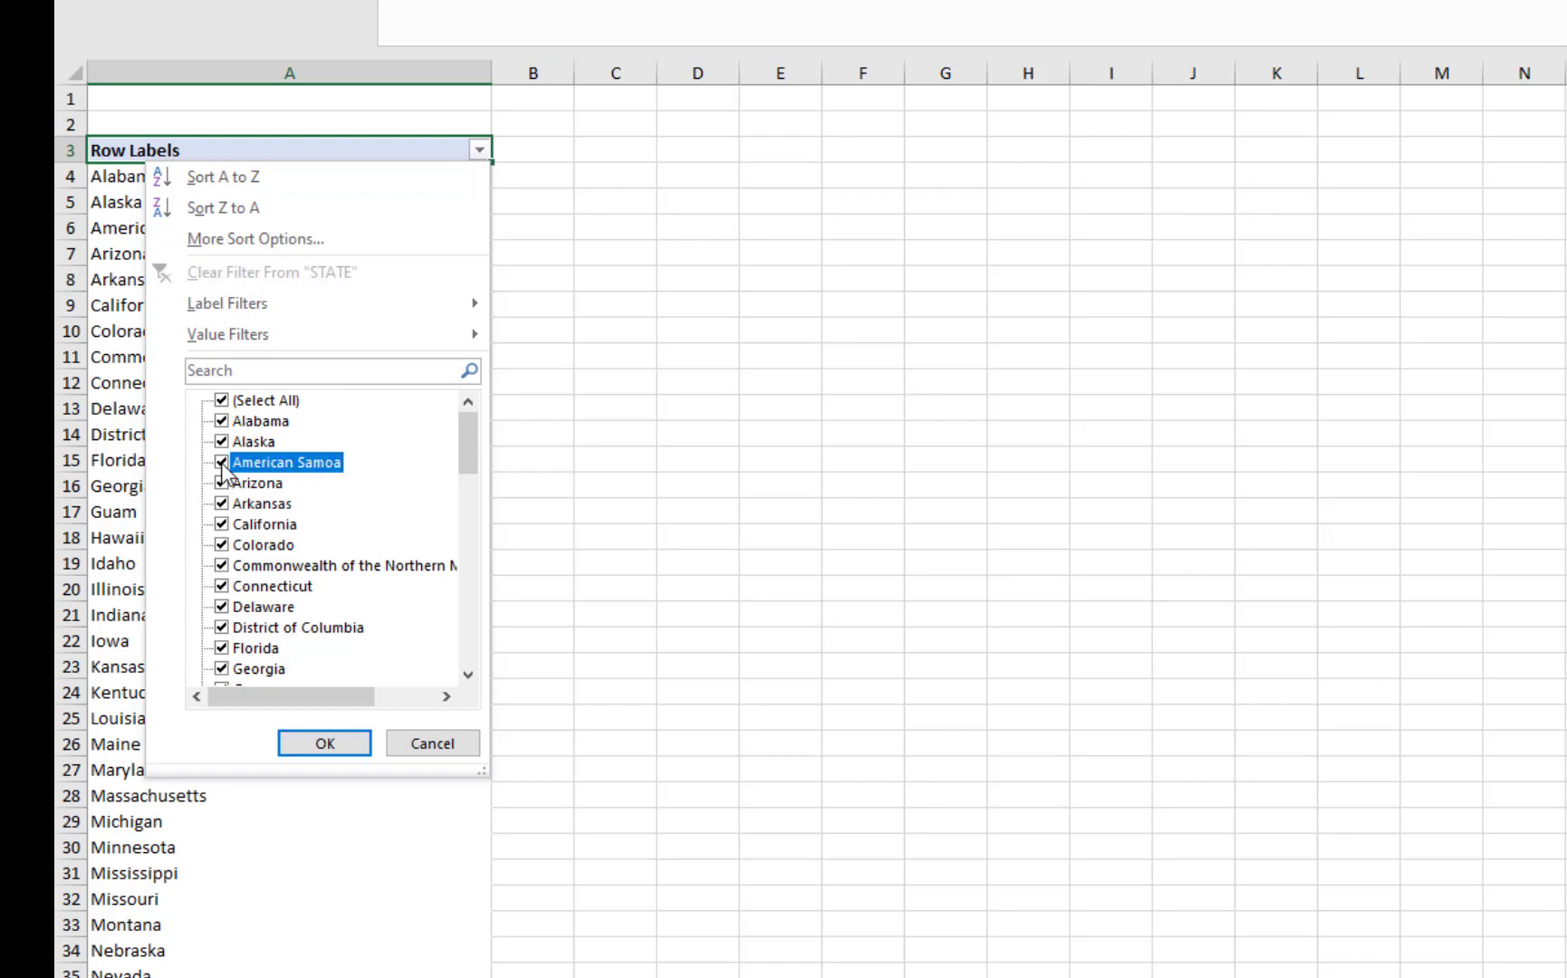
pyautogui.click(224, 462)
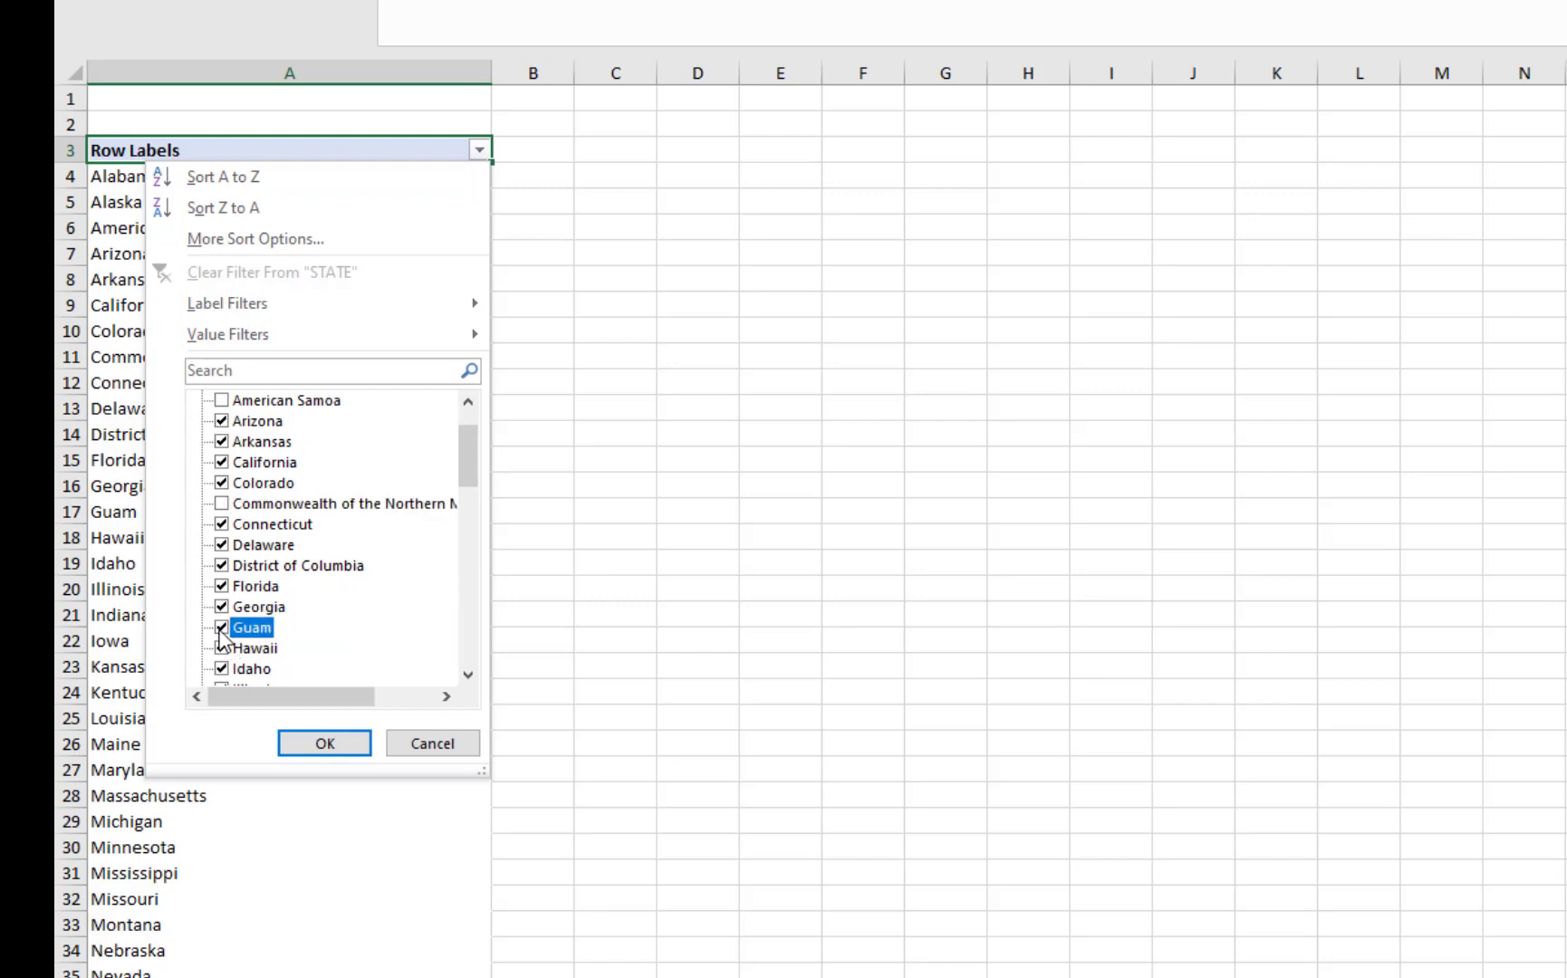
pyautogui.scroll(-3)
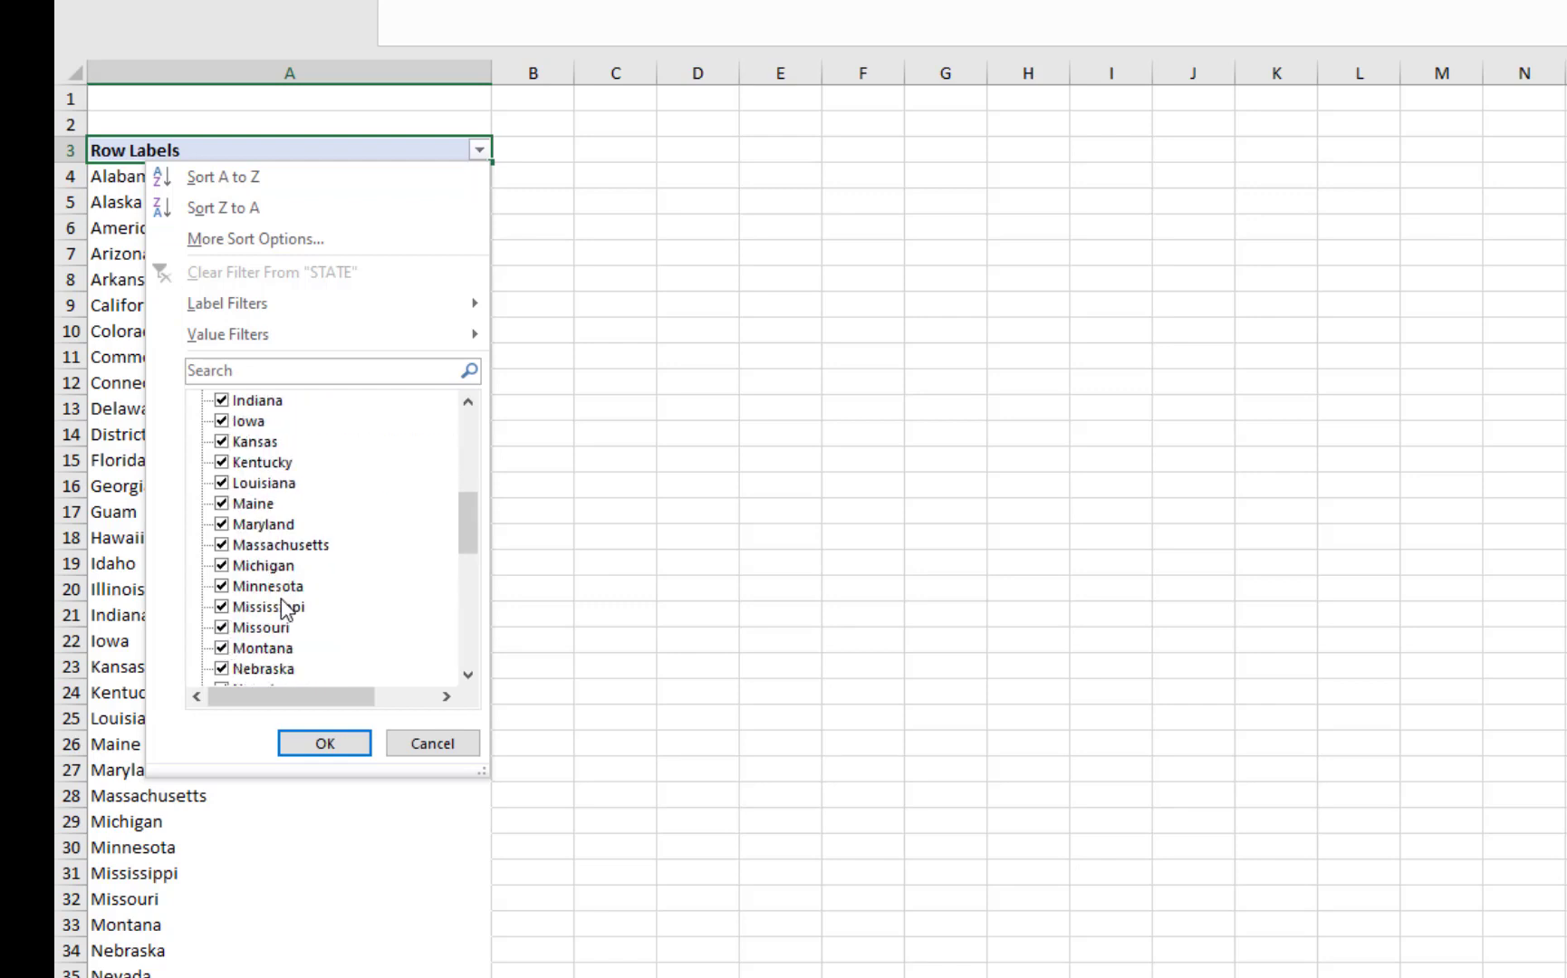
pyautogui.scroll(-3)
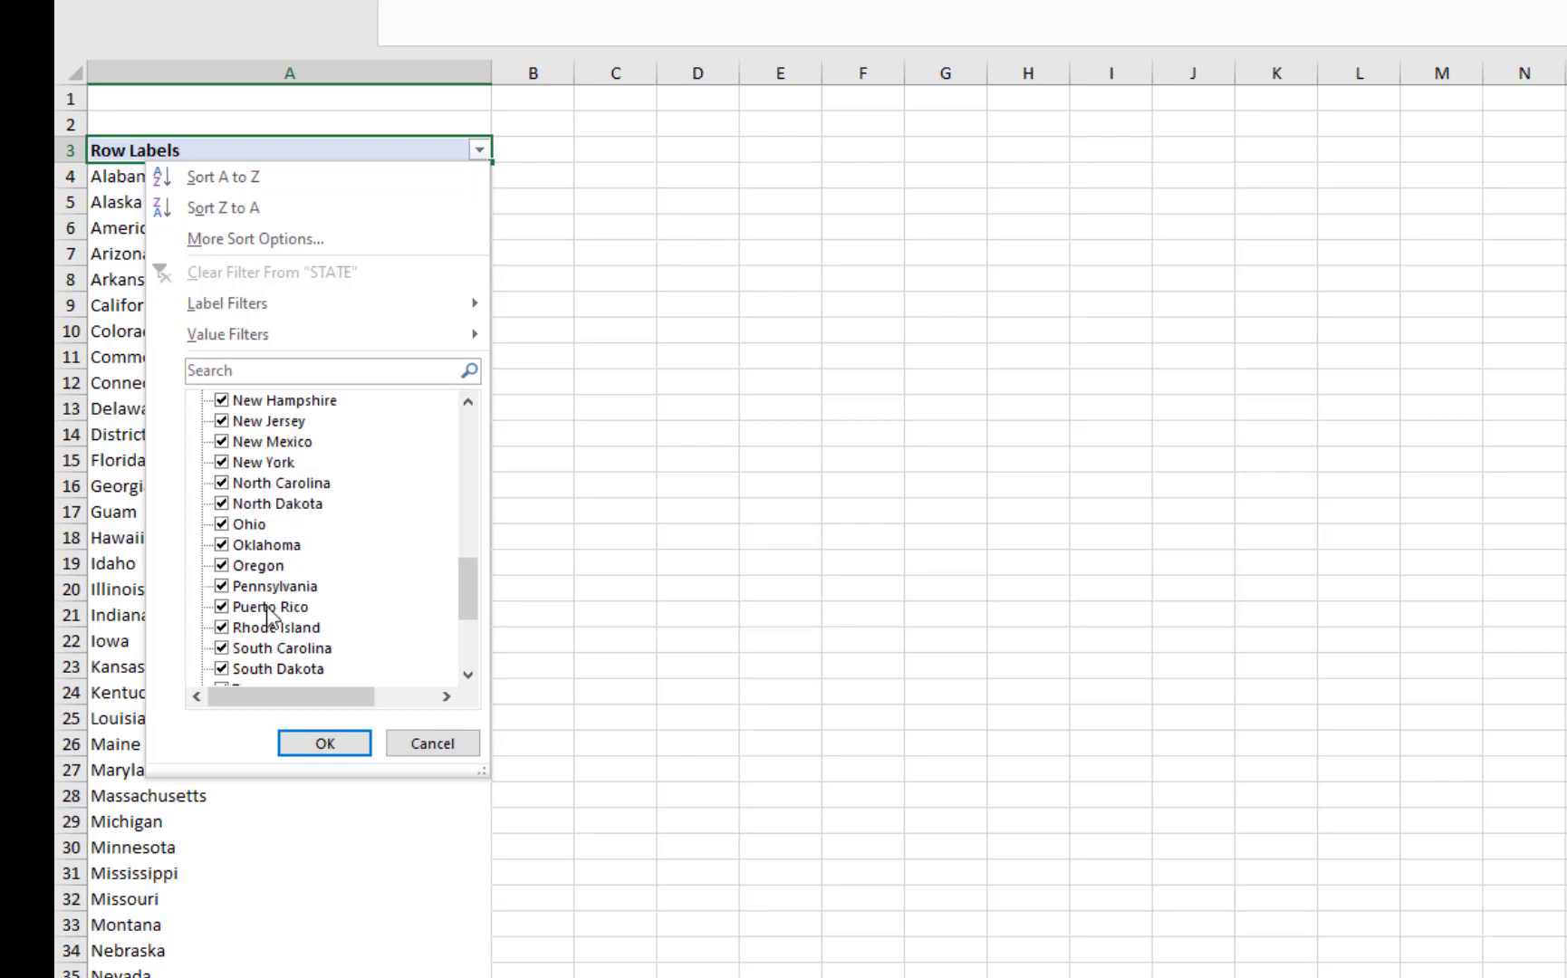
pyautogui.click(228, 606)
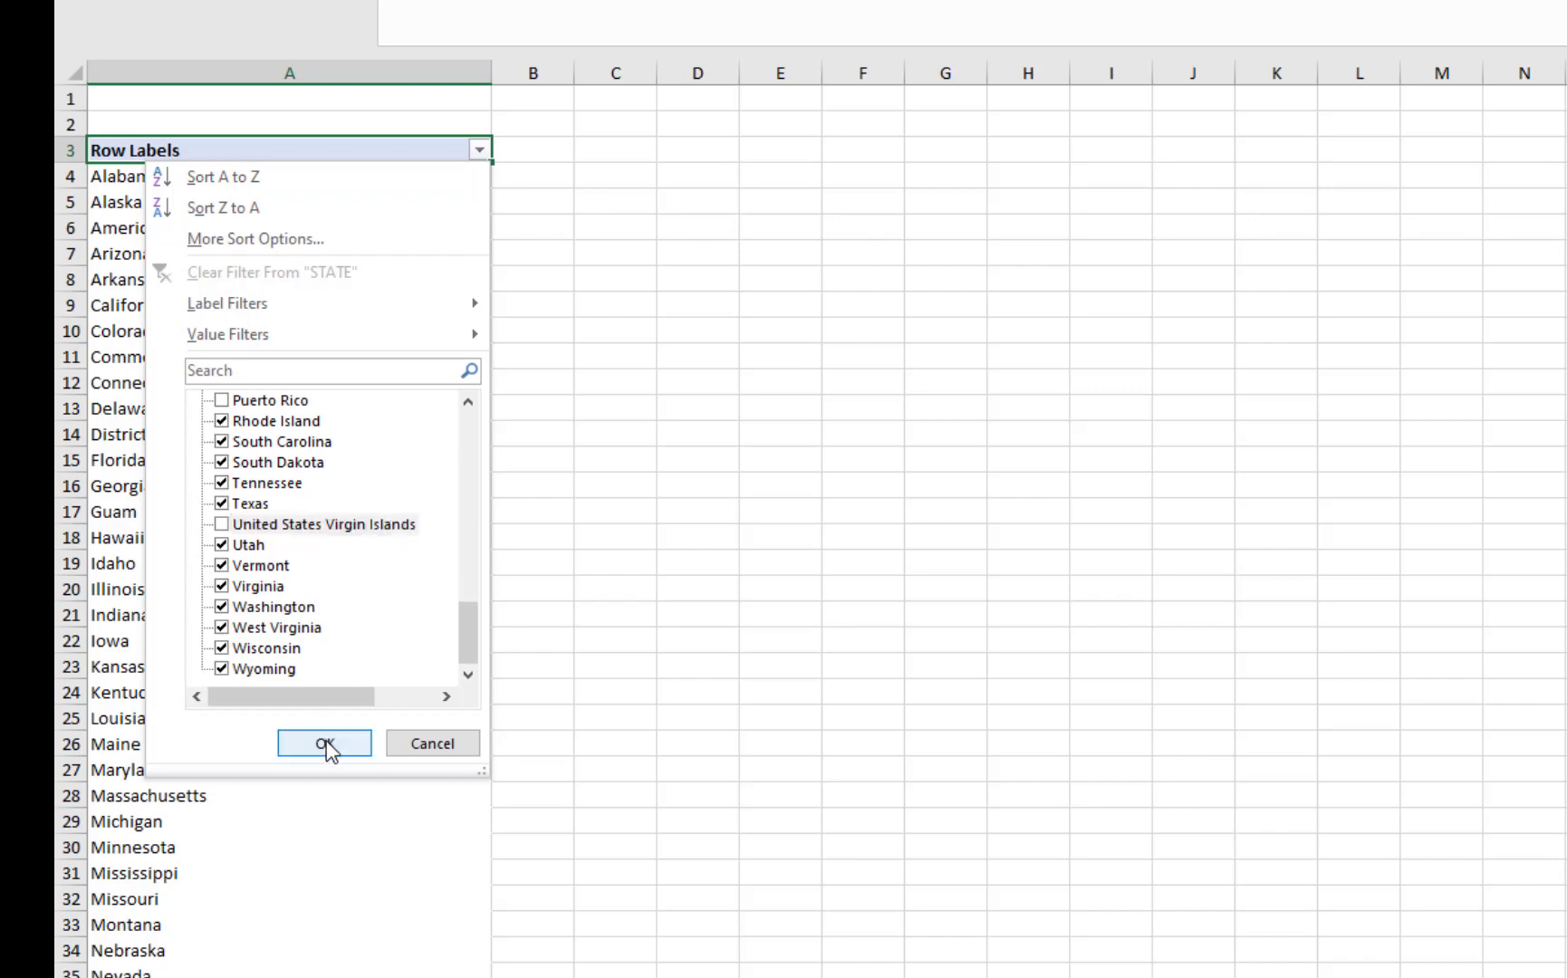
pyautogui.click(322, 743)
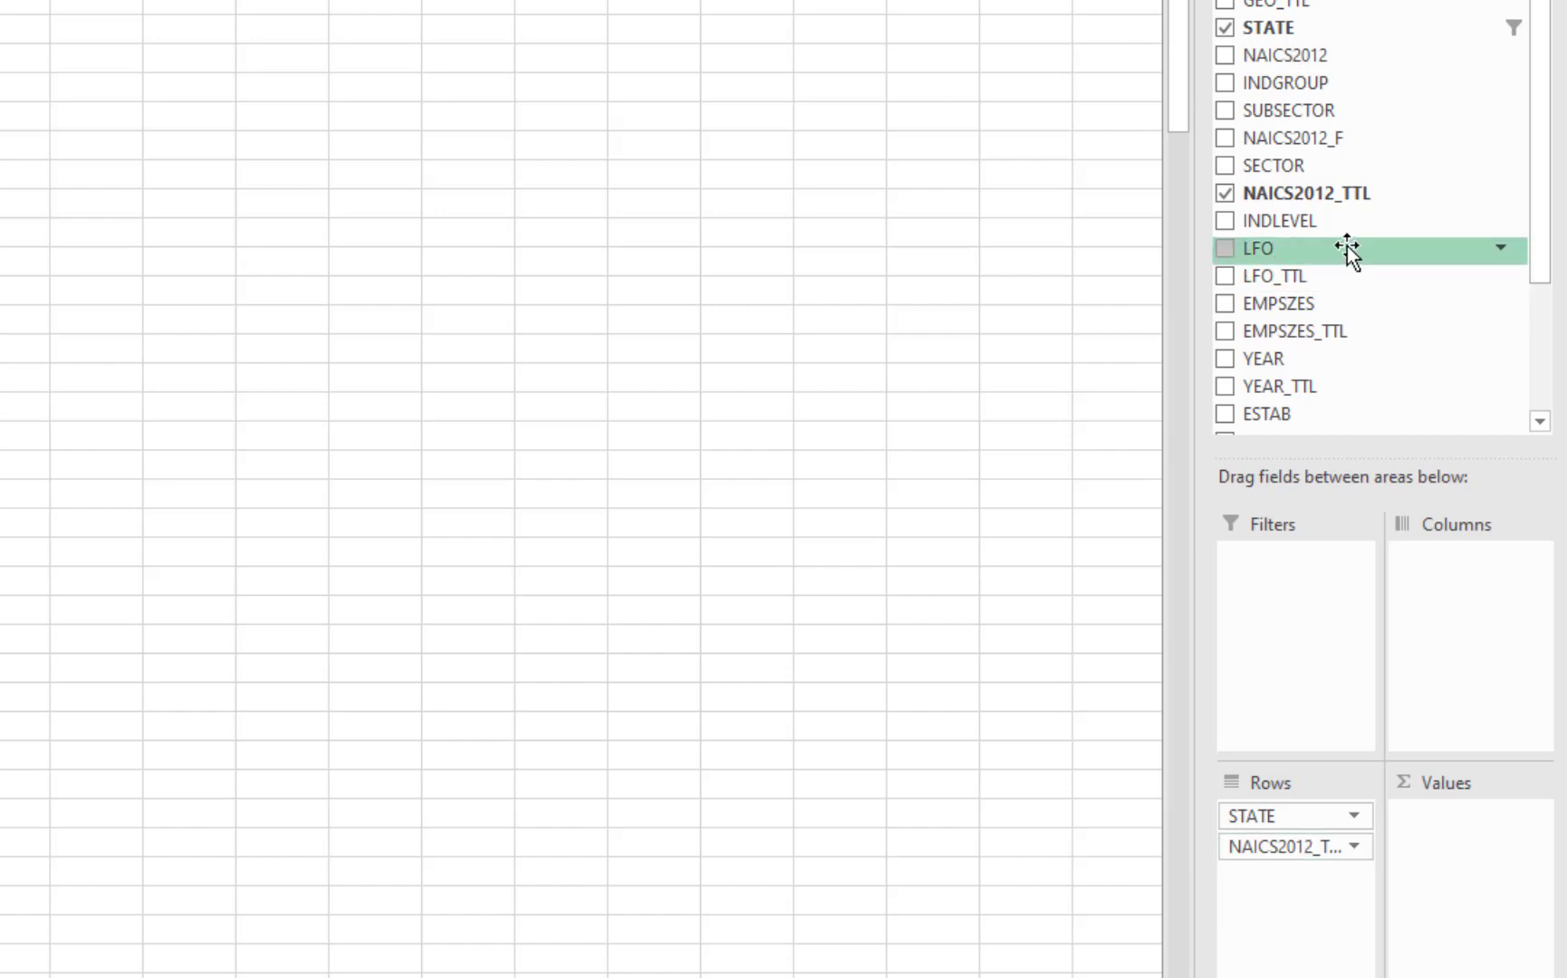
# Move NAICS2012_TTL from rows to columns so industry titles run across the PivotTable.
pyautogui.moveTo(1306, 192); pyautogui.dragTo(1457, 593)
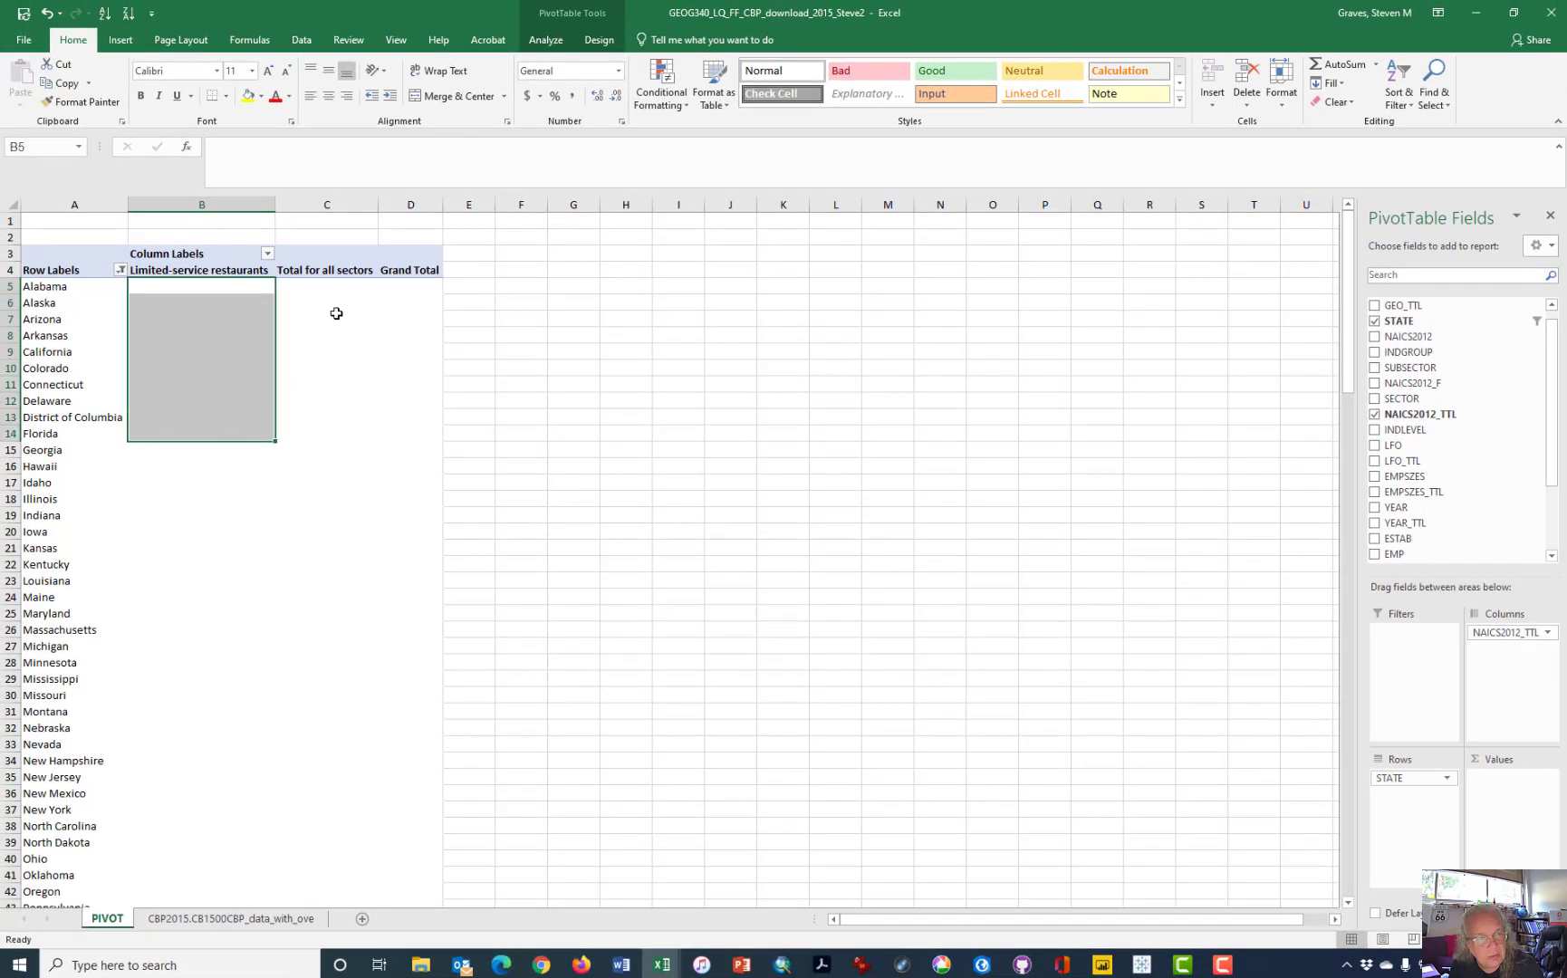
pyautogui.moveTo(229, 291)
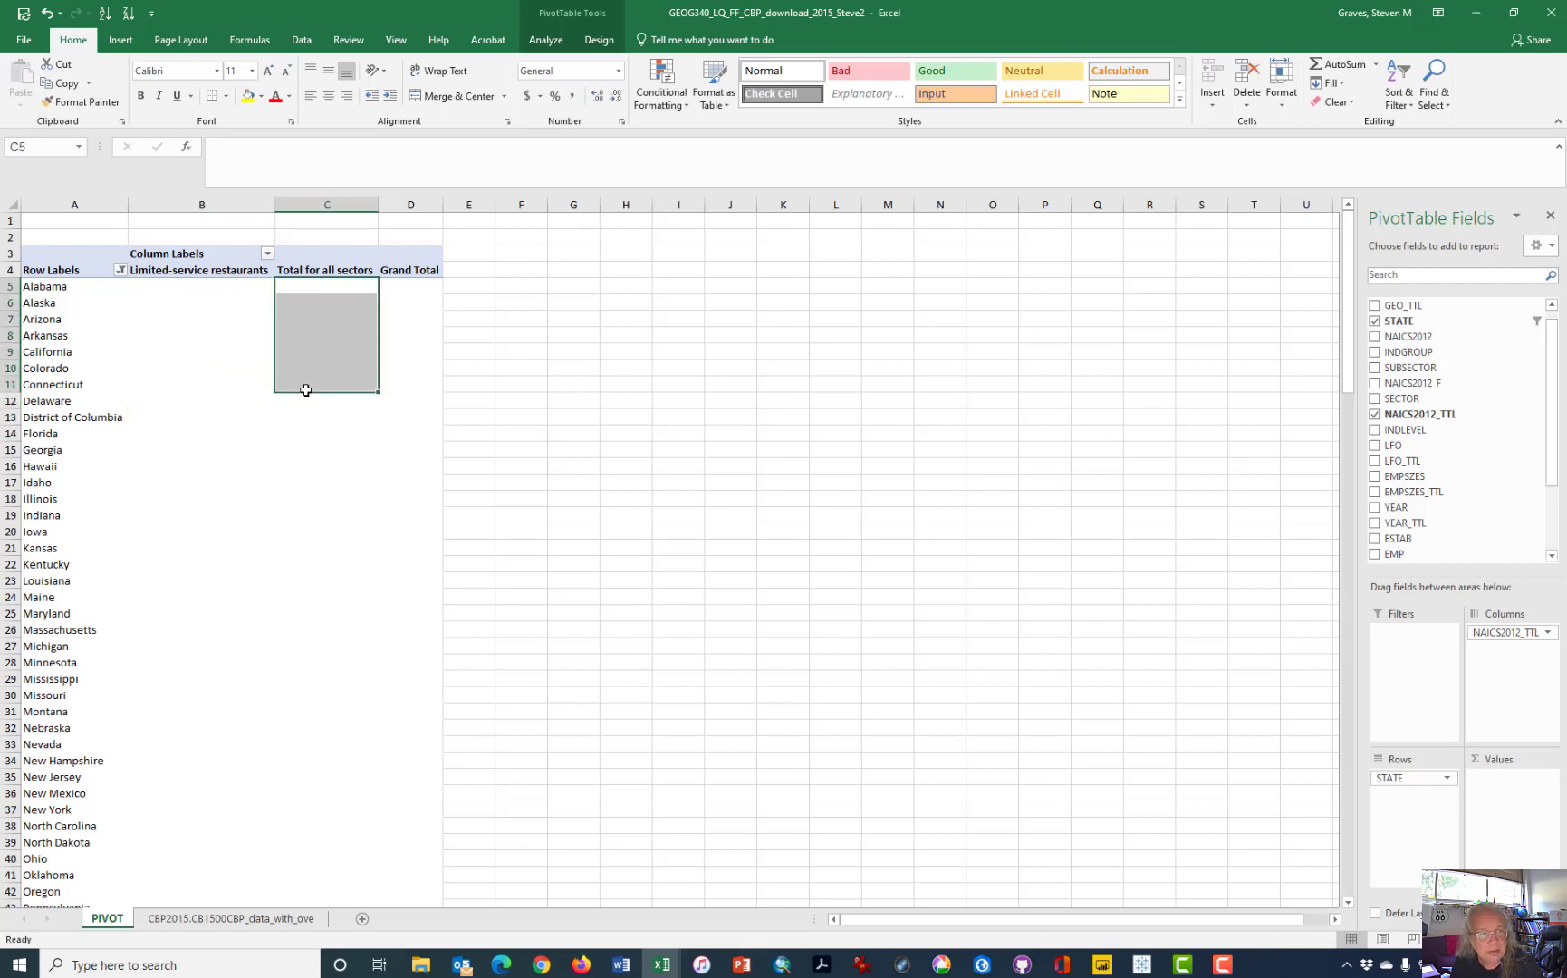
pyautogui.moveTo(1113, 417)
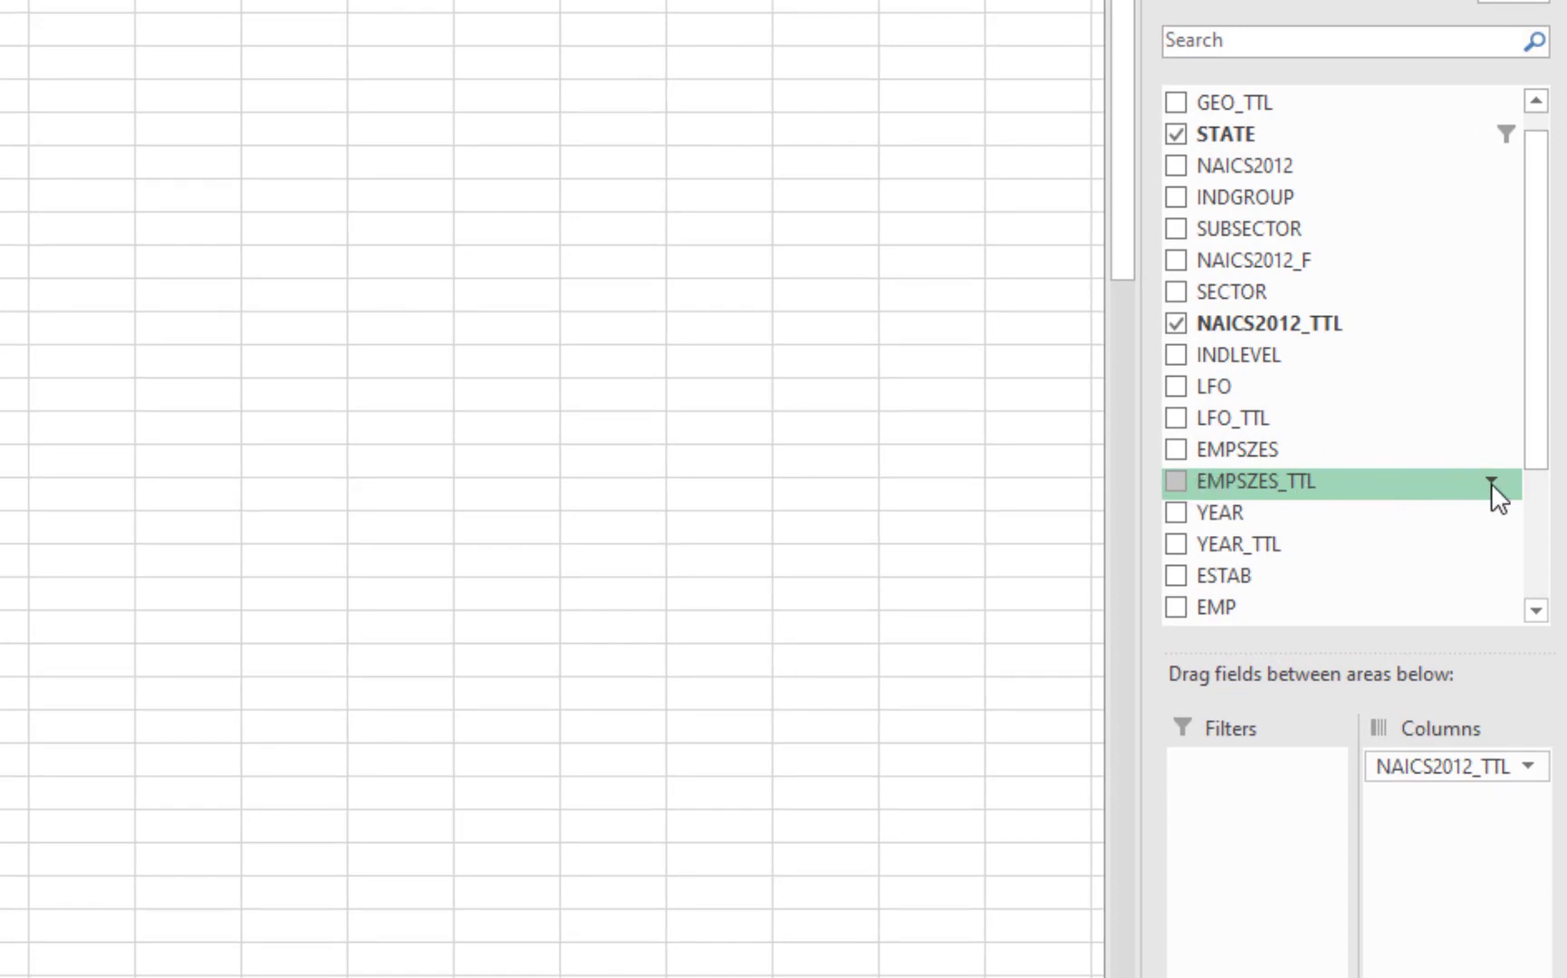
# Filter EMPSZES_TTL to All establishments only and place it in the report Filters area.
pyautogui.click(1498, 482)
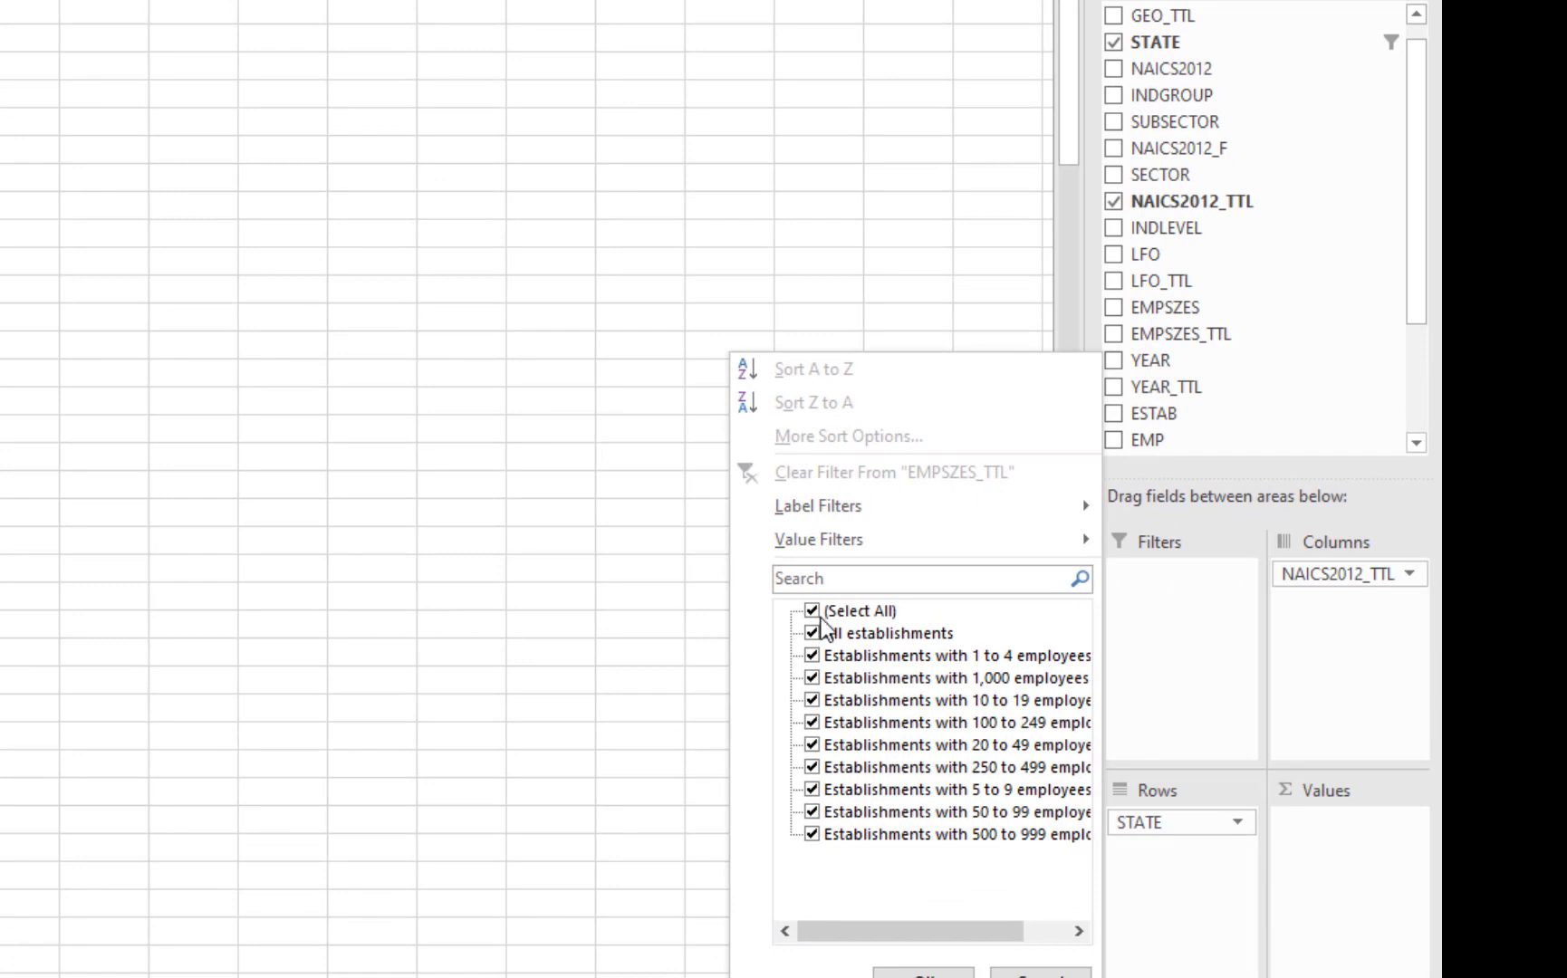
pyautogui.click(811, 632)
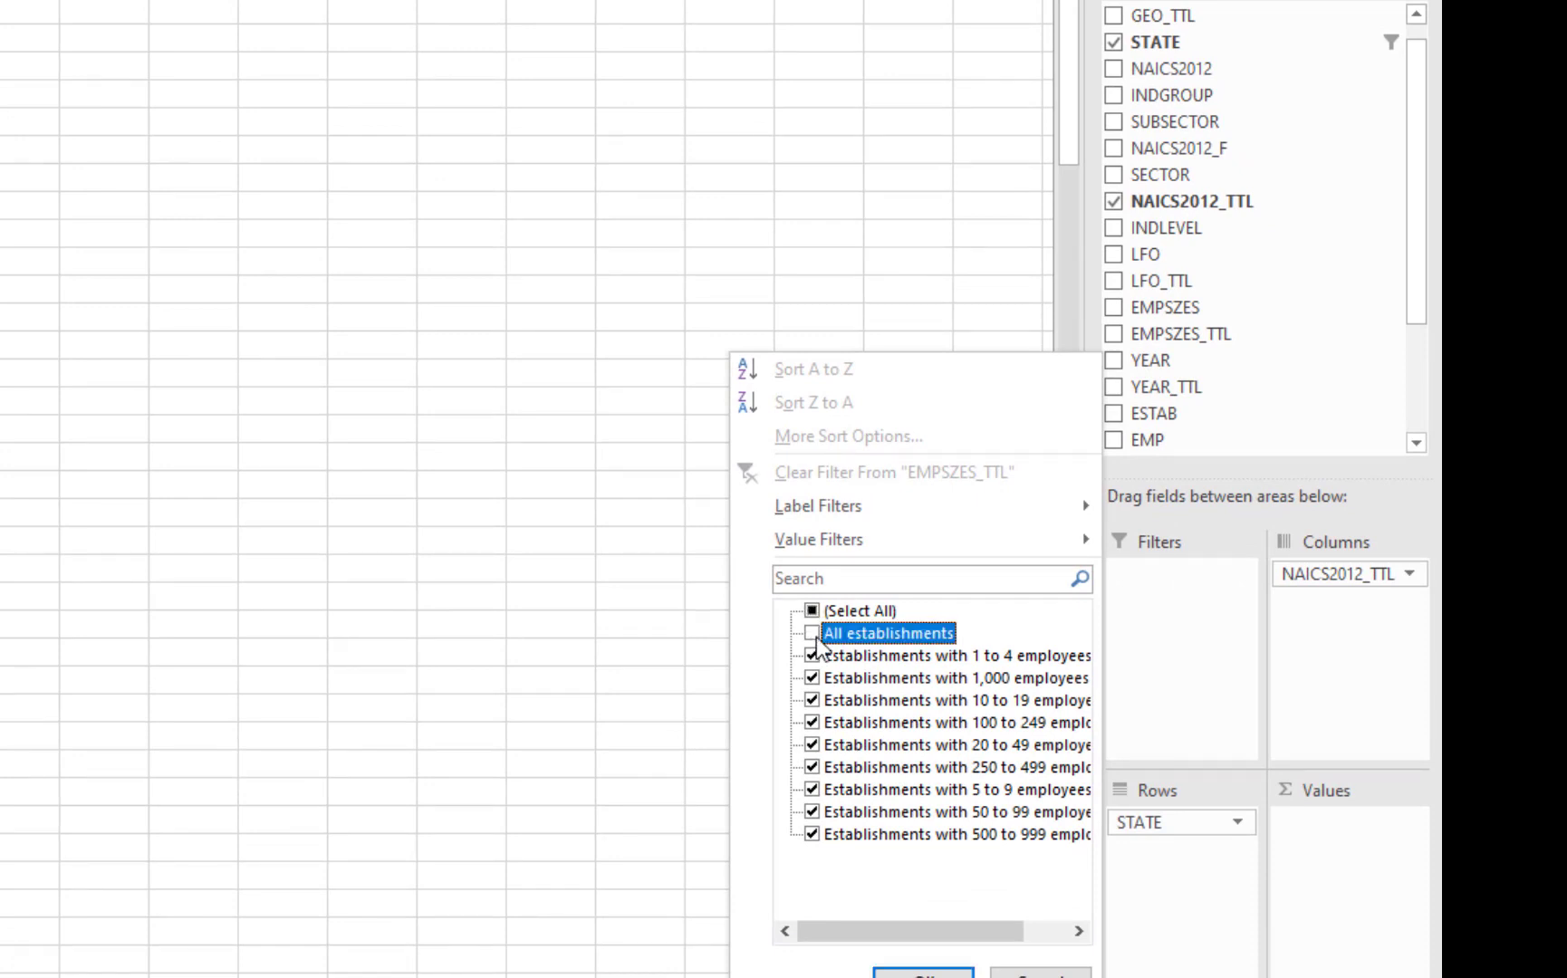
pyautogui.click(813, 634)
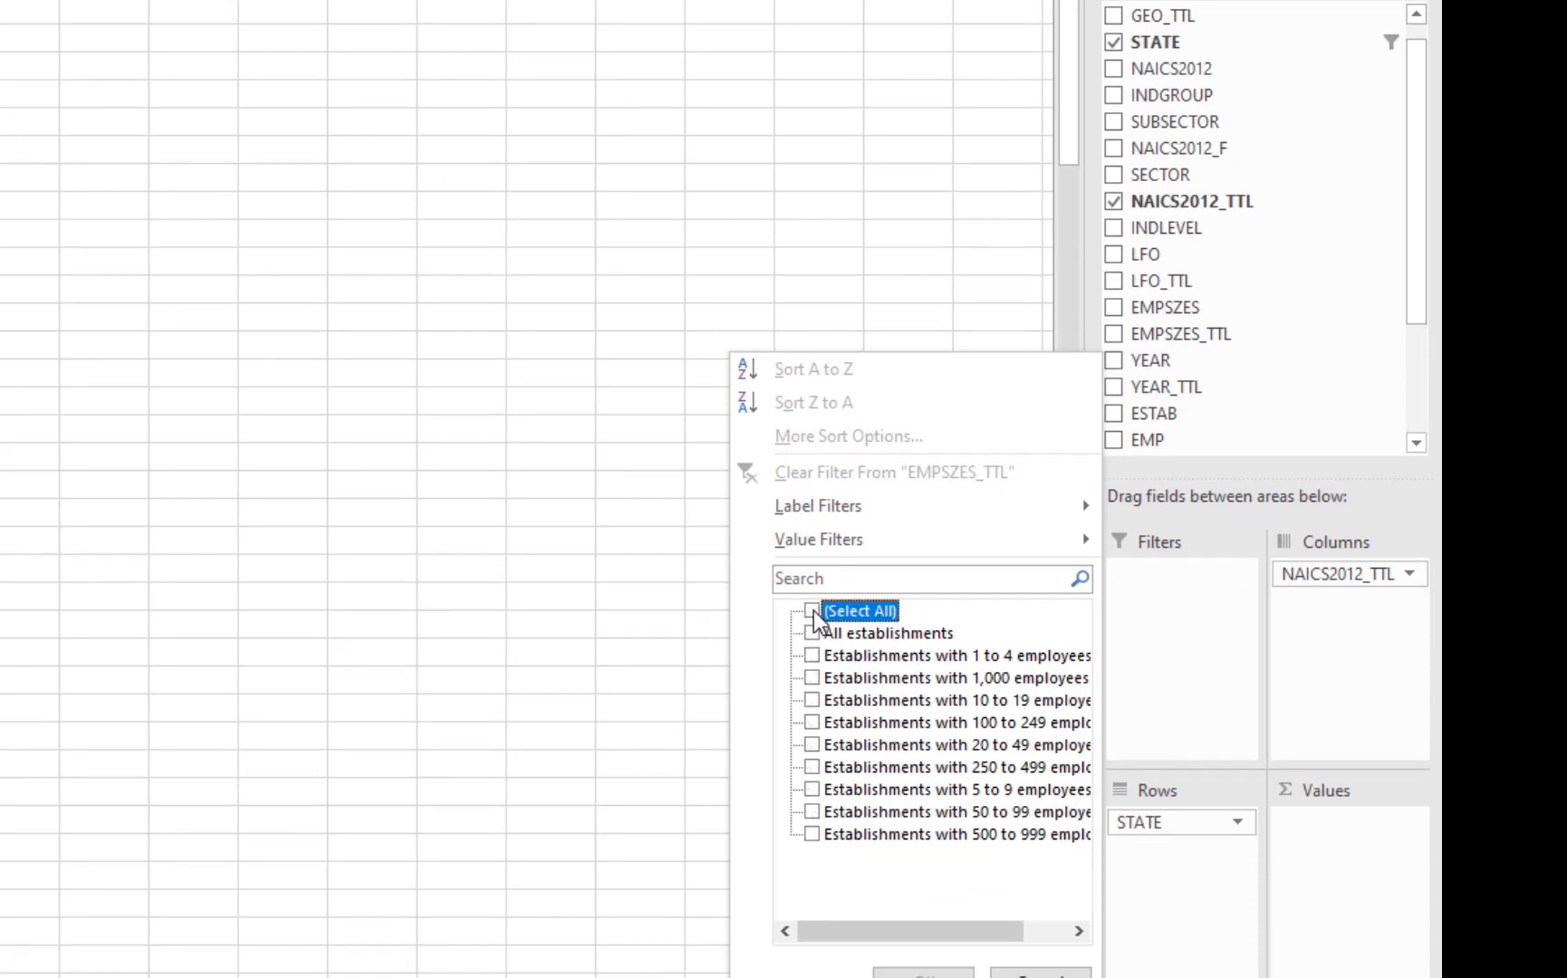
pyautogui.click(812, 633)
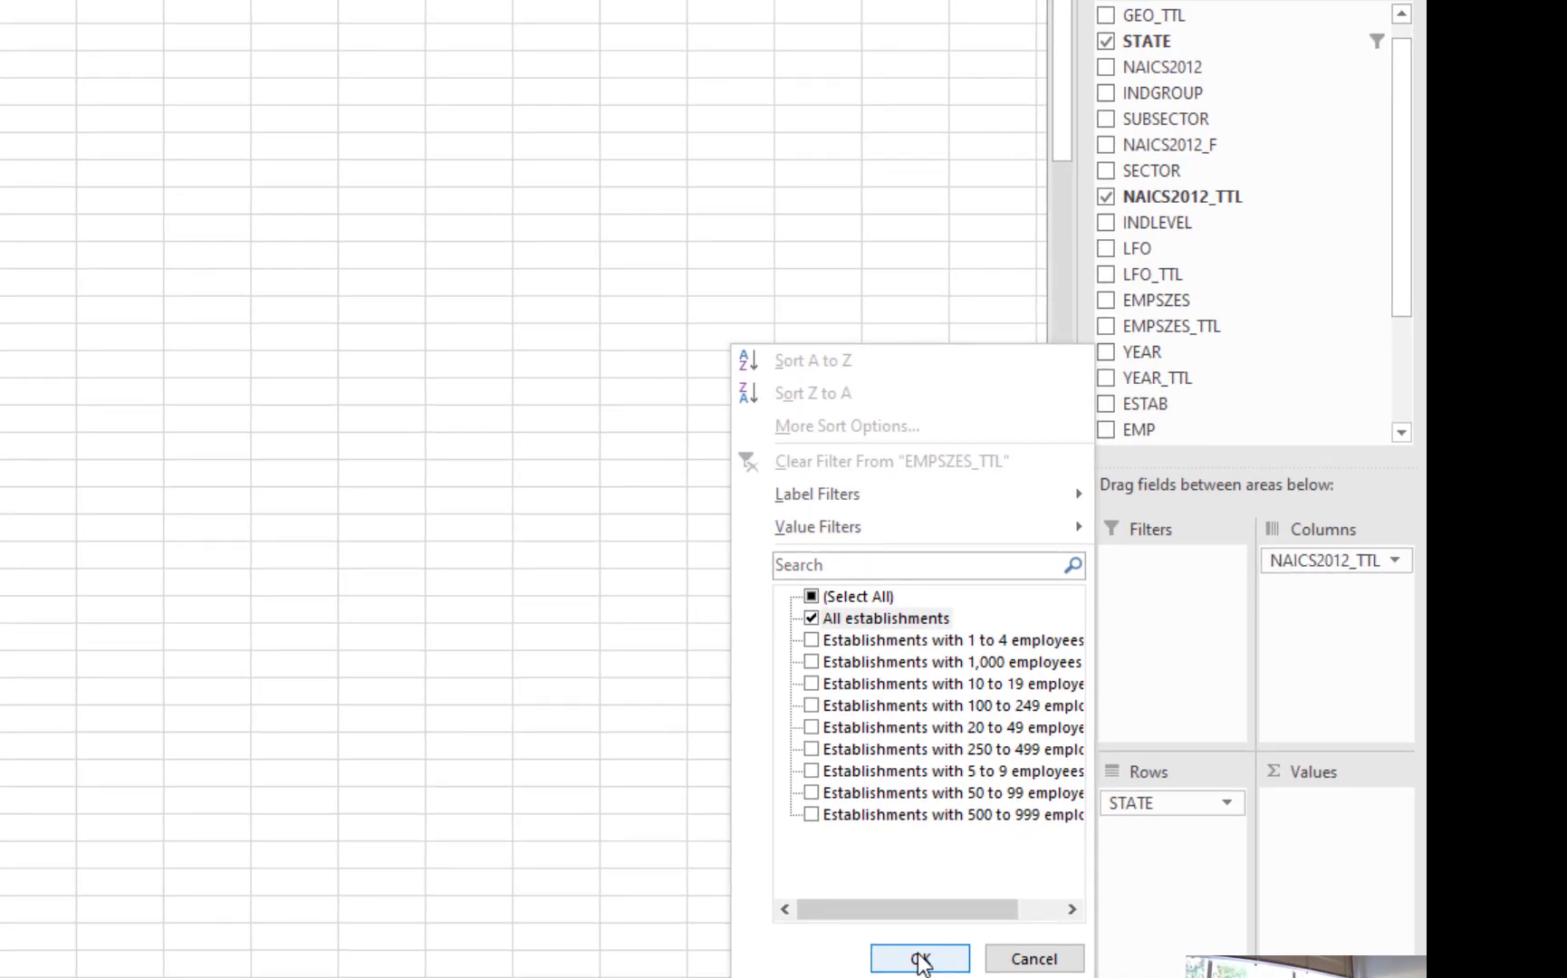
pyautogui.click(919, 958)
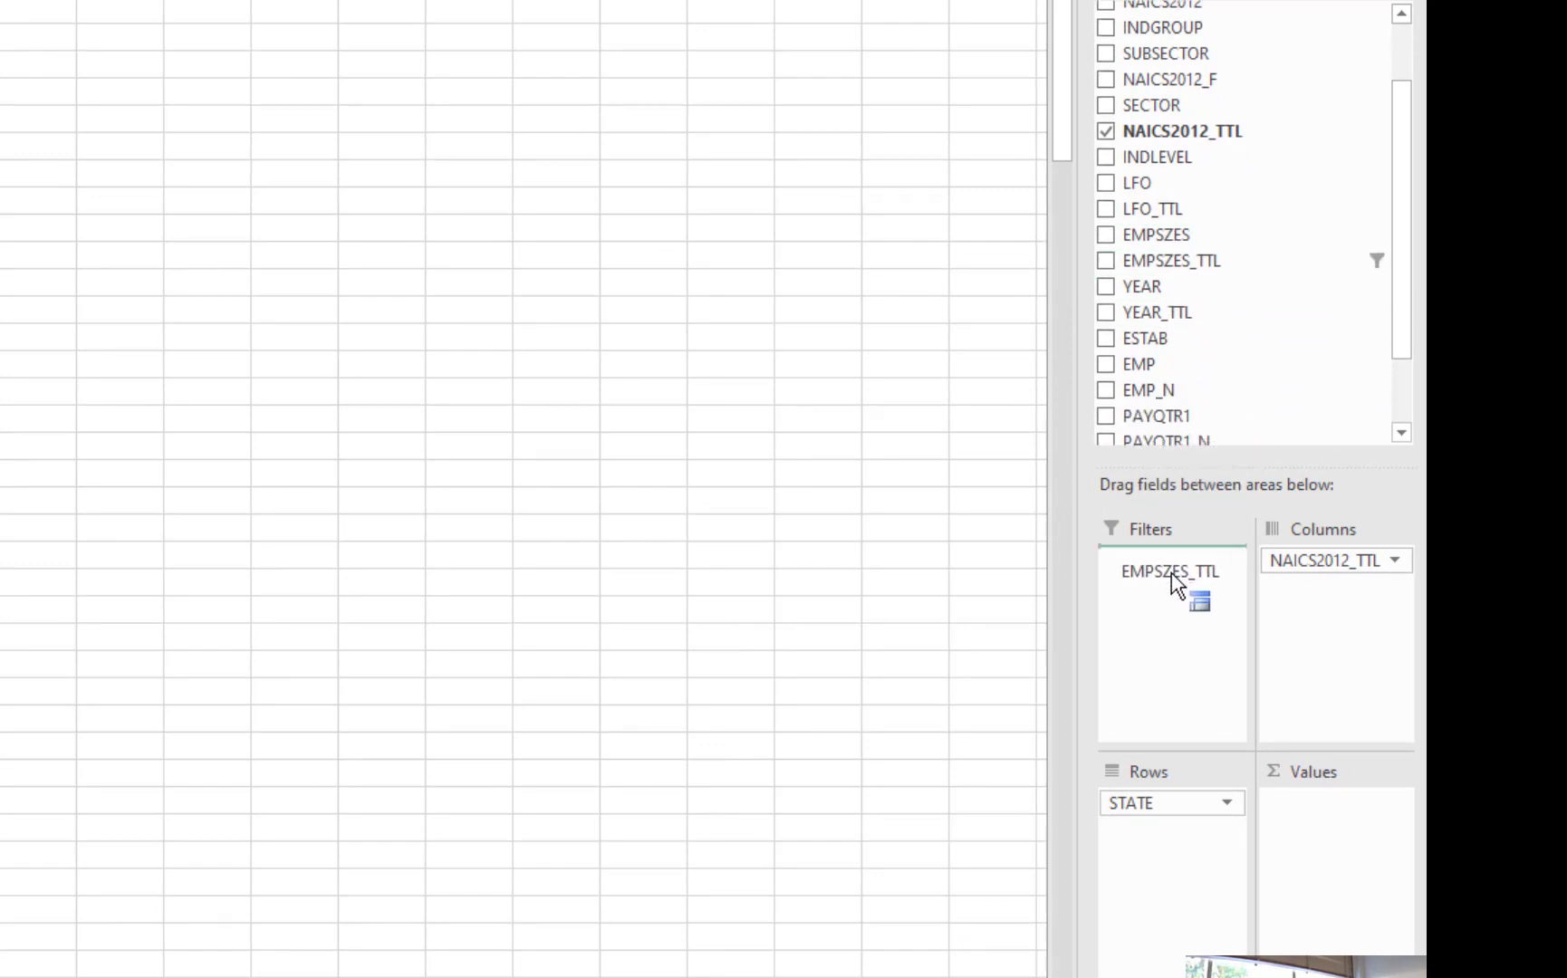
pyautogui.click(1105, 261)
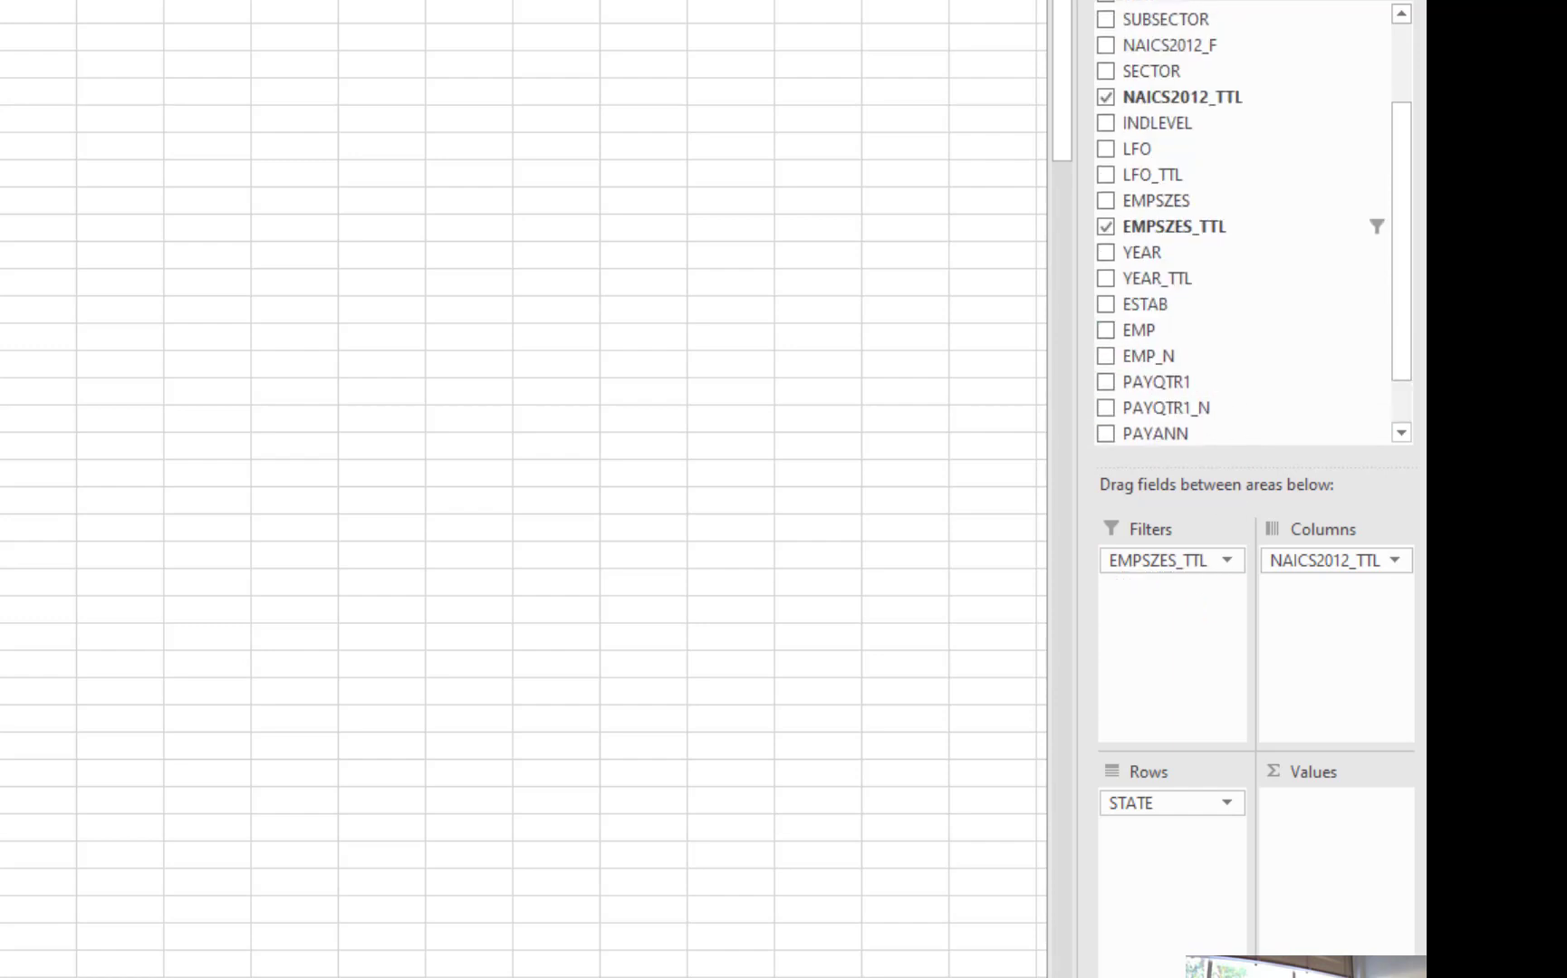
pyautogui.moveTo(1179, 229)
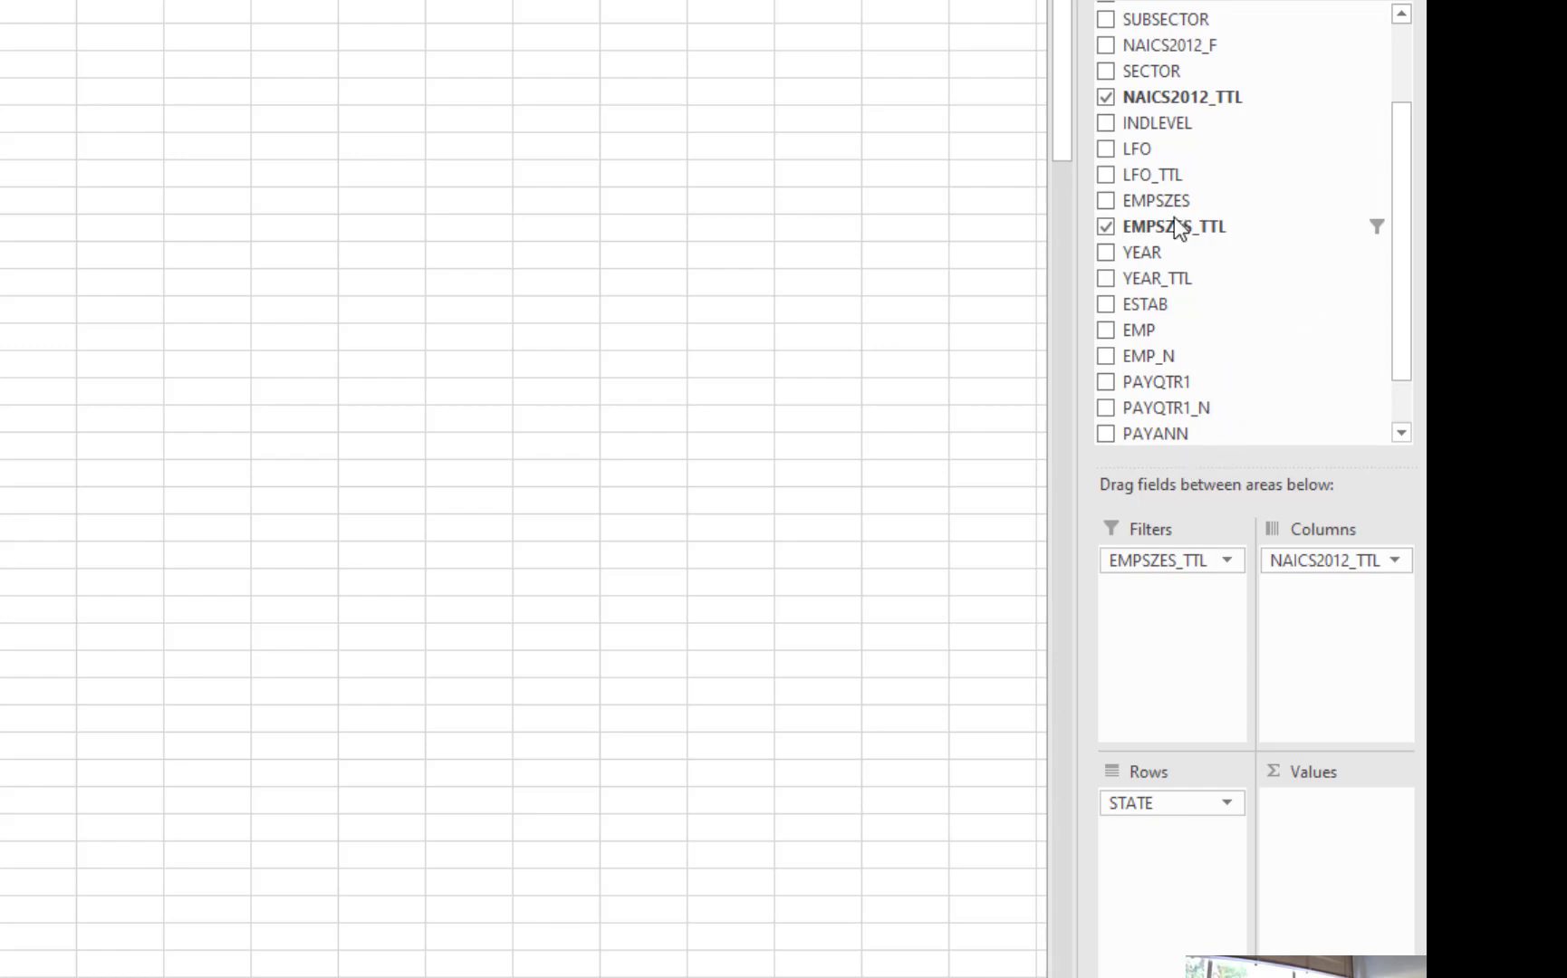
pyautogui.moveTo(1179, 204)
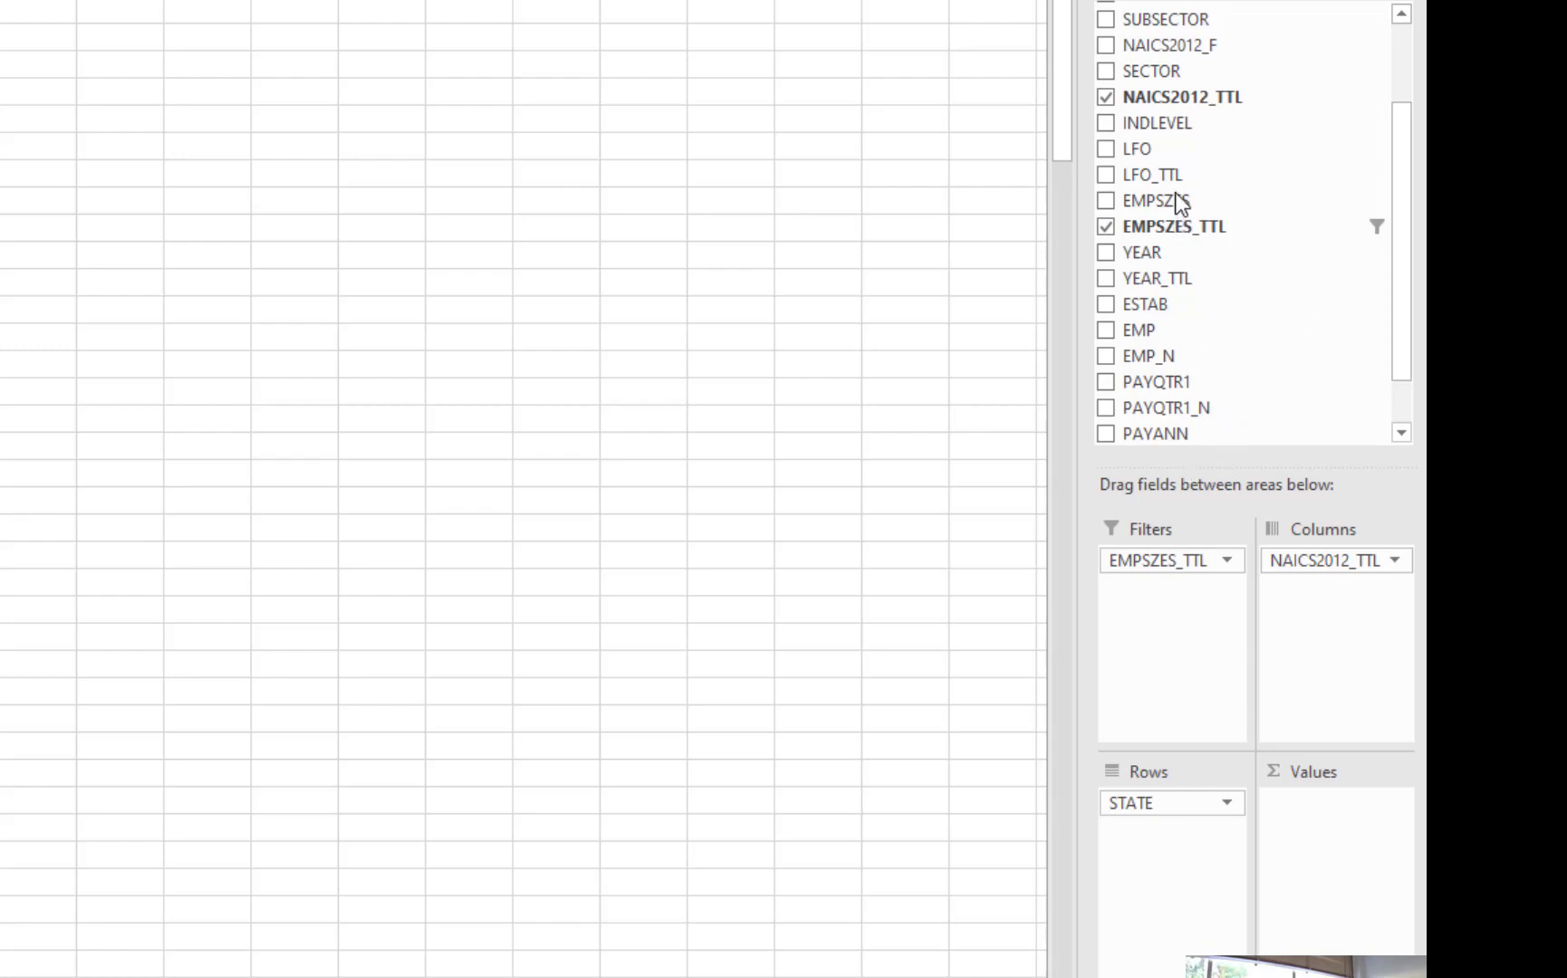
pyautogui.moveTo(1144, 305)
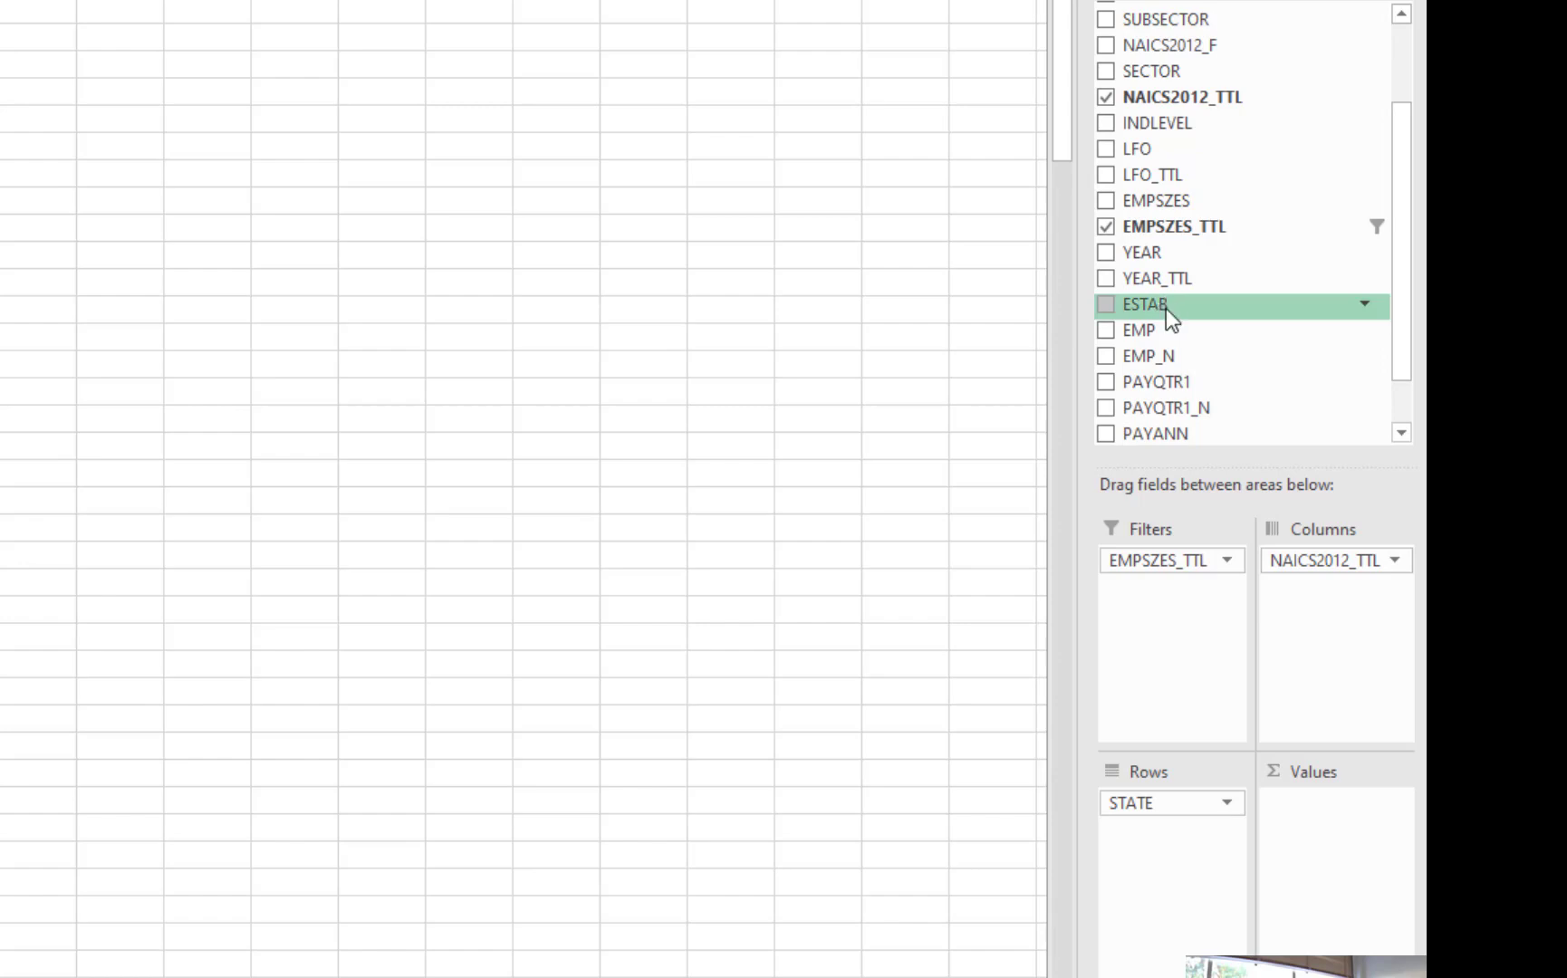
# Add ESTAB to the pivot's Values area so establishment counts are summed per state.
pyautogui.click(1105, 304)
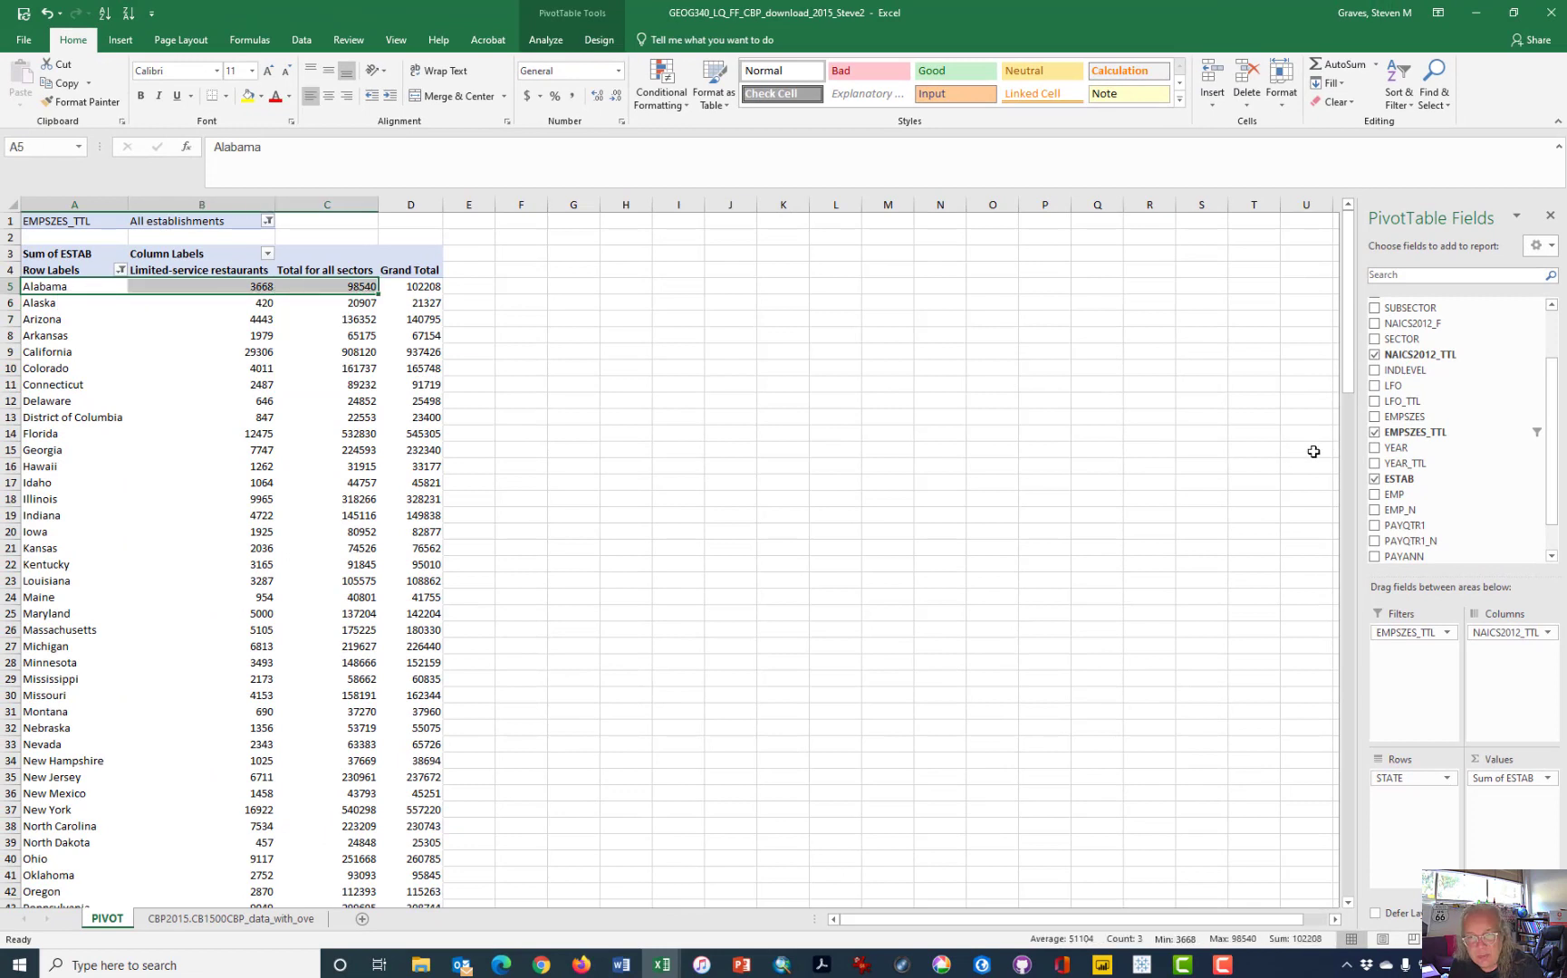
pyautogui.moveTo(230, 371)
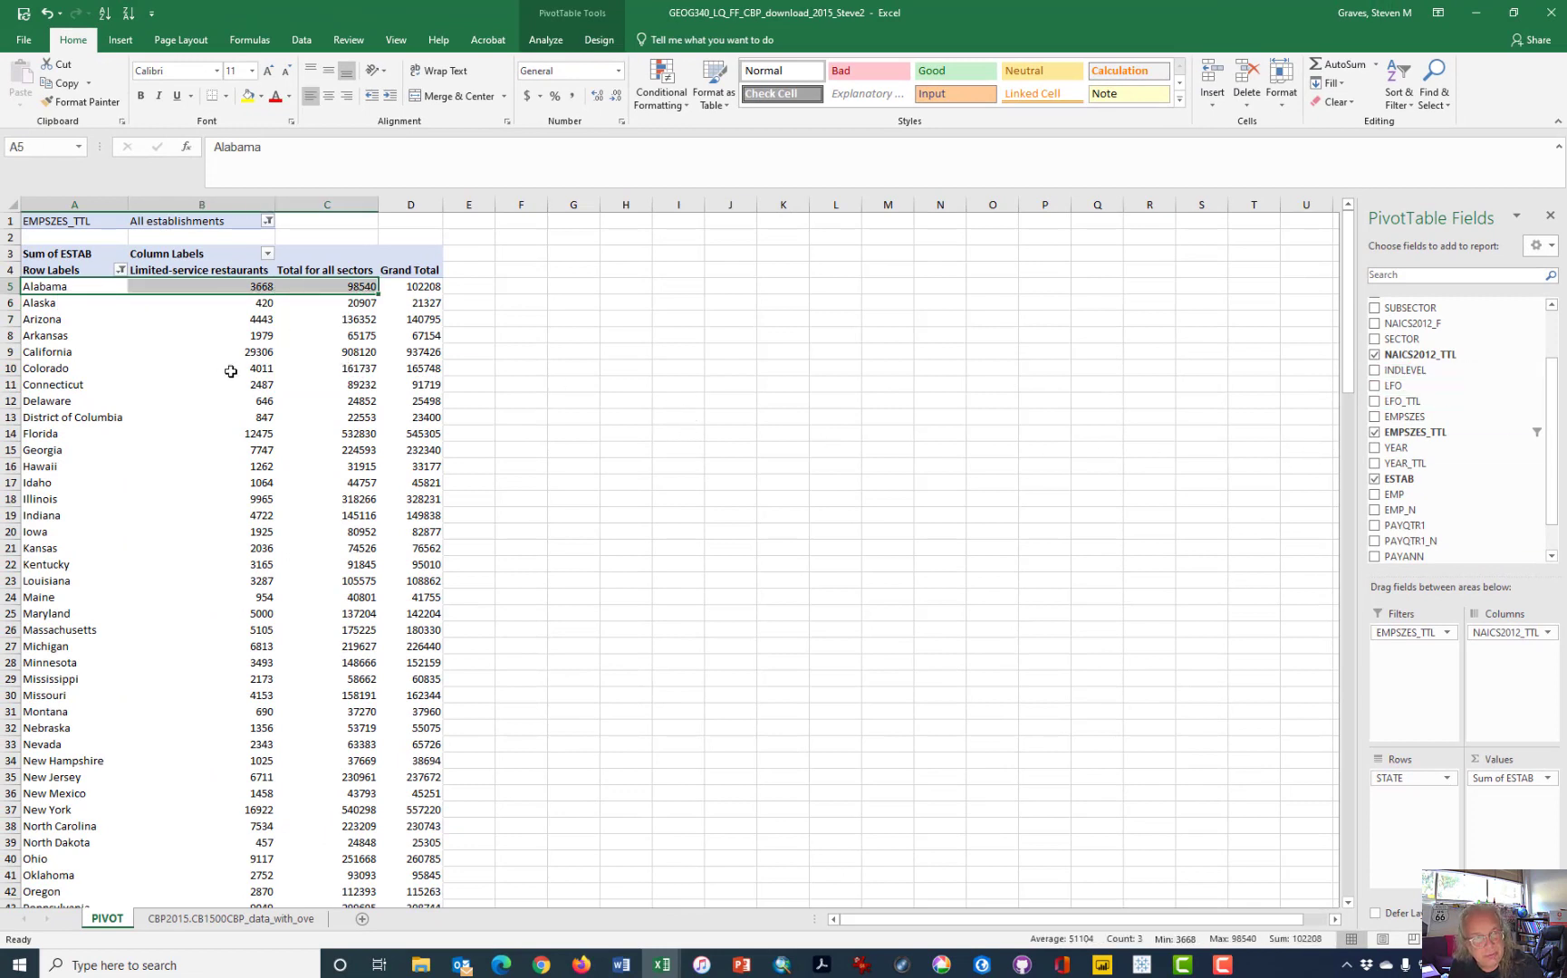
pyautogui.moveTo(247, 384)
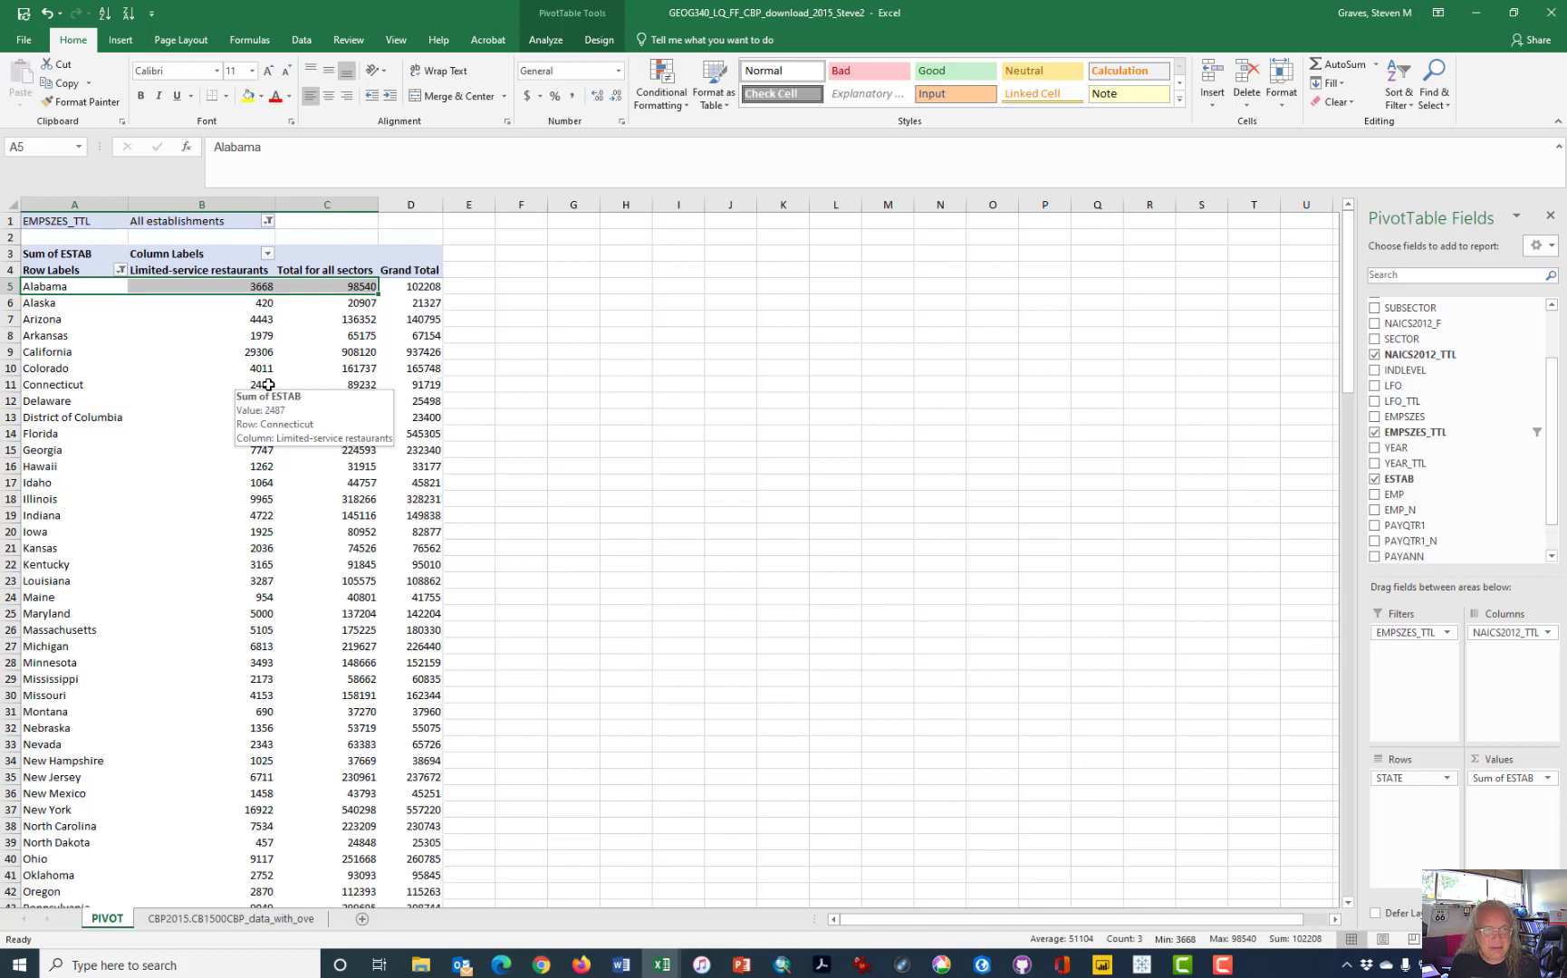
pyautogui.moveTo(248, 356)
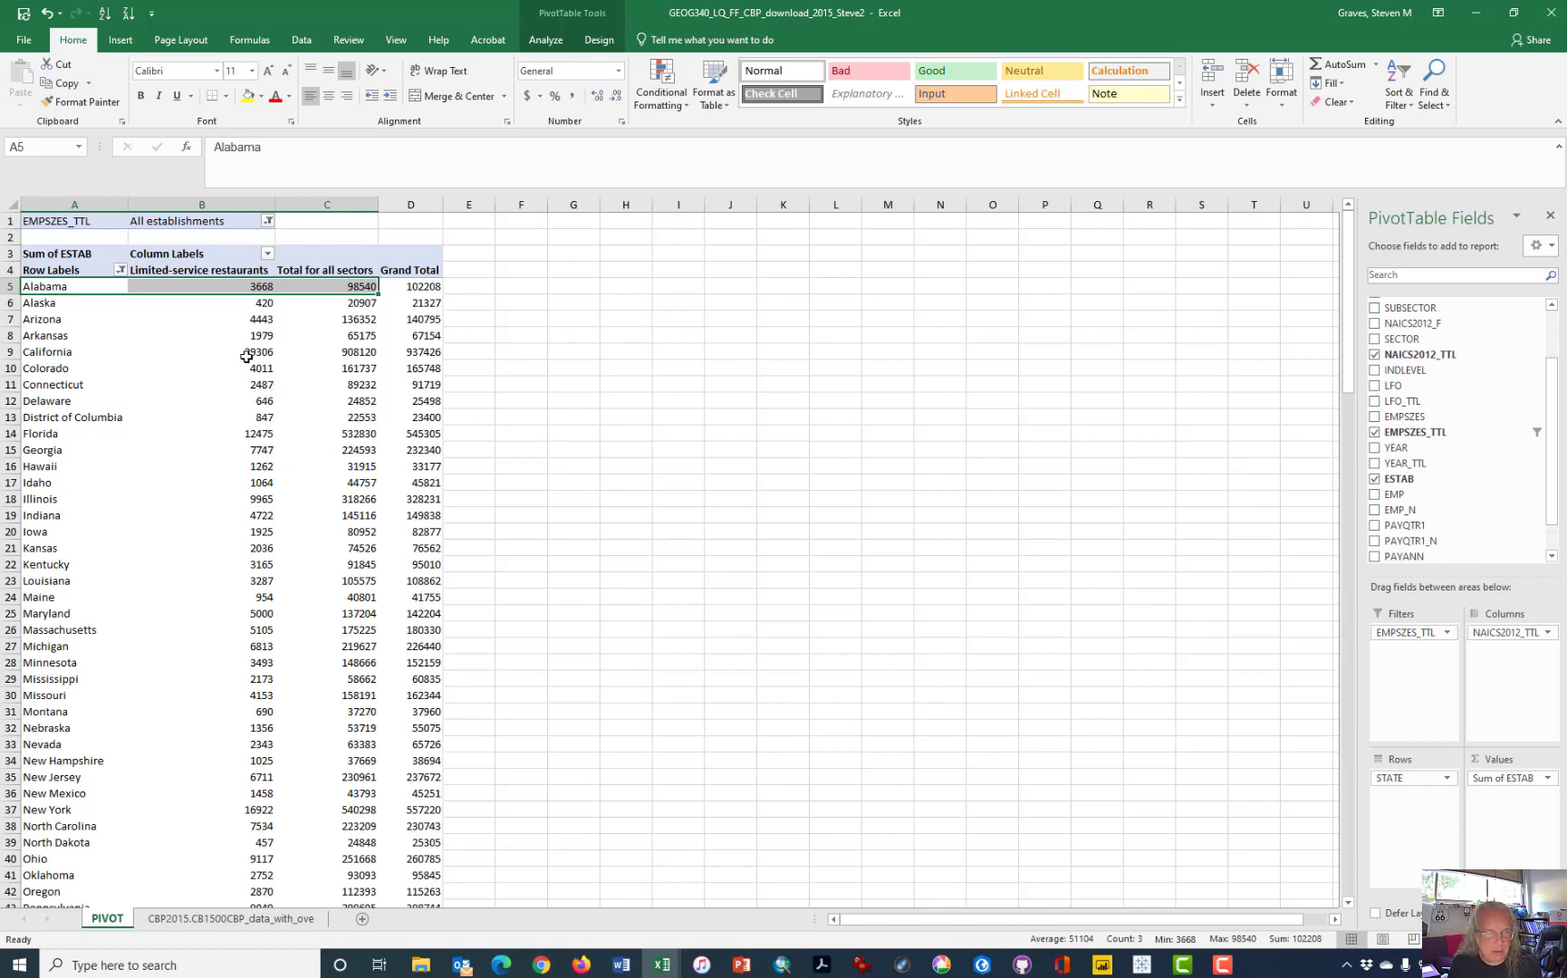
# Select and copy the state rows with their limited-service restaurant and all-sector counts.
pyautogui.click(201, 286)
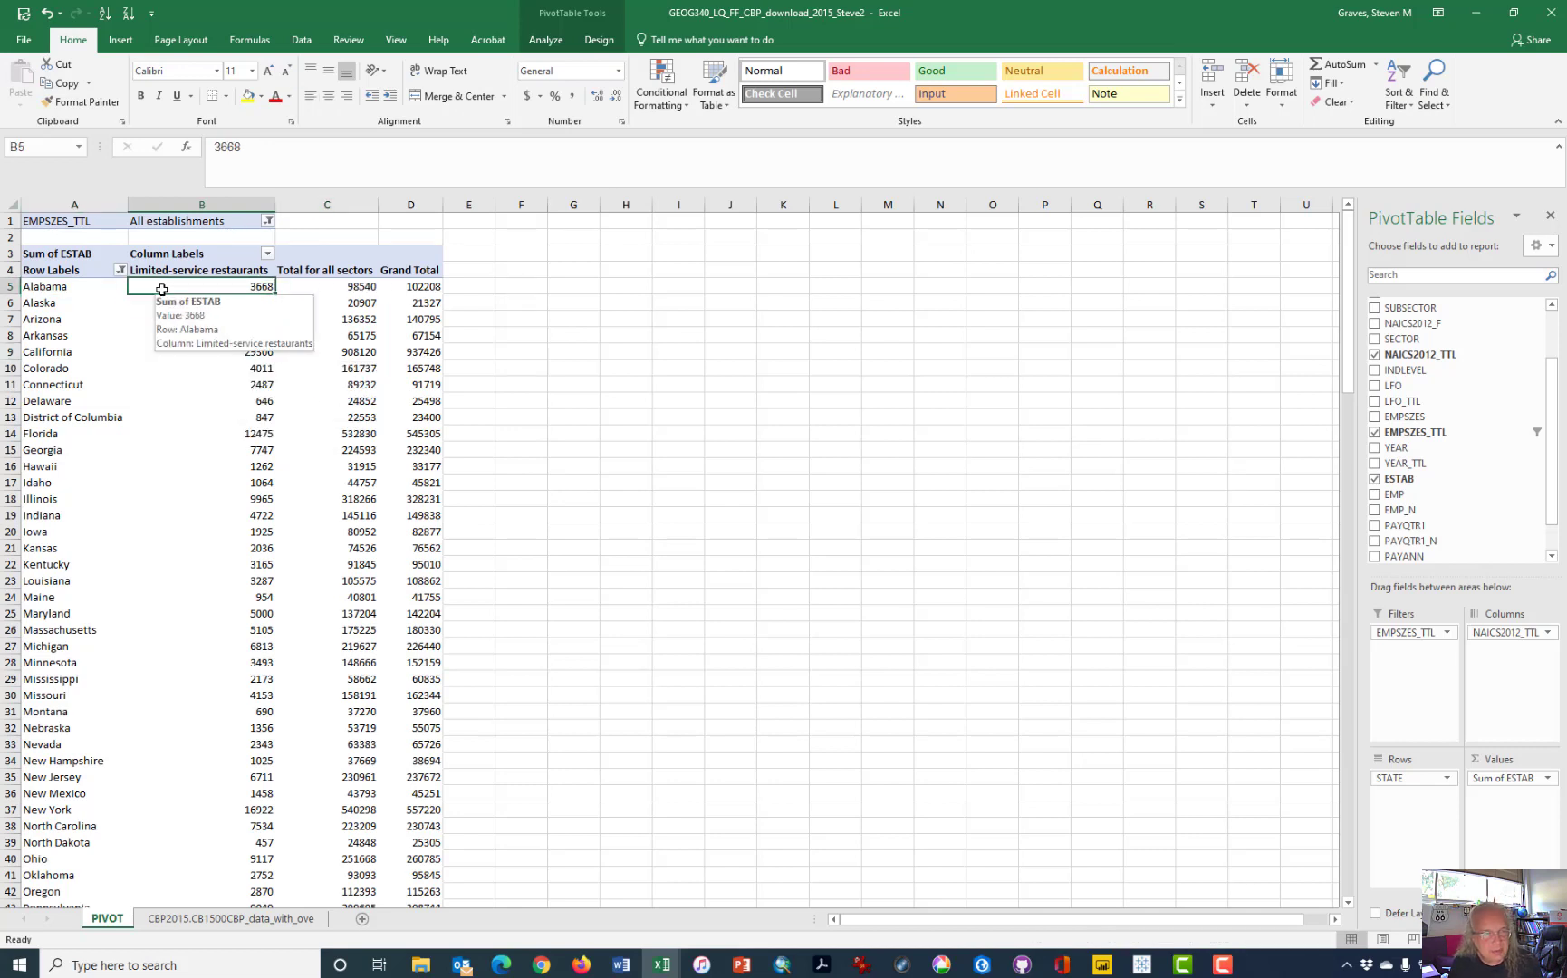
pyautogui.click(75, 286)
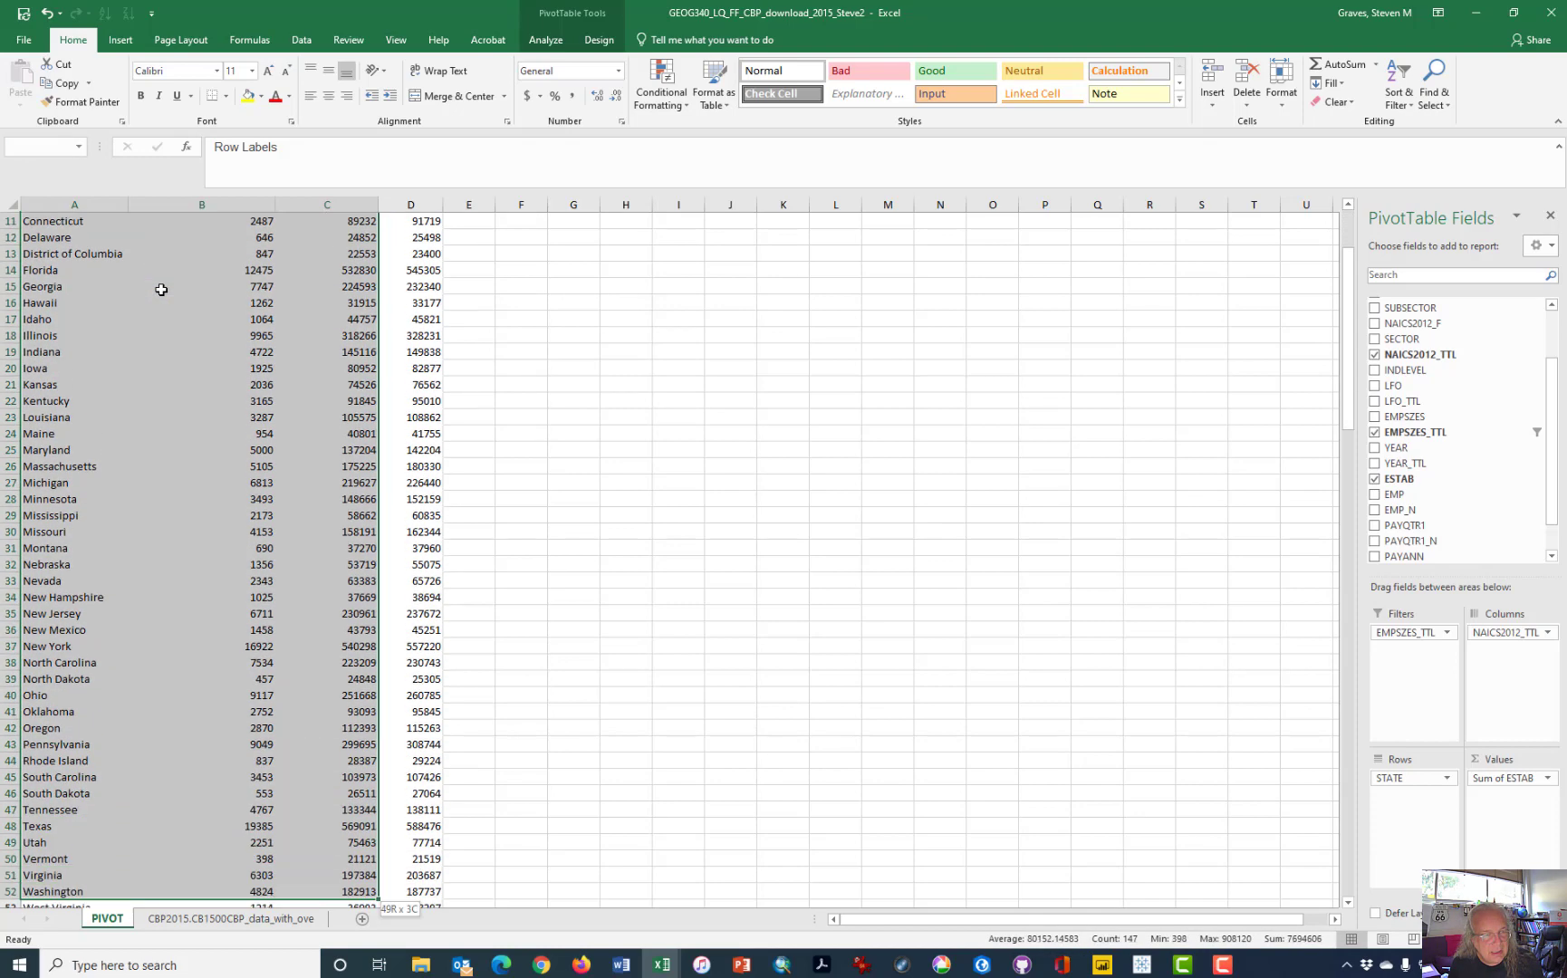
# Insert a new sheet and rename it Calcs.
pyautogui.scroll(-3)
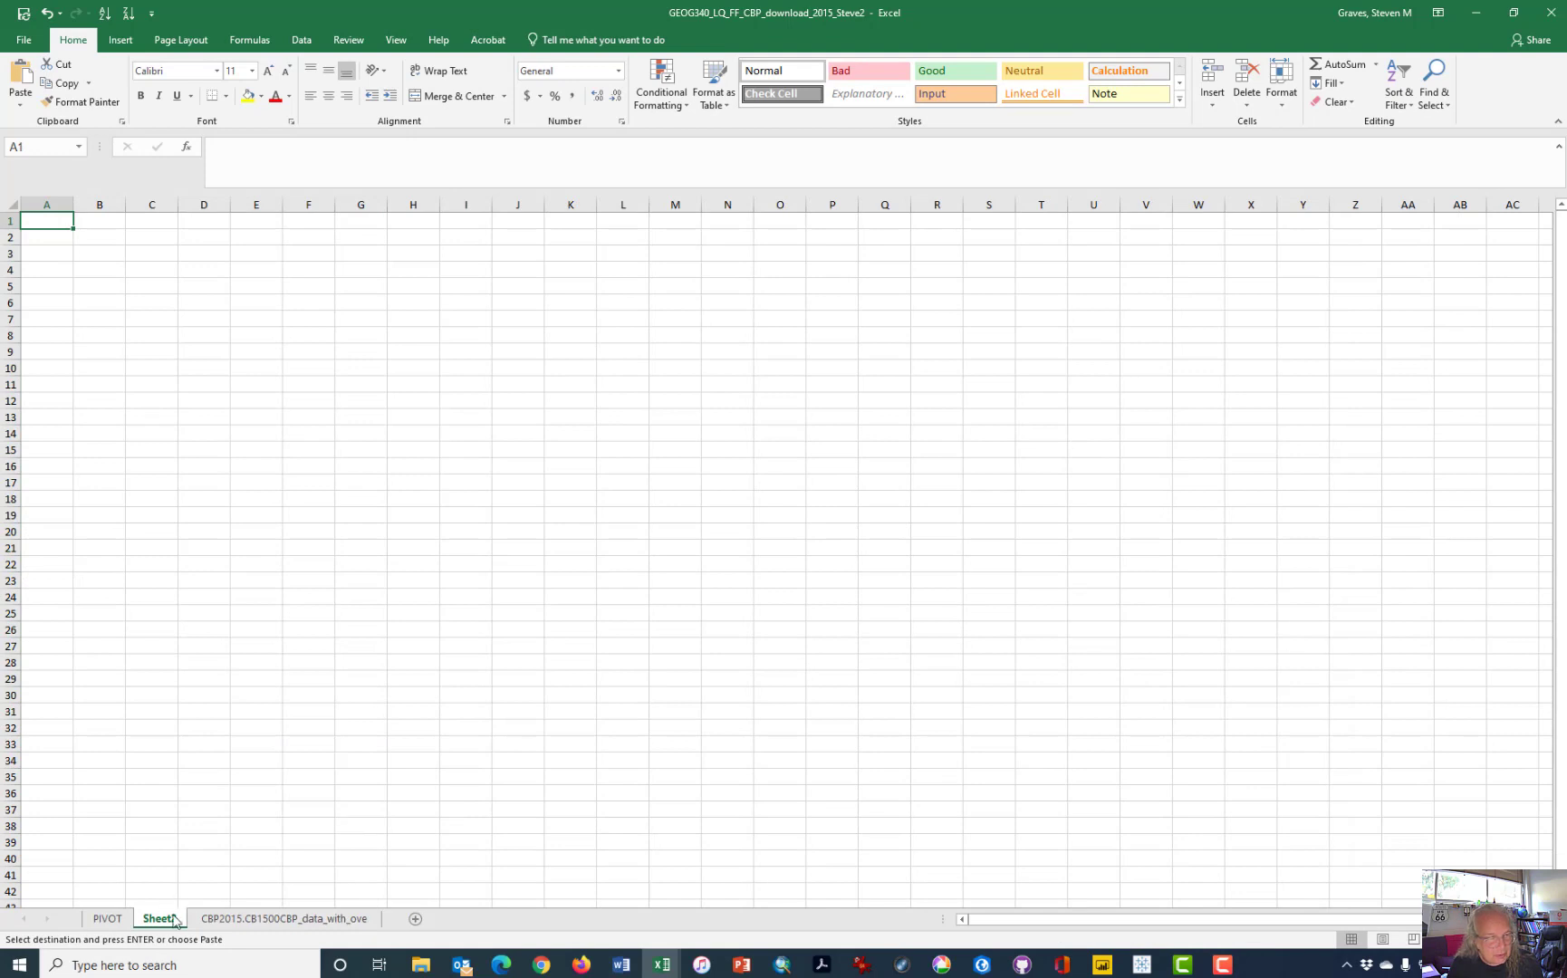
pyautogui.doubleClick(158, 918)
pyautogui.write('Calcs')
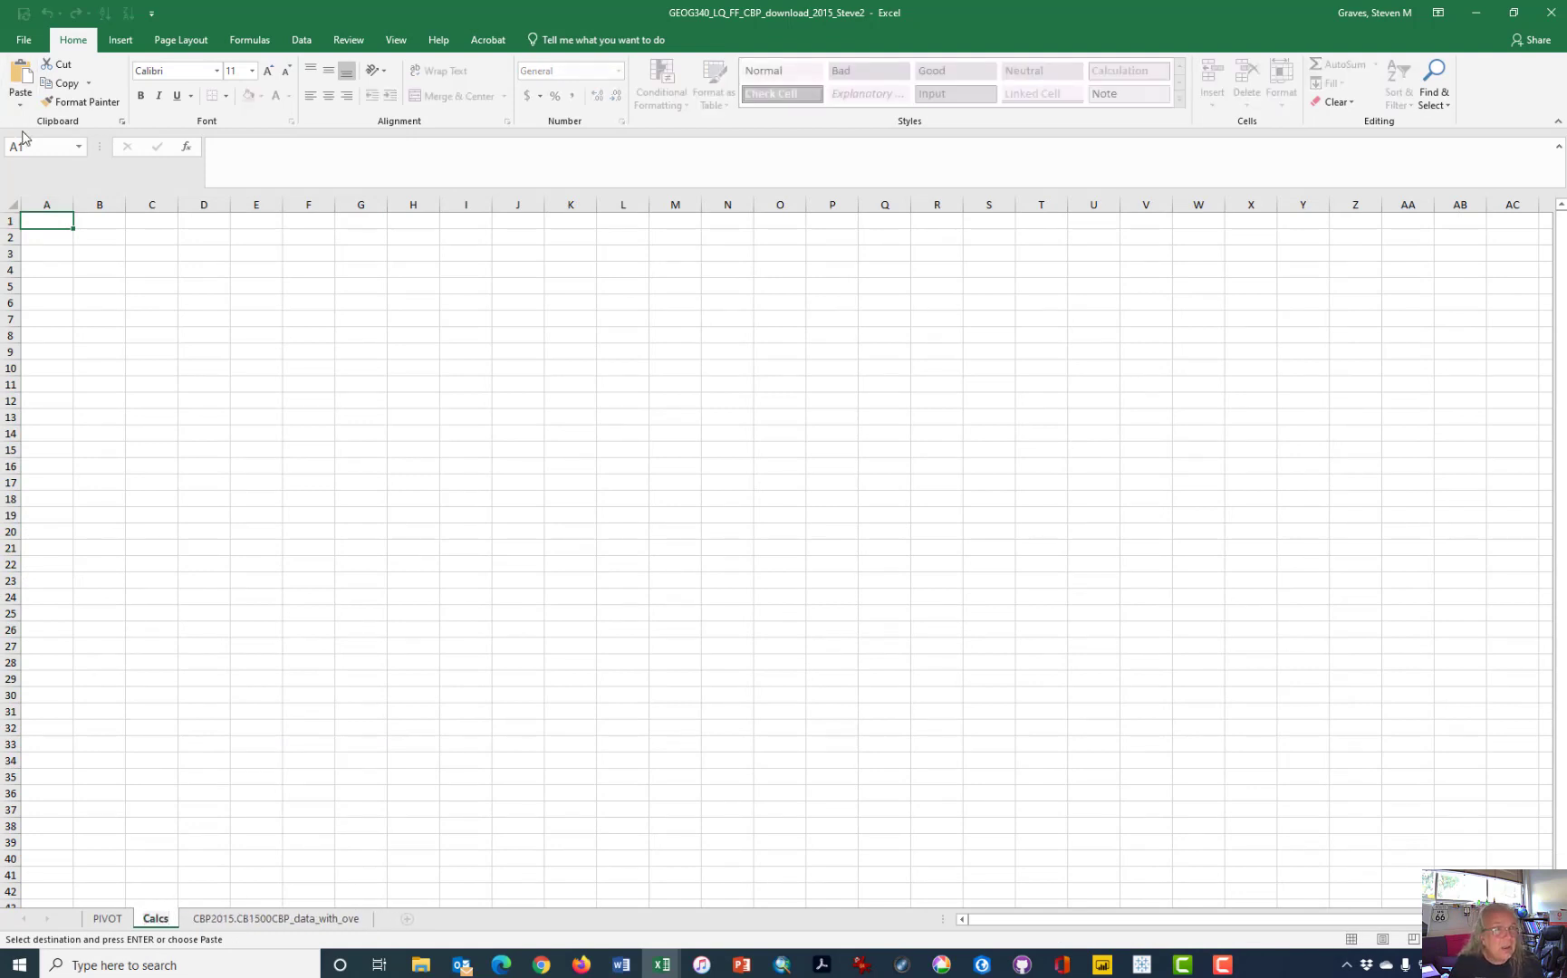
# Paste the copied state counts into A1 of Calcs as plain values.
pyautogui.click(18, 104)
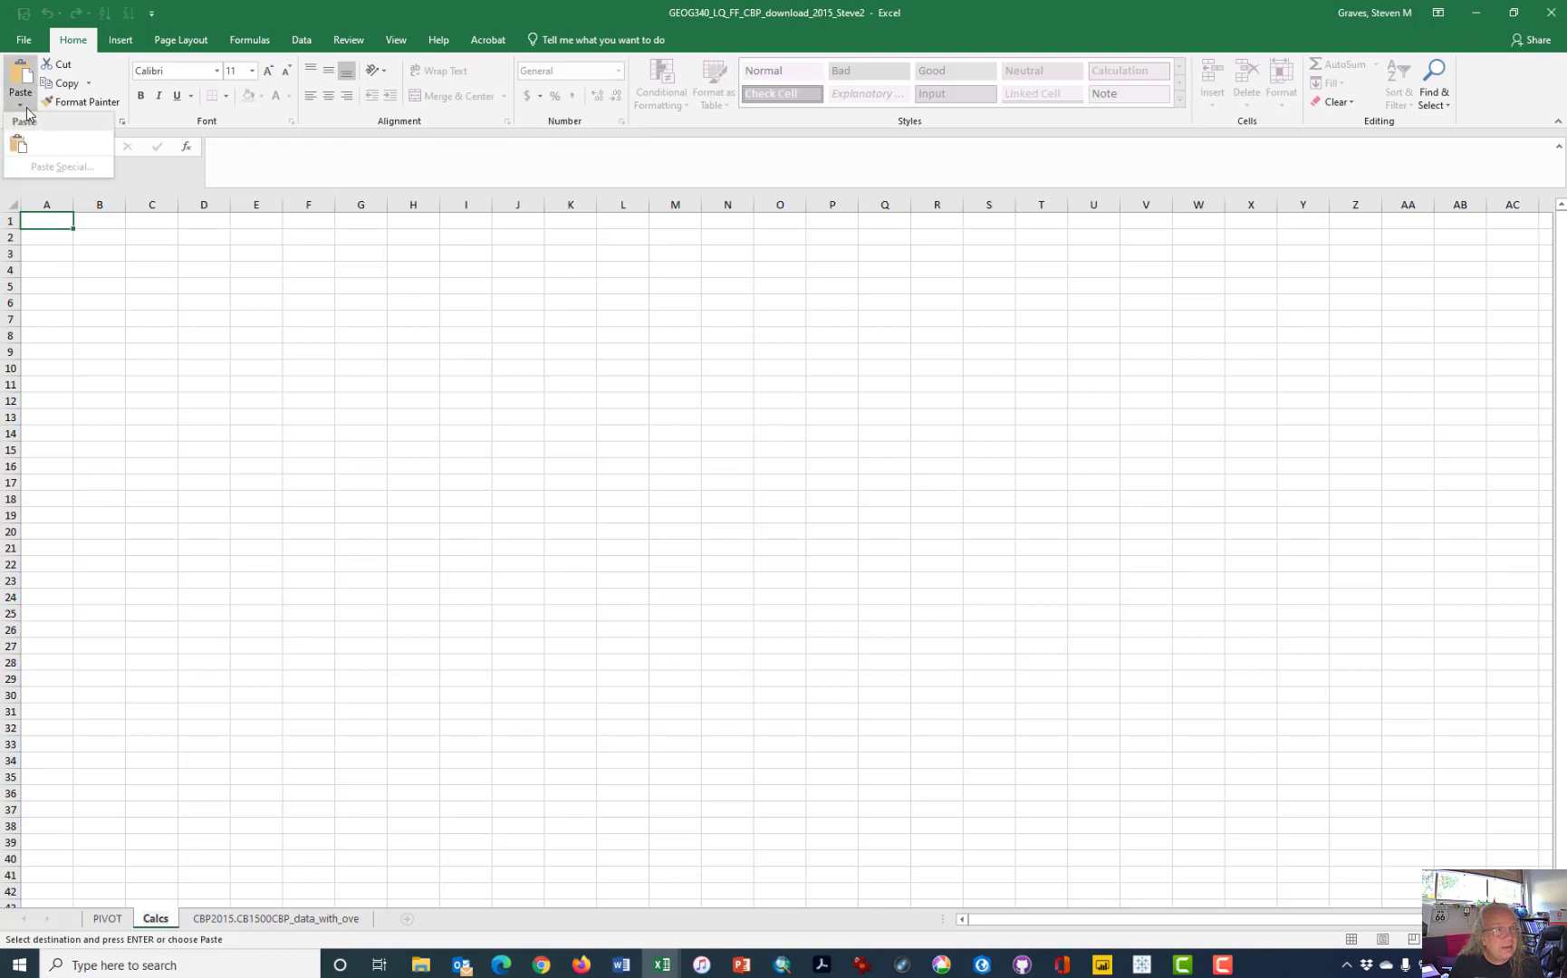
pyautogui.rightClick(45, 221)
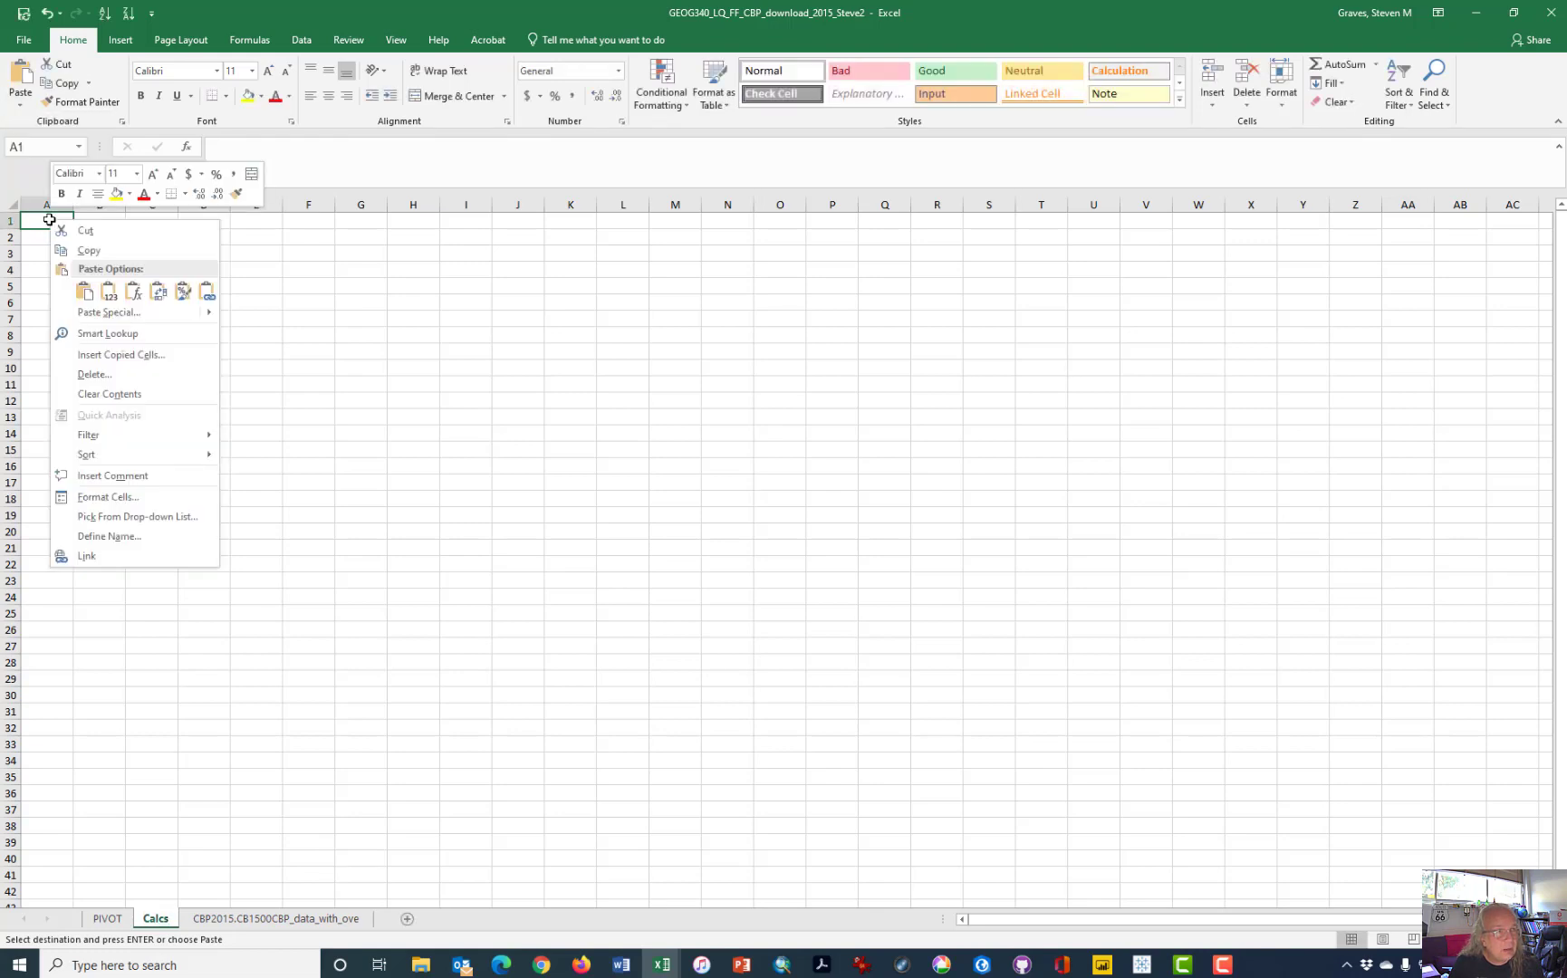
pyautogui.click(109, 291)
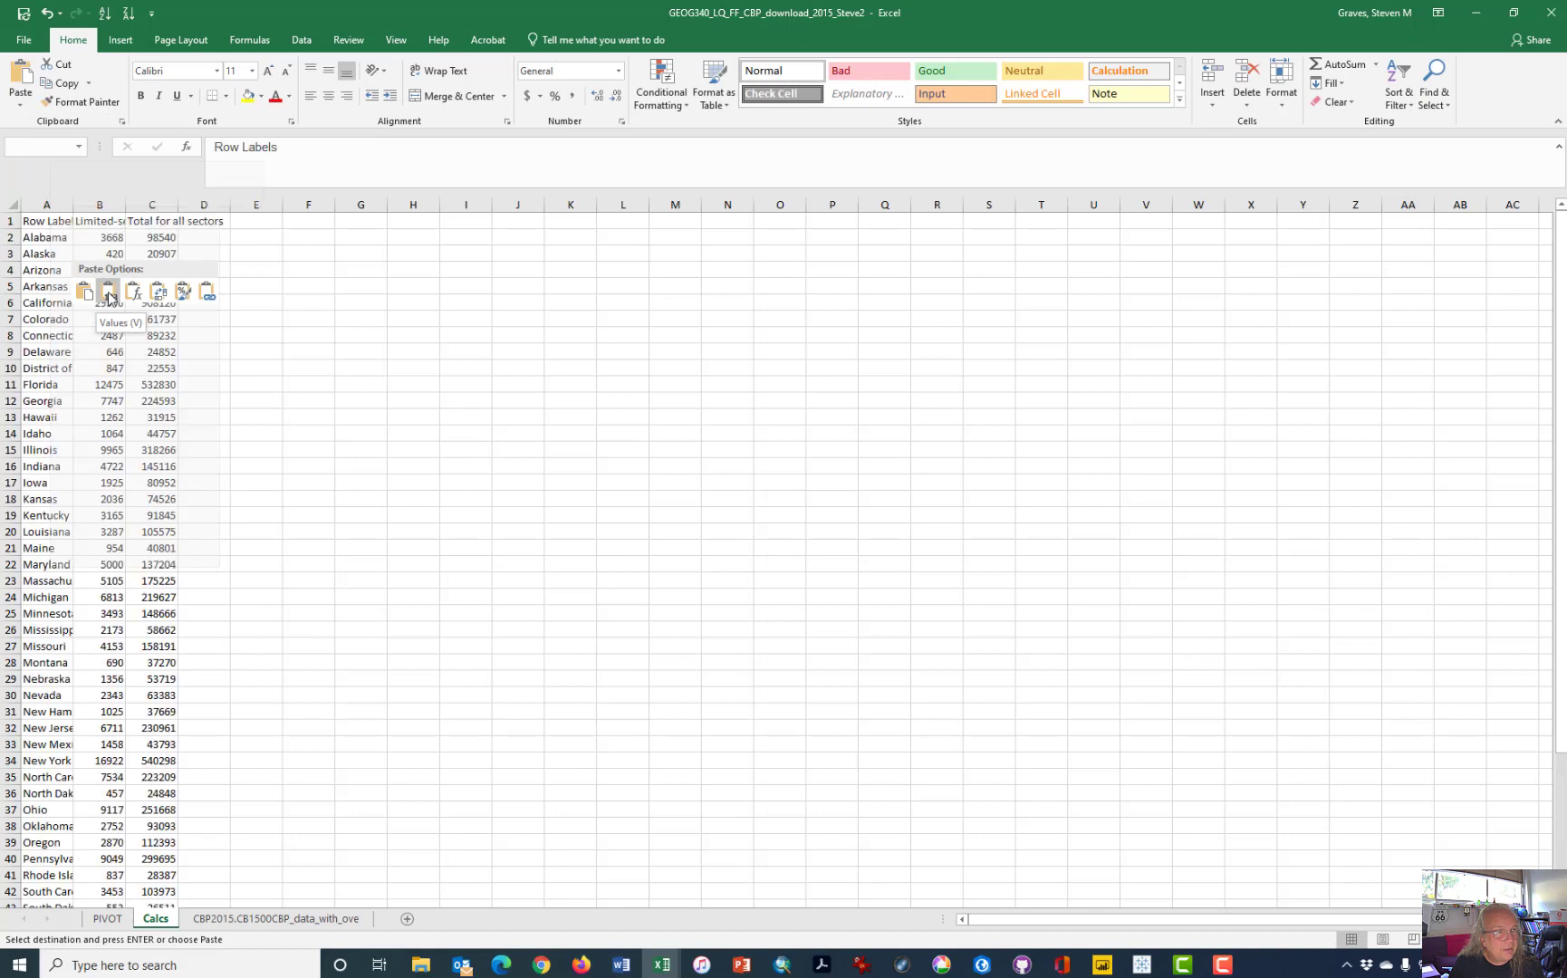
pyautogui.click(109, 292)
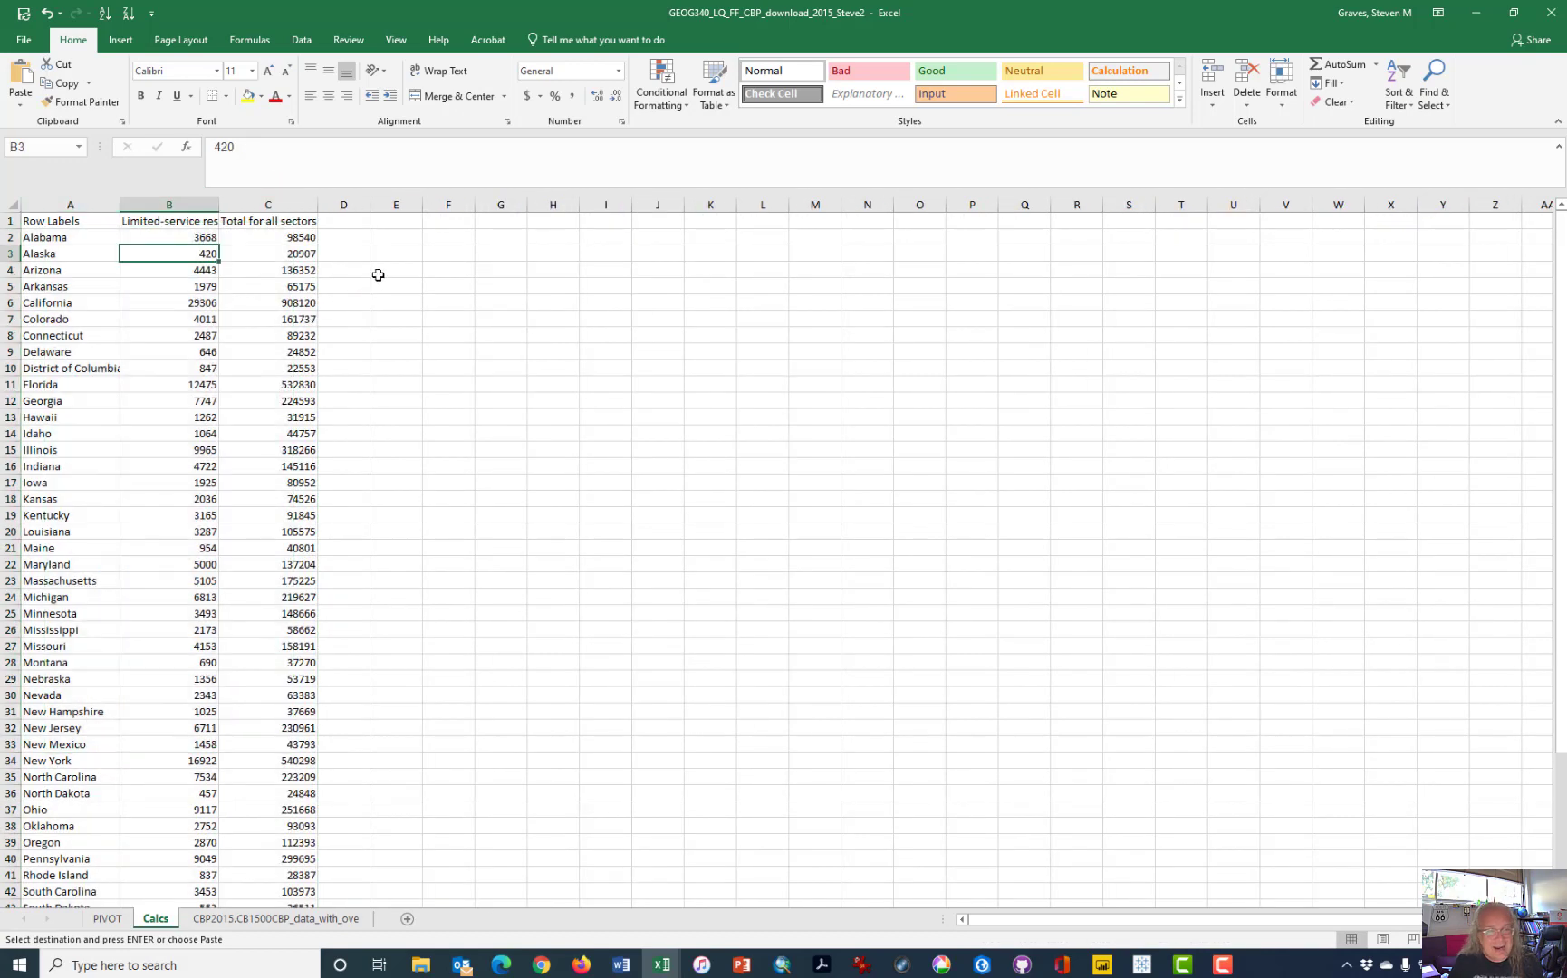
pyautogui.moveTo(360, 275)
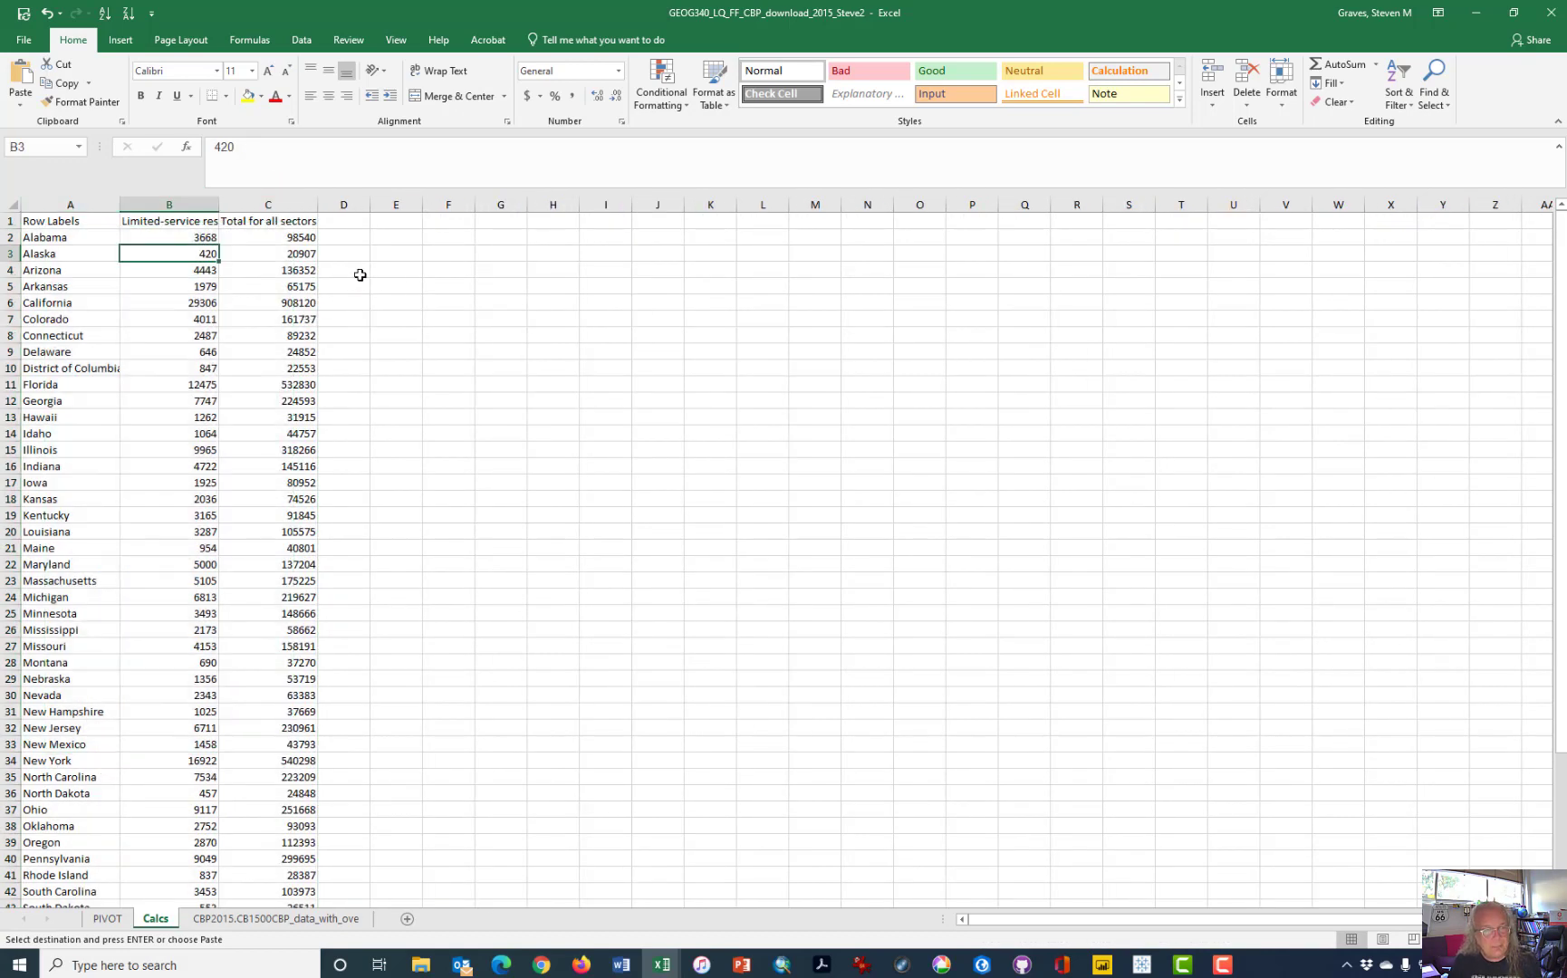
pyautogui.click(168, 238)
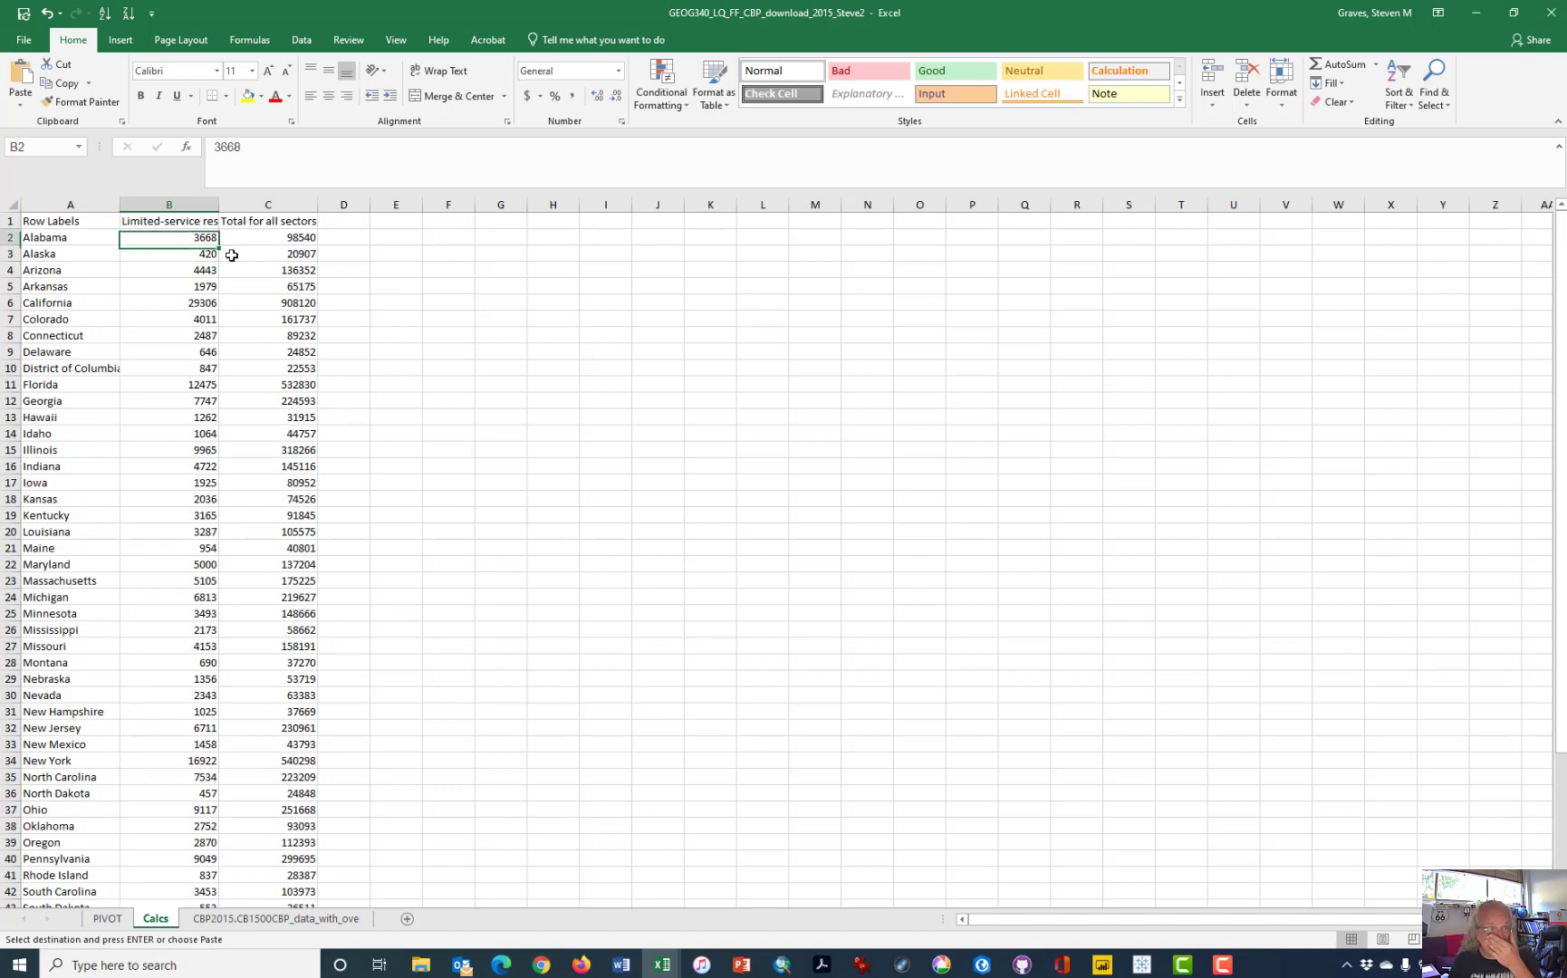
pyautogui.click(169, 221)
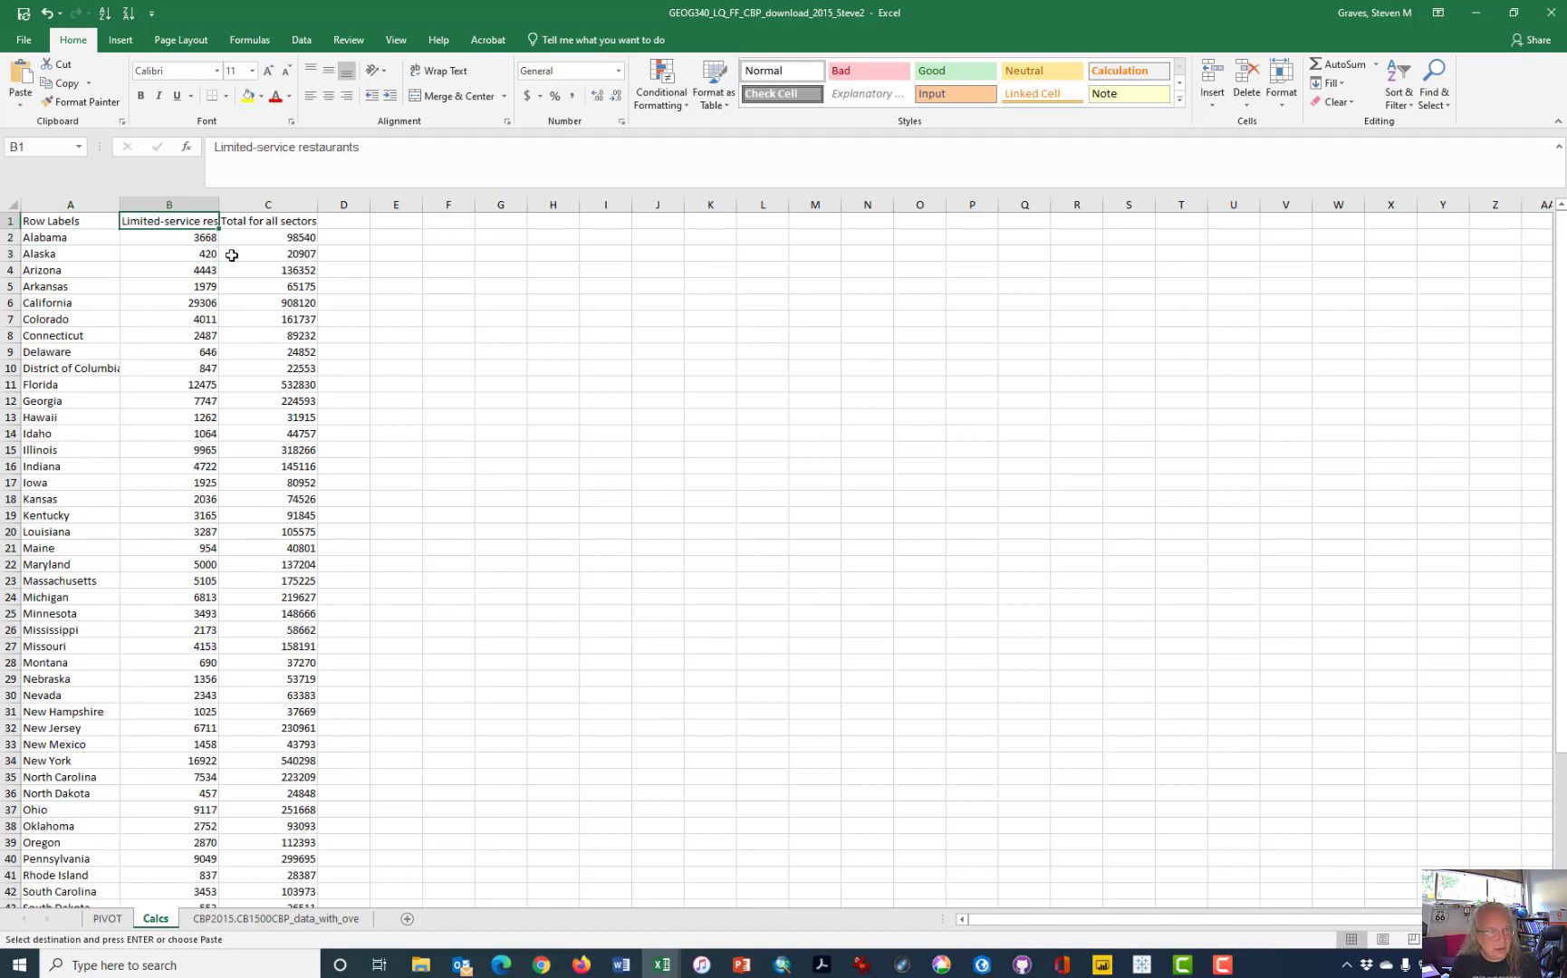
pyautogui.click(169, 237)
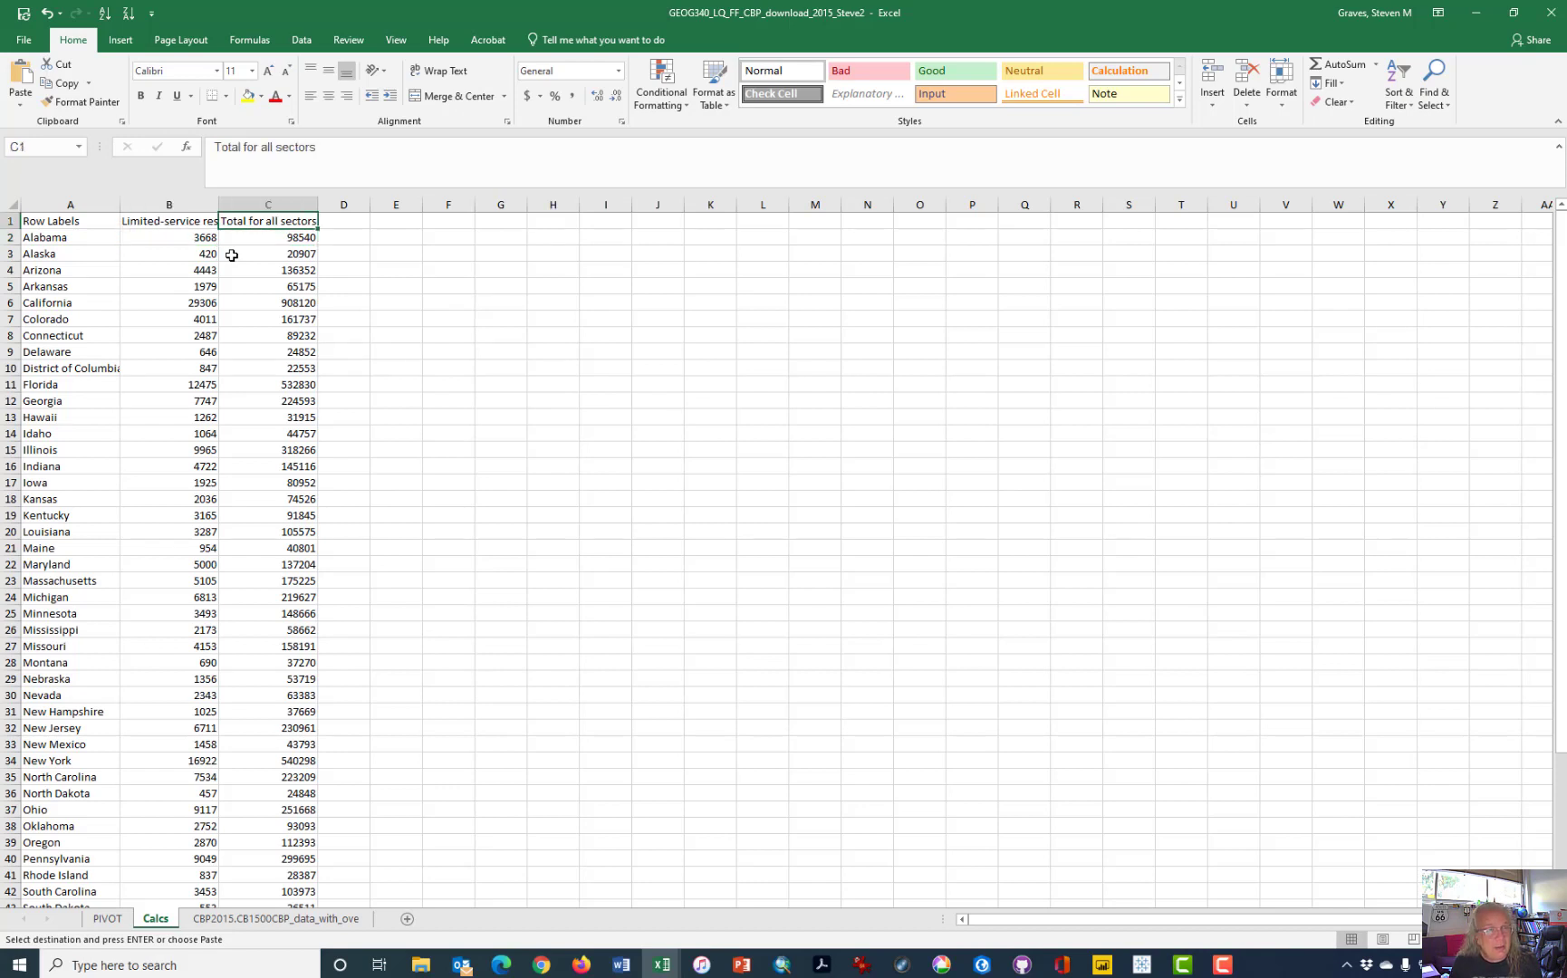
pyautogui.click(266, 237)
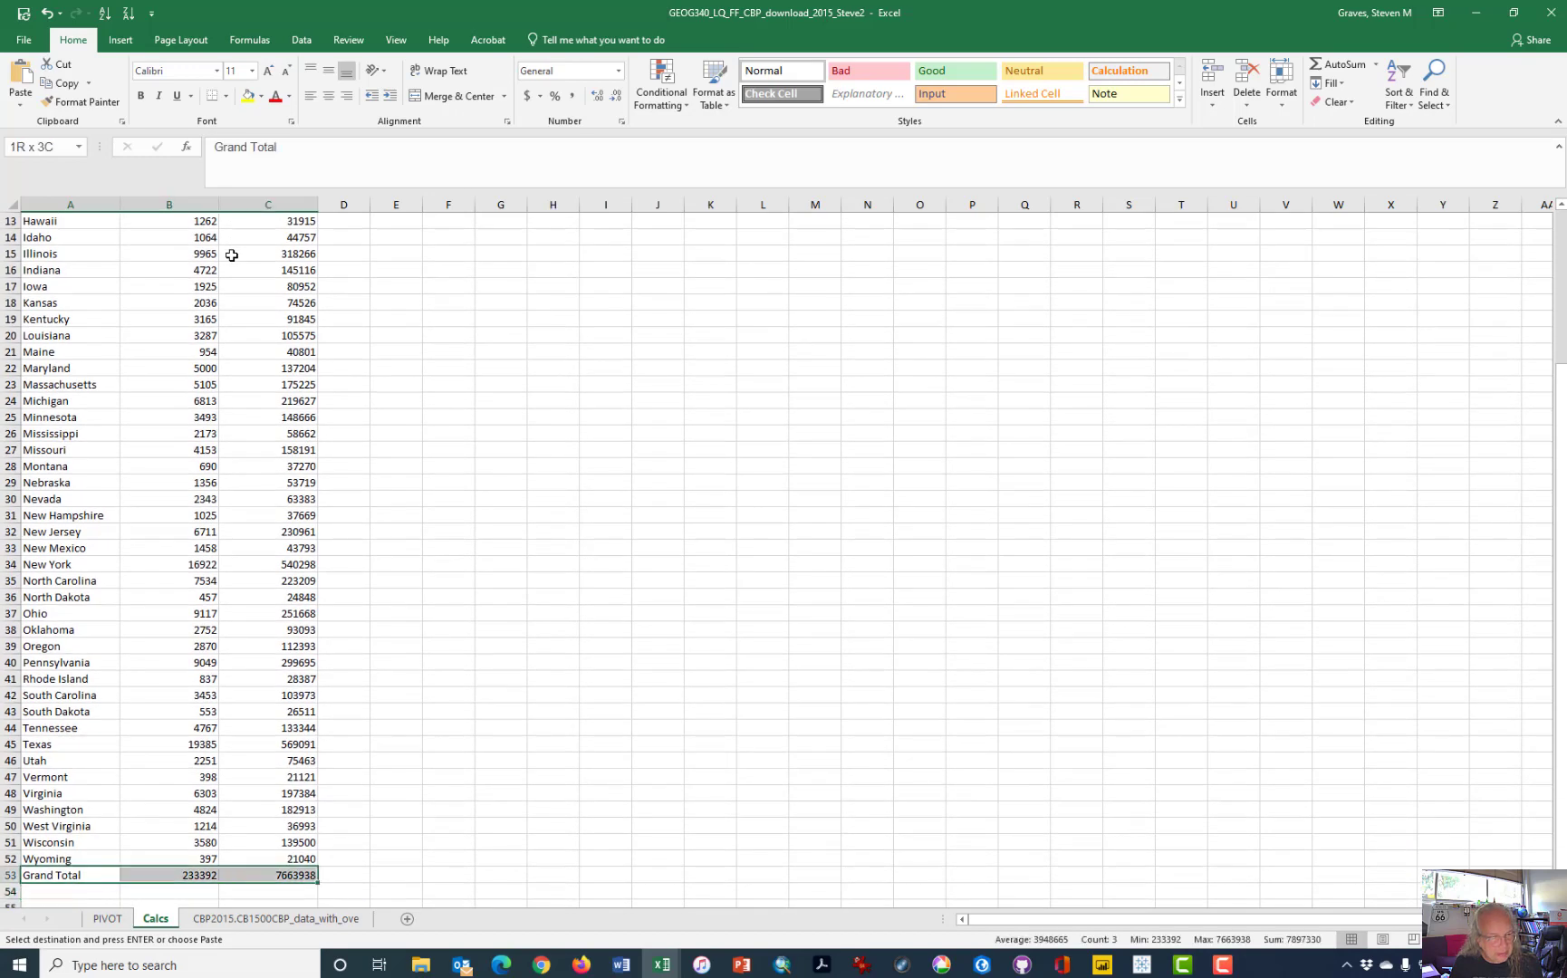
pyautogui.click(70, 889)
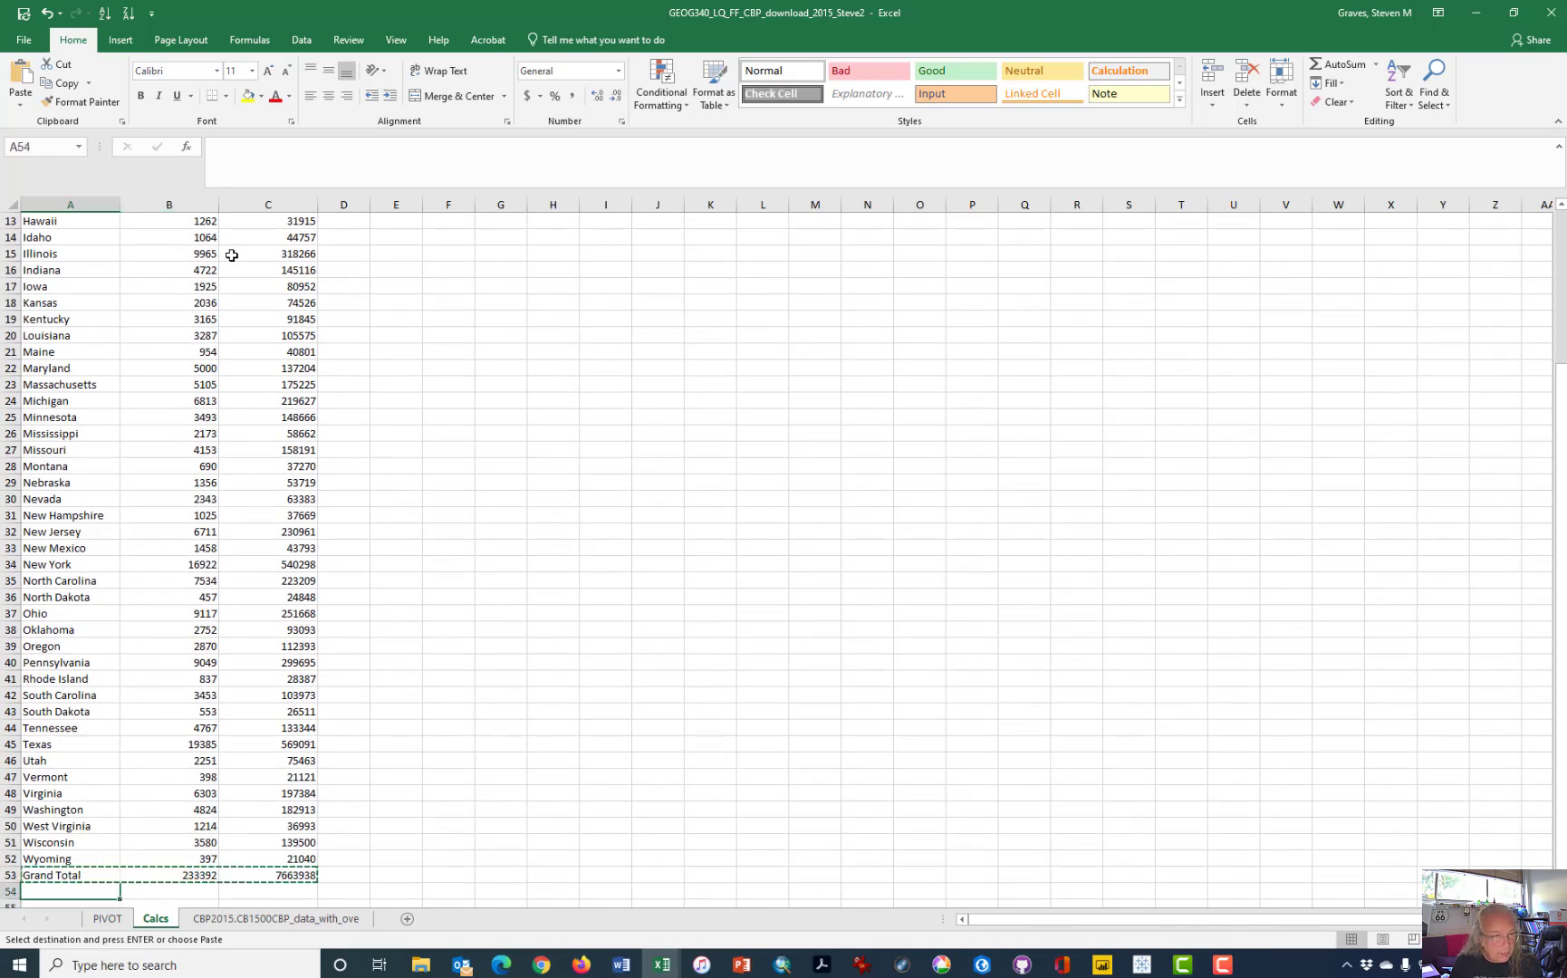
pyautogui.scroll(-3)
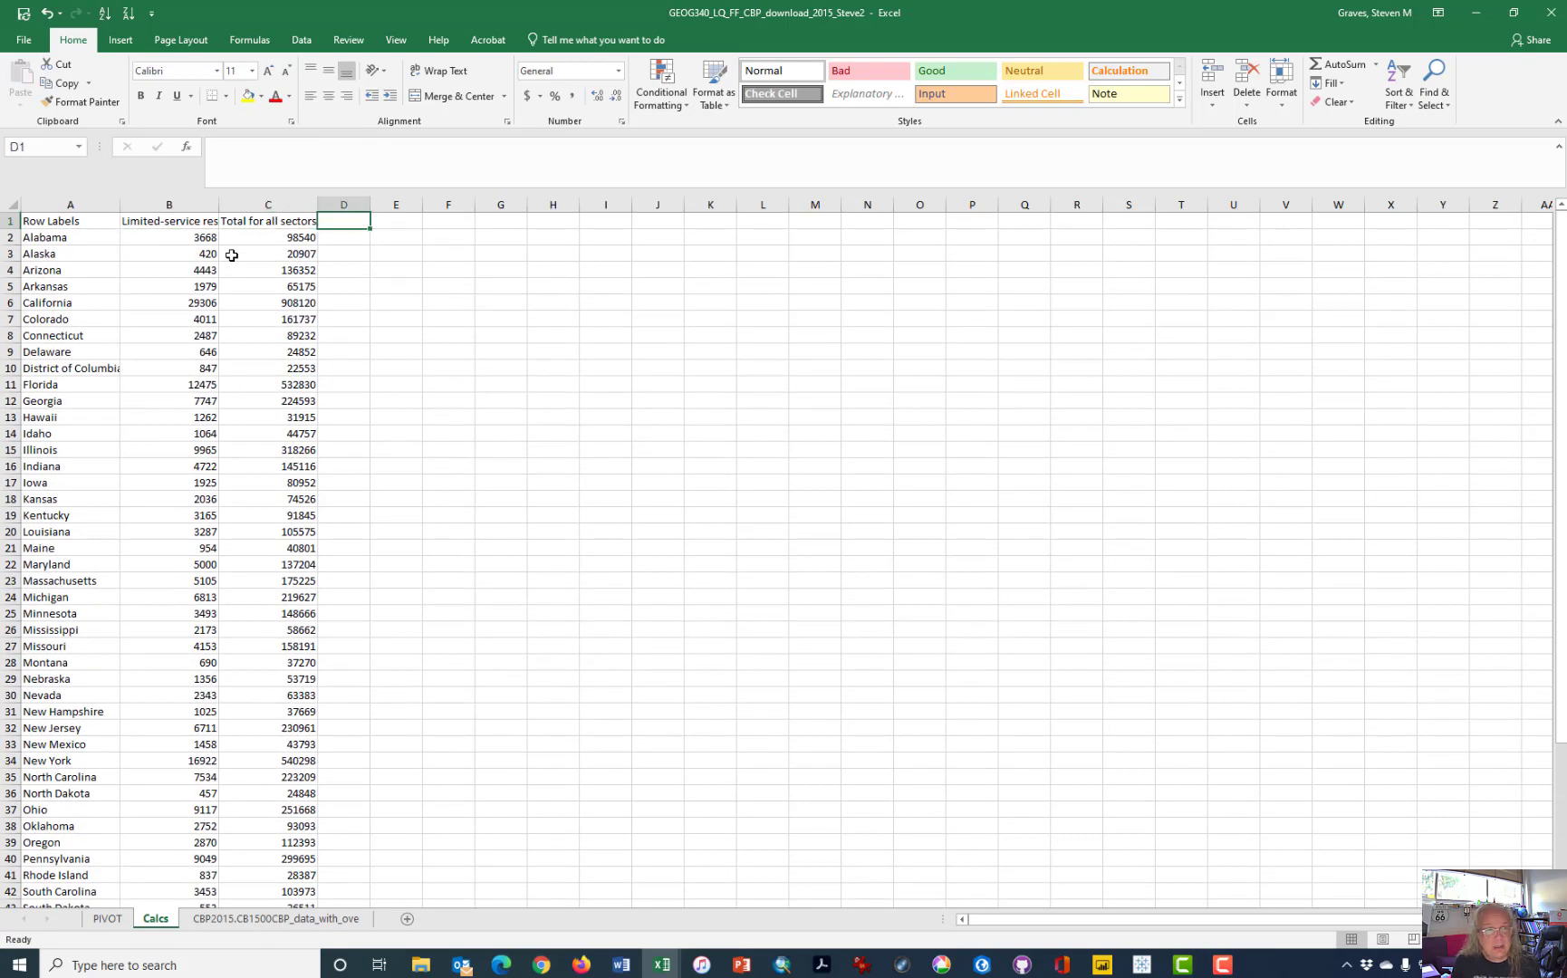
# Label column D with the header PCT_FF.
pyautogui.write('PCT')
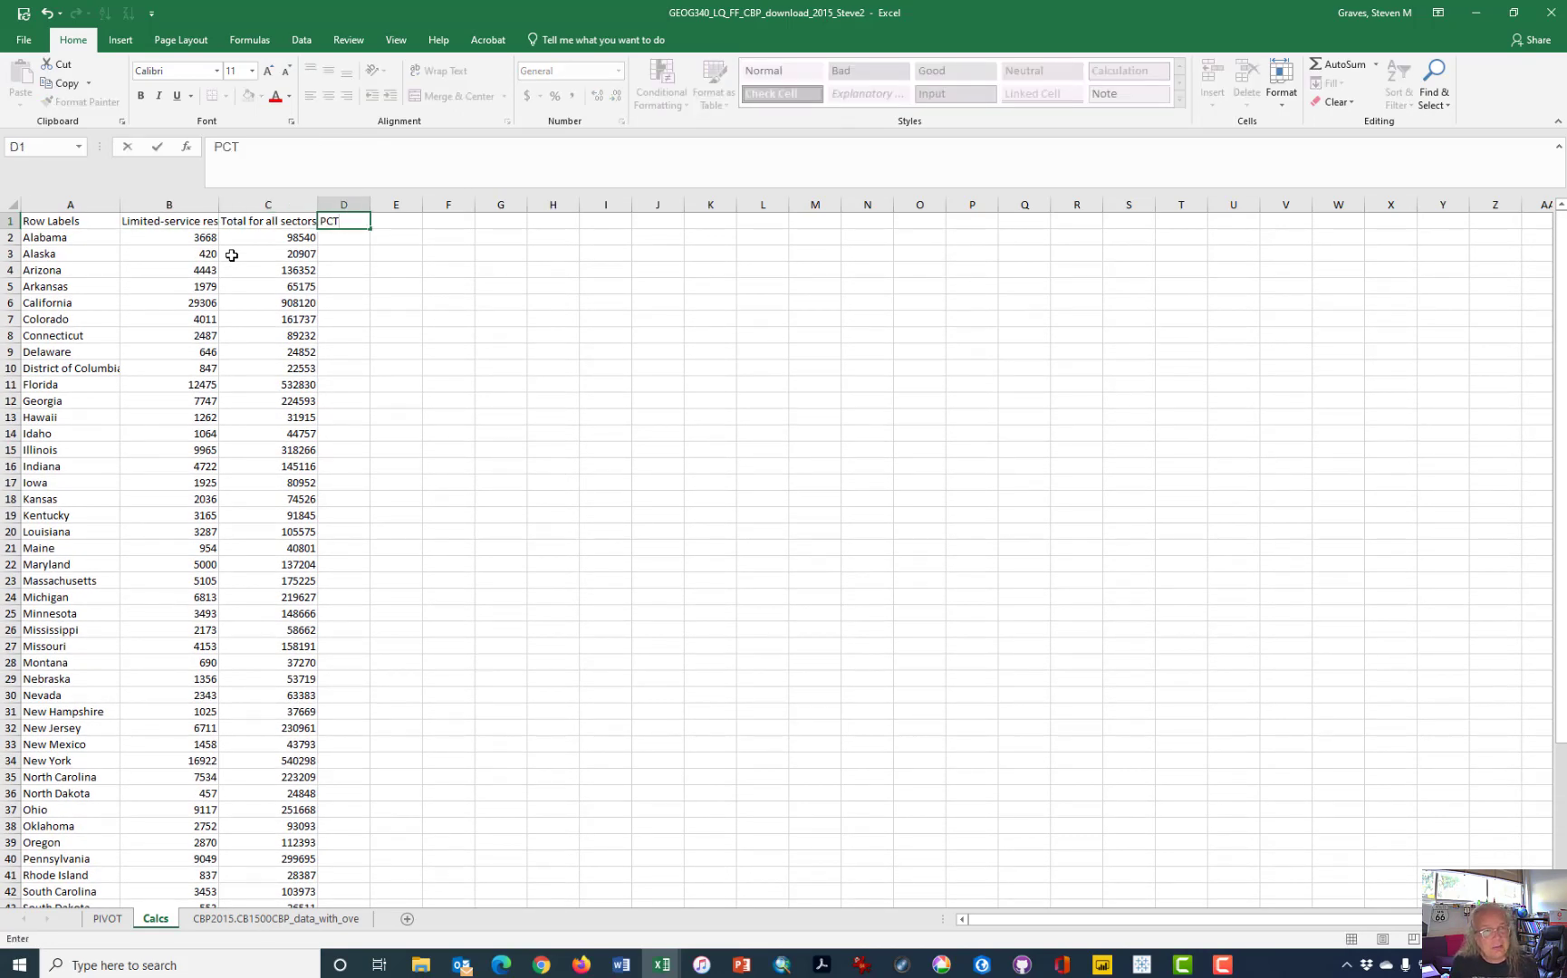
pyautogui.write('_FF')
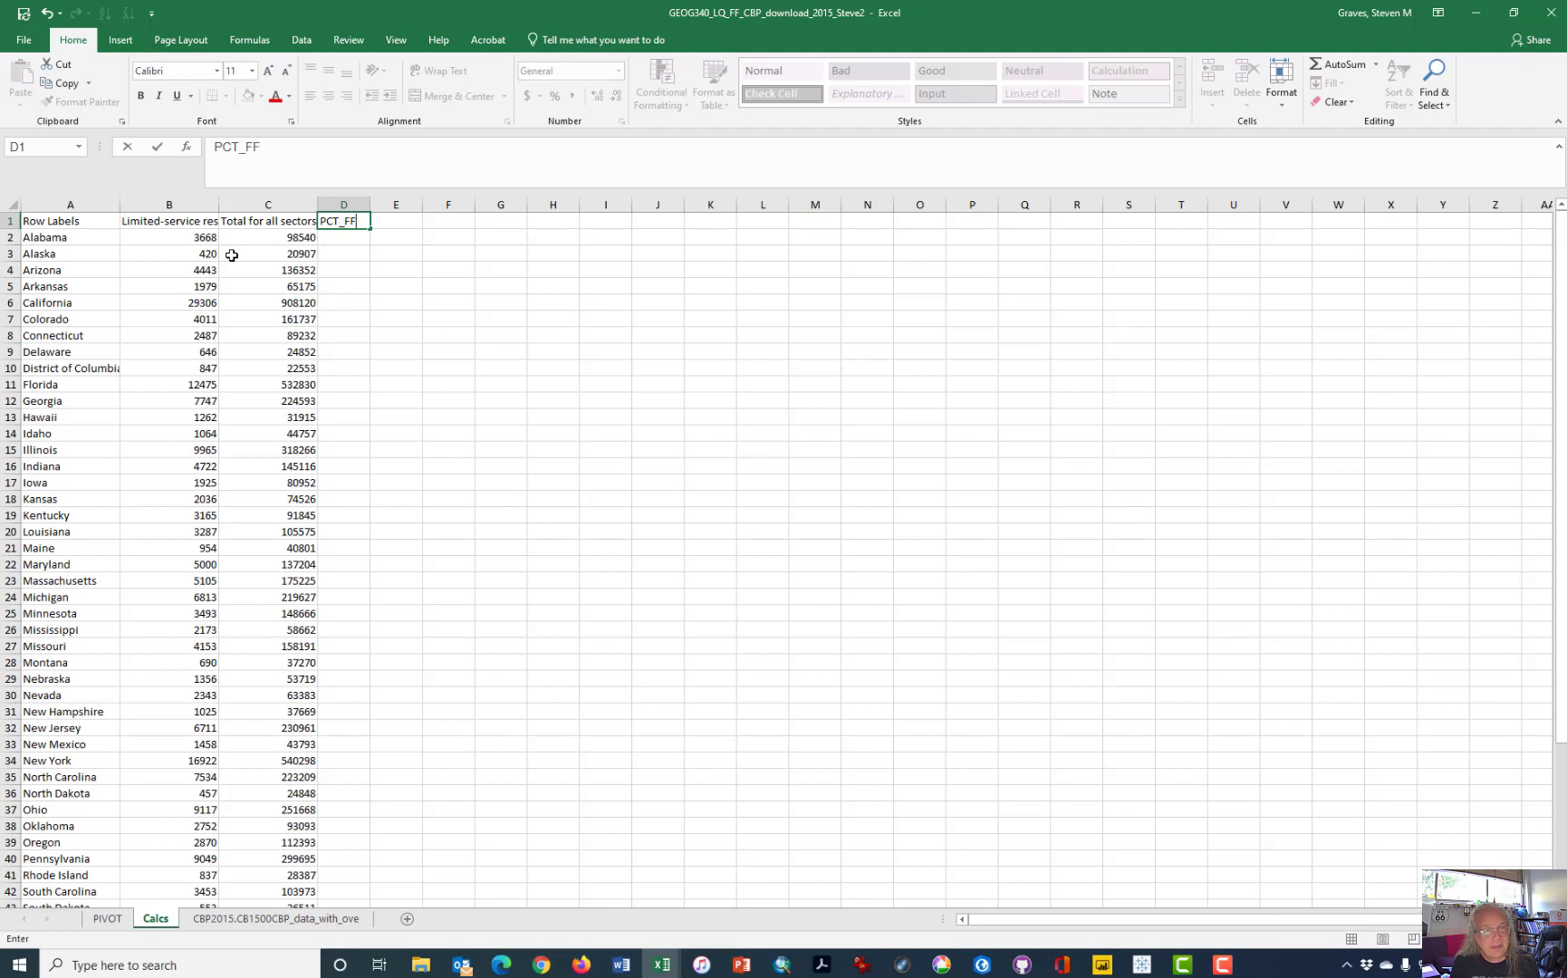
pyautogui.press('enter')
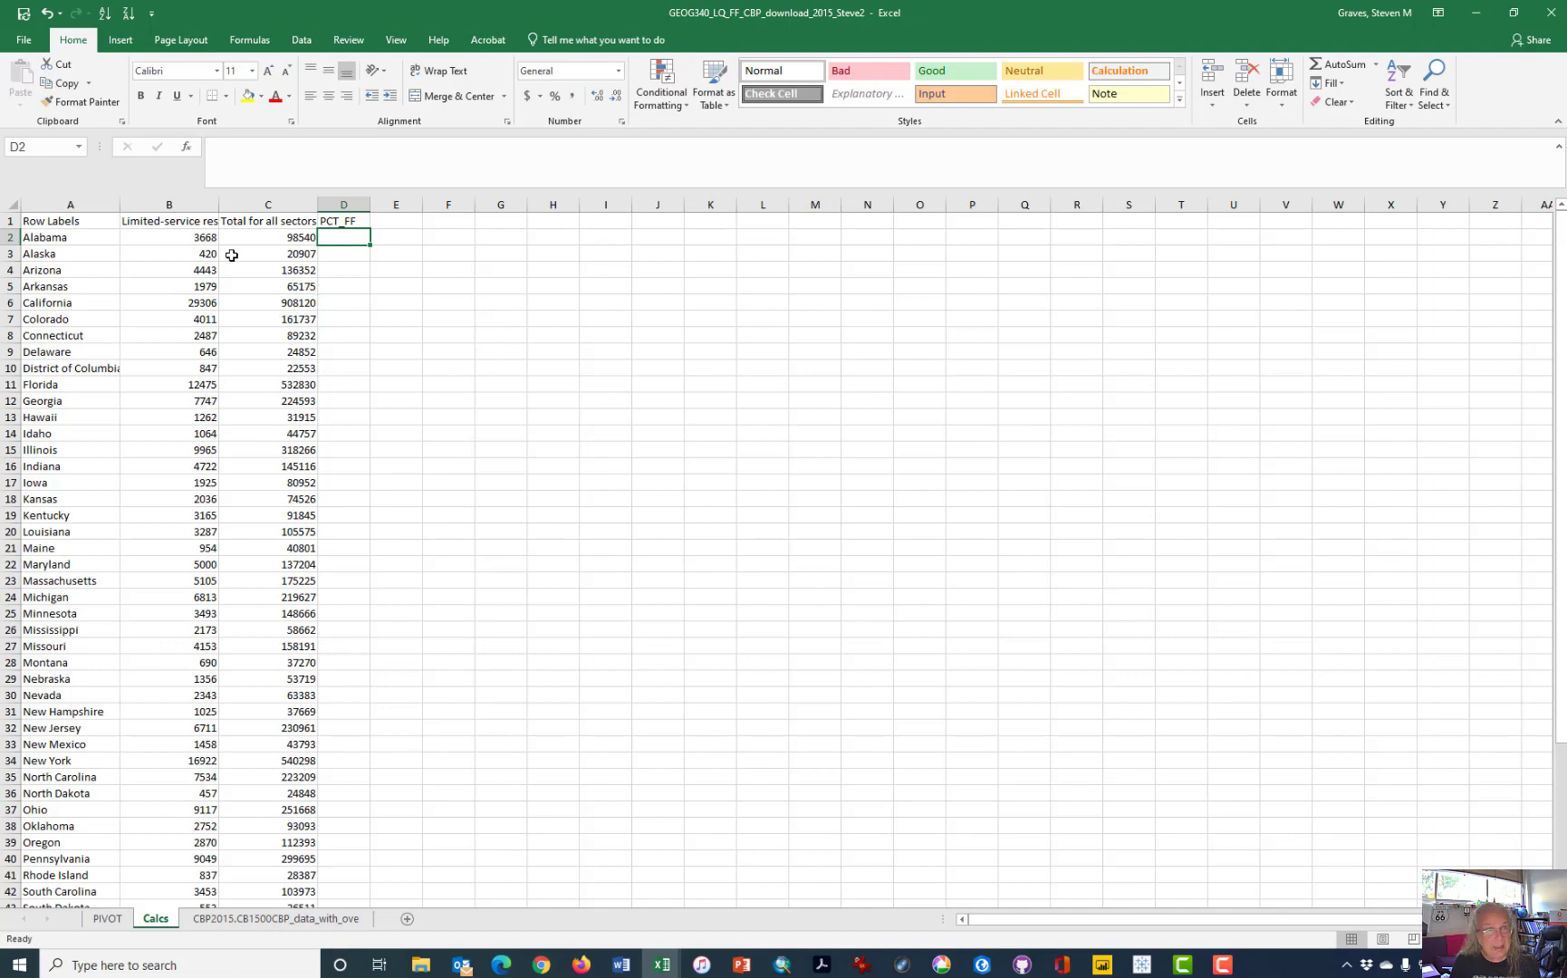
# Enter =B2/$B$54*100 in D2, giving Alabama's restaurant share of 1.571605 percent.
pyautogui.write('=B2')
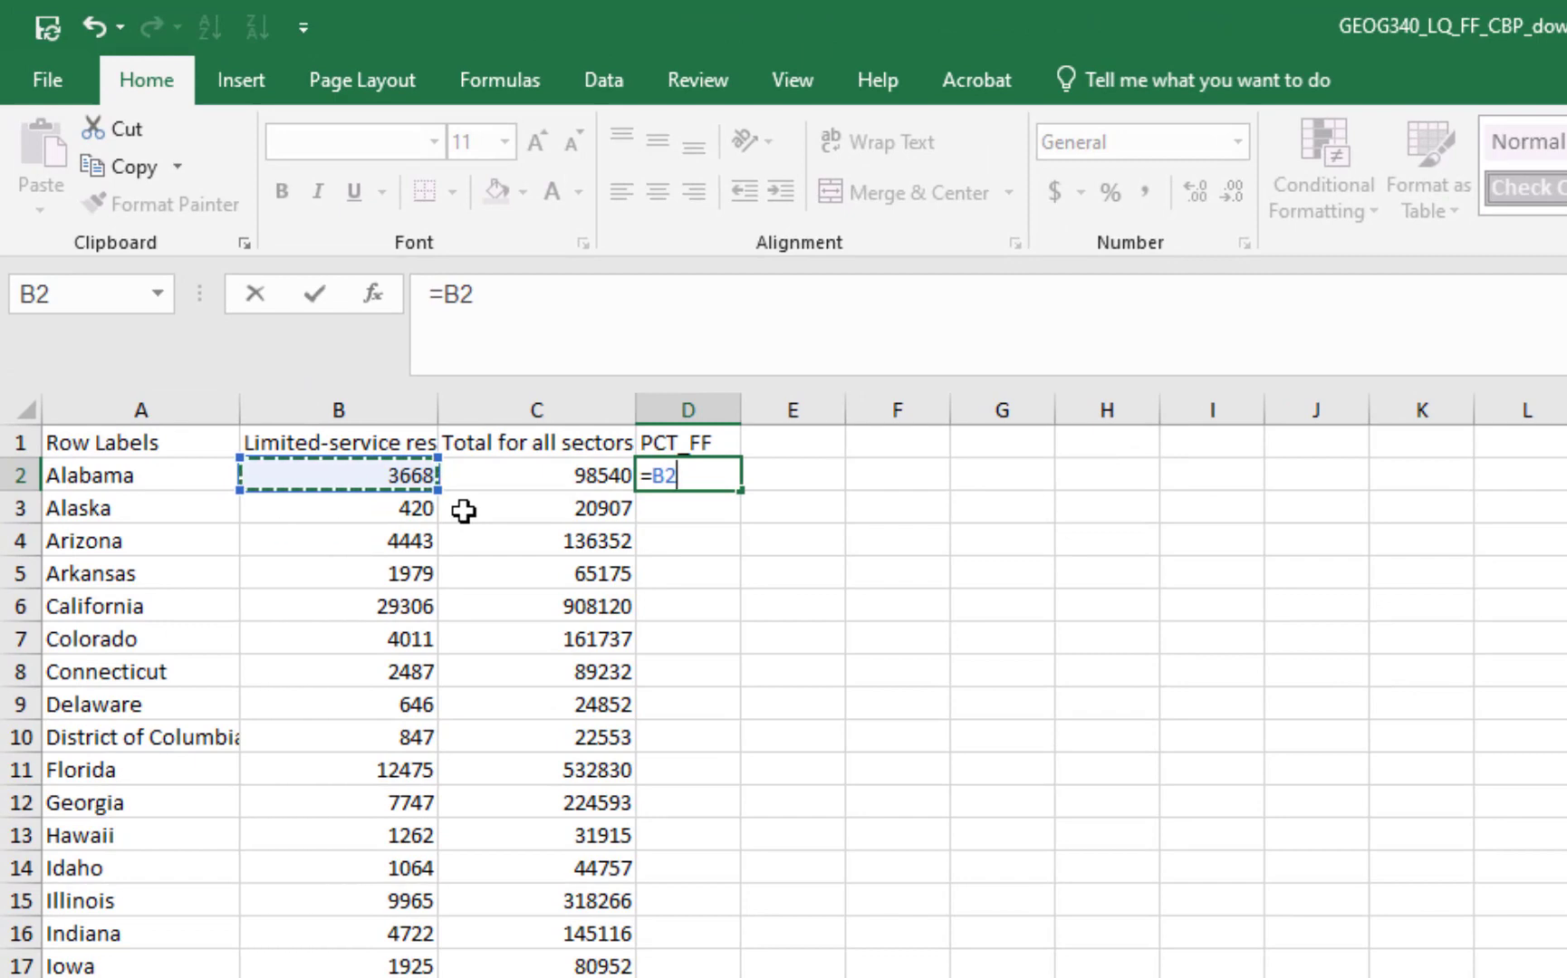
pyautogui.write('/B2')
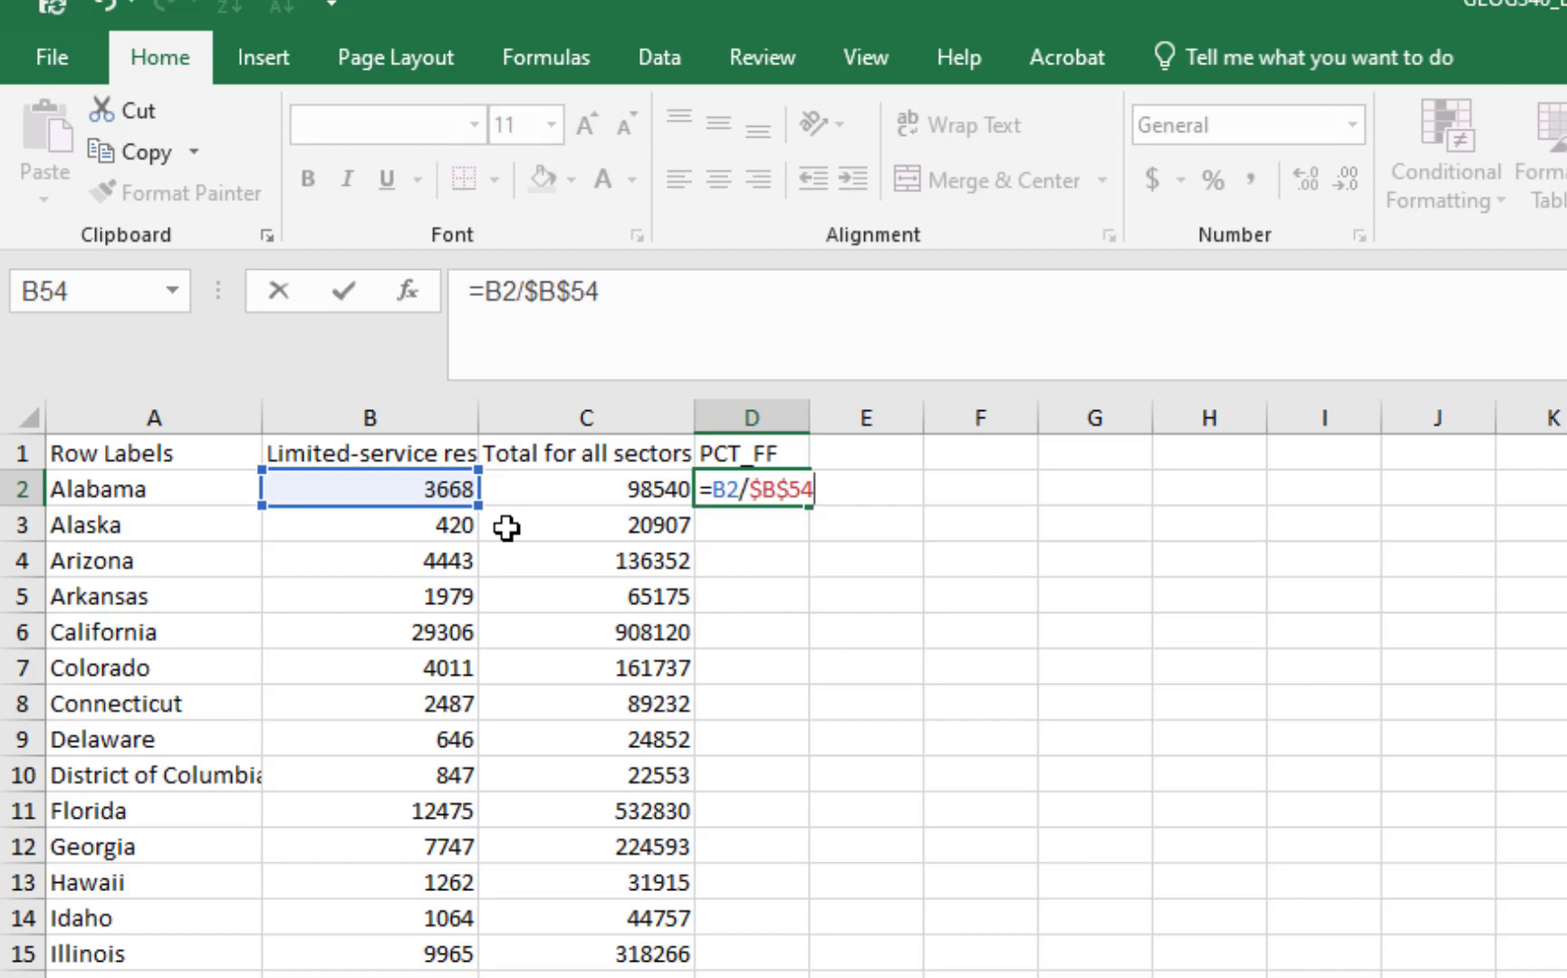
pyautogui.write('*')
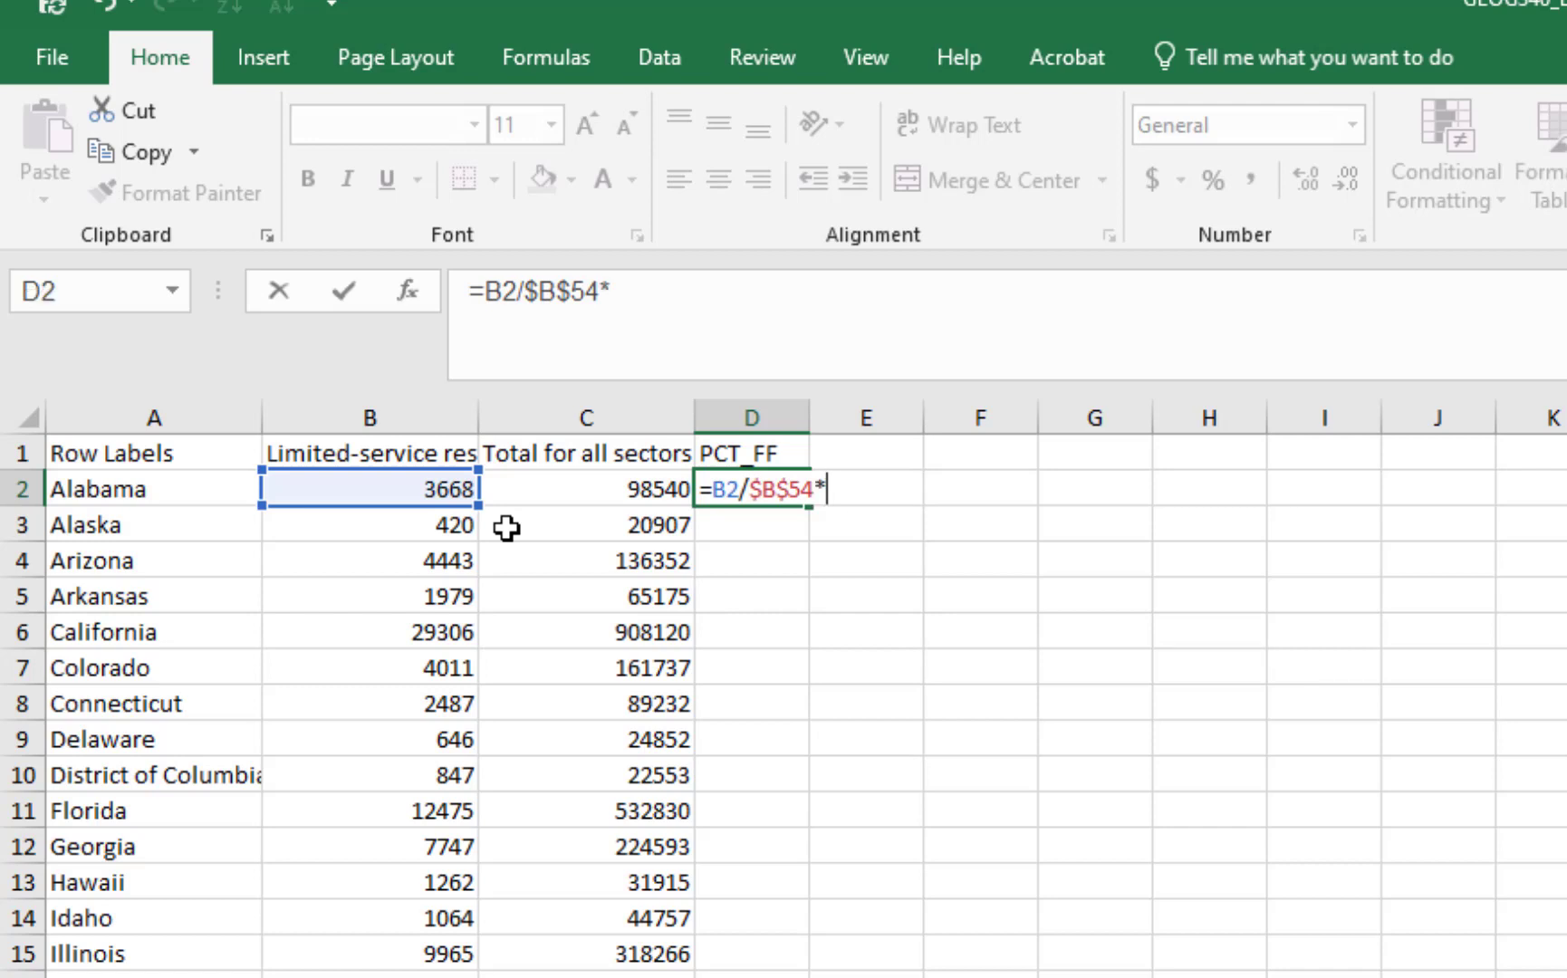
pyautogui.write('100')
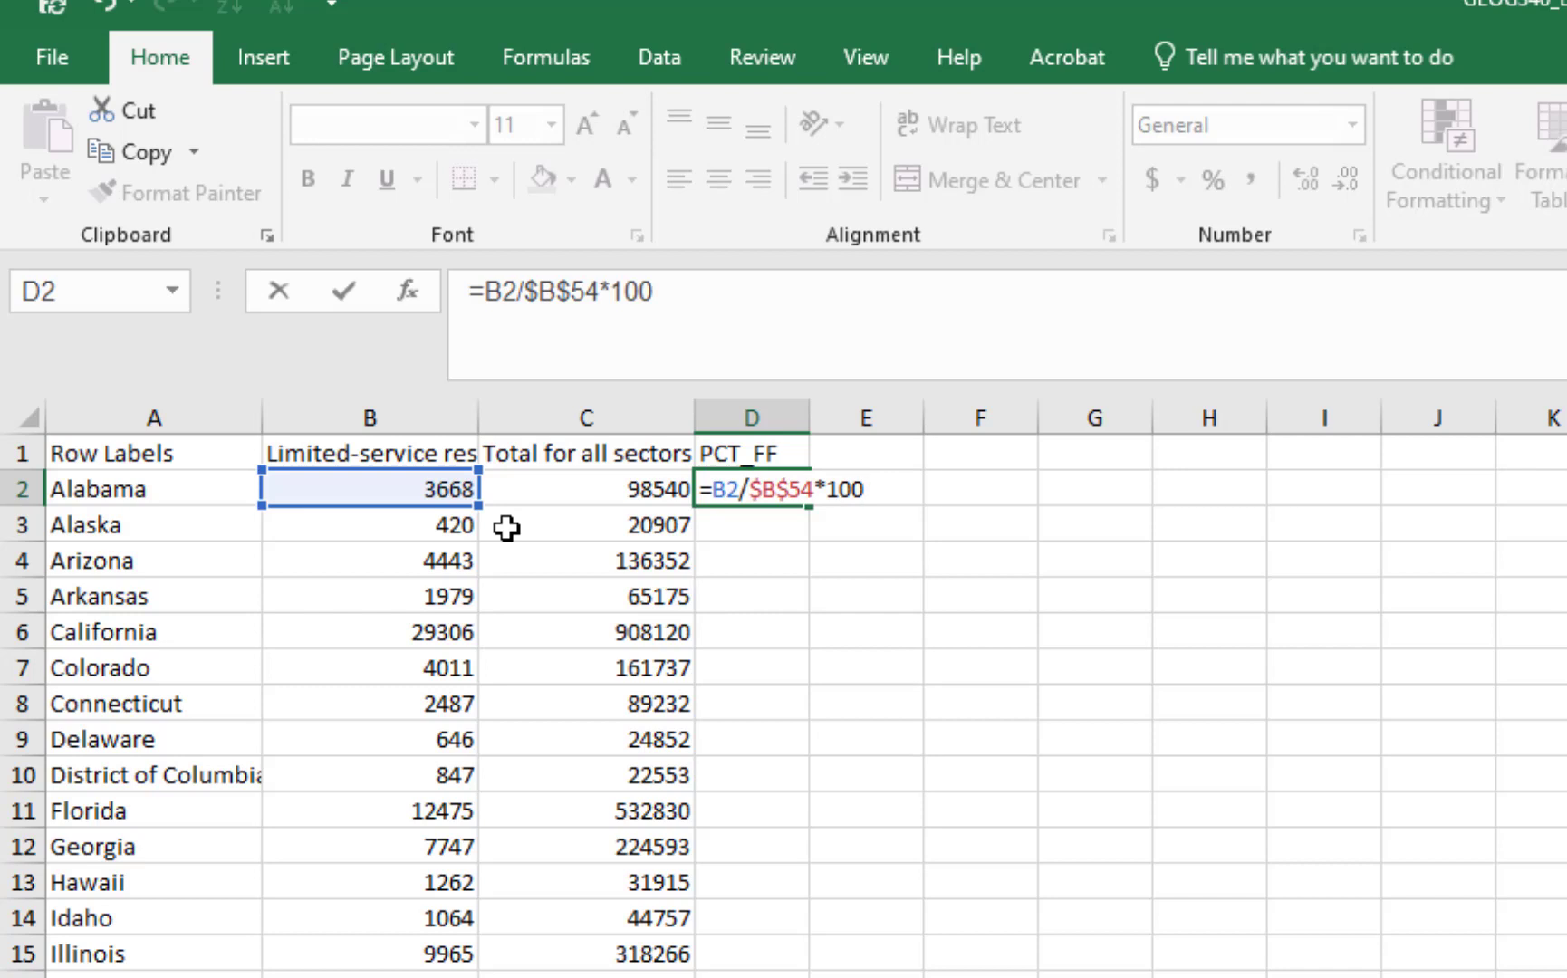
pyautogui.press('Enter')
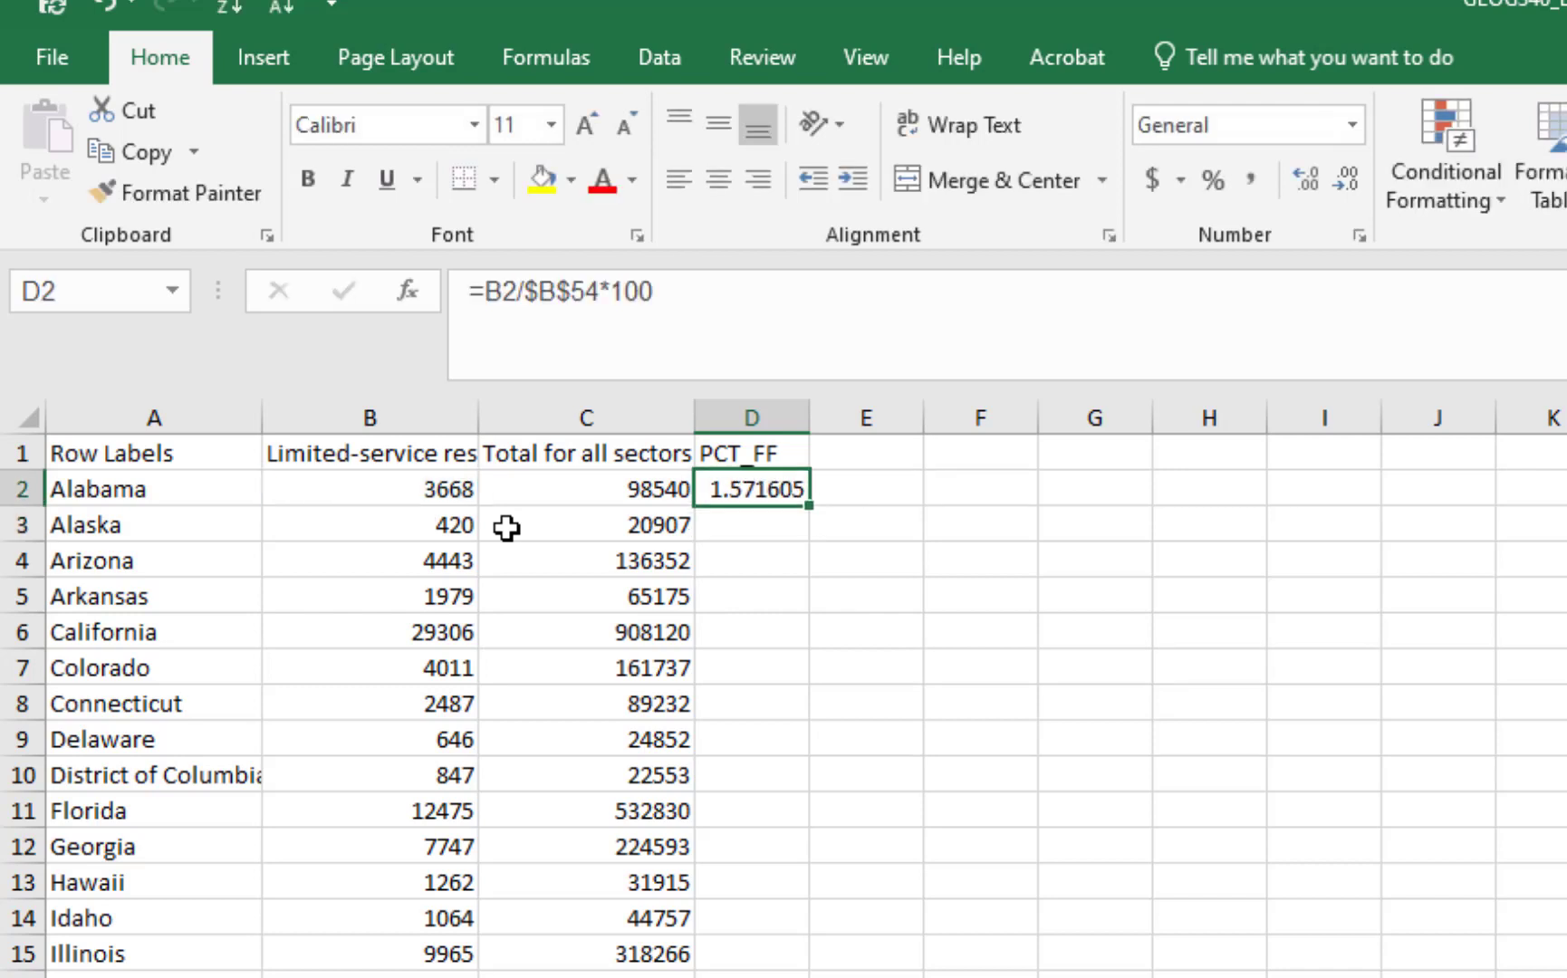
pyautogui.click(749, 453)
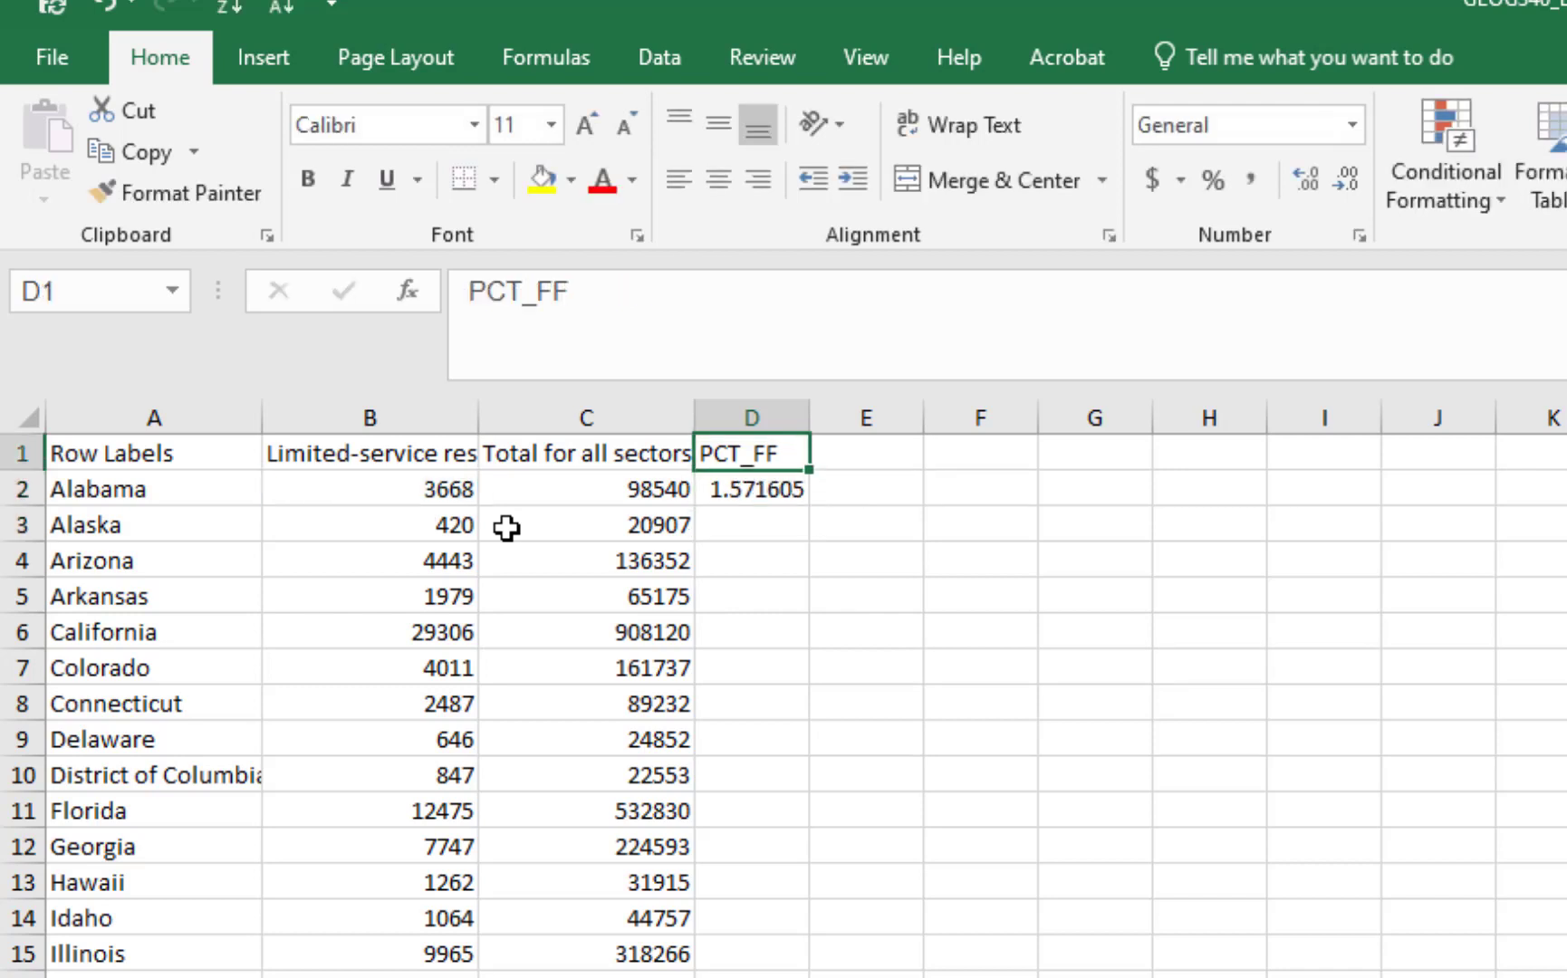
pyautogui.click(865, 453)
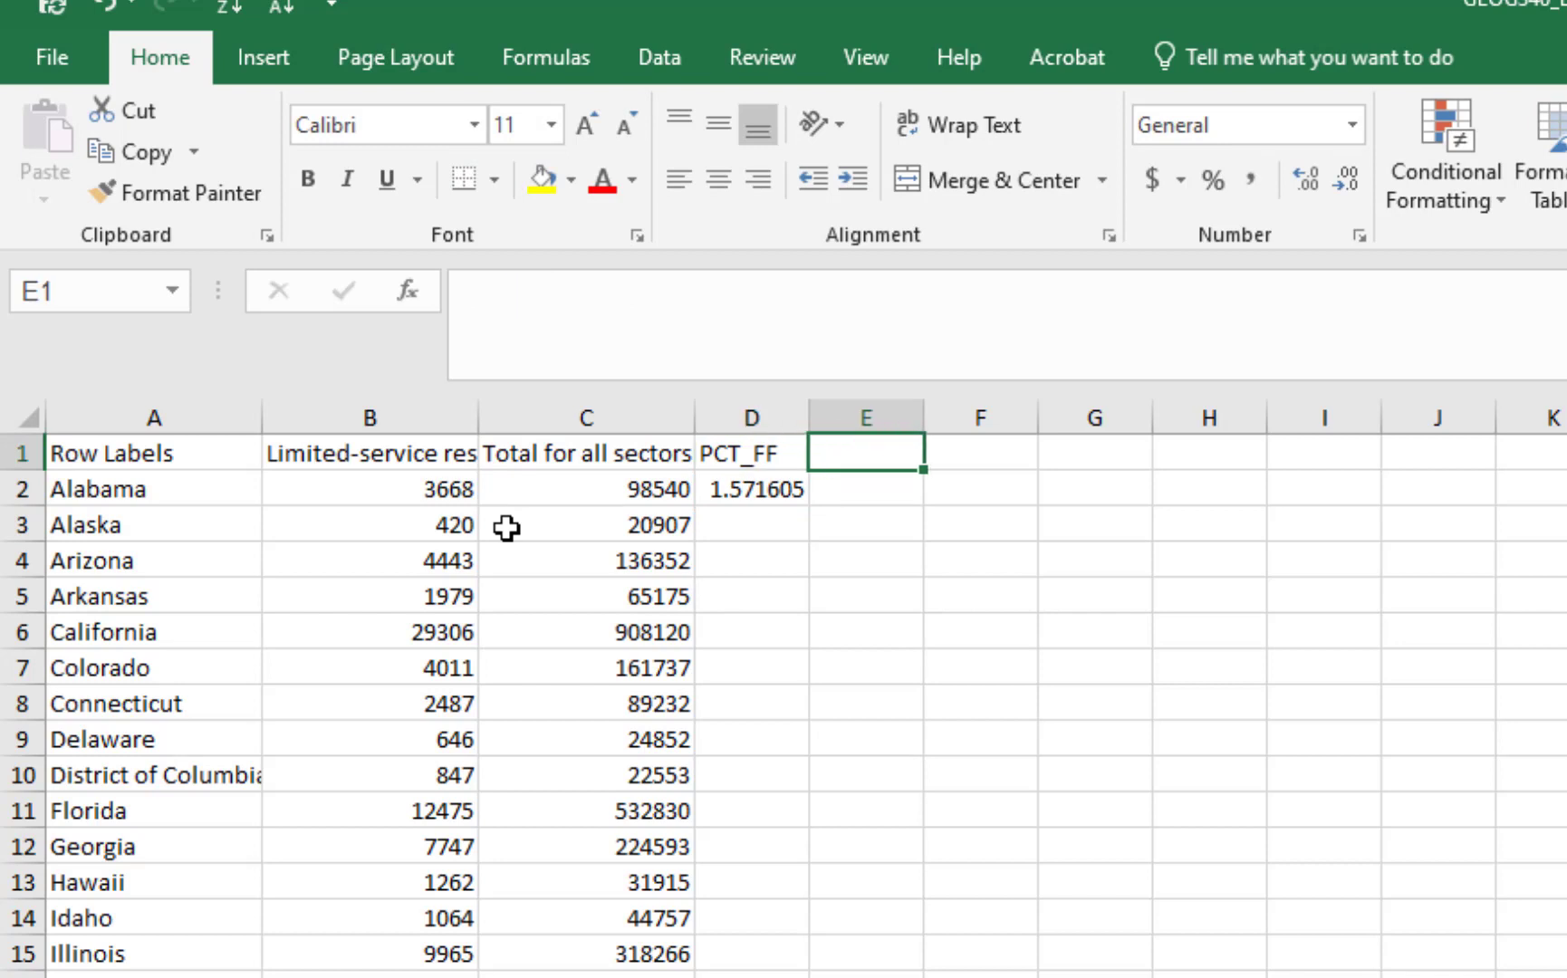
# Label E1 PCT_ALL and compute Alabama's all-sector share from C2 over the national total, 1.285762.
pyautogui.write('PCT_ALL')
pyautogui.click(866, 489)
pyautogui.write('=')
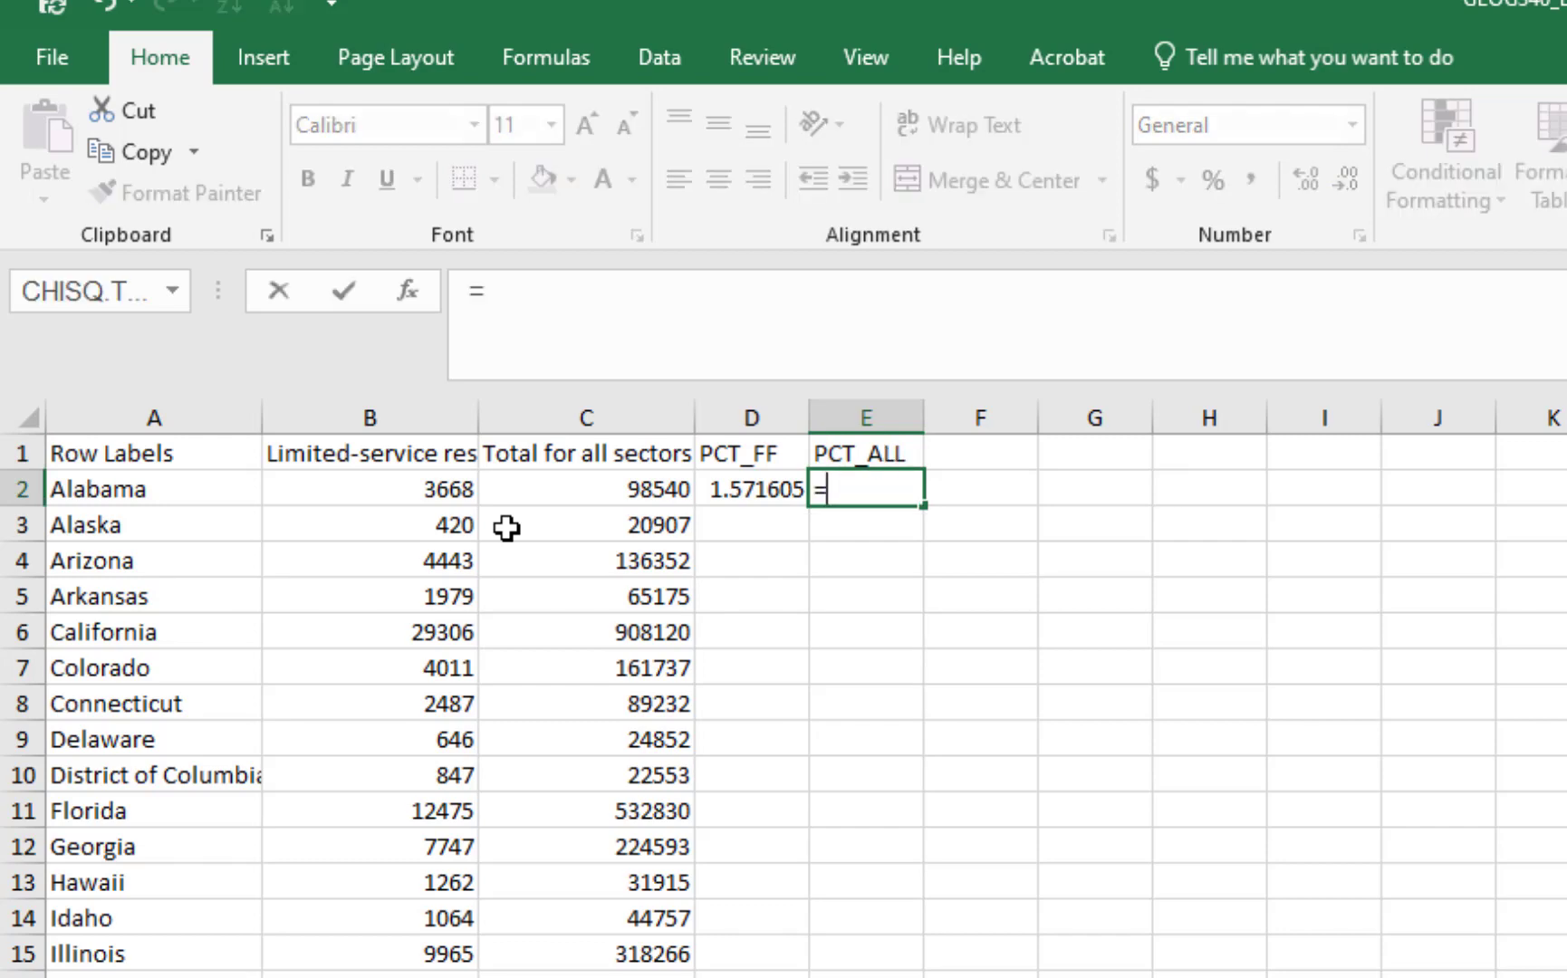
pyautogui.click(585, 489)
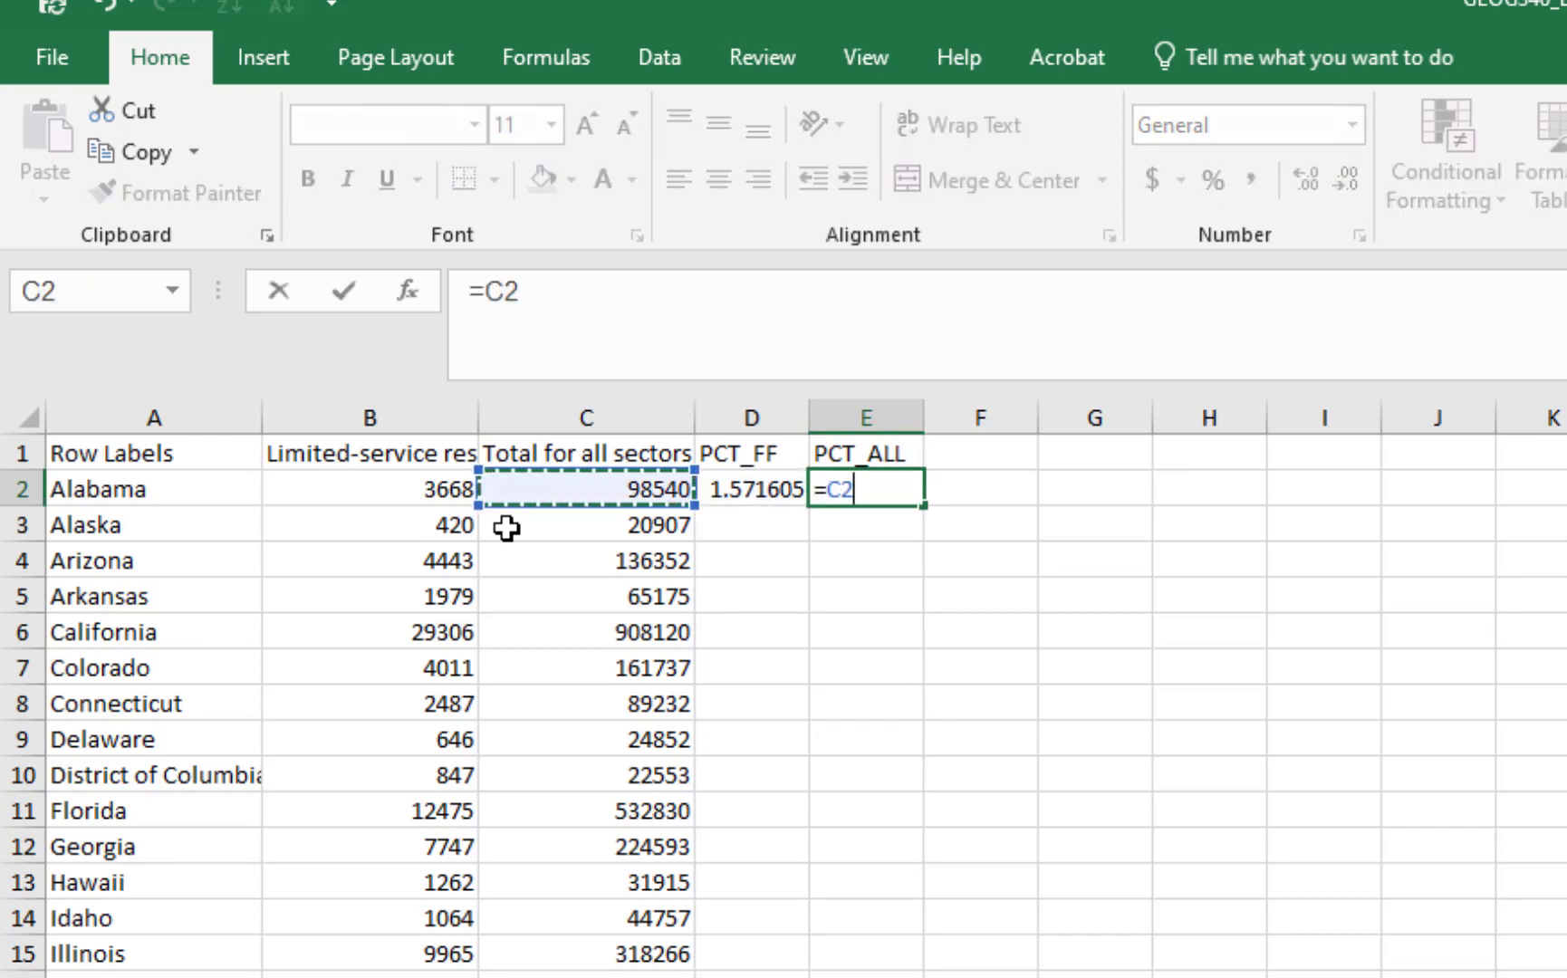
pyautogui.scroll(-3)
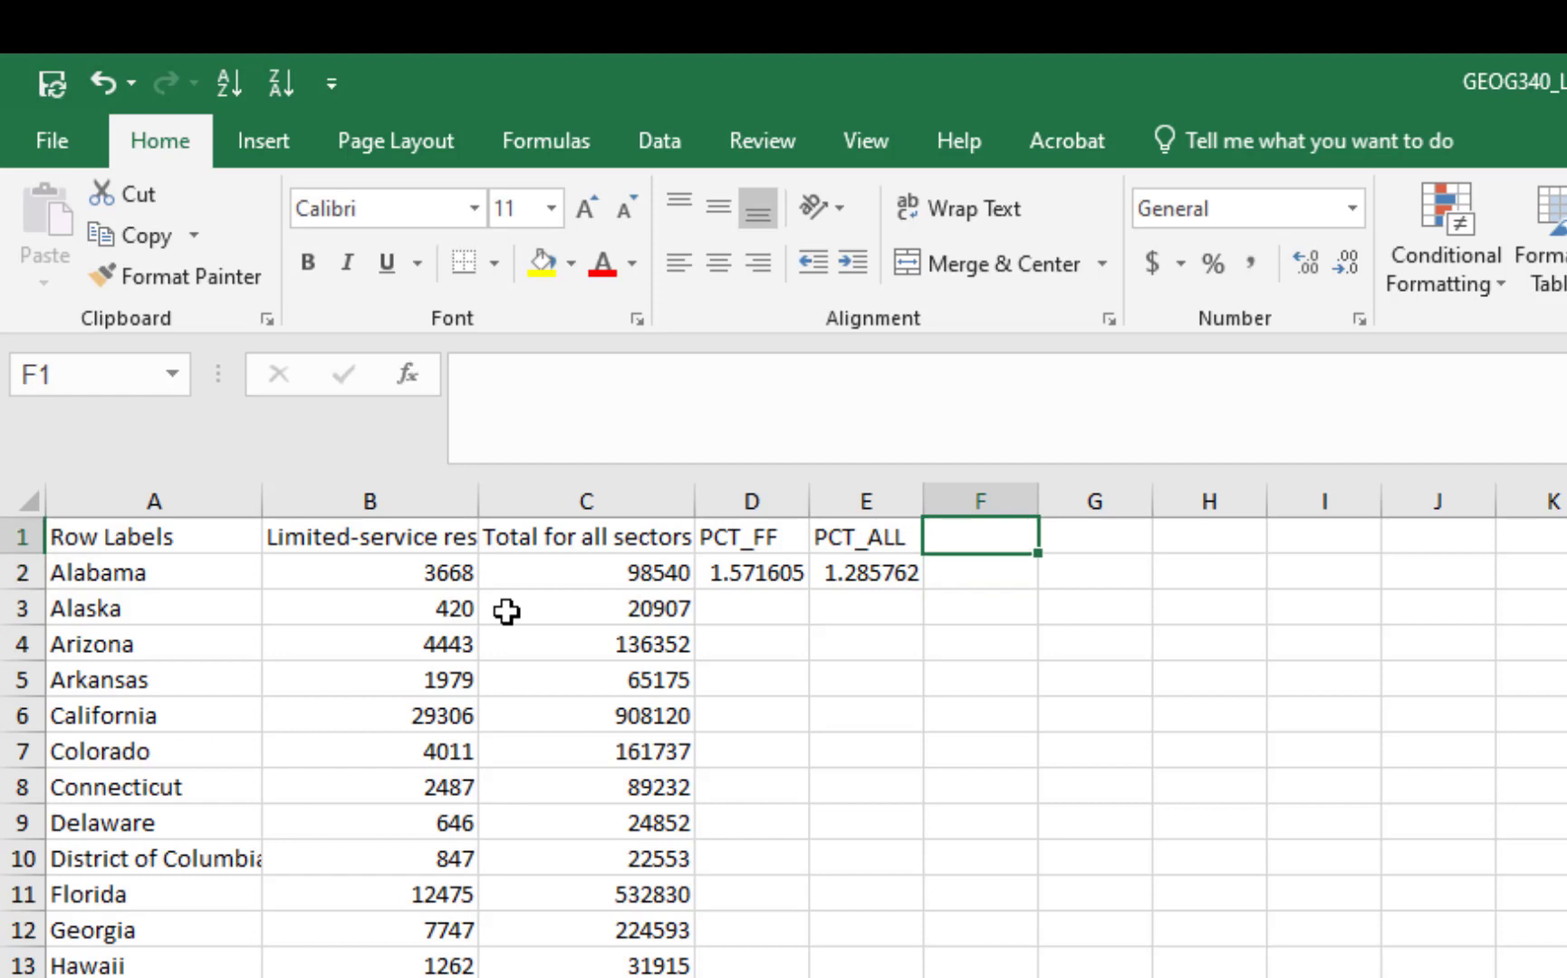
# Label F1 LQ and compute Alabama's location quotient =D2/E2*100, giving 122.2314.
pyautogui.write('L')
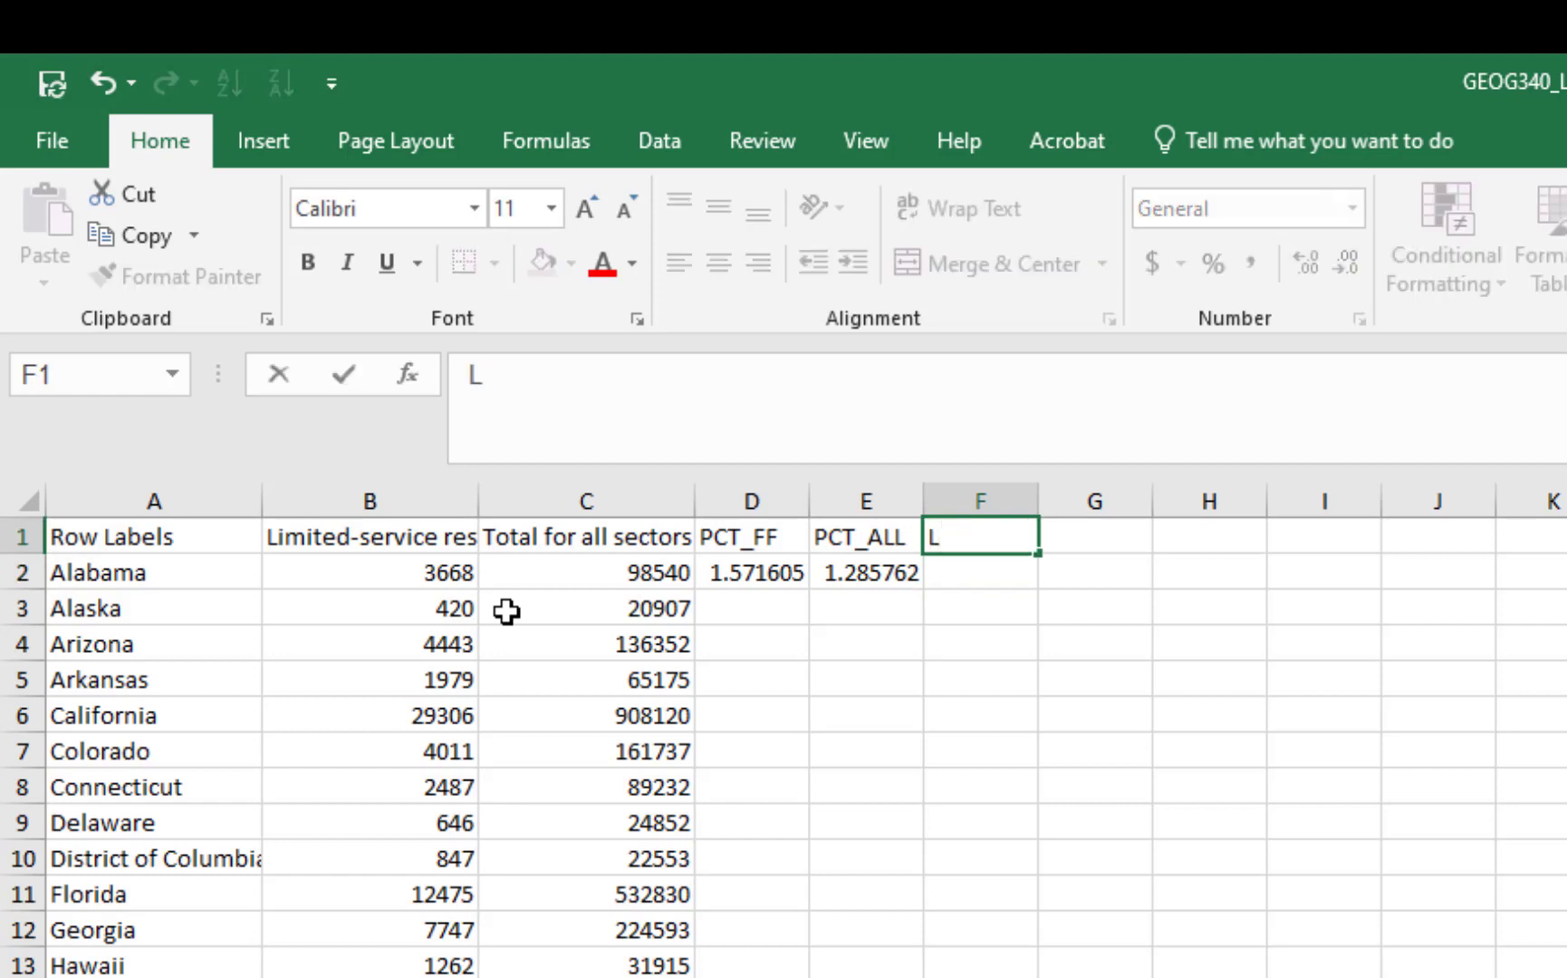
pyautogui.write('Q')
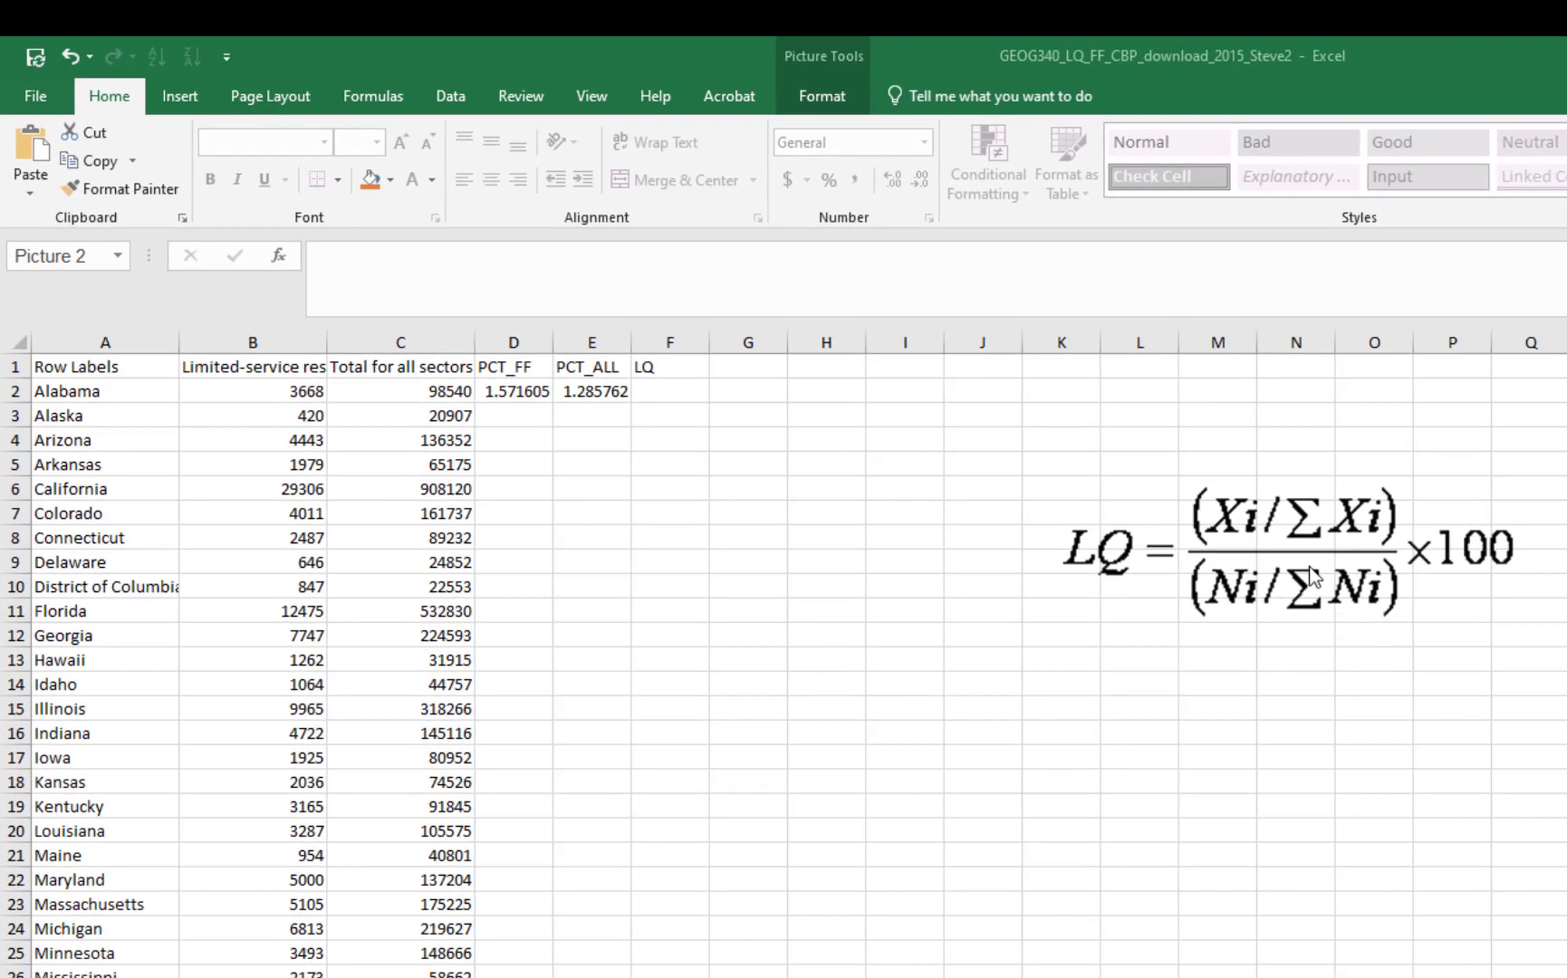
pyautogui.moveTo(1262, 516)
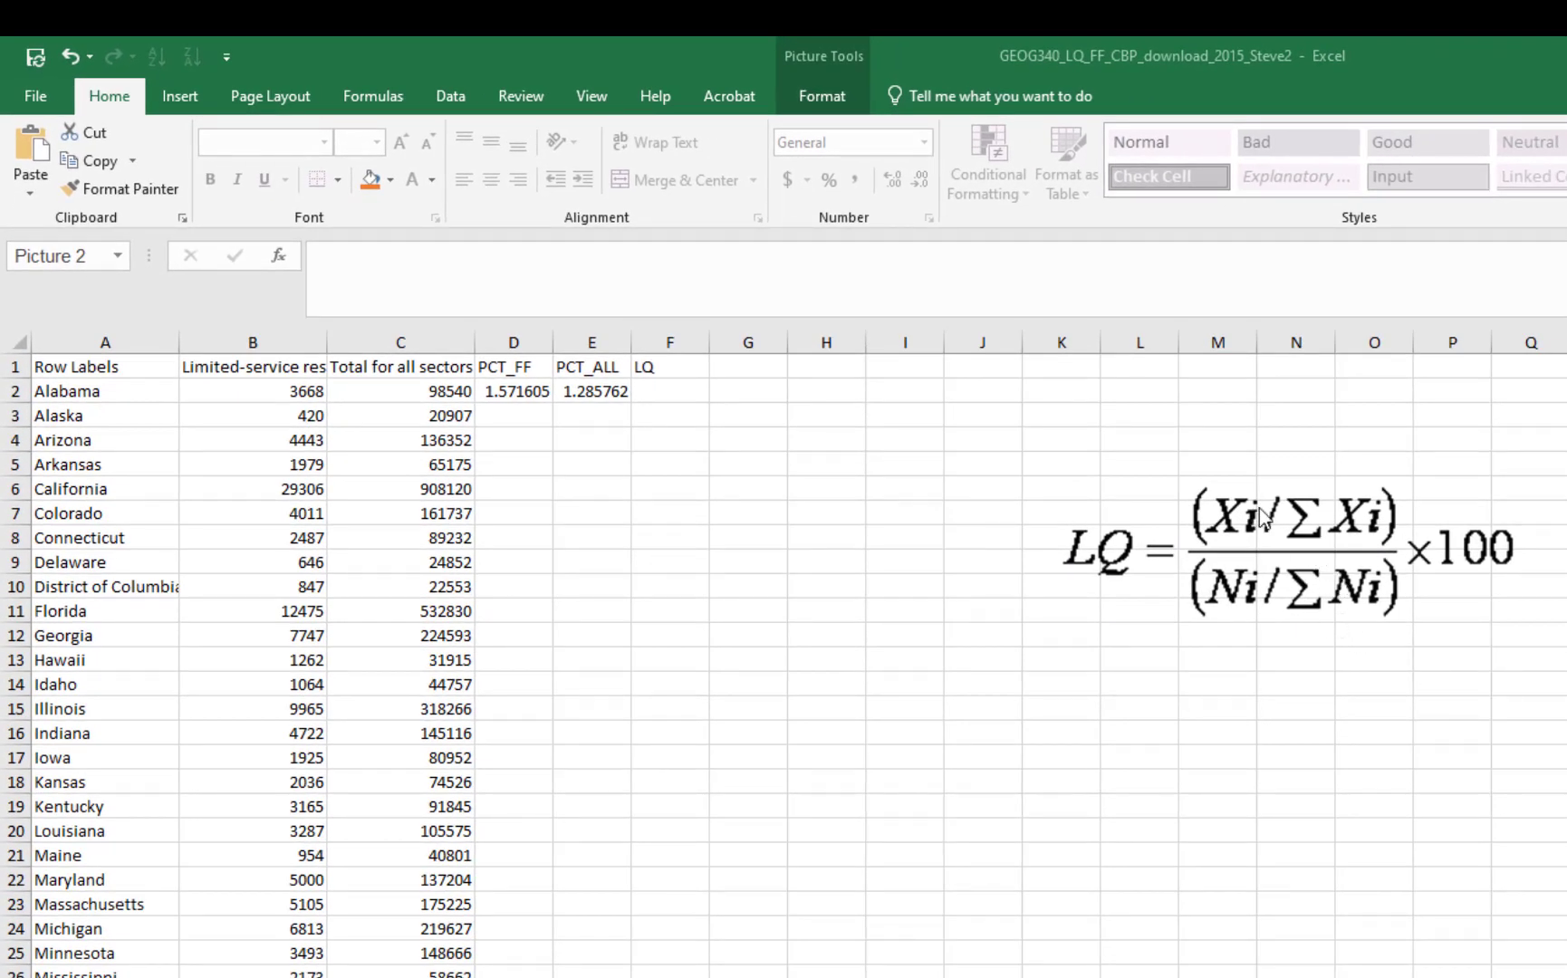
pyautogui.moveTo(525, 341)
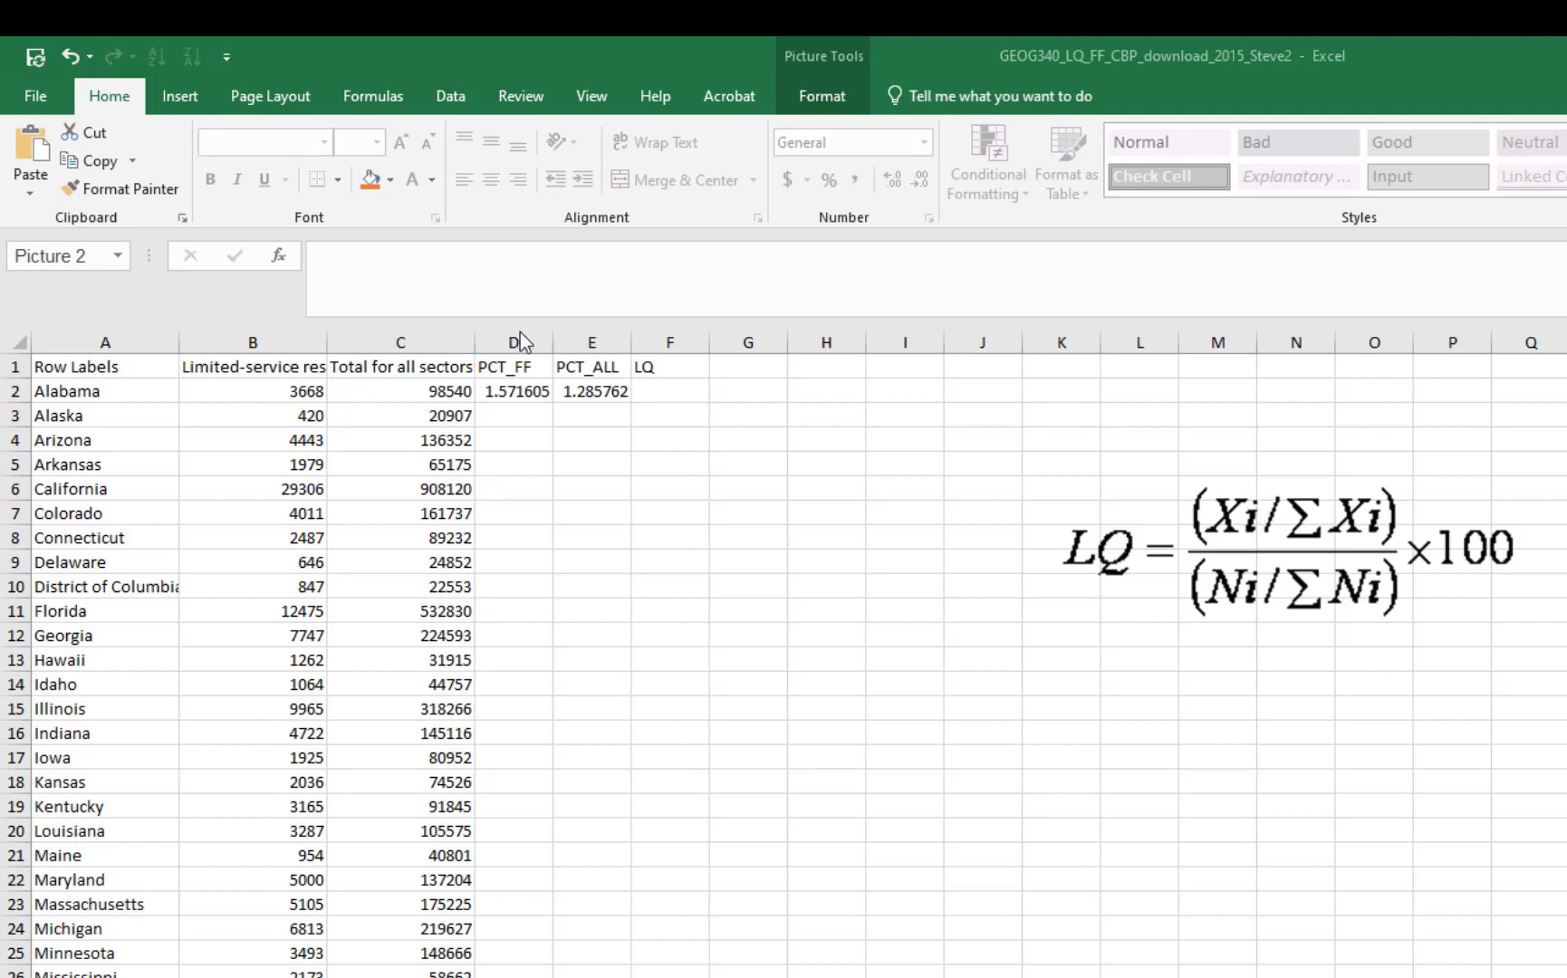
pyautogui.click(514, 342)
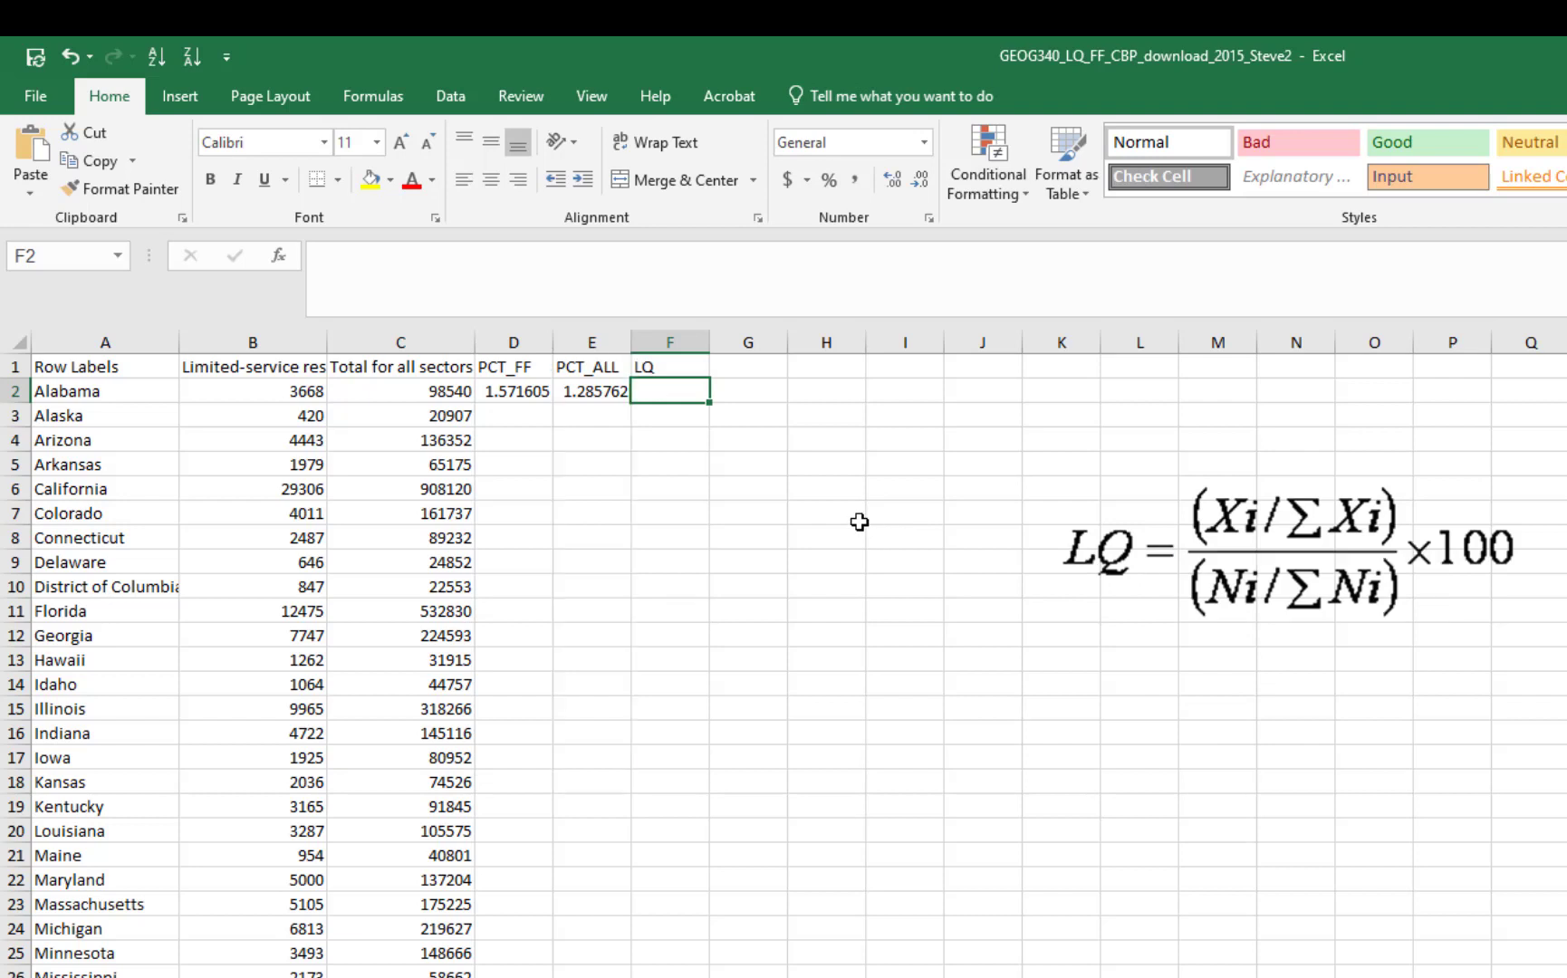
pyautogui.write('=')
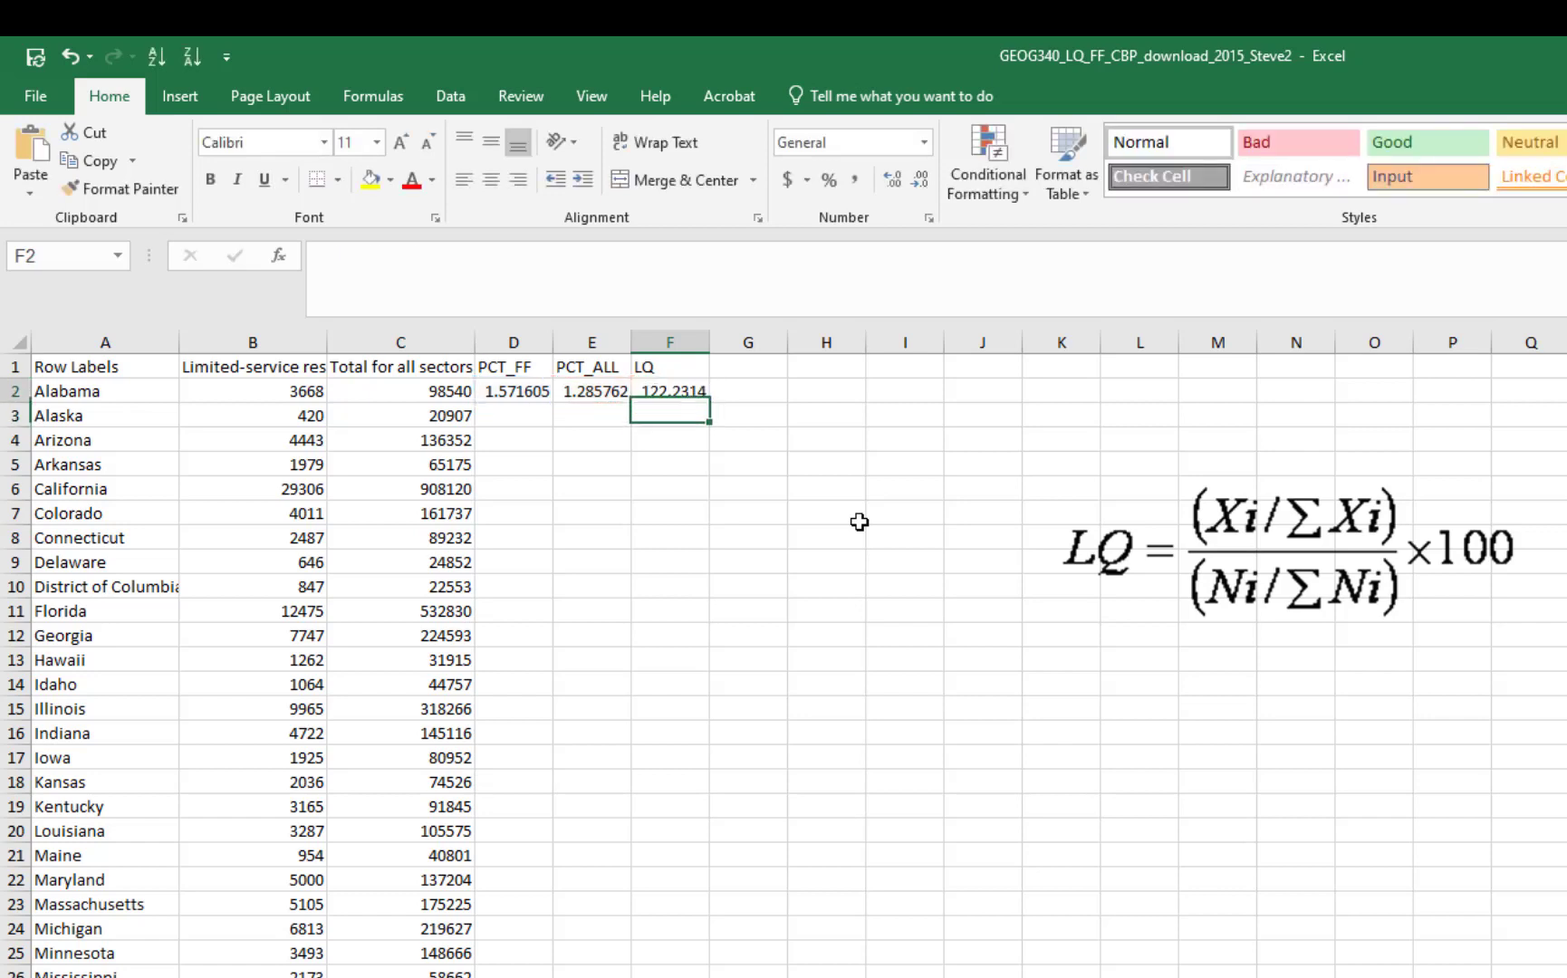
pyautogui.click(670, 391)
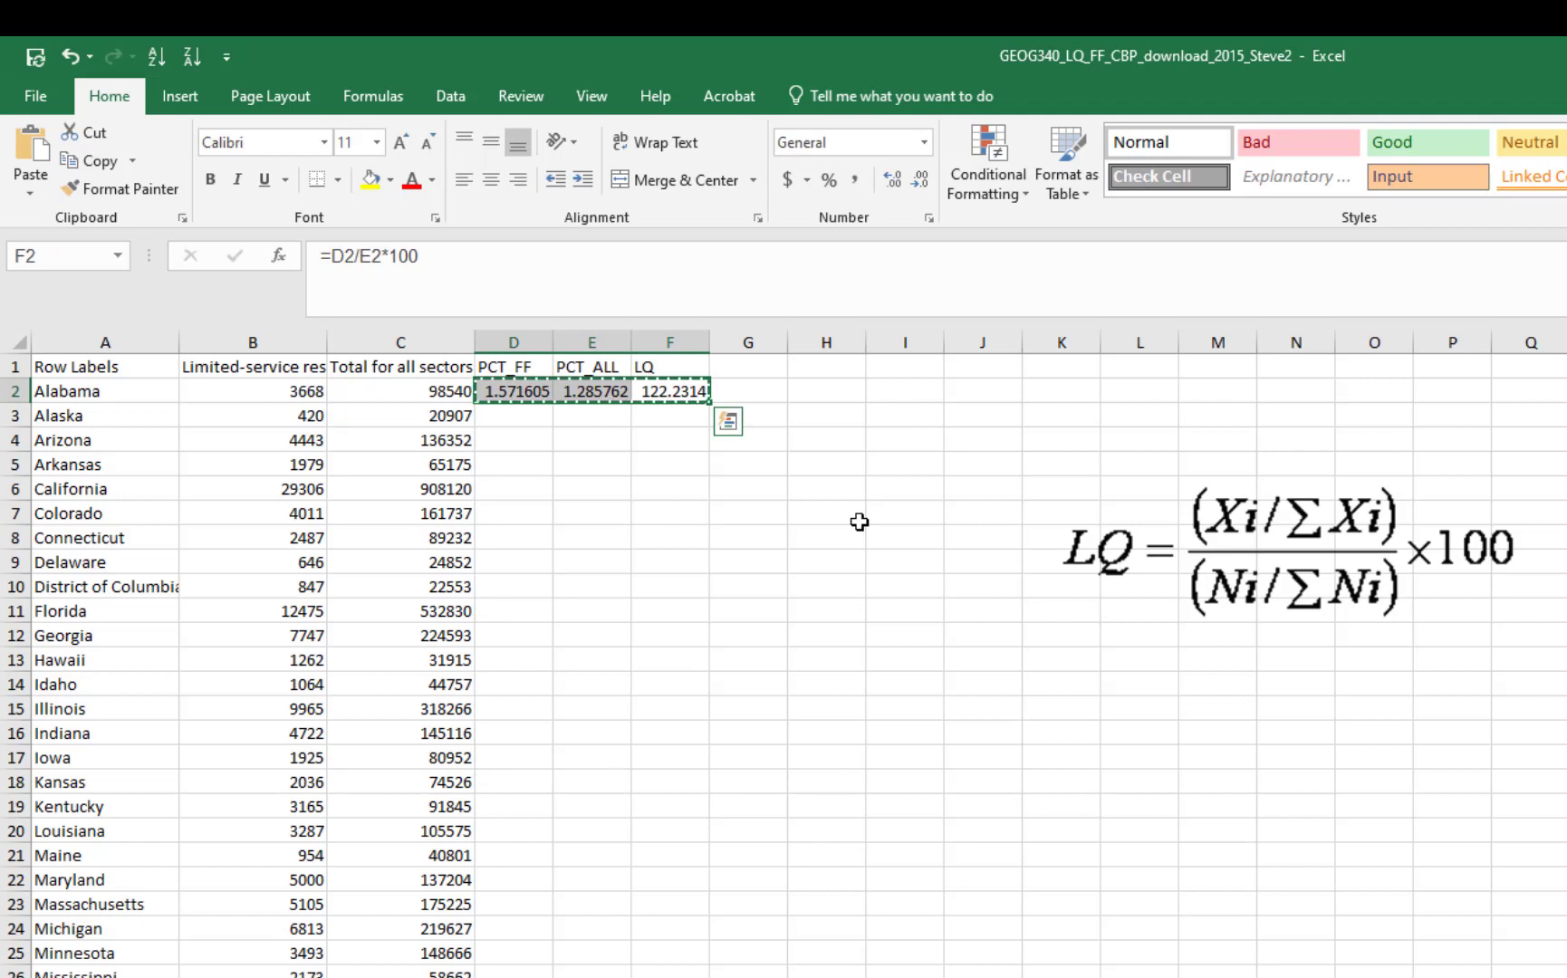
pyautogui.moveTo(712, 404)
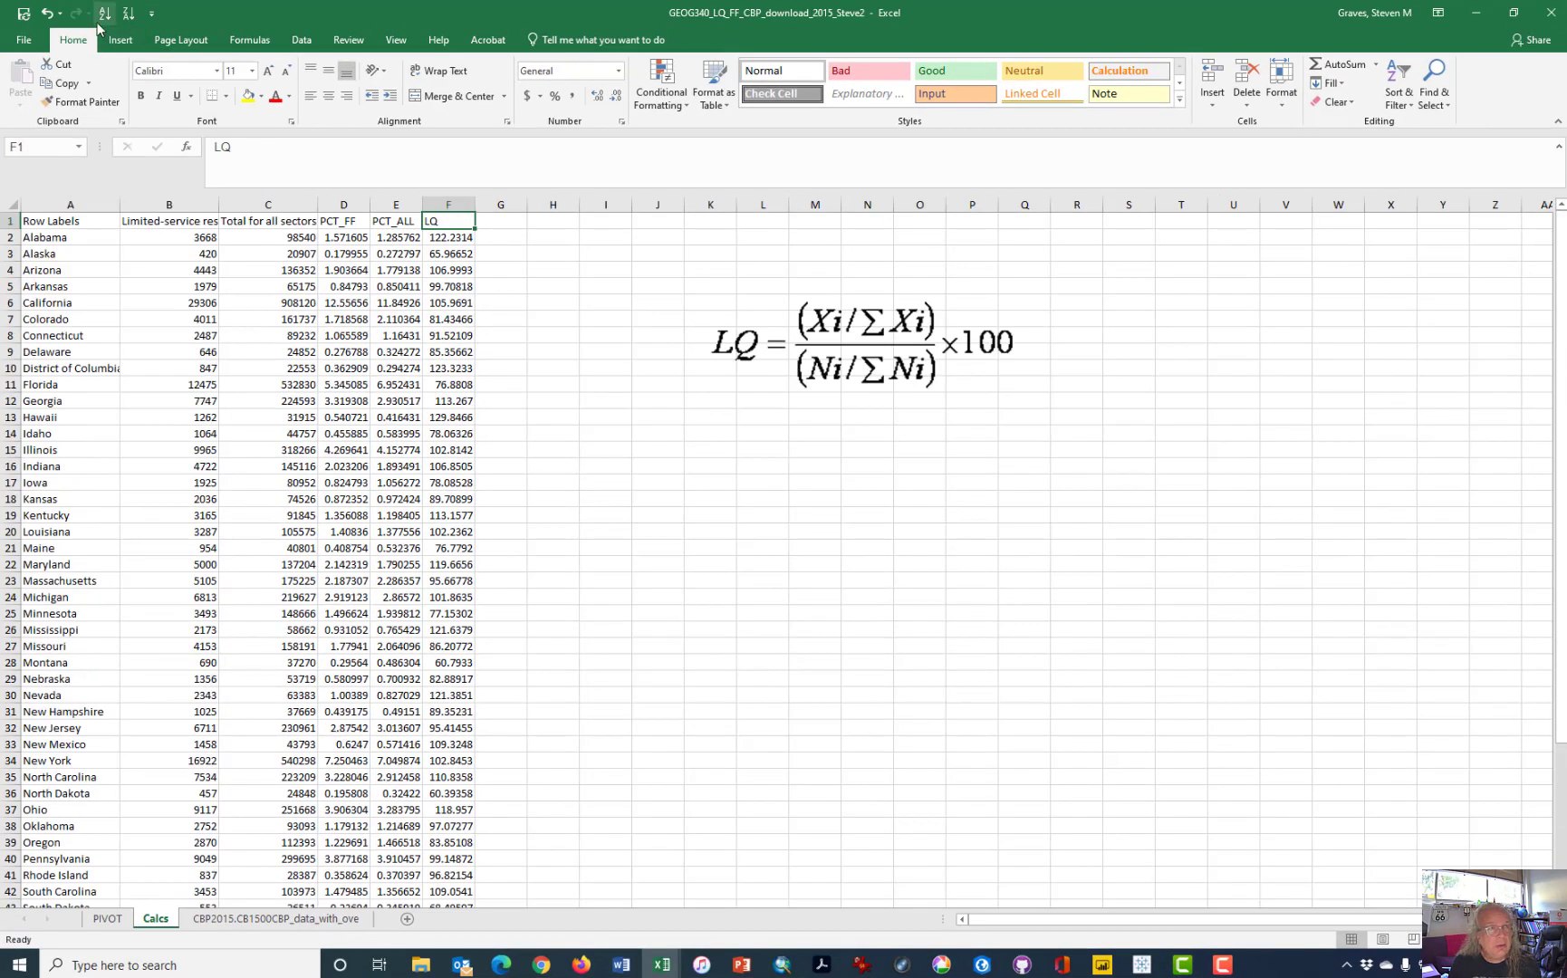
# Sort the states by LQ ascending and apply a red-yellow-green colour scale to the LQ values.
pyautogui.click(126, 12)
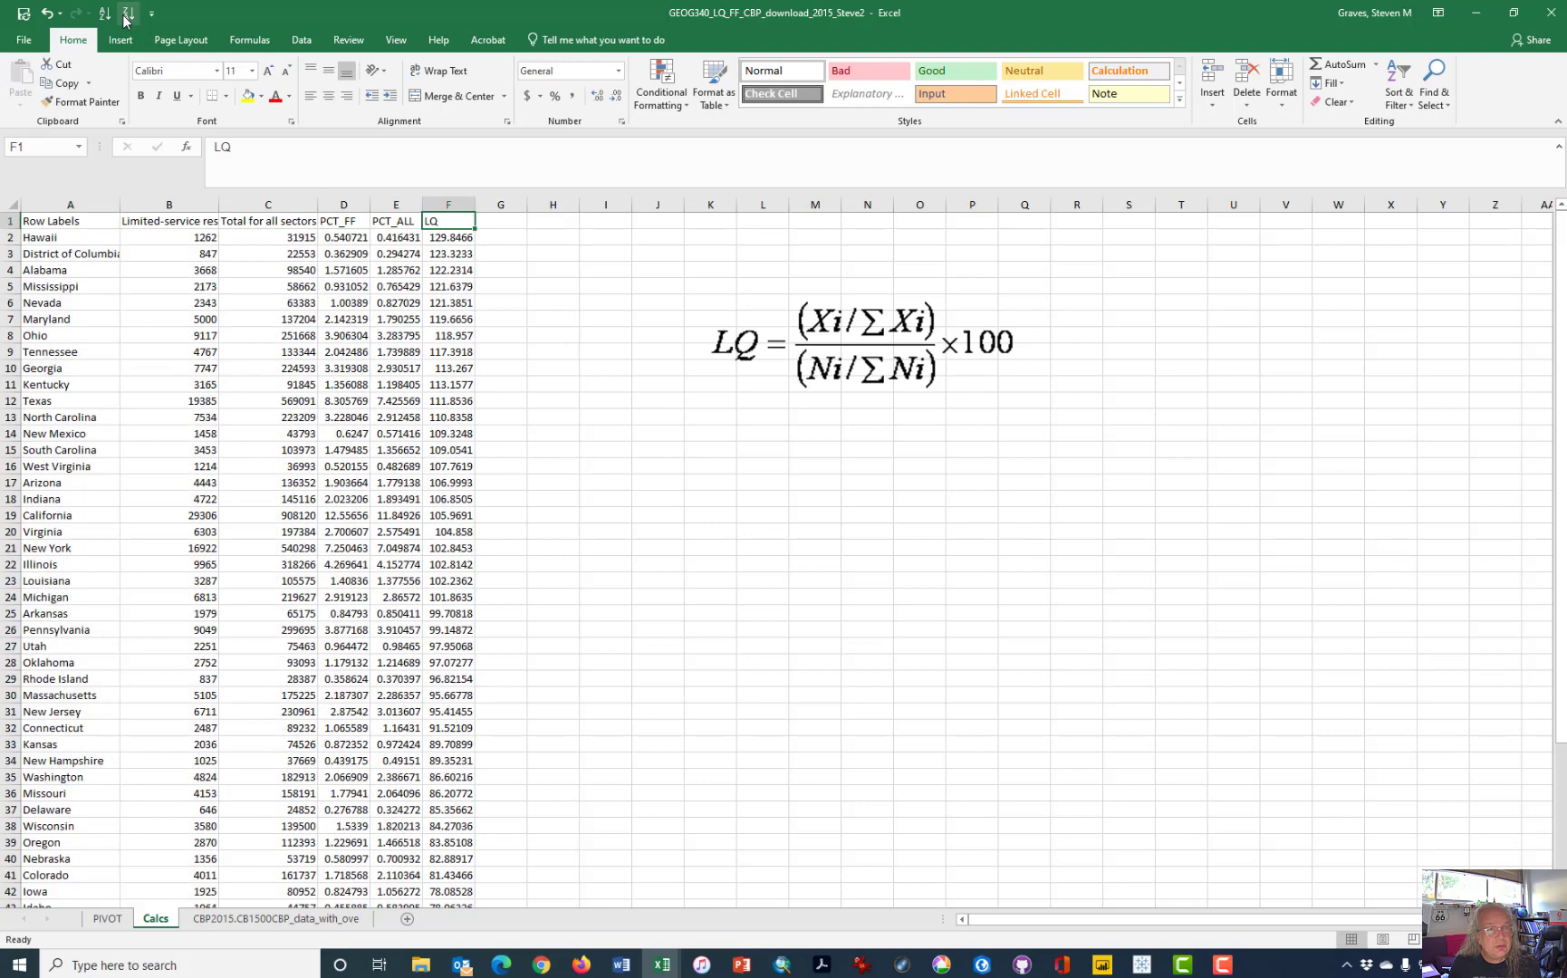
pyautogui.moveTo(129, 24)
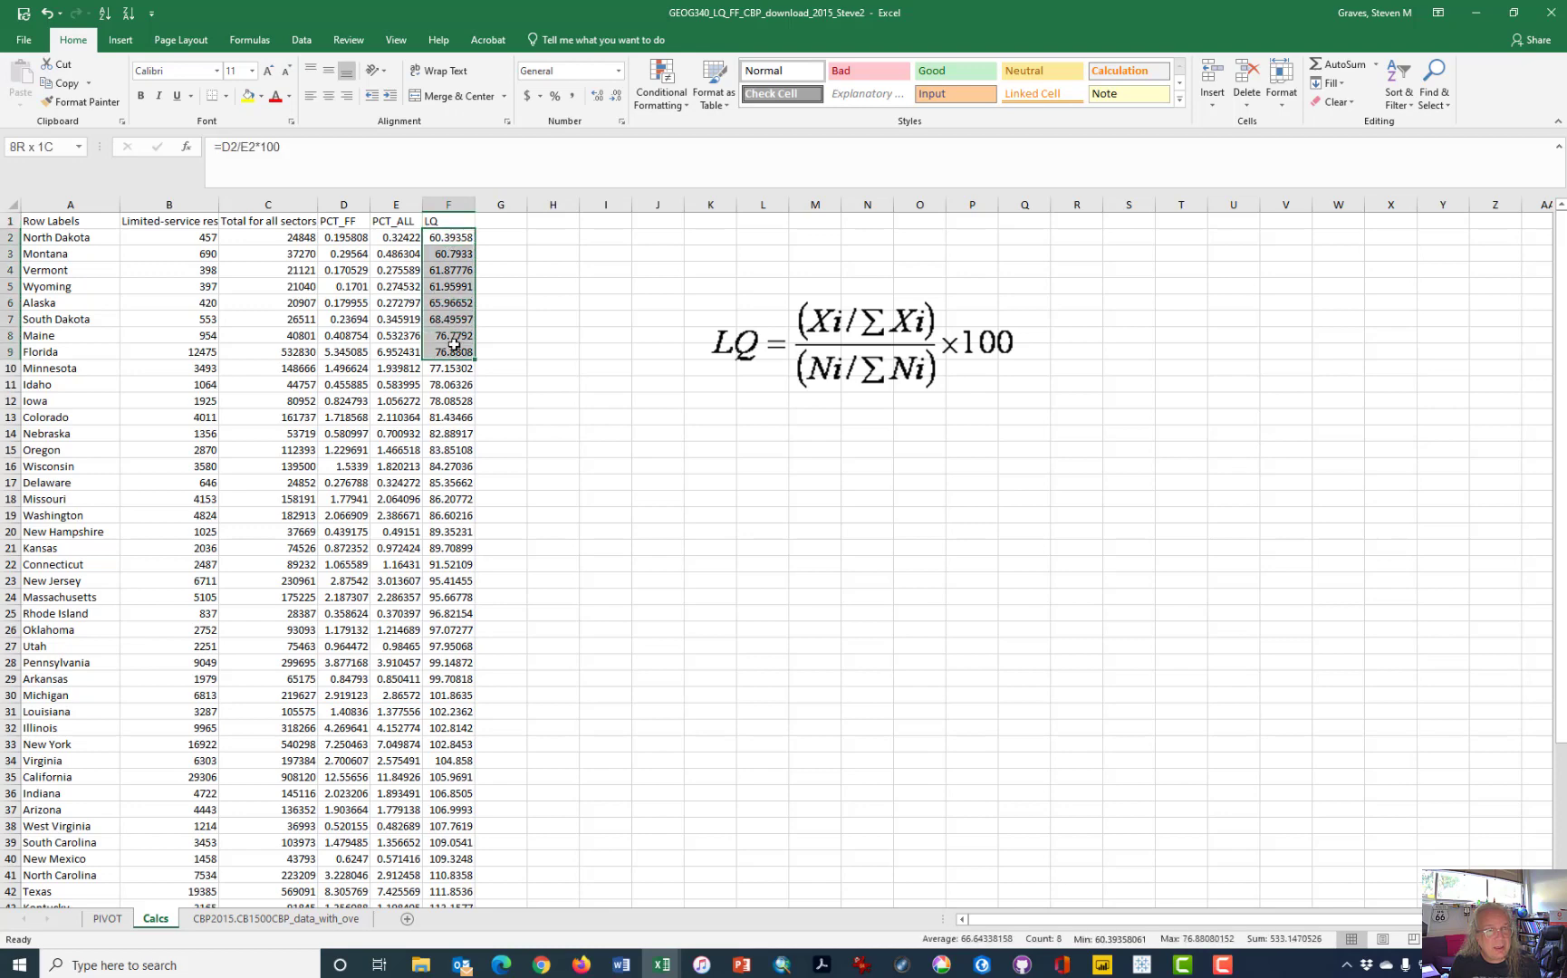
pyautogui.scroll(-3)
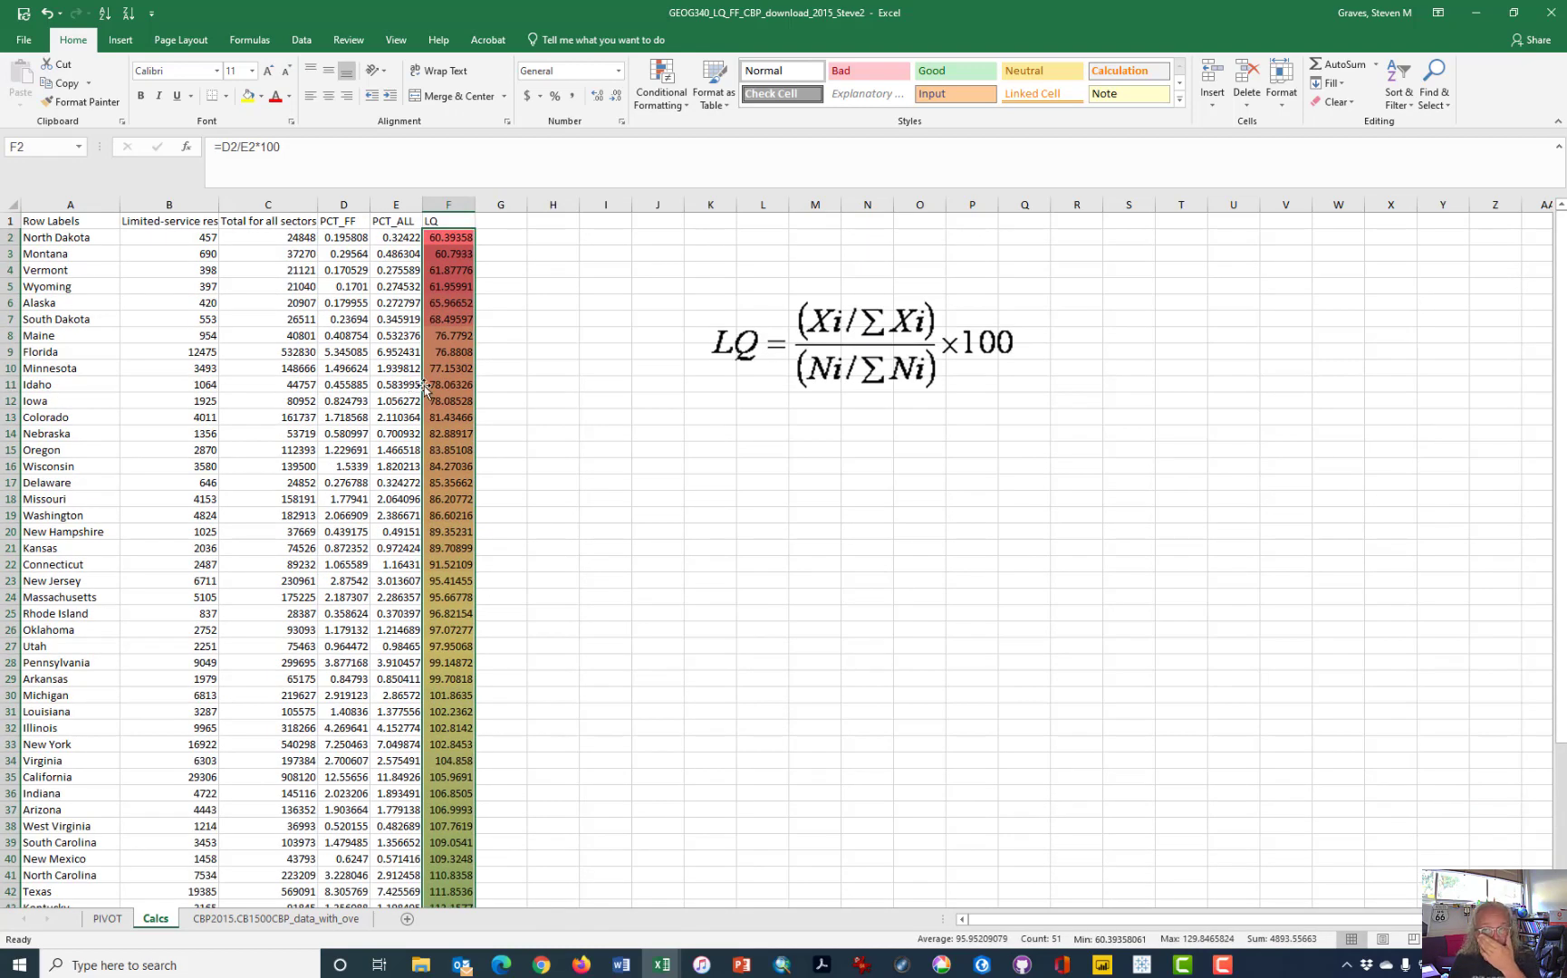
pyautogui.moveTo(424, 390)
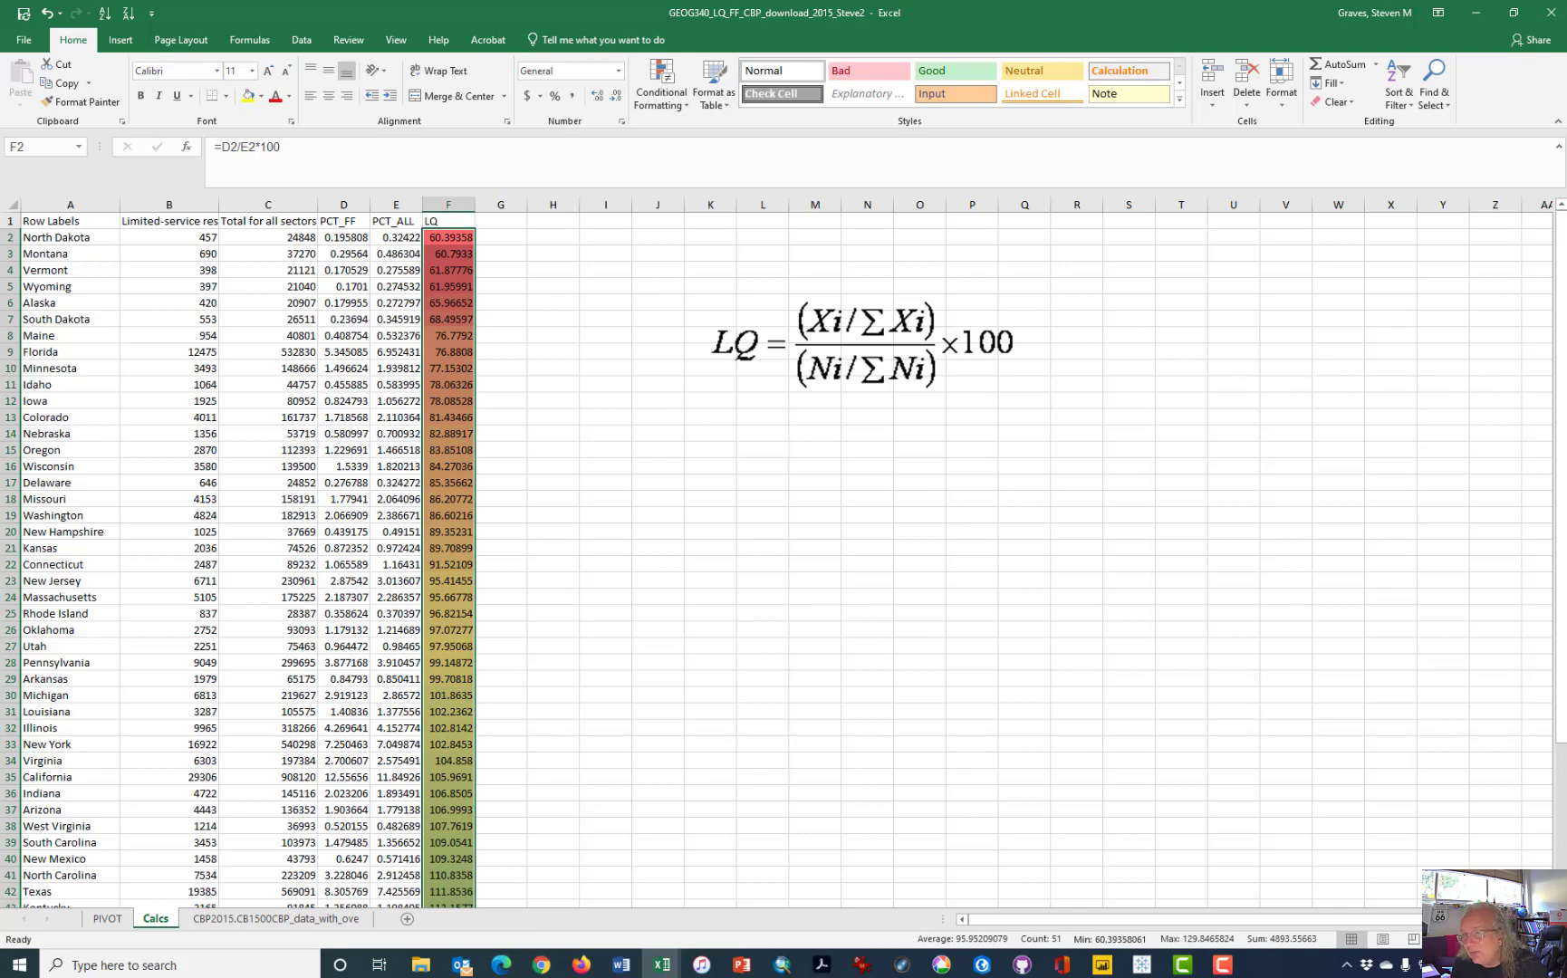